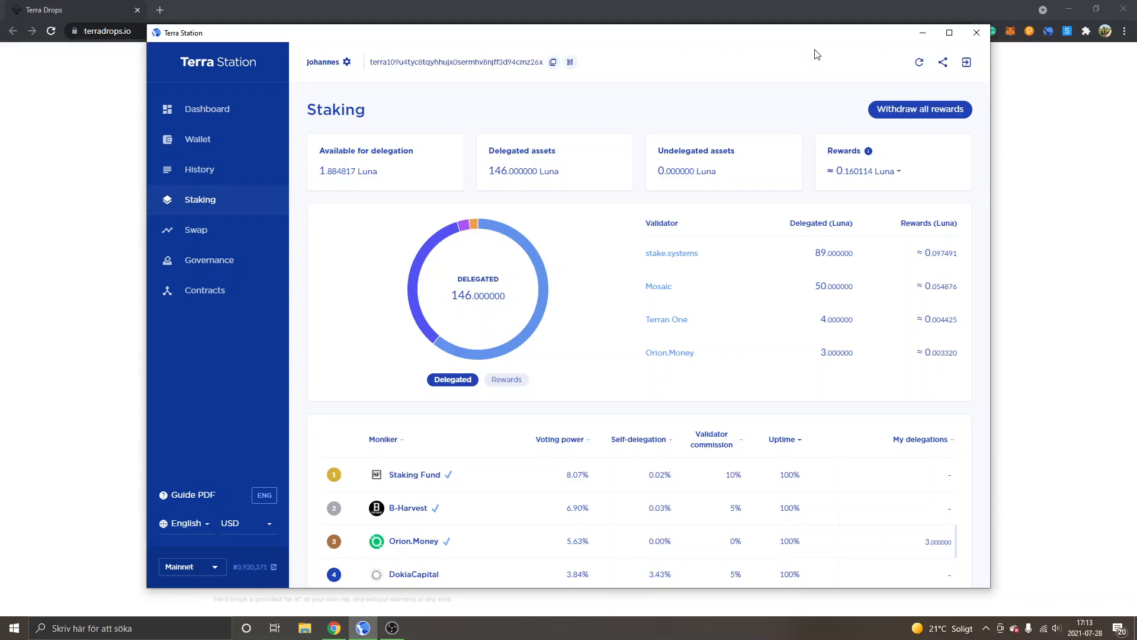
mouse_move(488, 119)
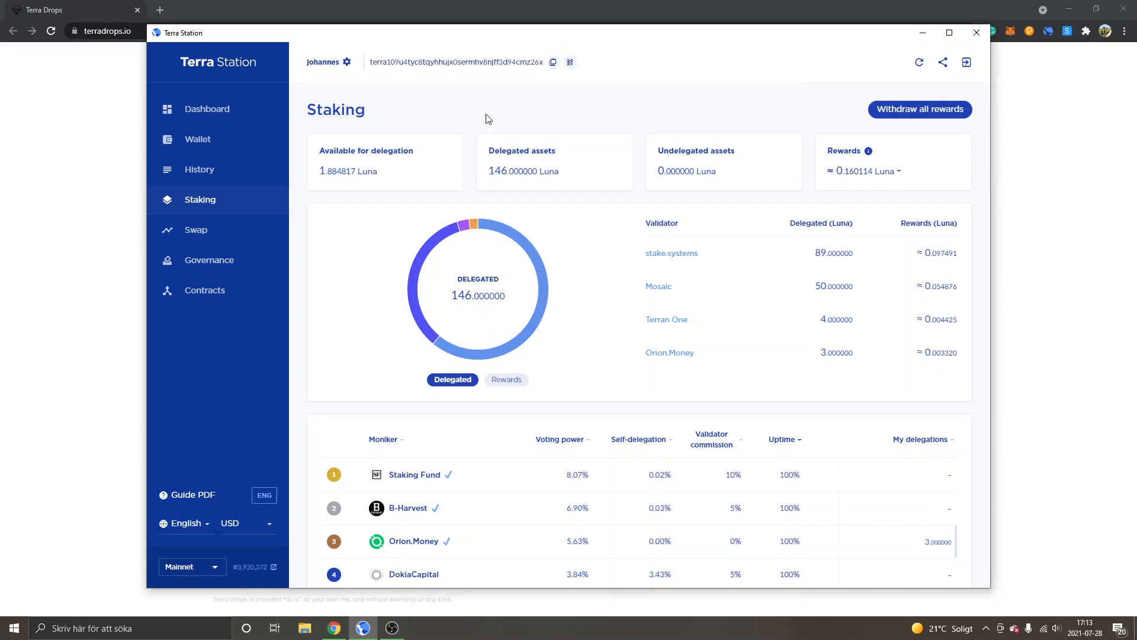
mouse_move(536, 124)
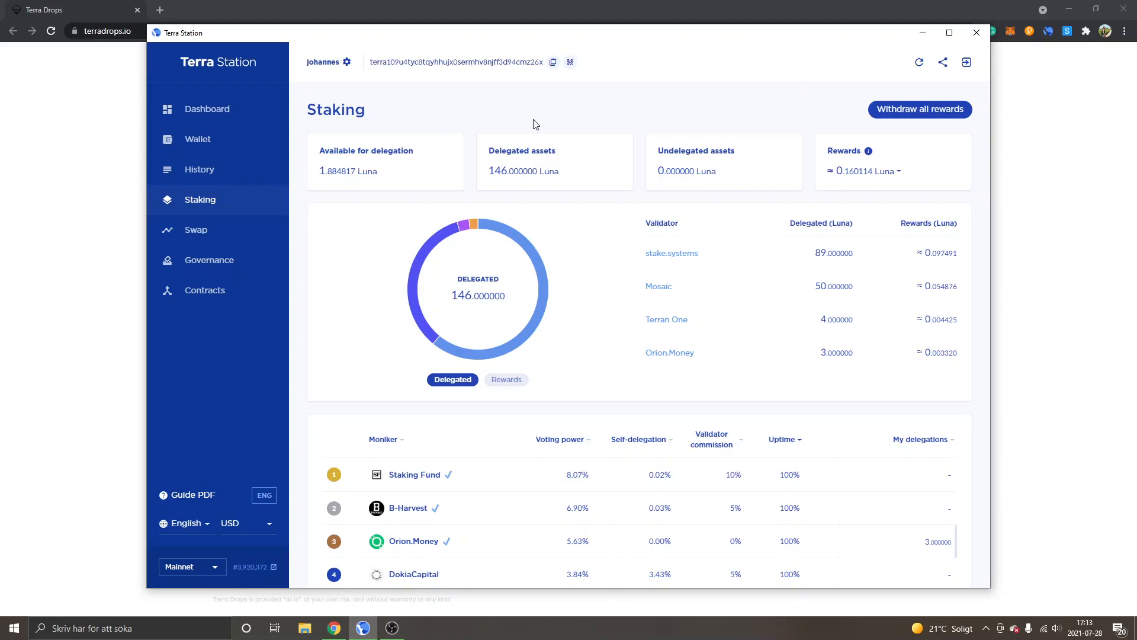
mouse_move(416, 115)
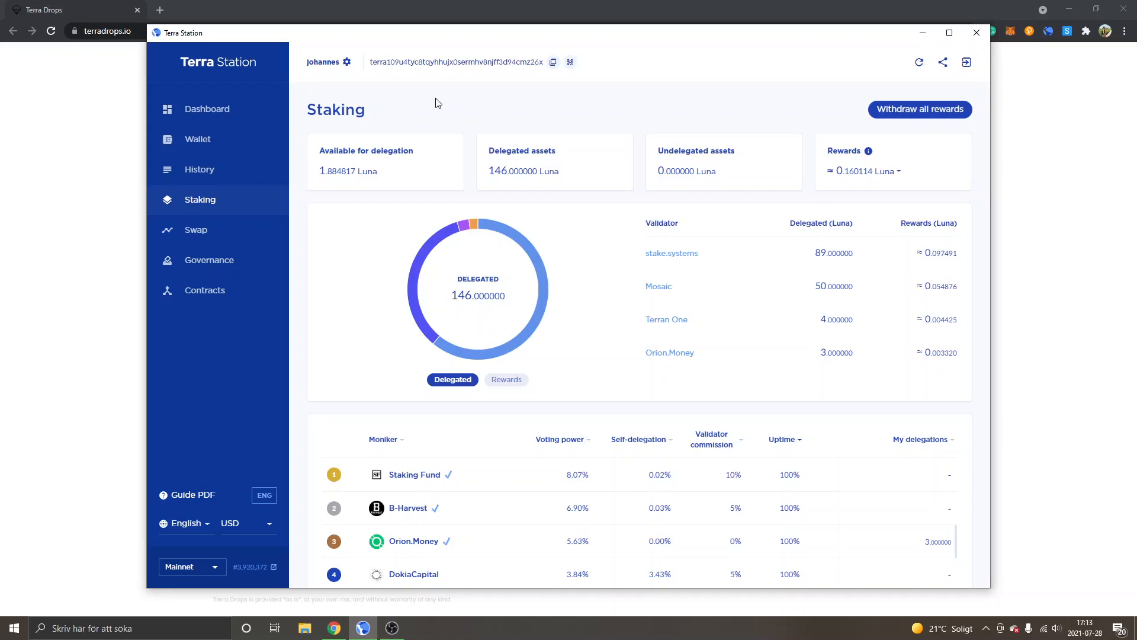
mouse_move(222, 81)
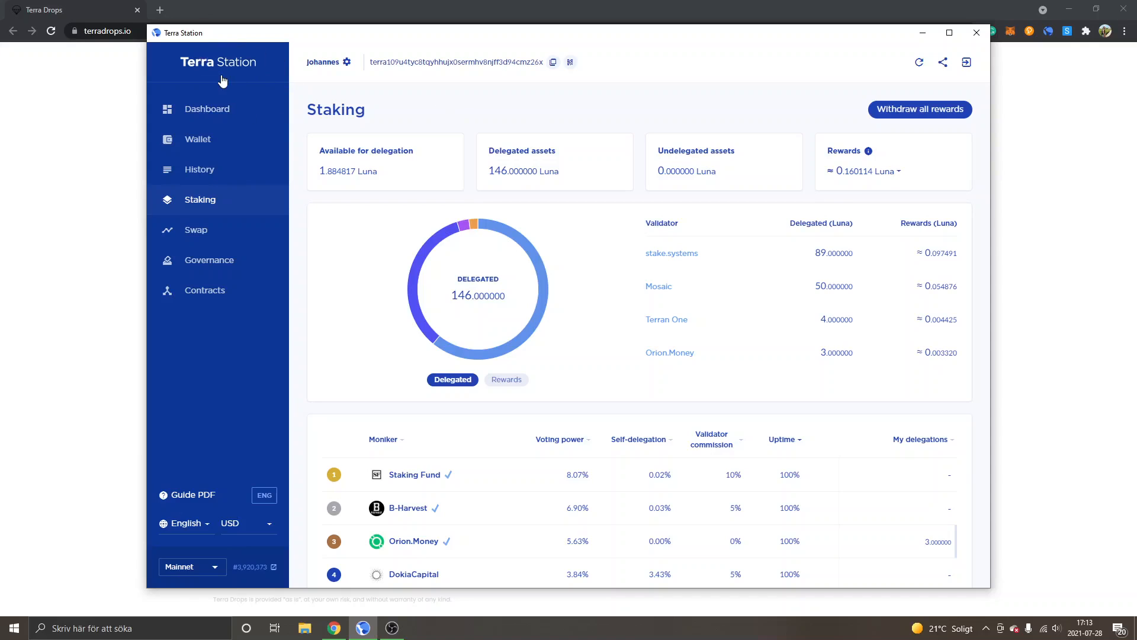
mouse_move(423, 95)
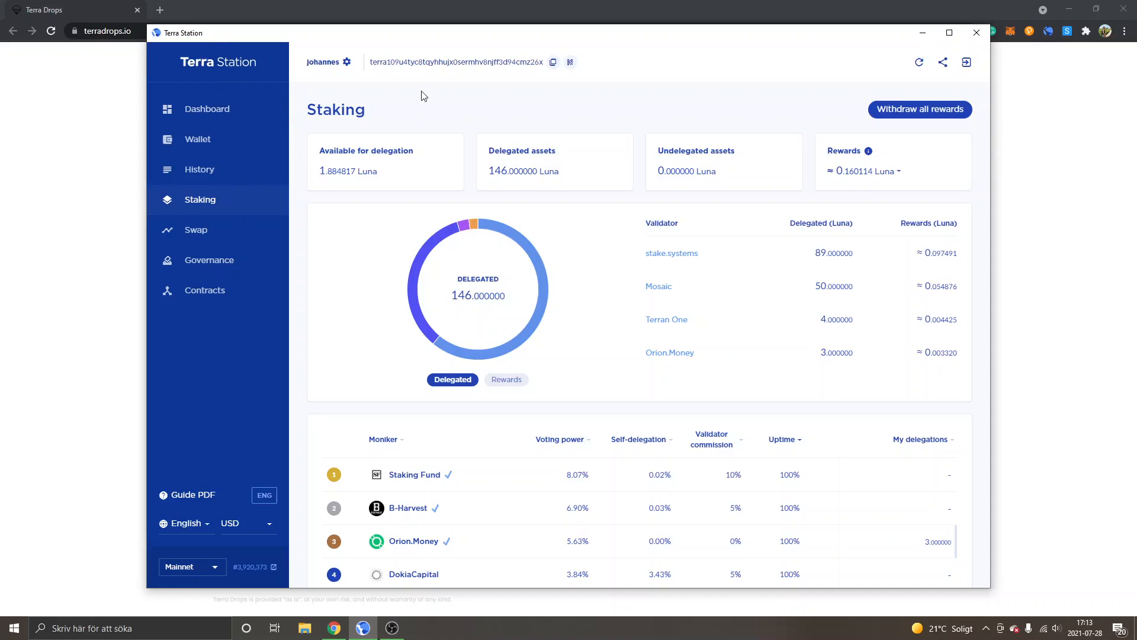
mouse_move(203, 187)
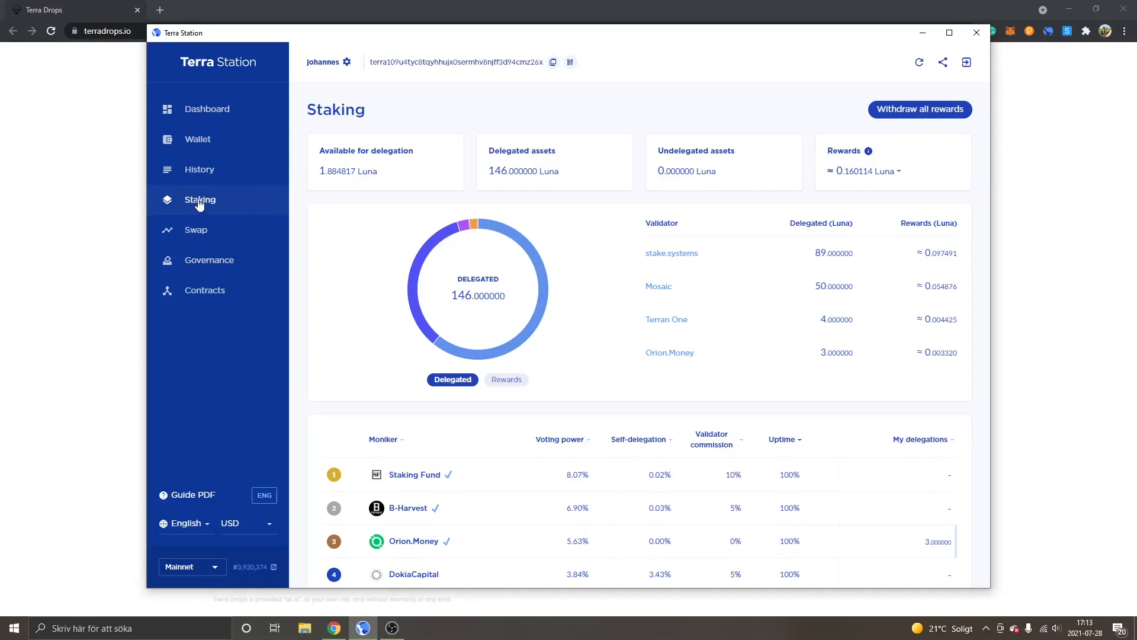
mouse_move(427, 121)
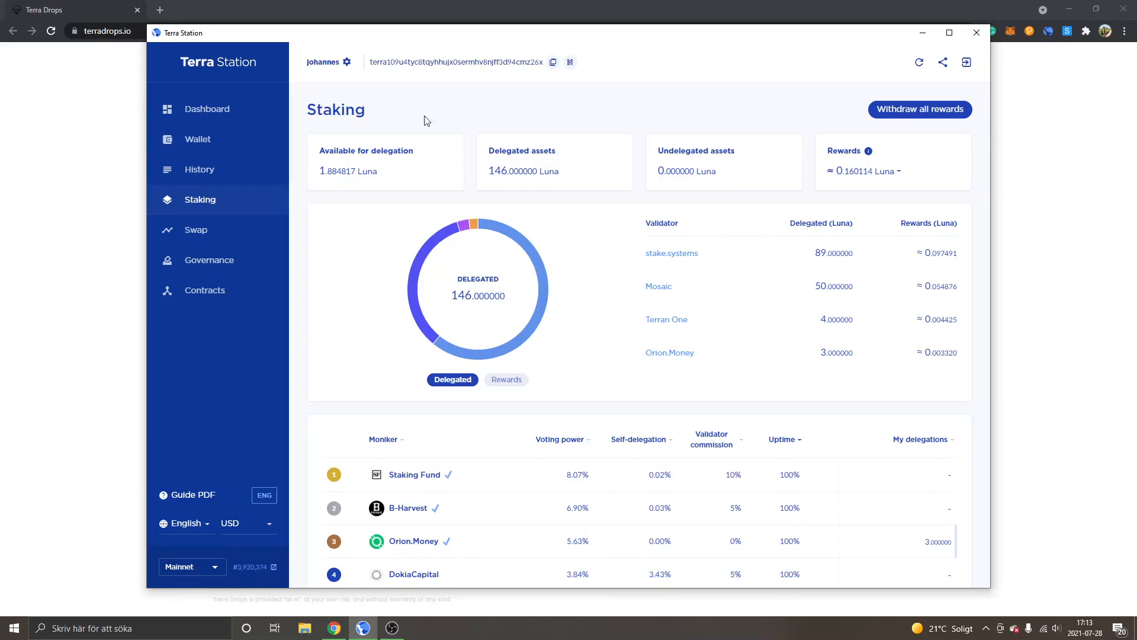
mouse_move(803, 151)
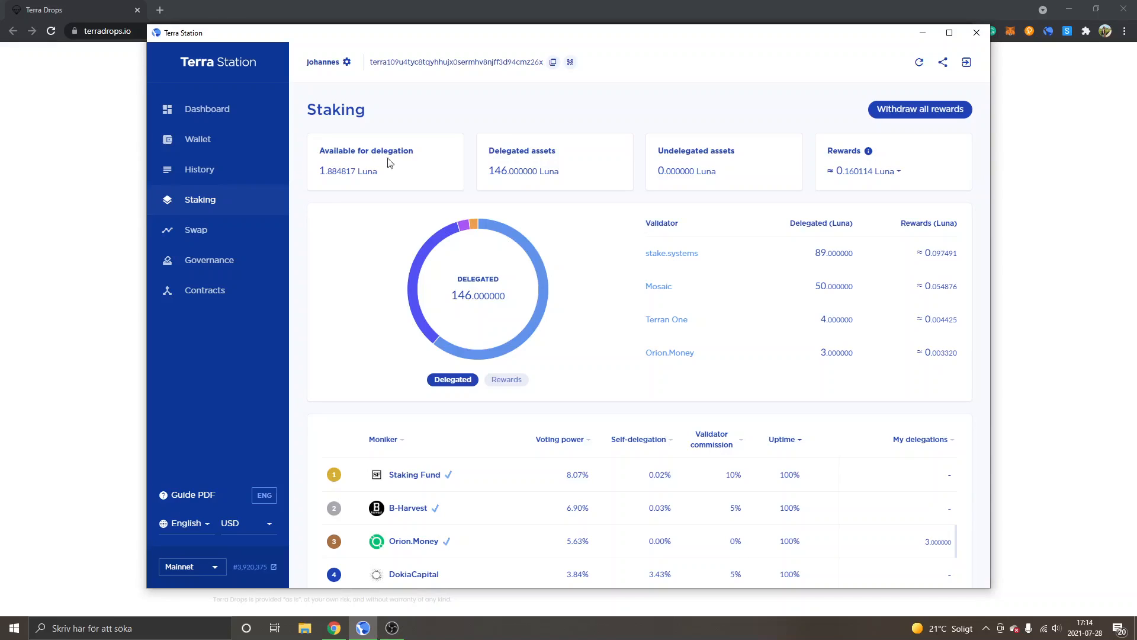
mouse_move(572, 174)
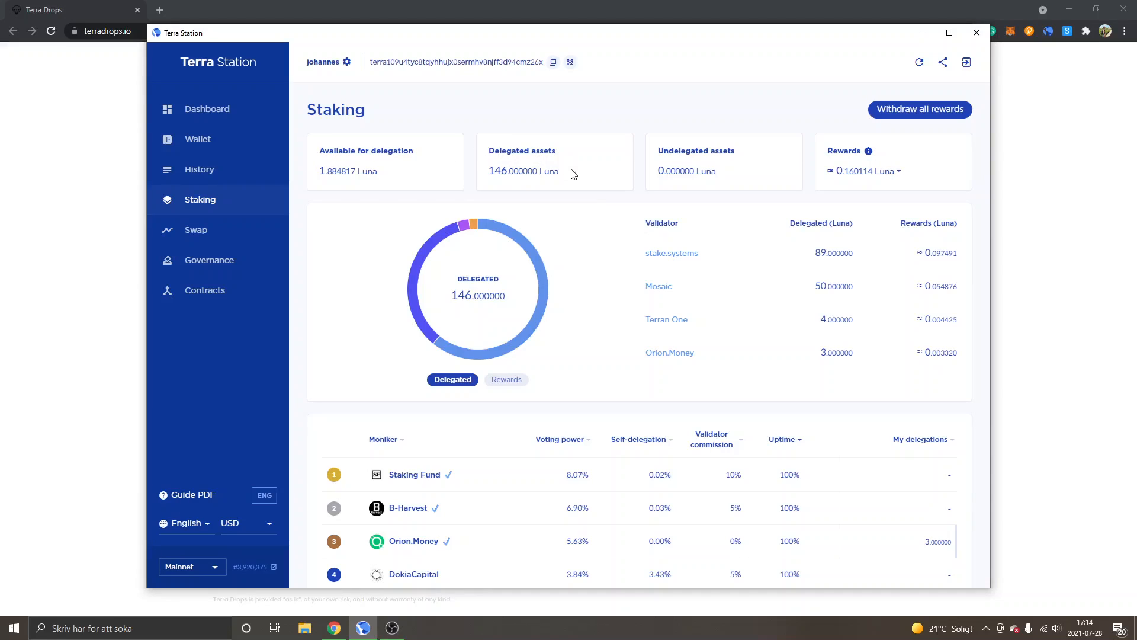
mouse_move(647, 223)
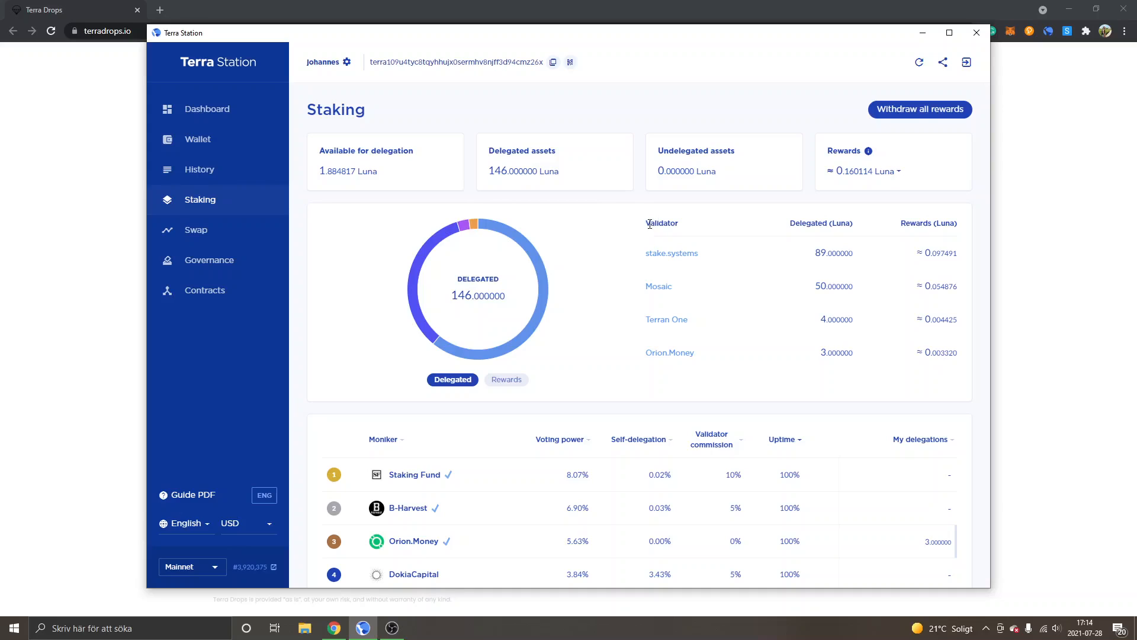
mouse_move(781, 233)
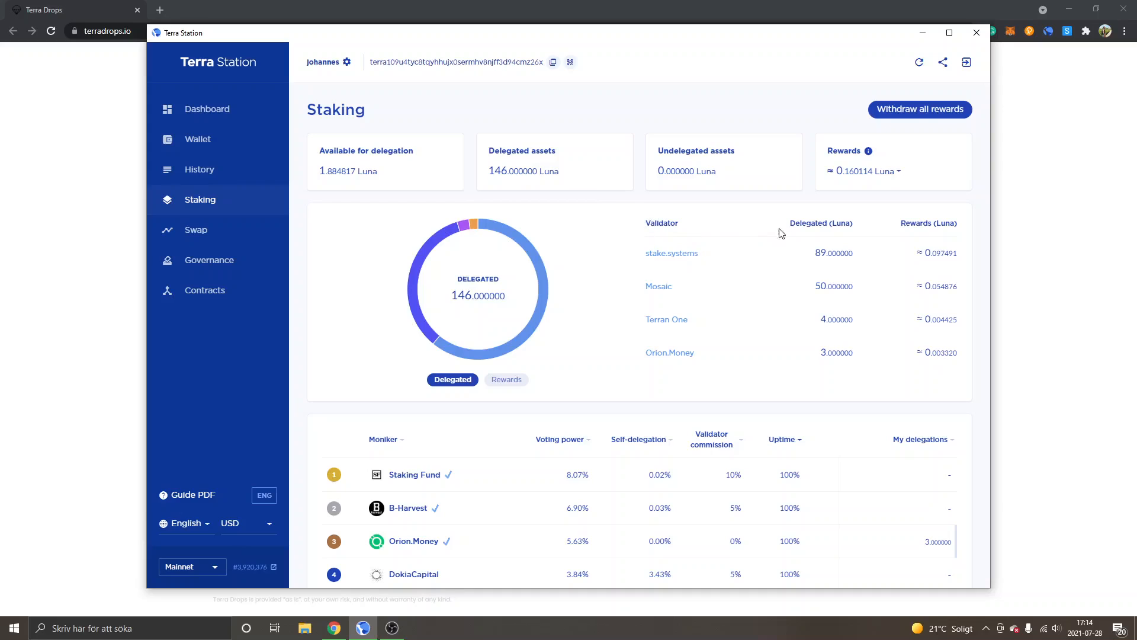
mouse_move(825, 237)
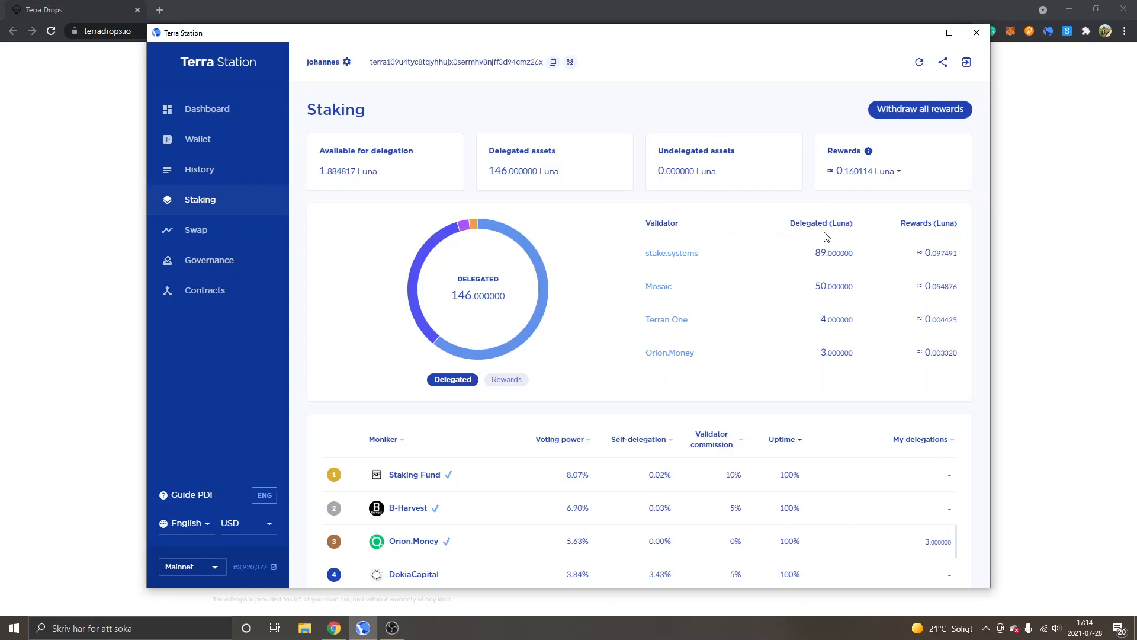
mouse_move(801, 259)
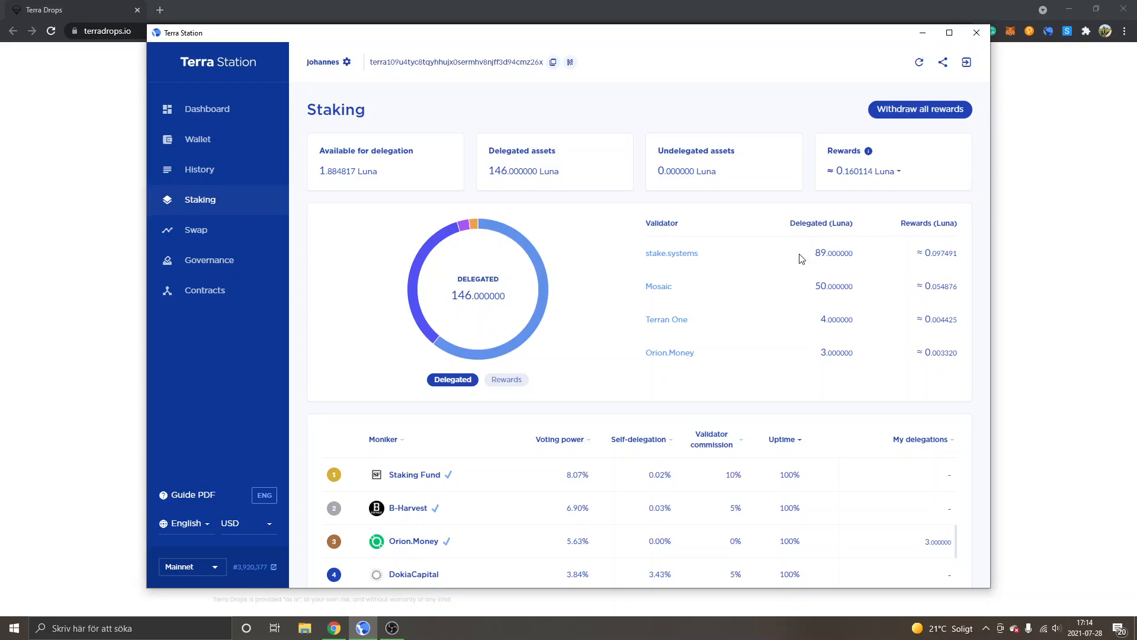
mouse_move(671, 252)
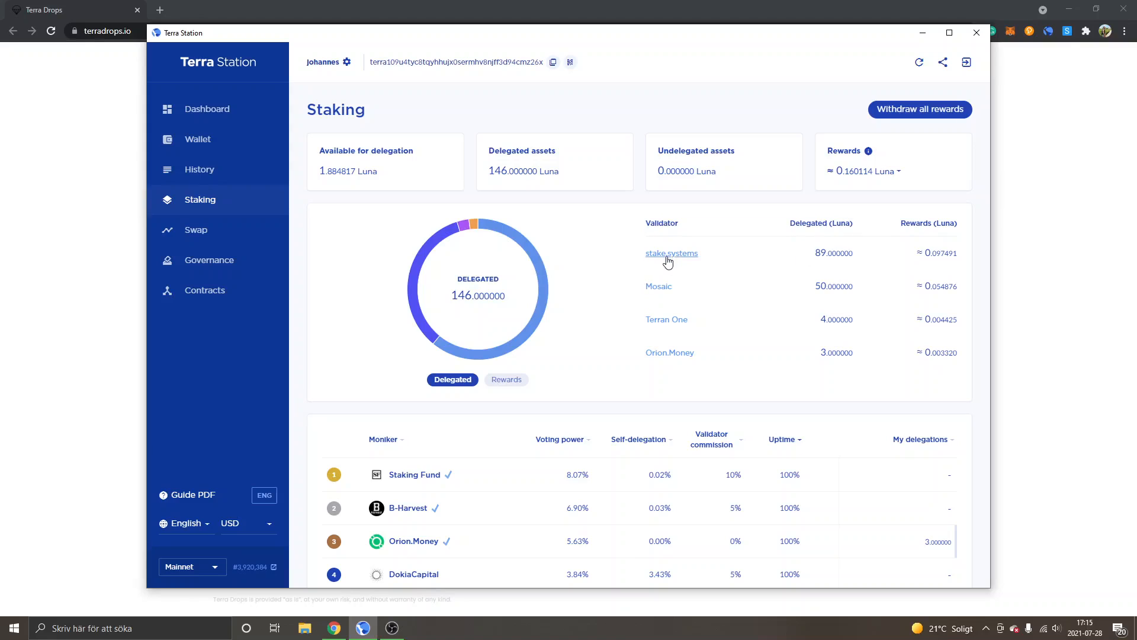
Step: Scroll the validator table to see delegations like 89 Luna to stake.systems and 4 to Terran One
scroll(down, 3)
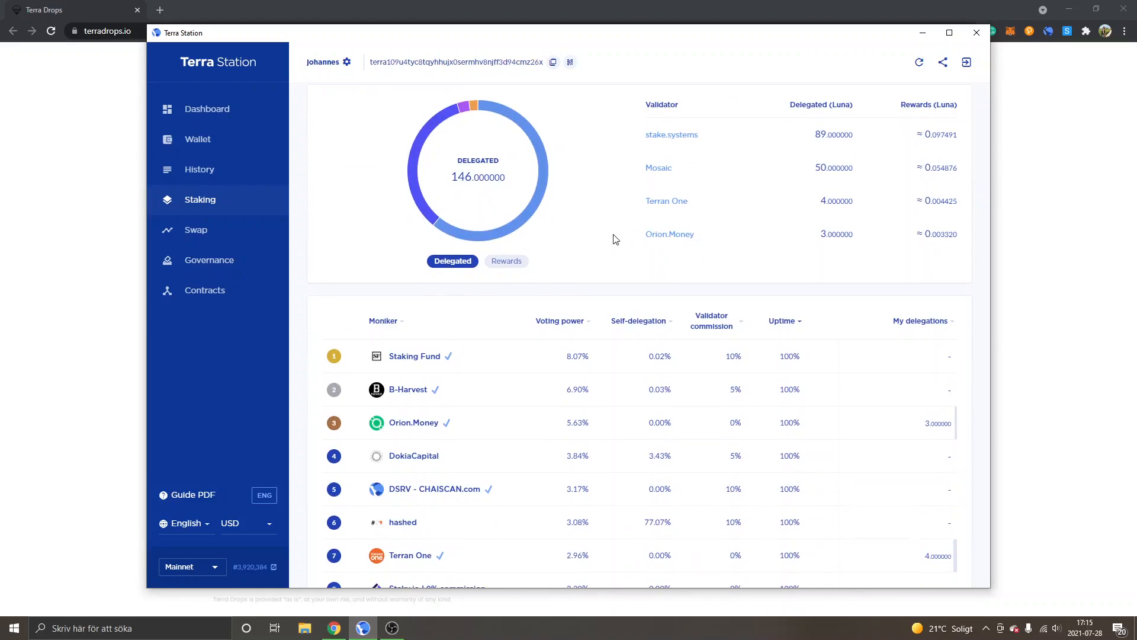
mouse_move(620, 241)
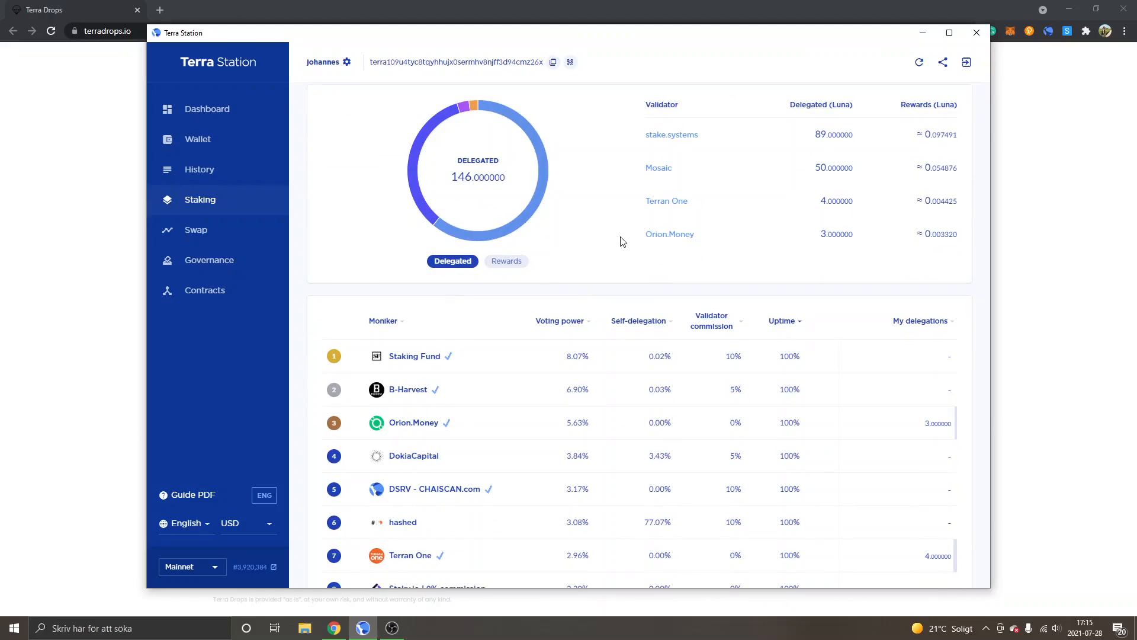
mouse_move(634, 248)
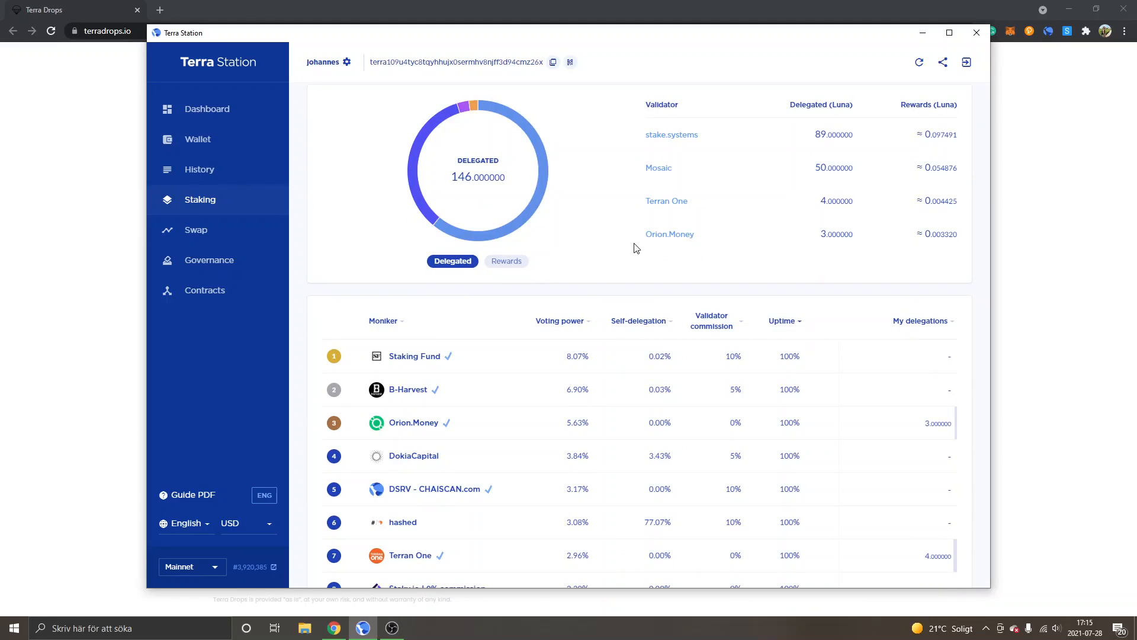
scroll(down, 3)
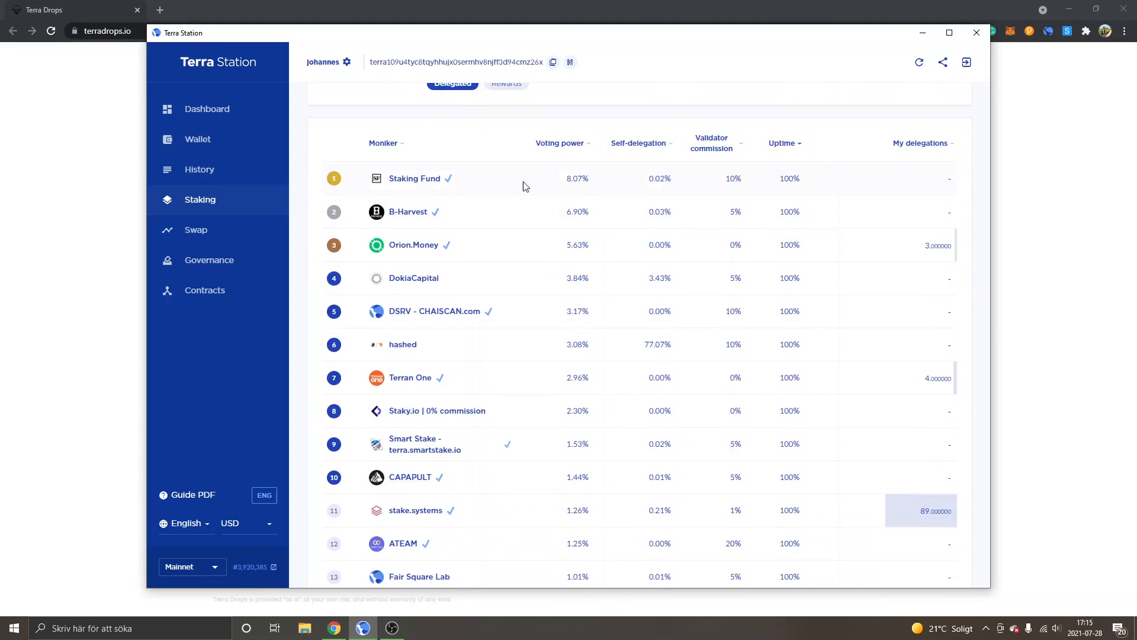
mouse_move(659, 159)
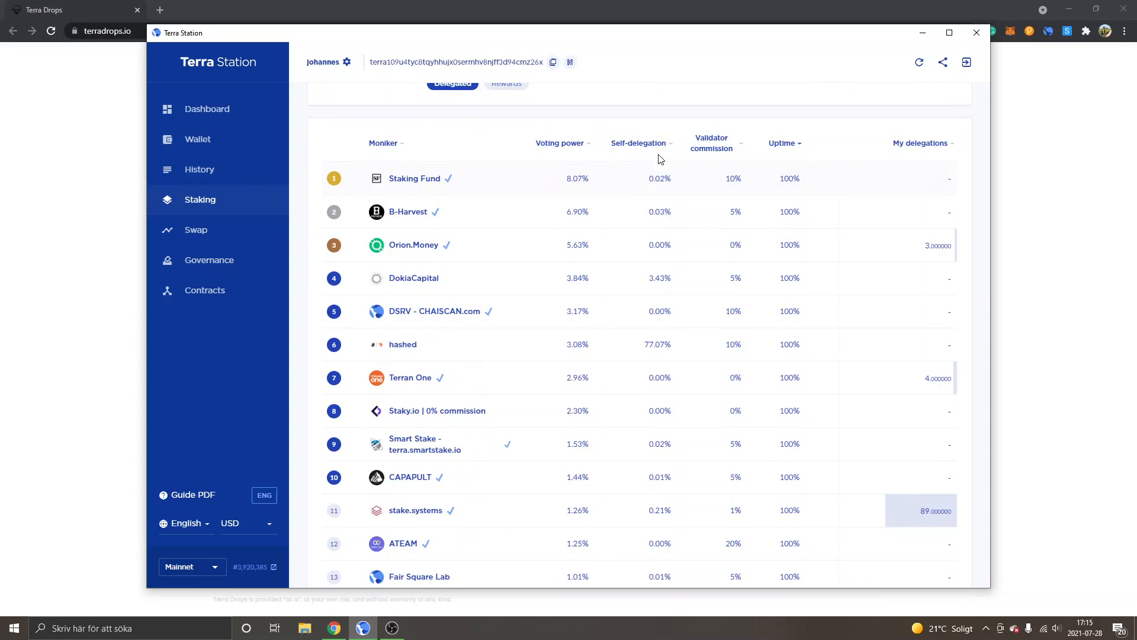
mouse_move(713, 153)
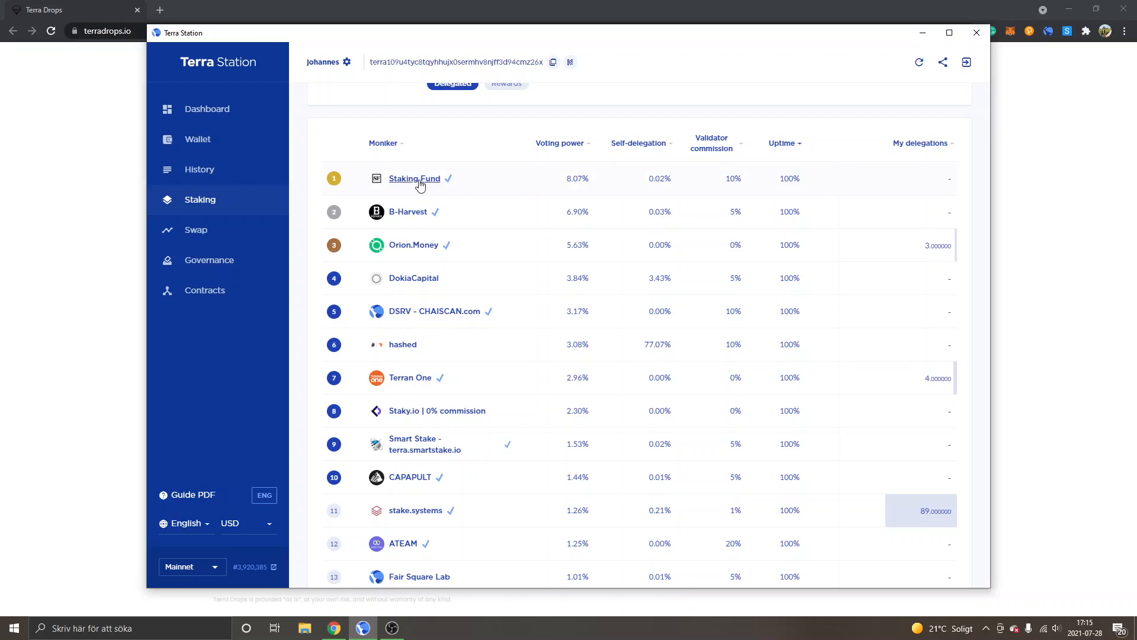
mouse_move(730, 180)
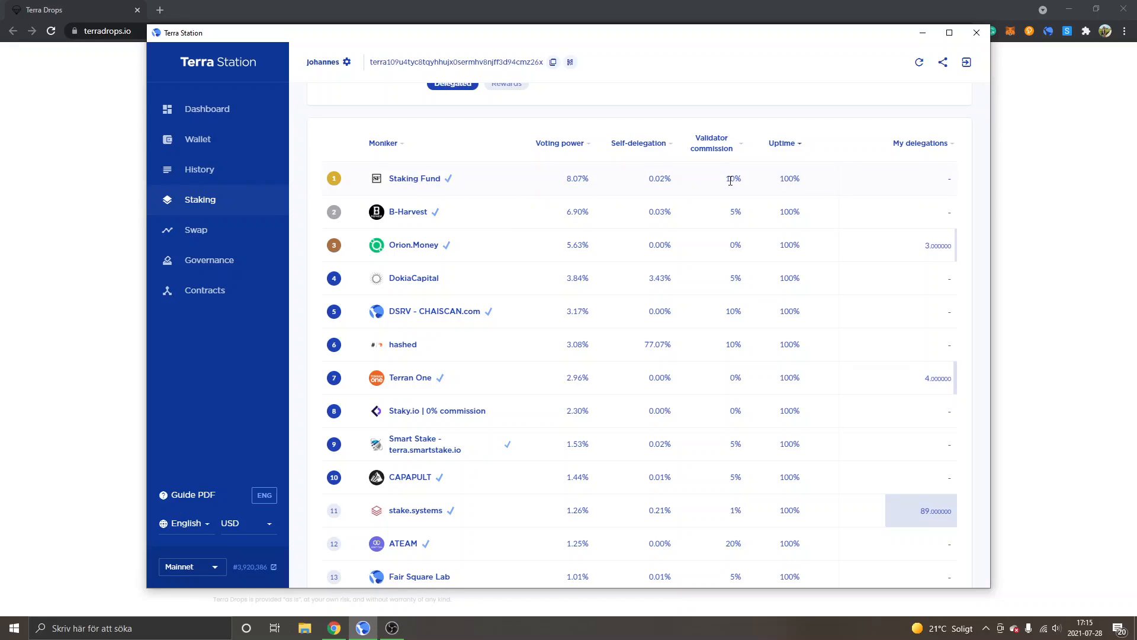
mouse_move(713, 152)
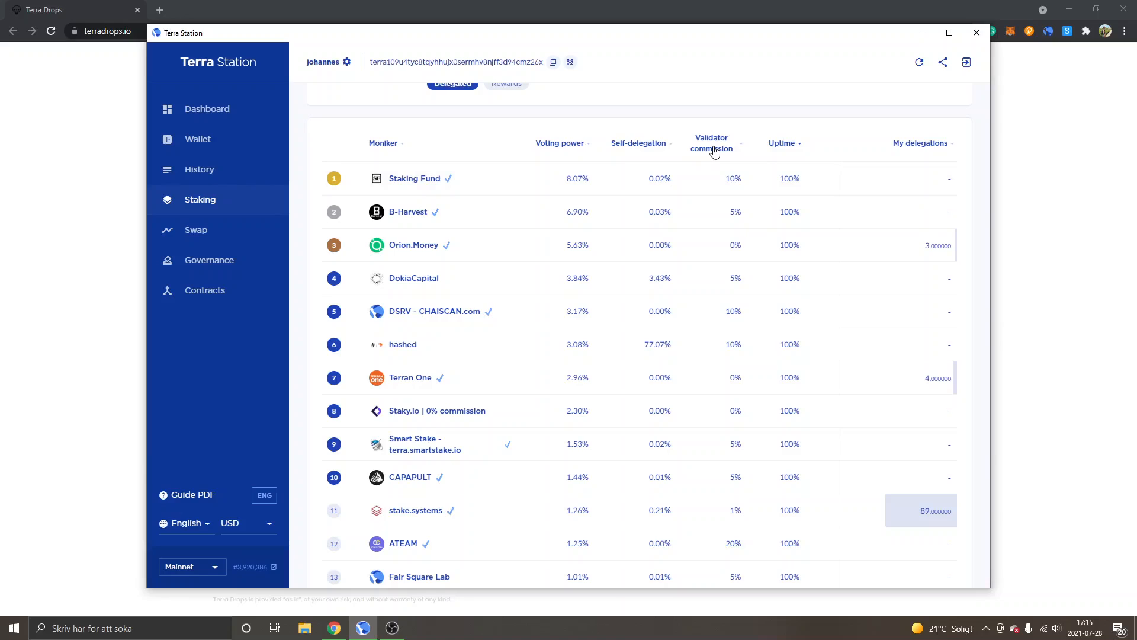
mouse_move(742, 216)
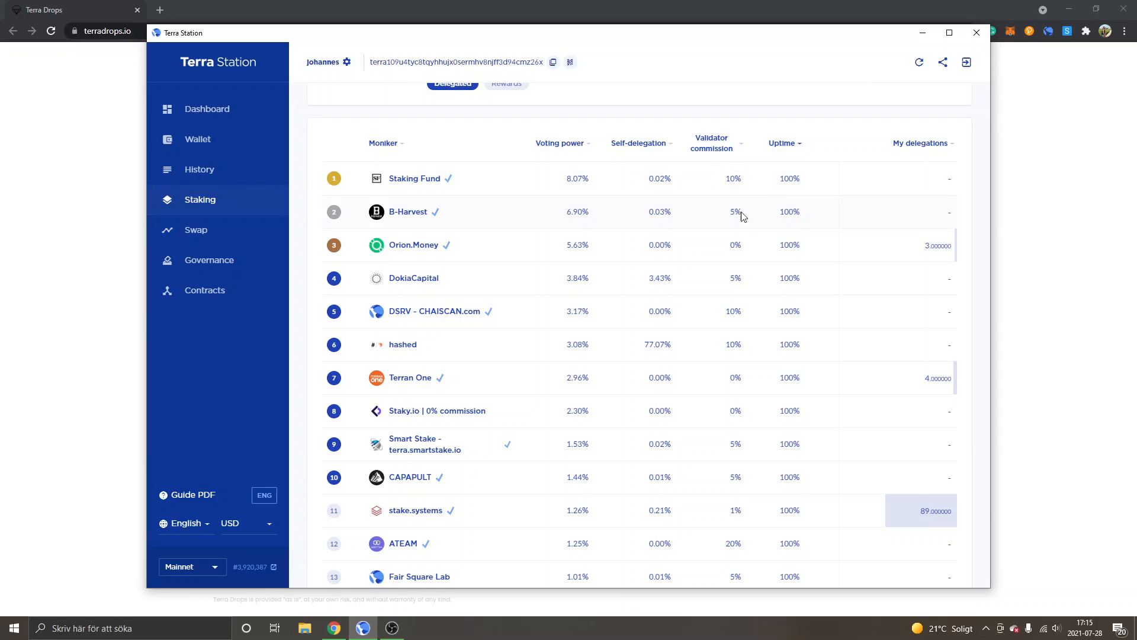
mouse_move(736, 242)
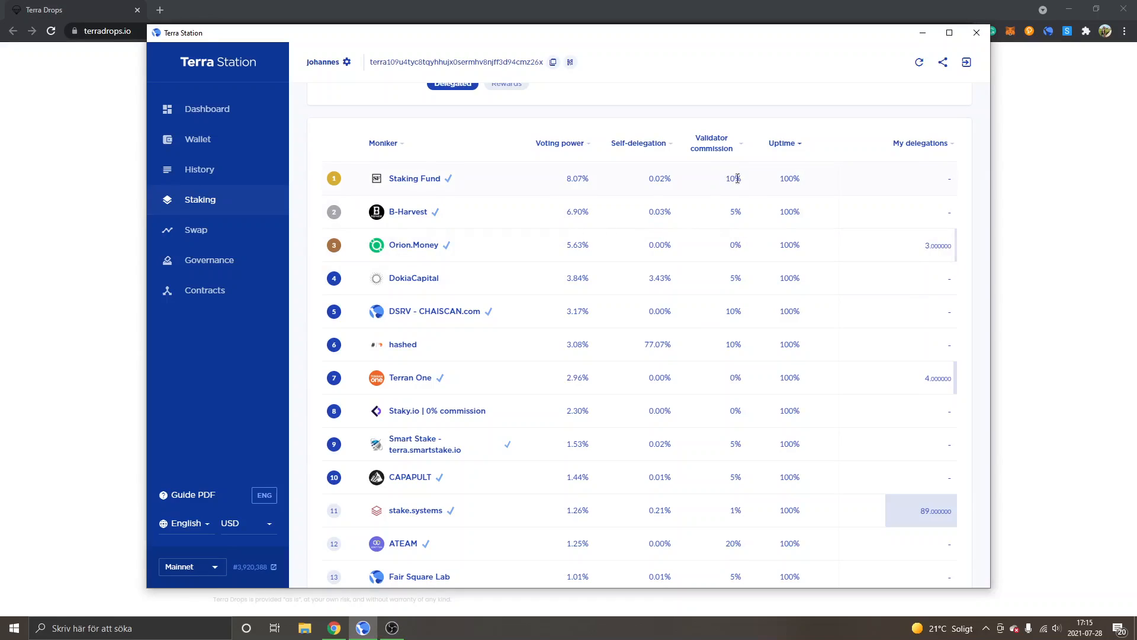
mouse_move(742, 245)
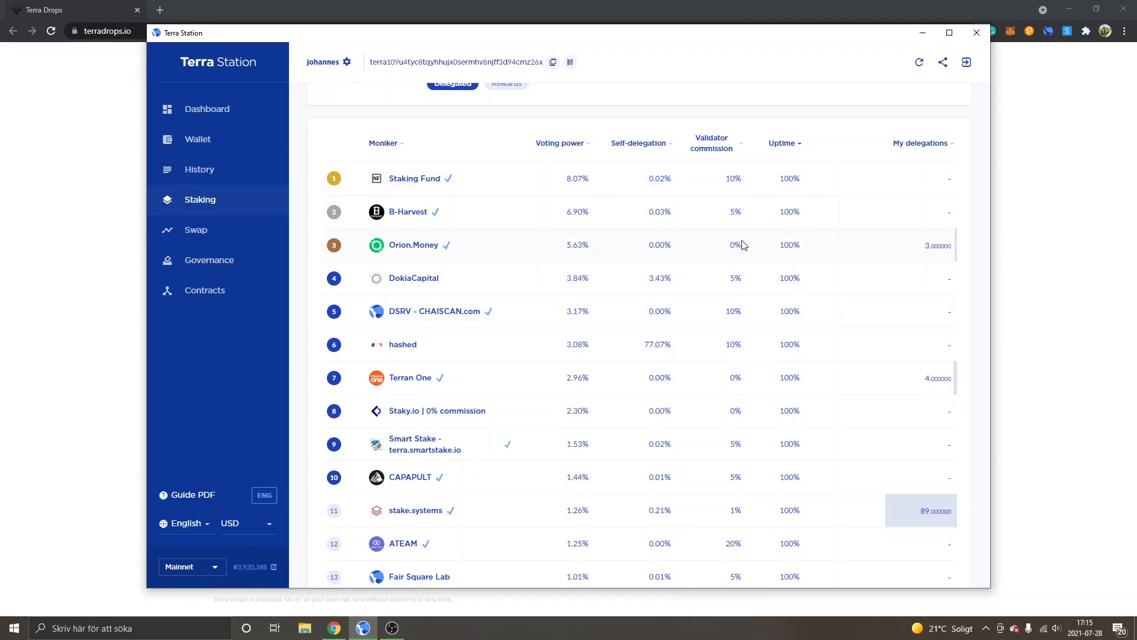
mouse_move(384, 254)
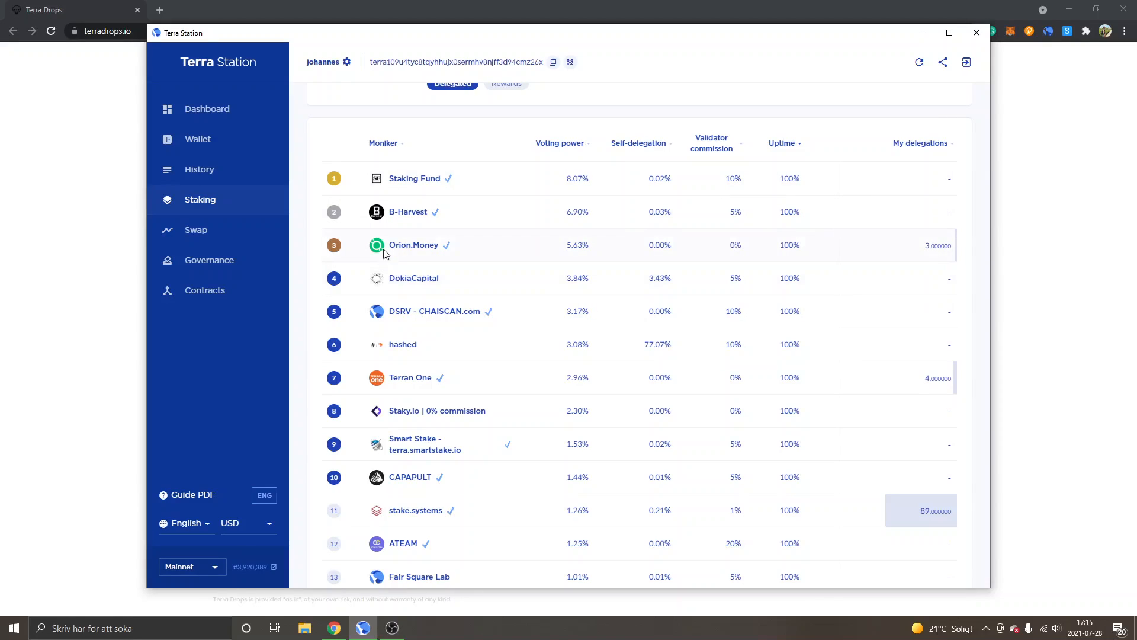
mouse_move(621, 250)
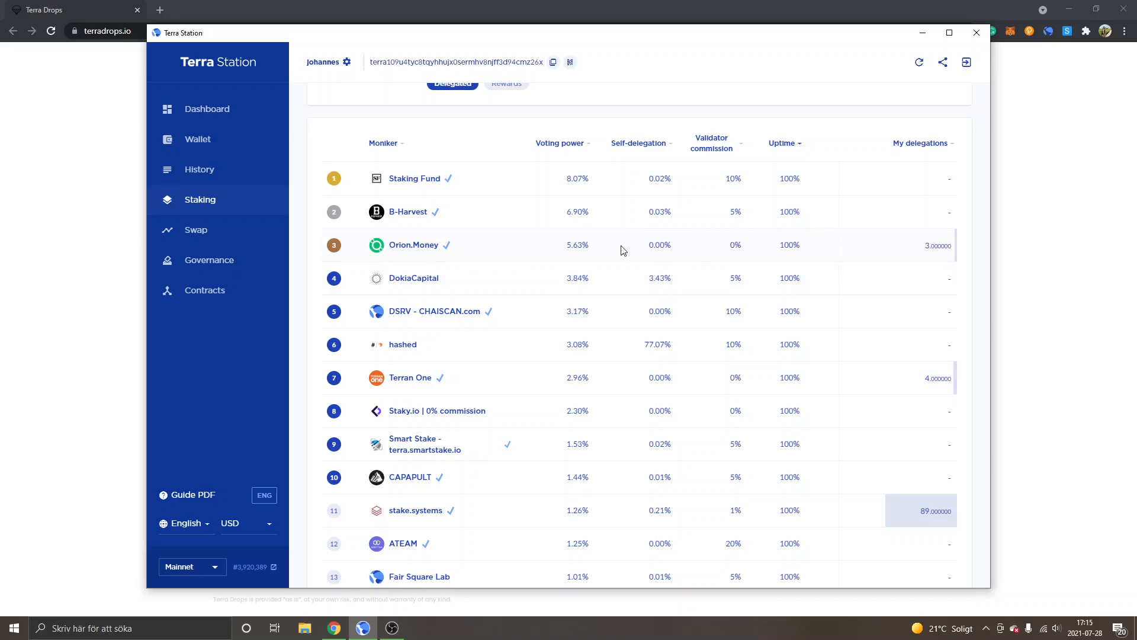
mouse_move(565, 261)
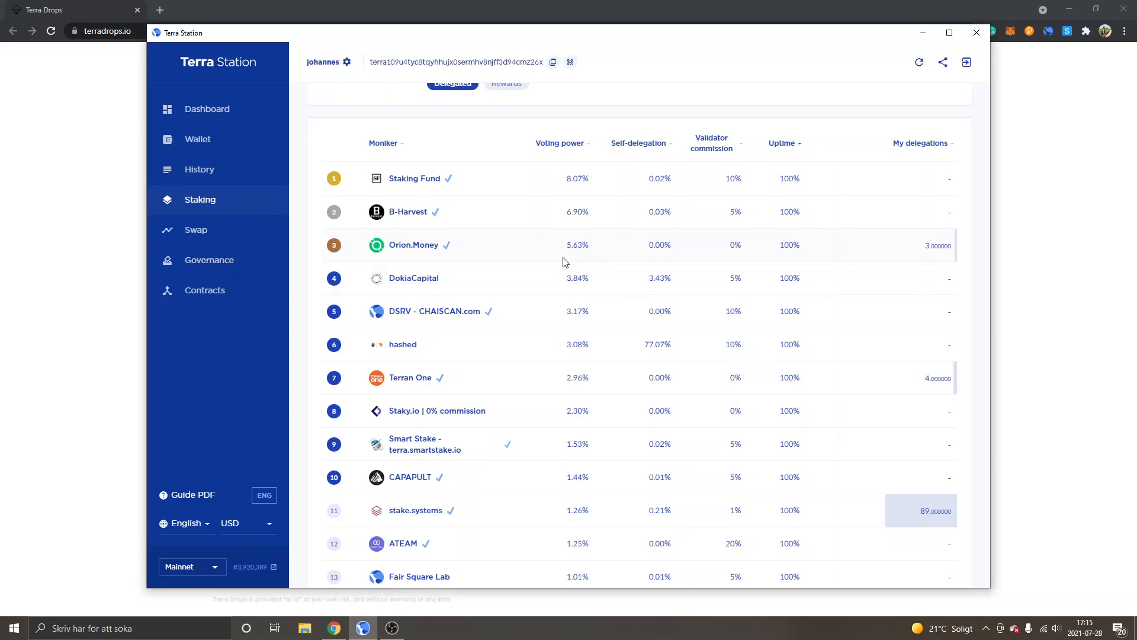
mouse_move(731, 250)
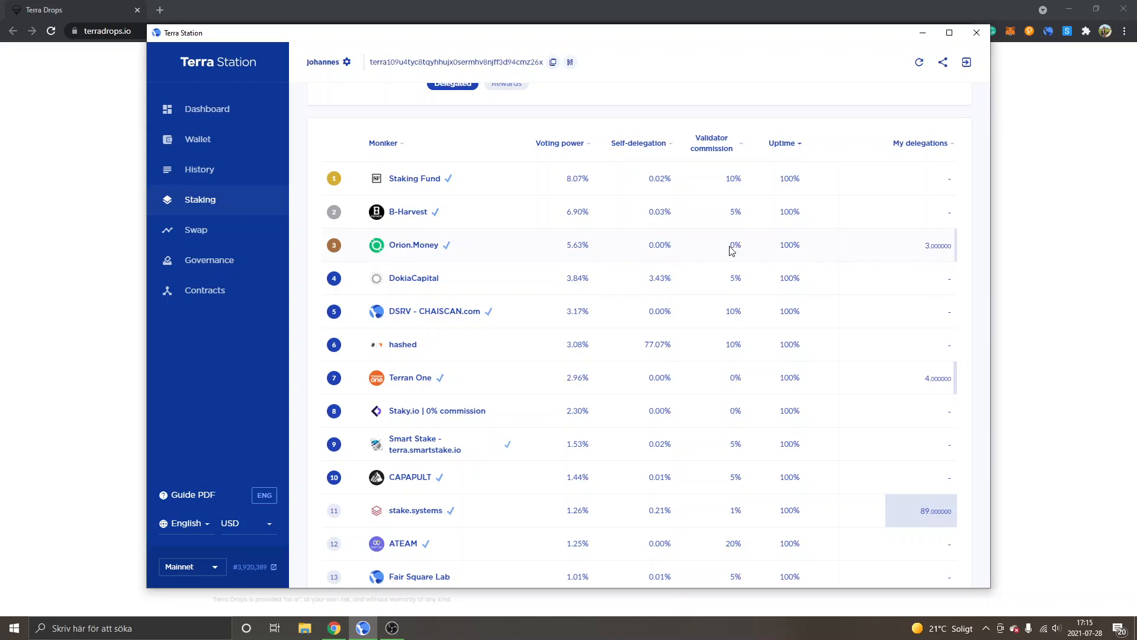
mouse_move(744, 251)
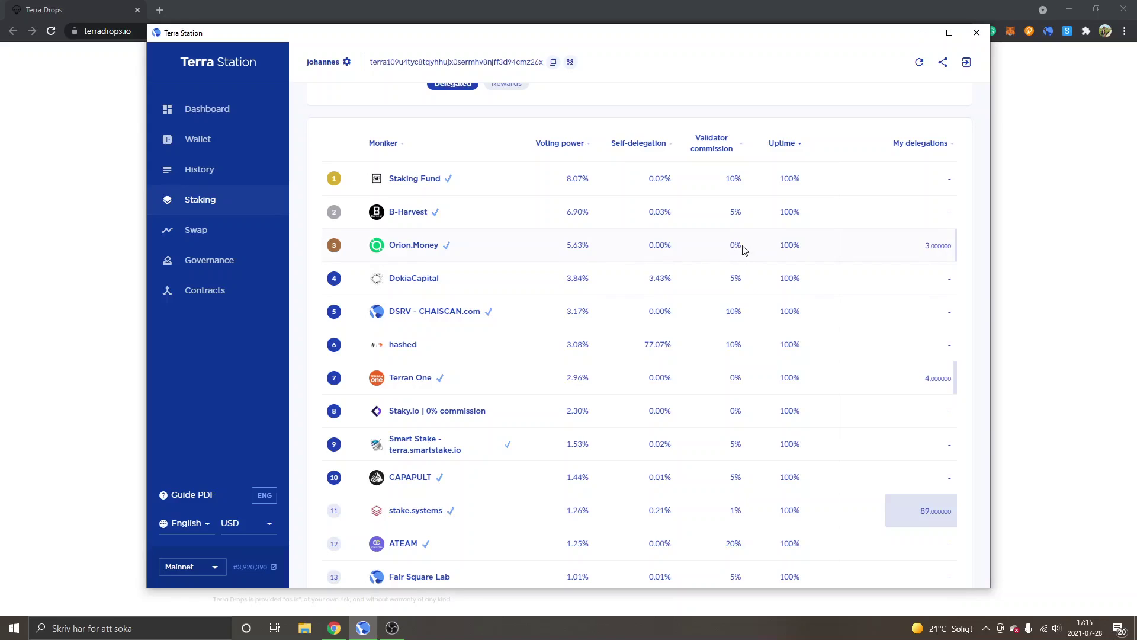
mouse_move(734, 245)
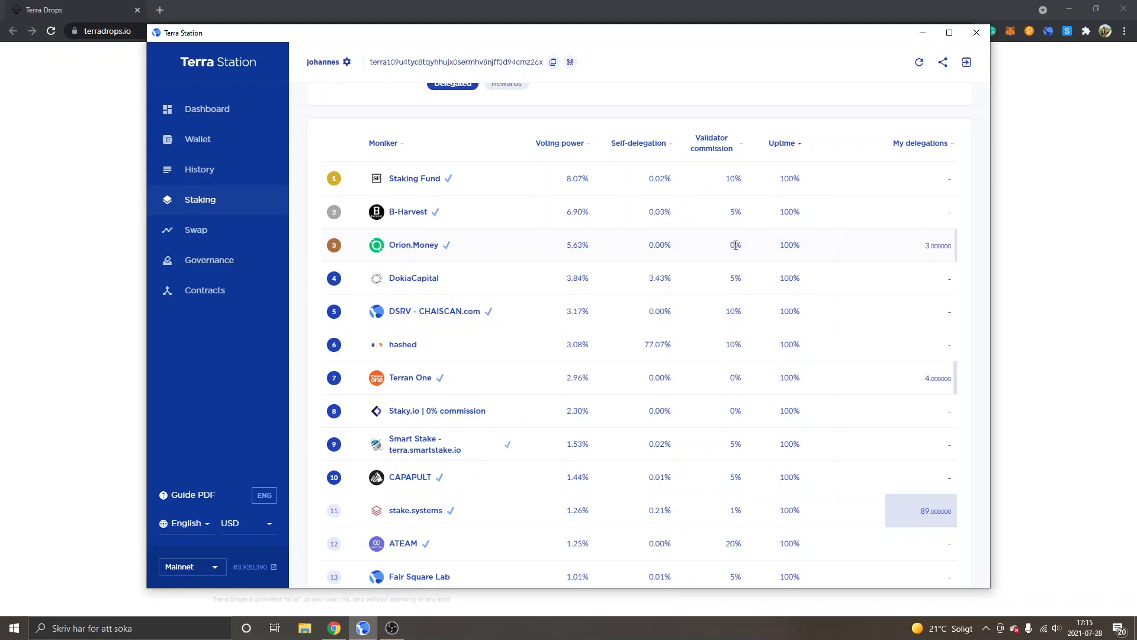
mouse_move(742, 246)
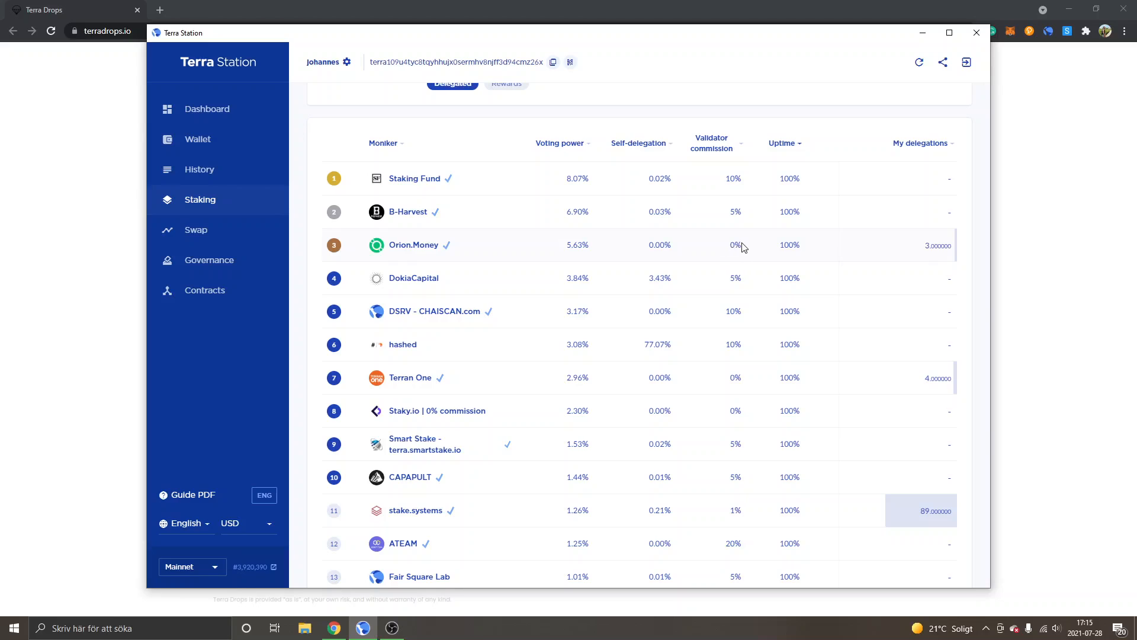
mouse_move(732, 252)
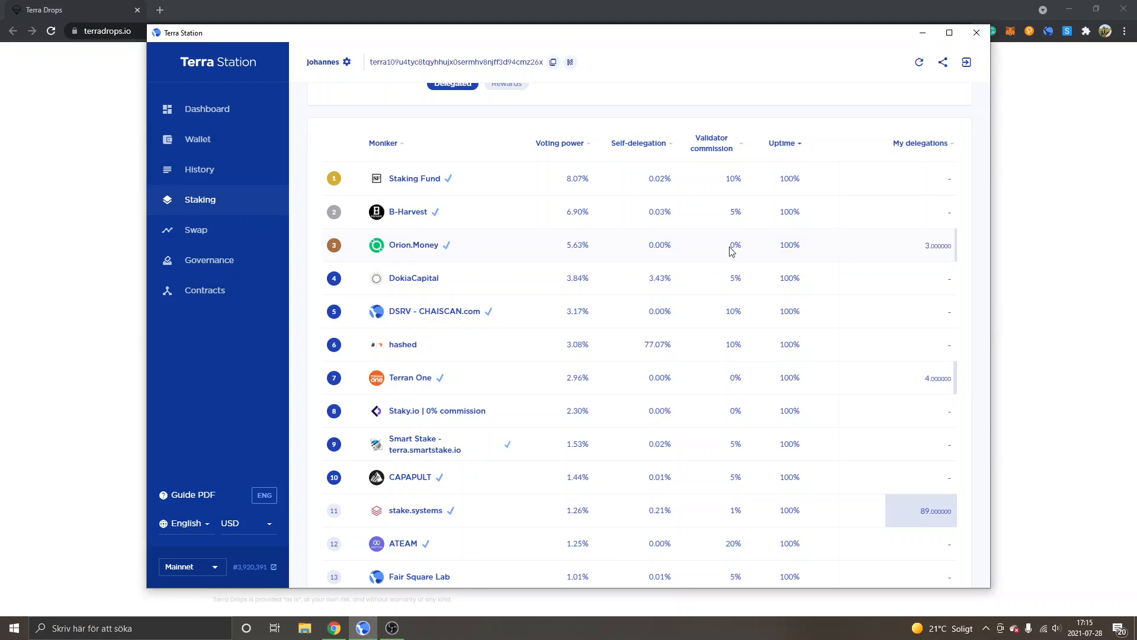
mouse_move(413, 245)
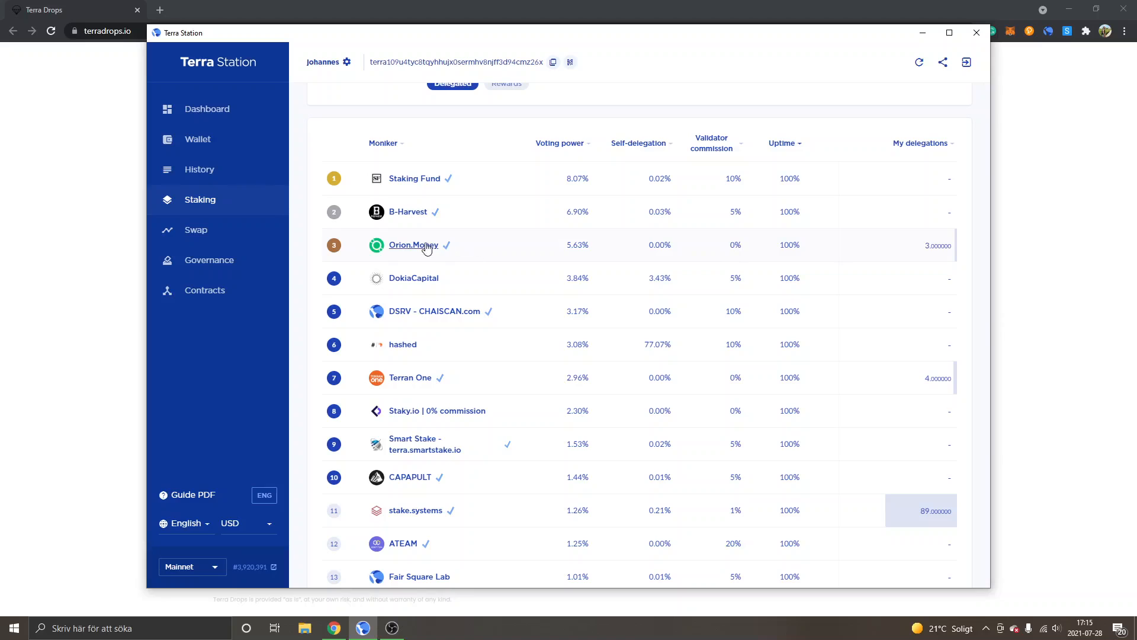
mouse_move(410, 249)
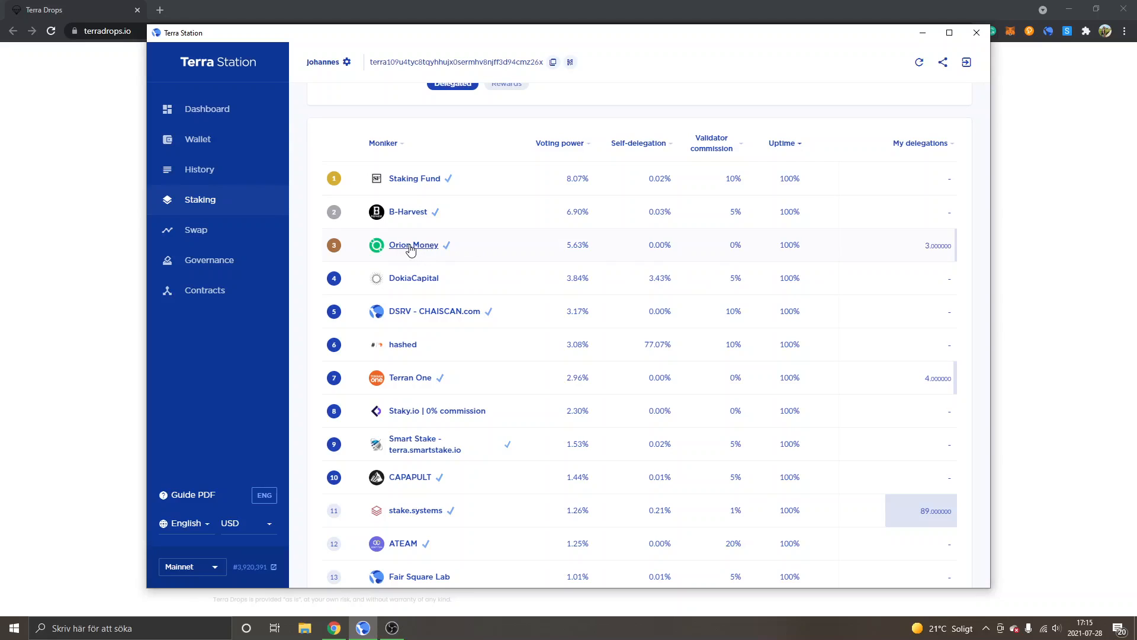
Step: Open Orion.Money's details and review its 3 Luna delegation, rewards and delegation event log
click(413, 245)
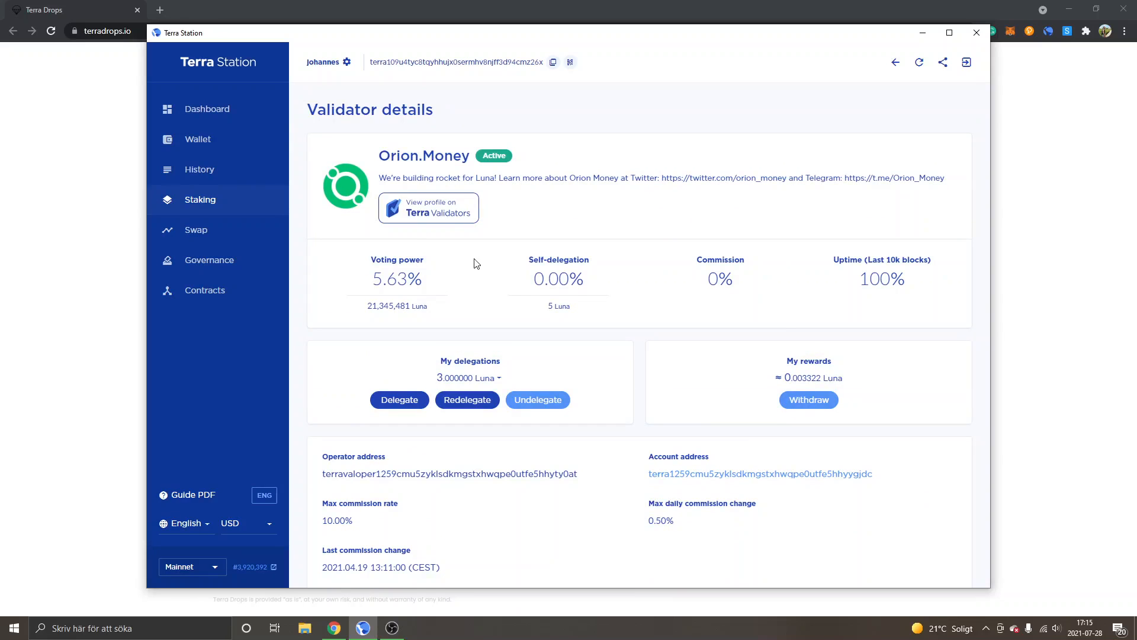
scroll(down, 3)
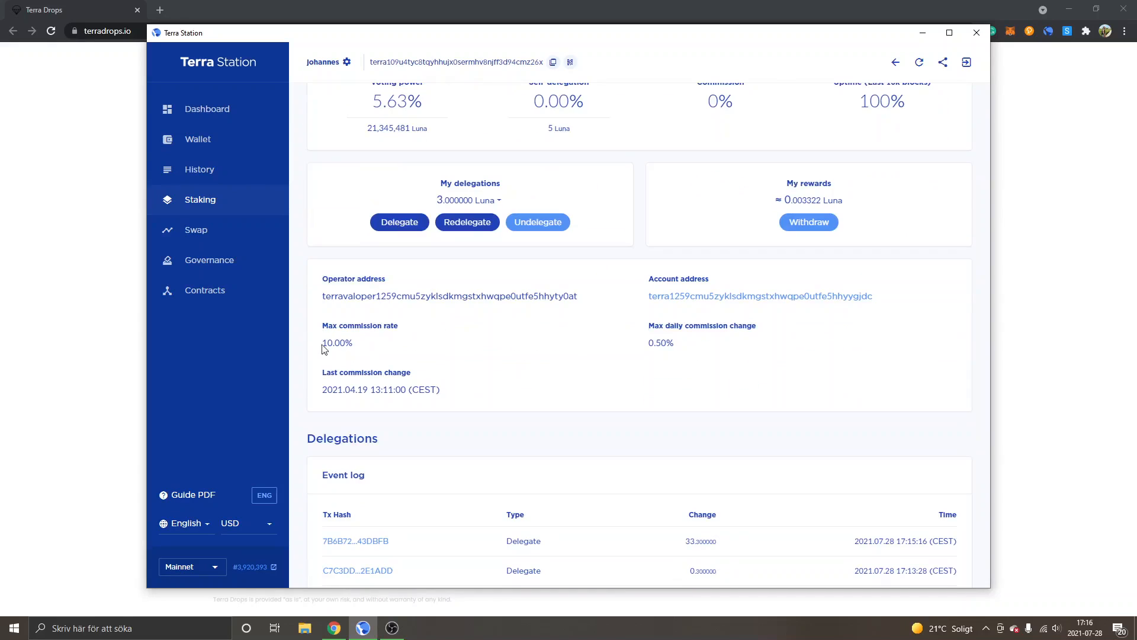
mouse_move(650, 327)
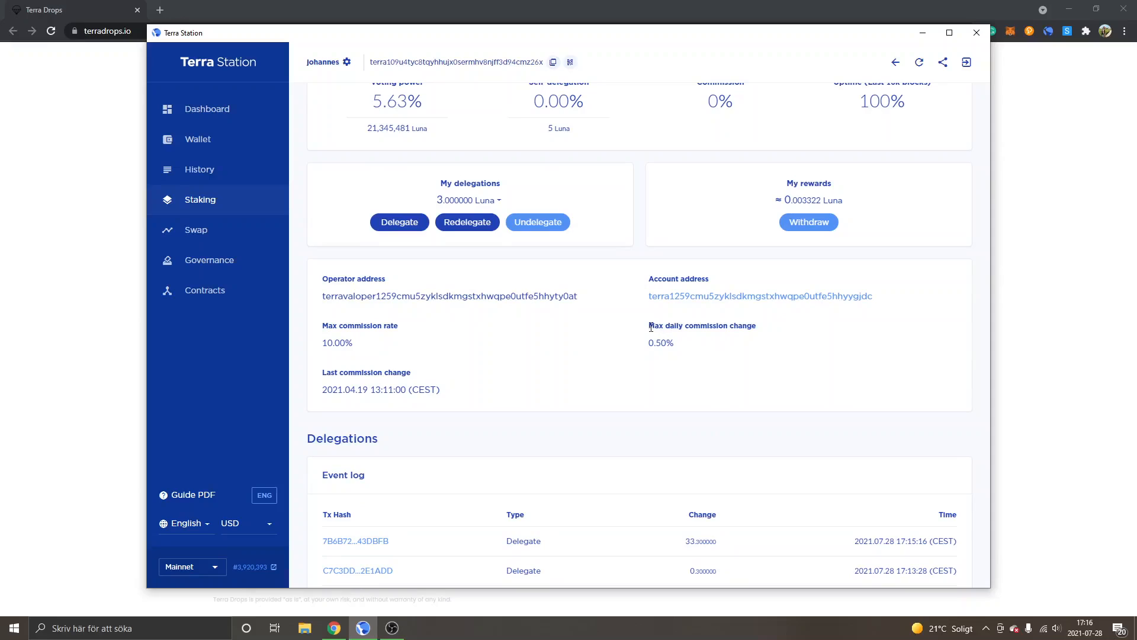
mouse_move(656, 343)
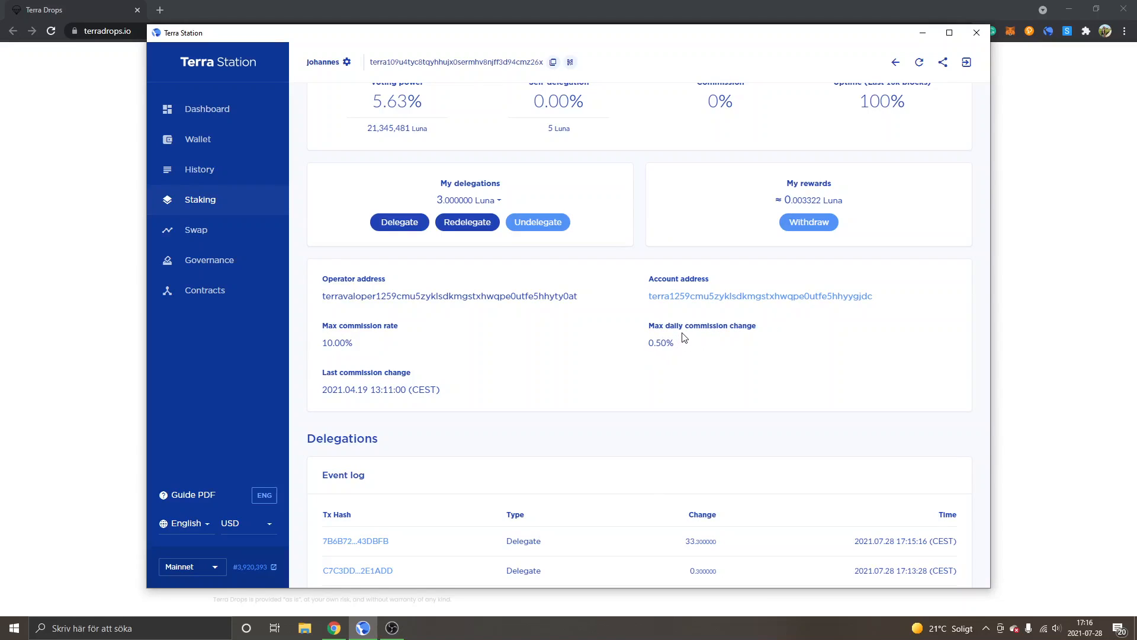
mouse_move(679, 343)
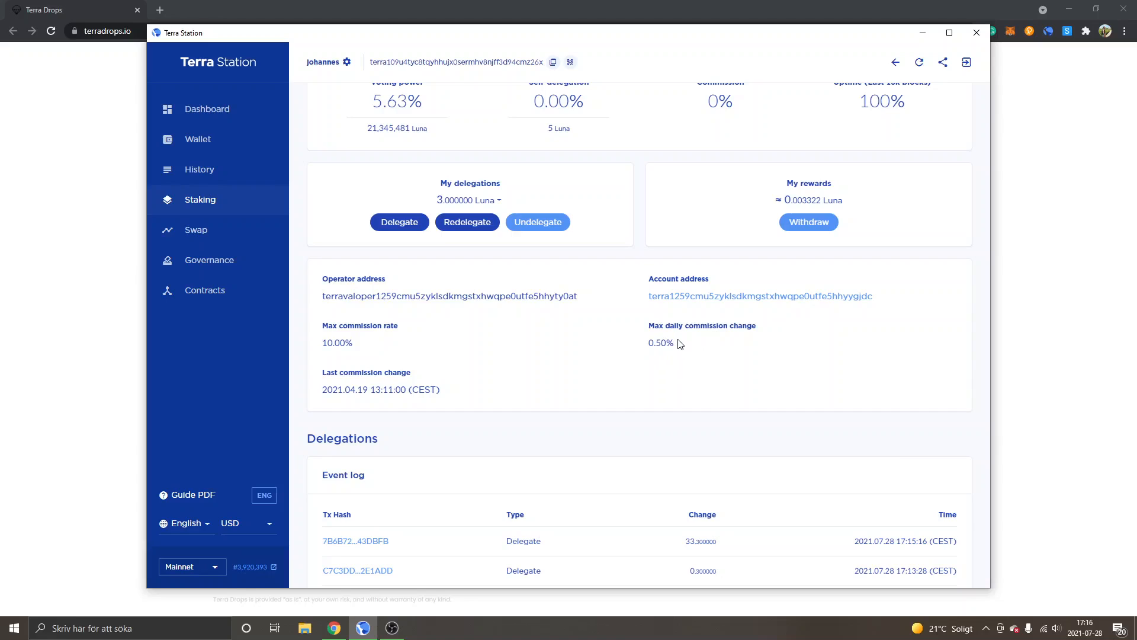
mouse_move(685, 349)
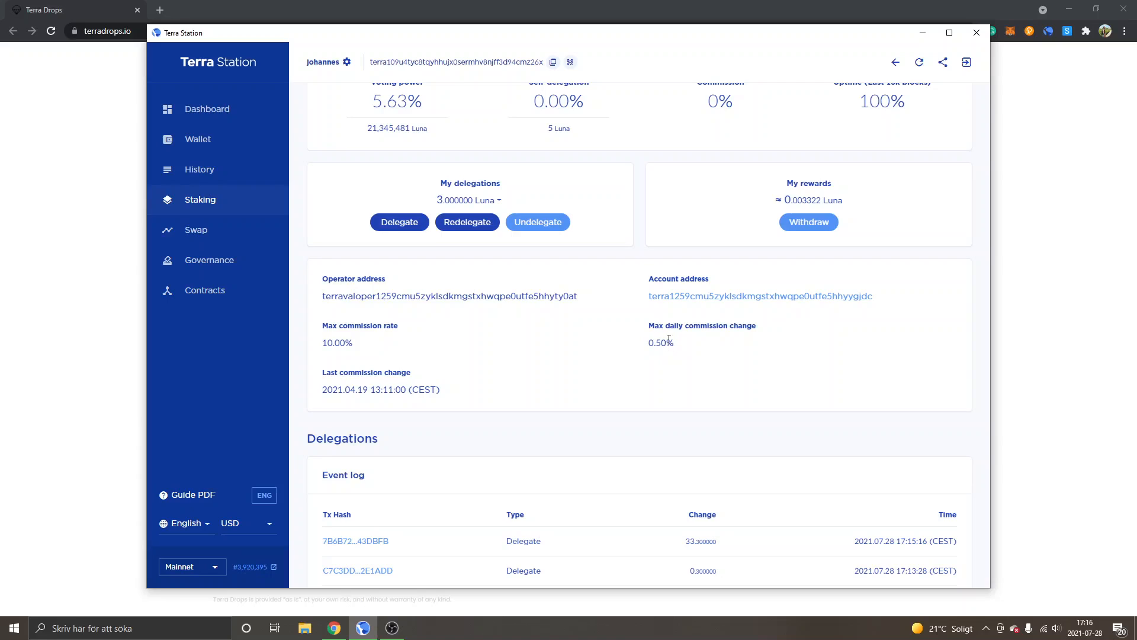
mouse_move(607, 371)
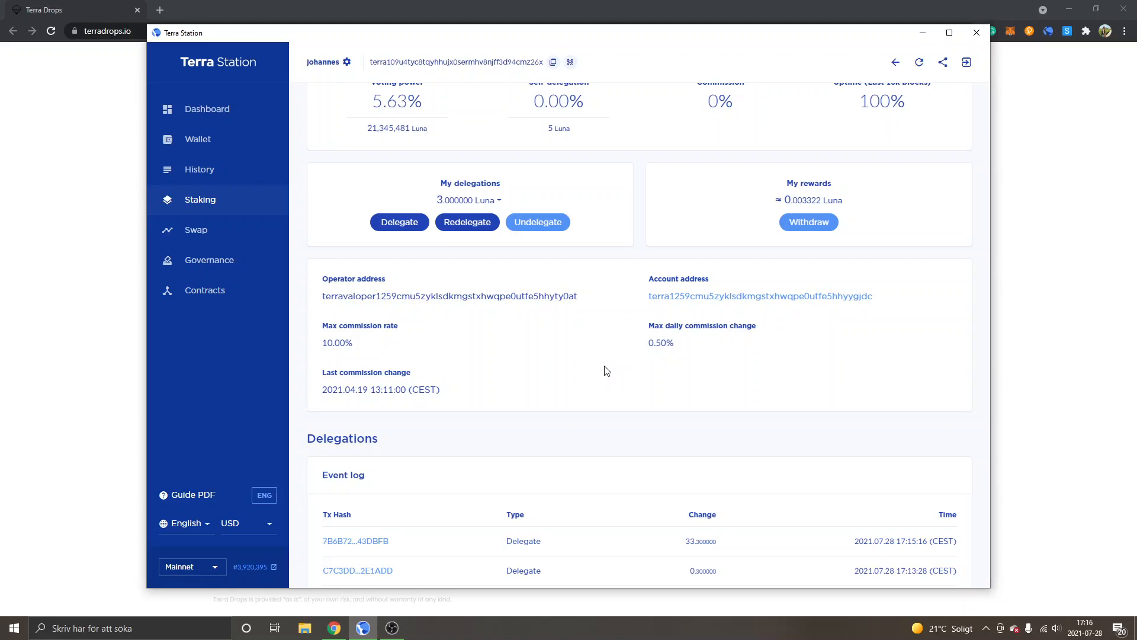
mouse_move(663, 342)
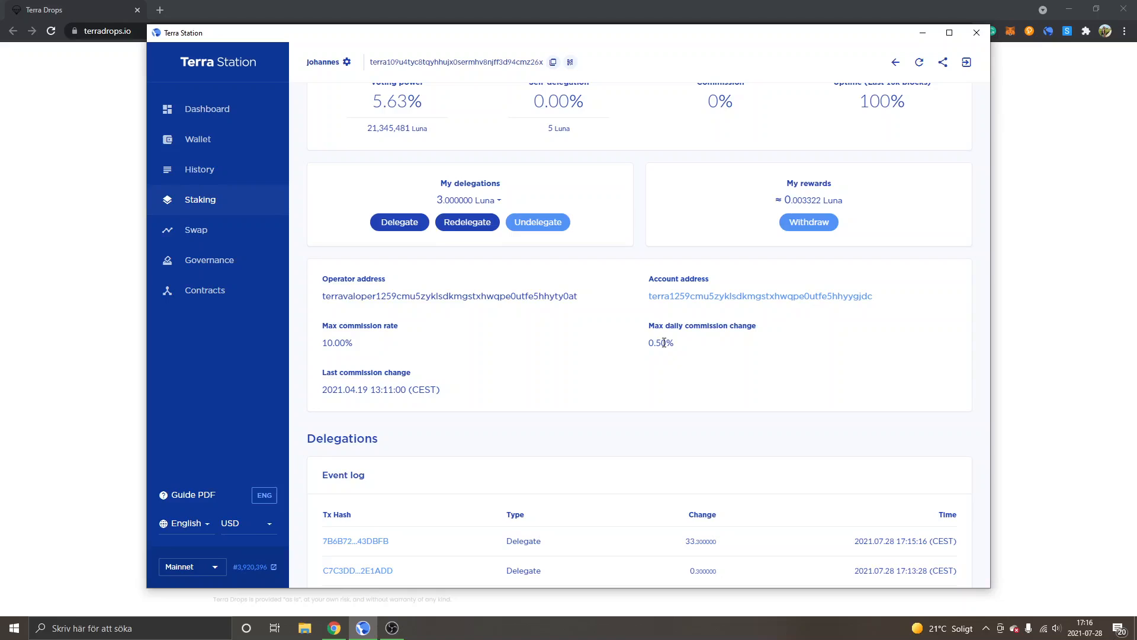
mouse_move(680, 350)
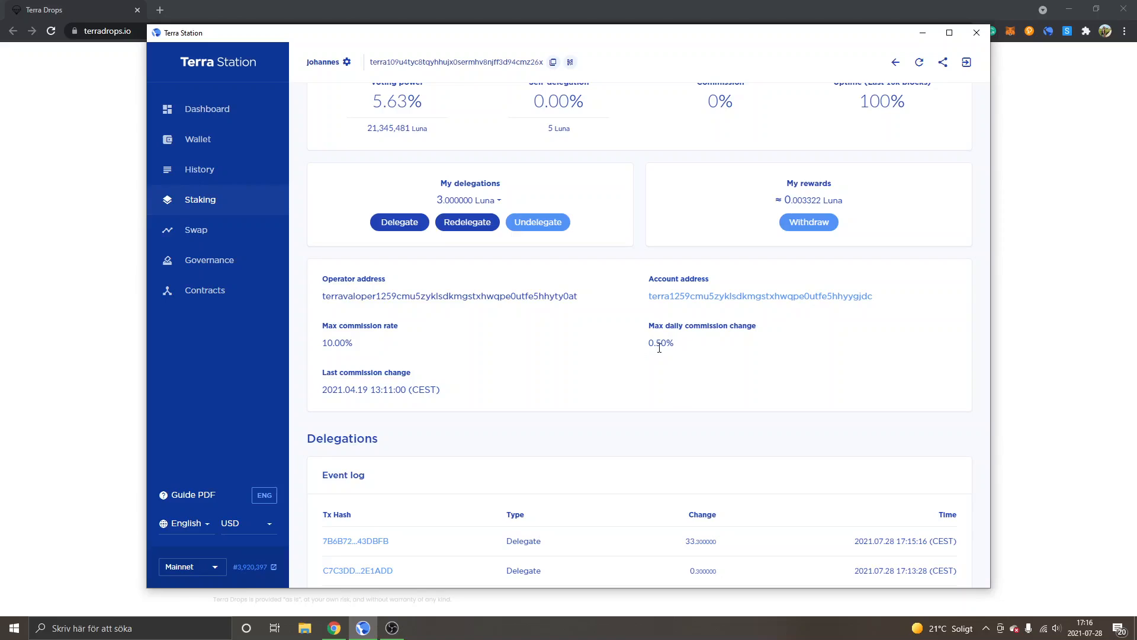
mouse_move(677, 350)
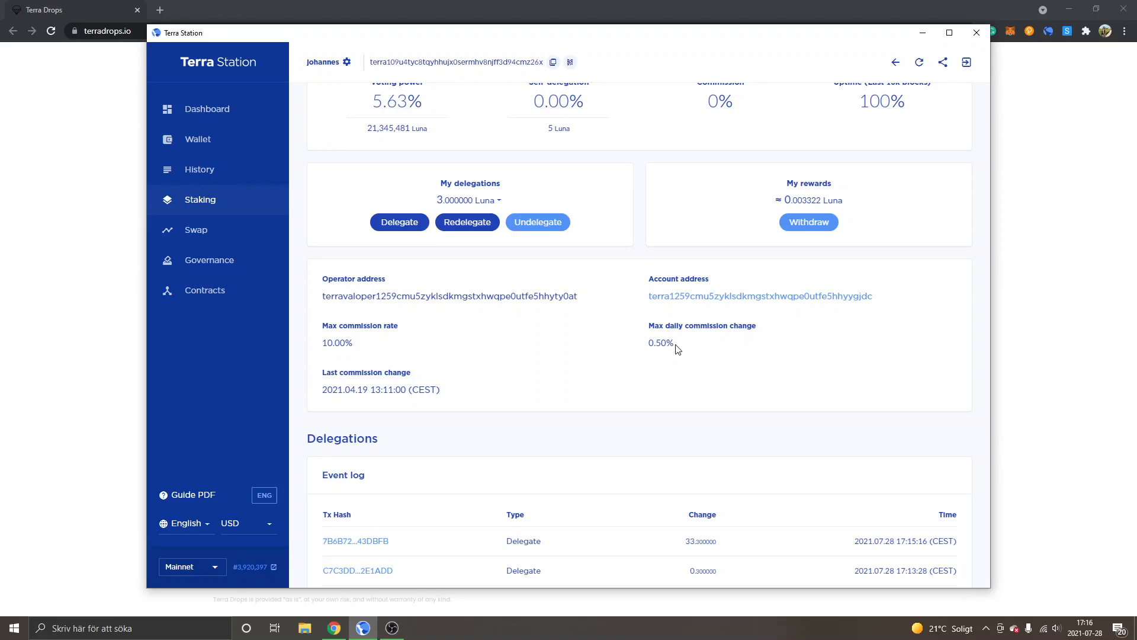
mouse_move(685, 349)
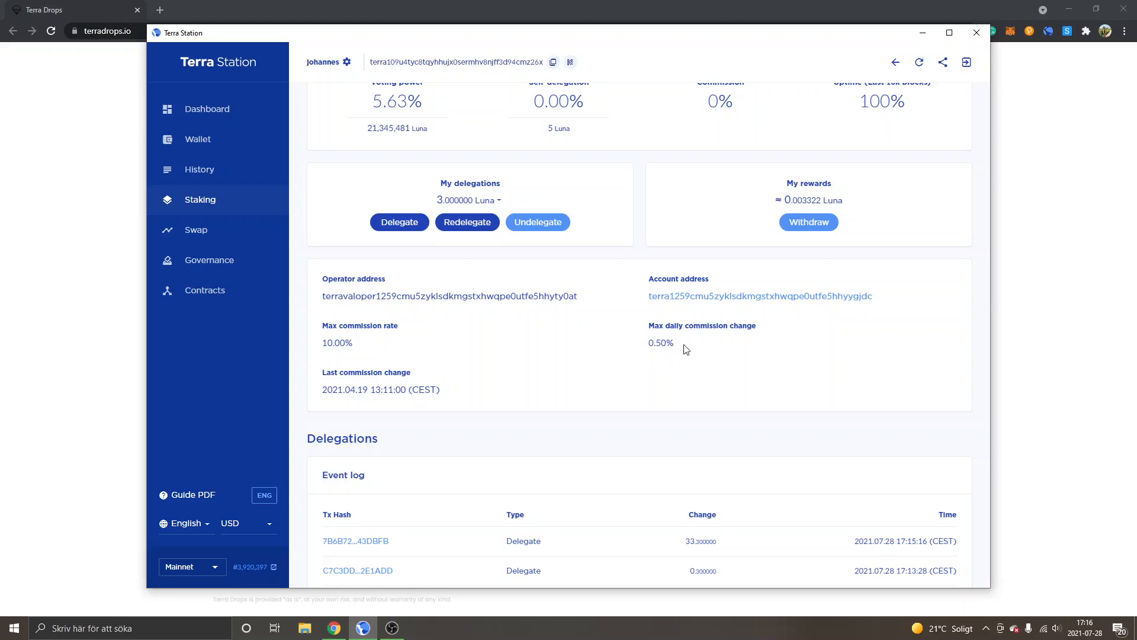
mouse_move(661, 346)
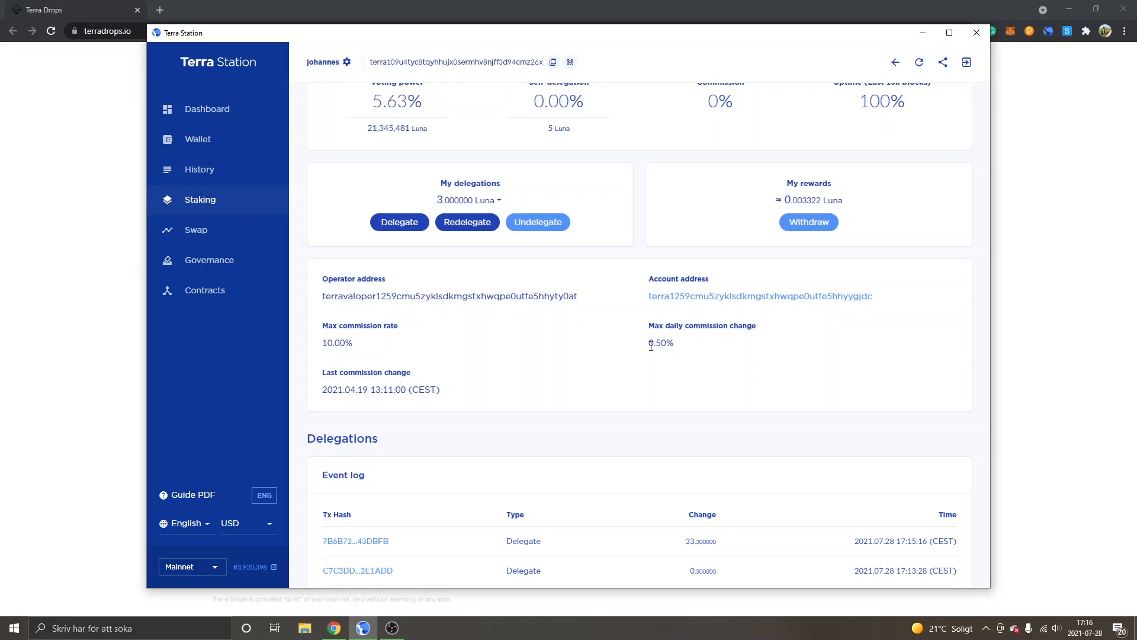
mouse_move(647, 349)
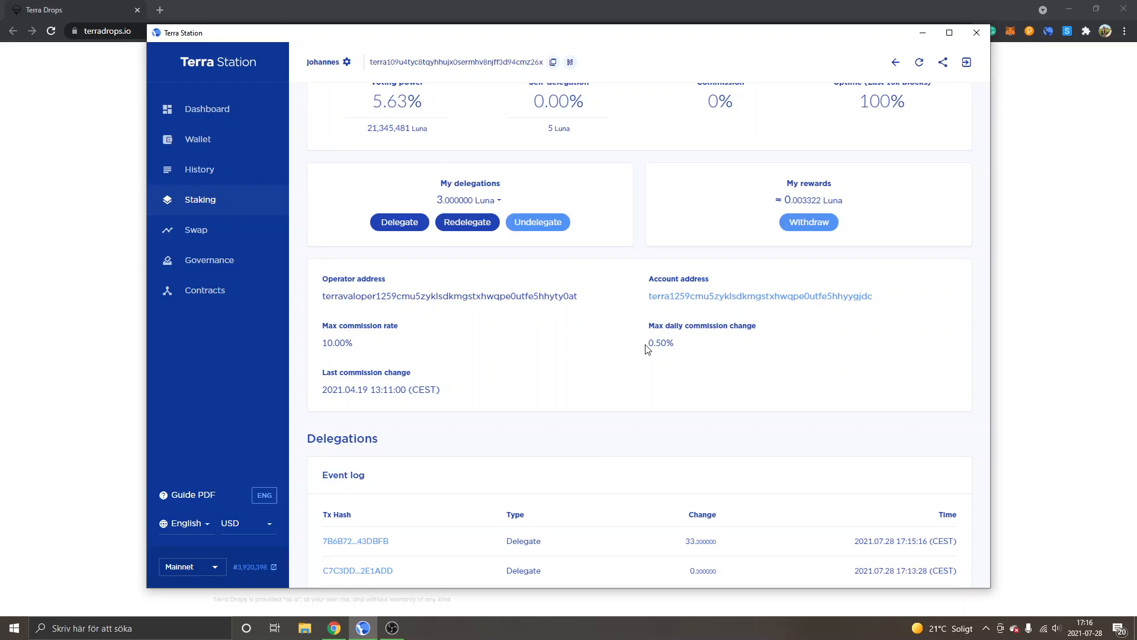
mouse_move(669, 334)
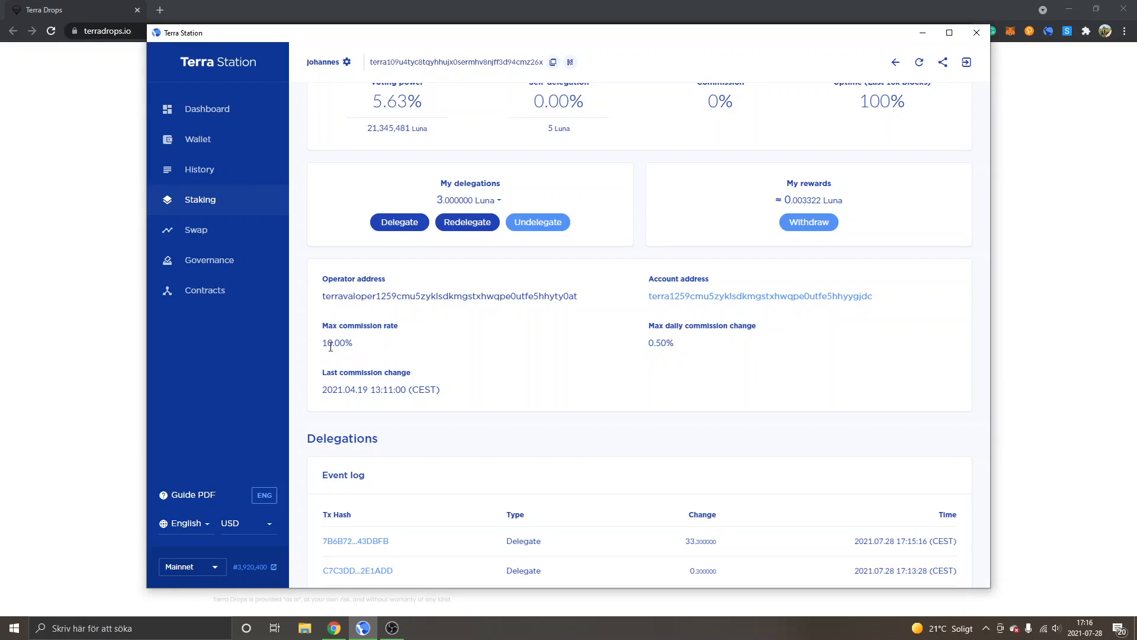
mouse_move(331, 326)
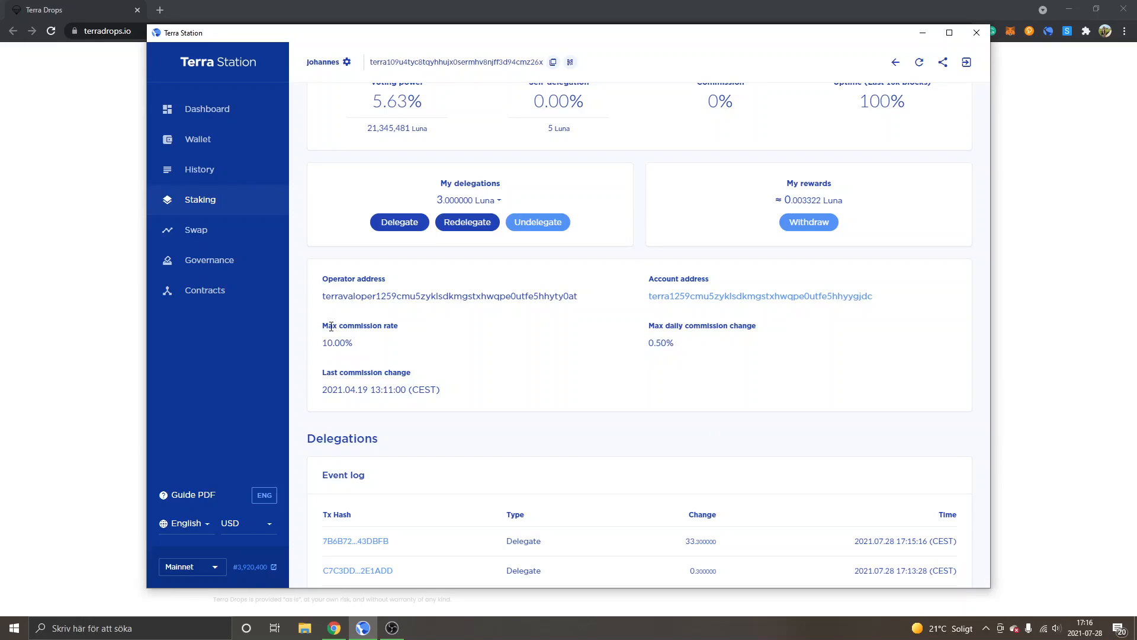
mouse_move(464, 355)
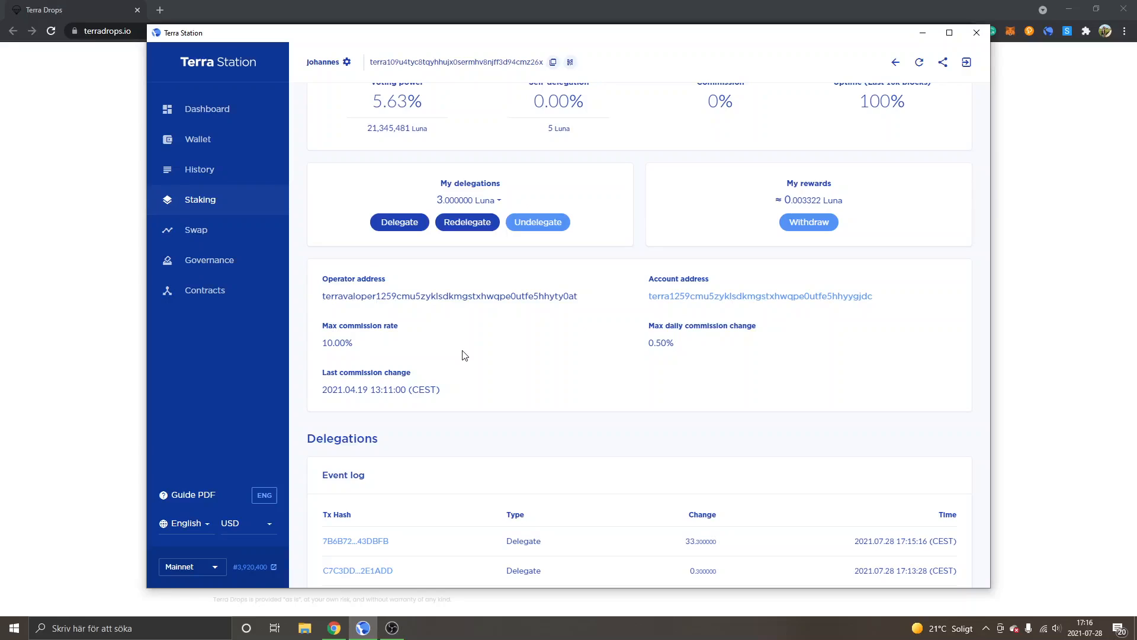
mouse_move(607, 316)
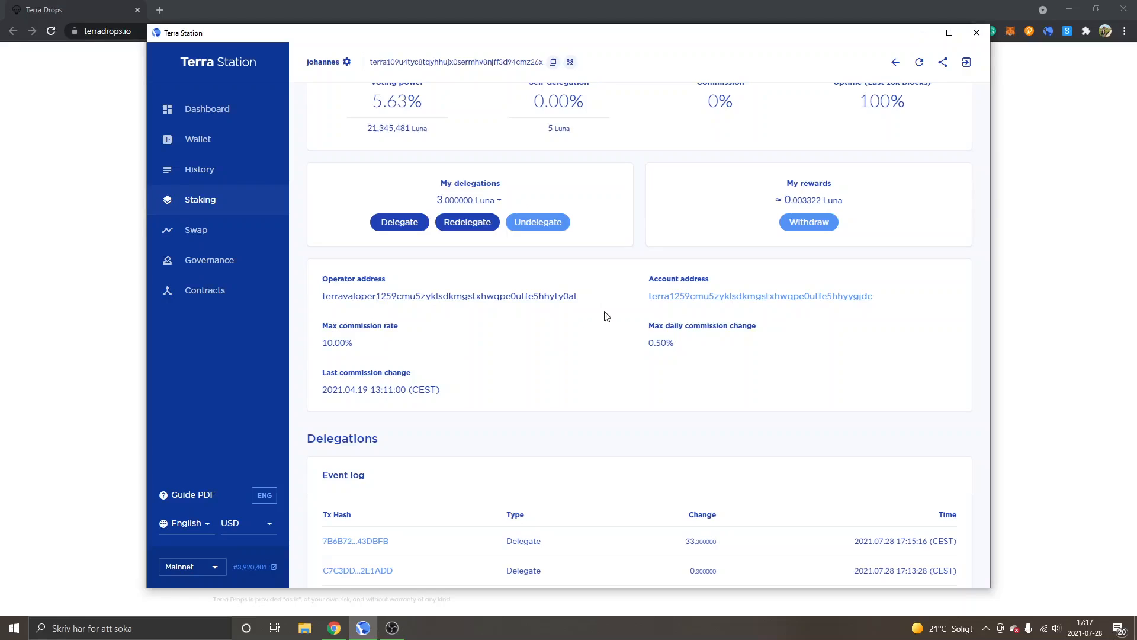
mouse_move(629, 292)
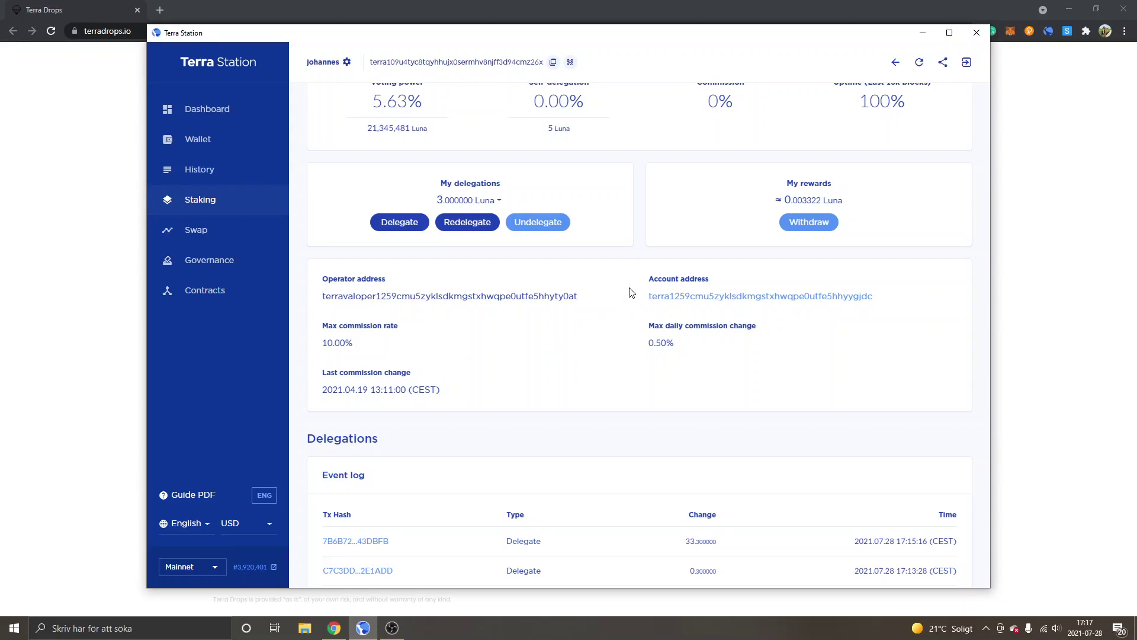
mouse_move(621, 310)
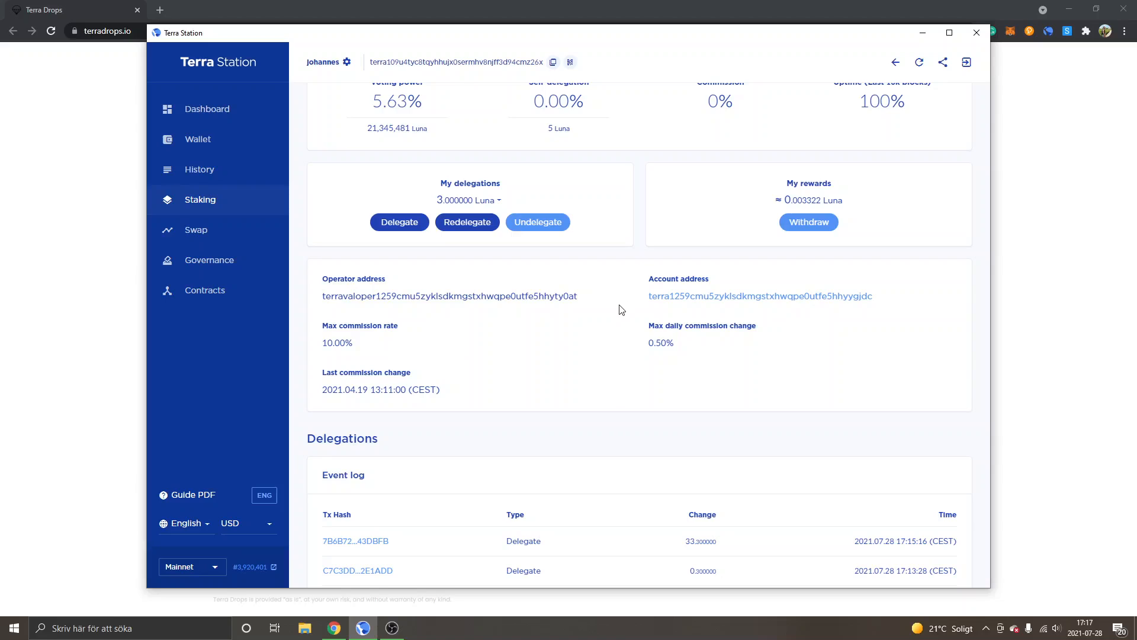
mouse_move(645, 354)
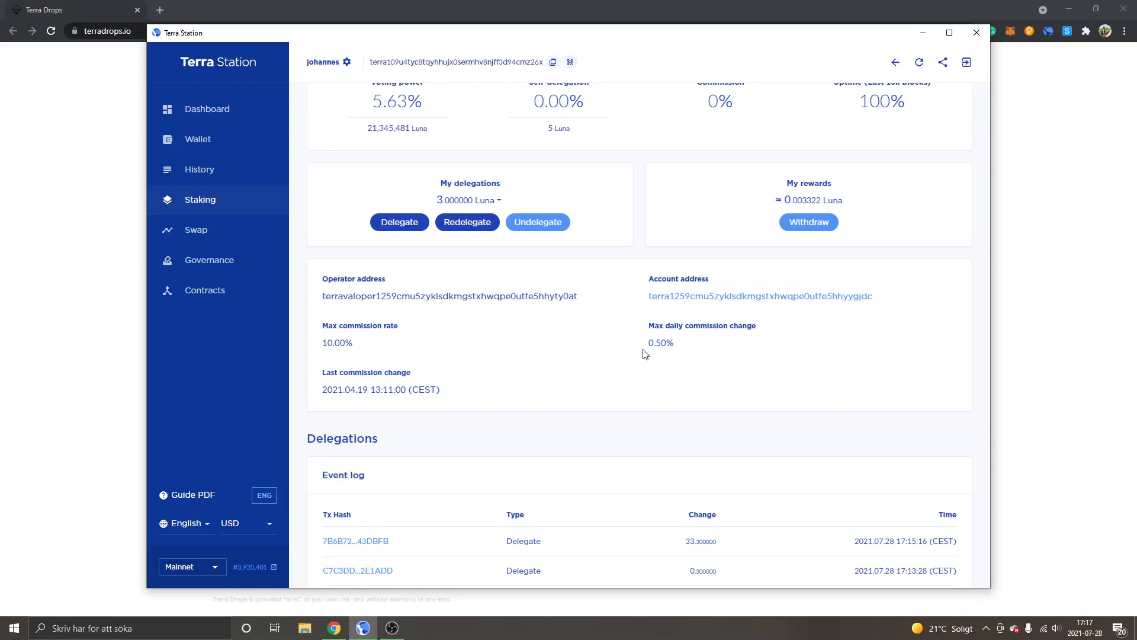
scroll(up, 3)
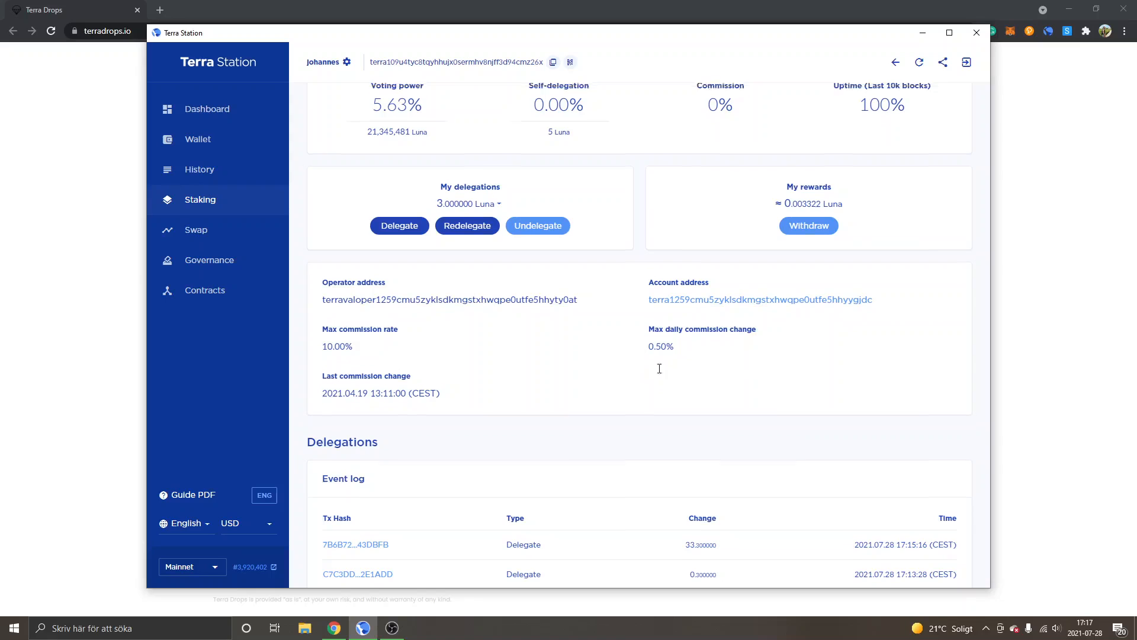
Step: Scroll back to the top of Orion.Money's details: active, 0% commission, 5.63% voting power
scroll(up, 3)
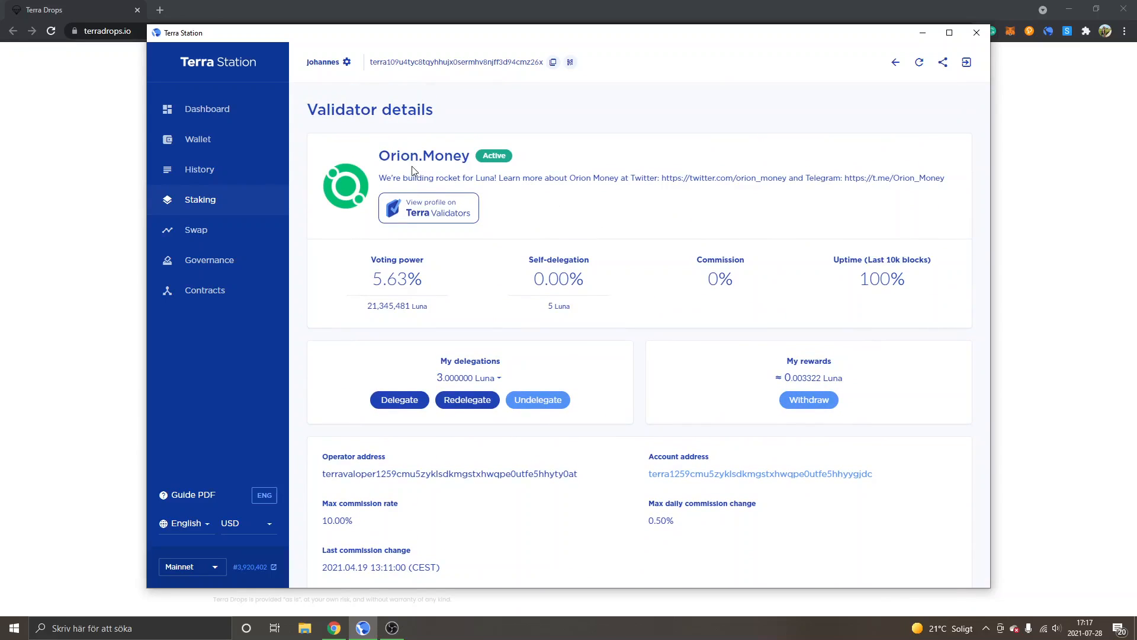
mouse_move(443, 154)
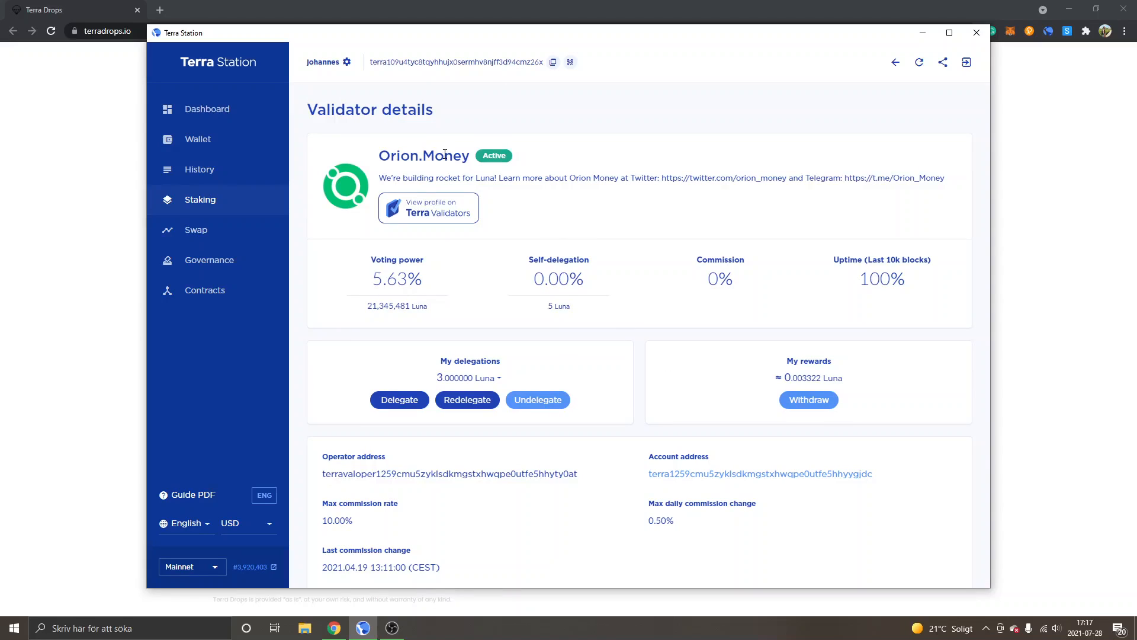
mouse_move(613, 216)
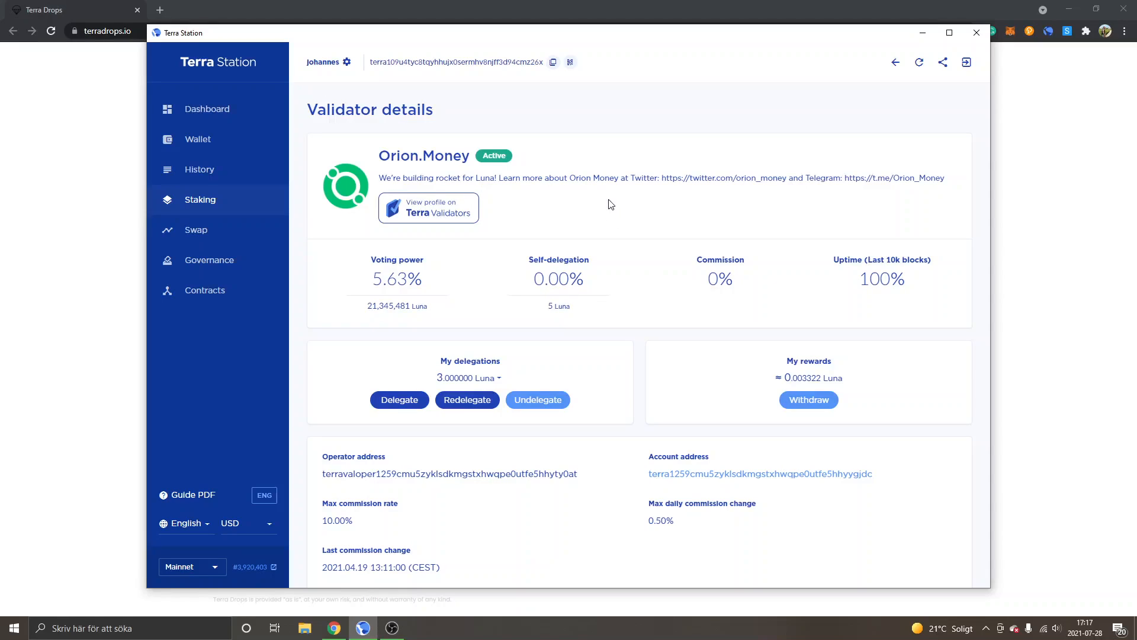
mouse_move(629, 206)
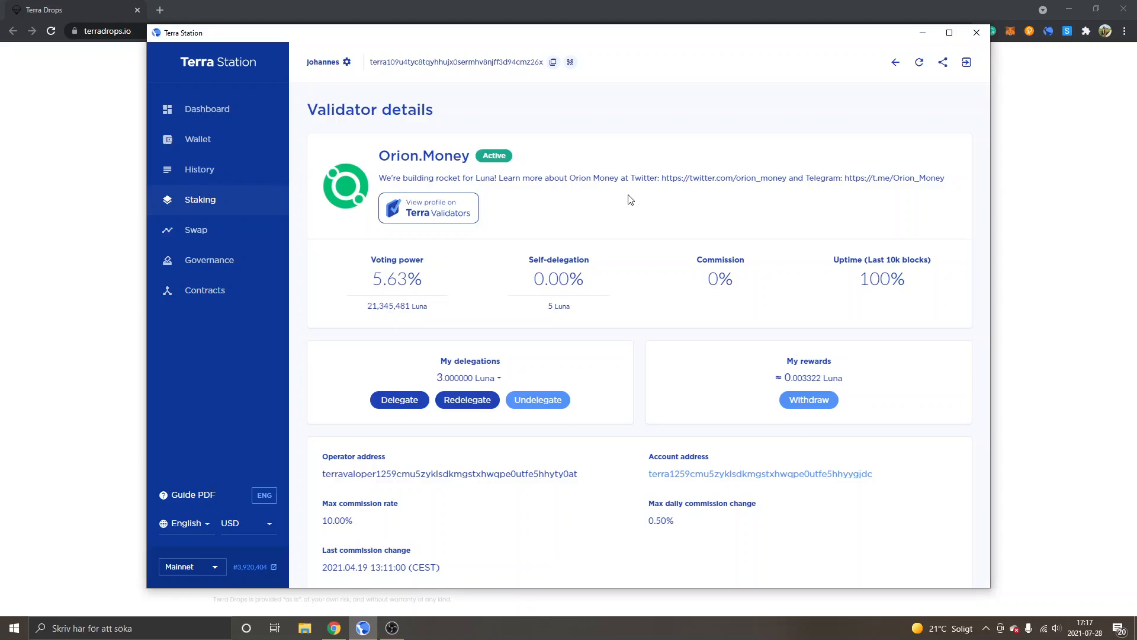
mouse_move(516, 206)
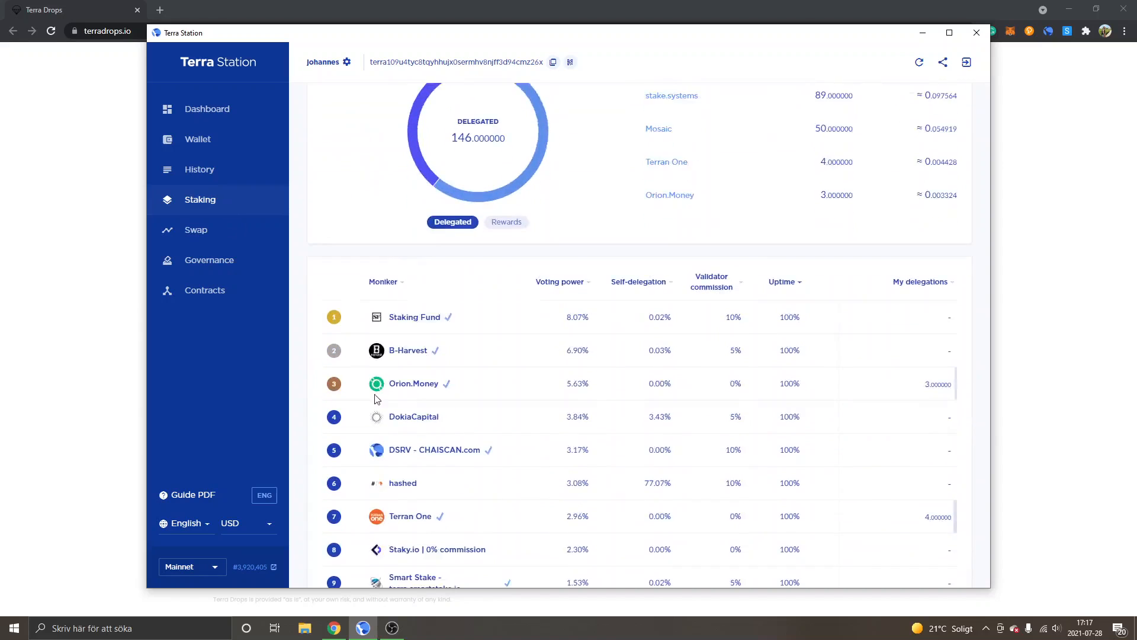
scroll(down, 3)
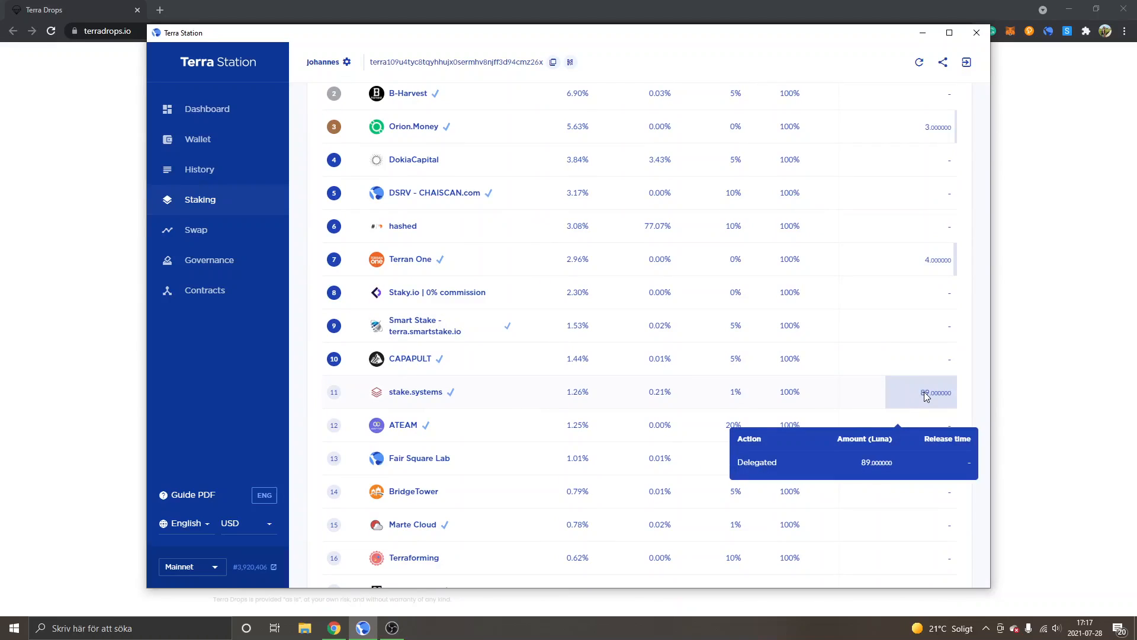
mouse_move(769, 405)
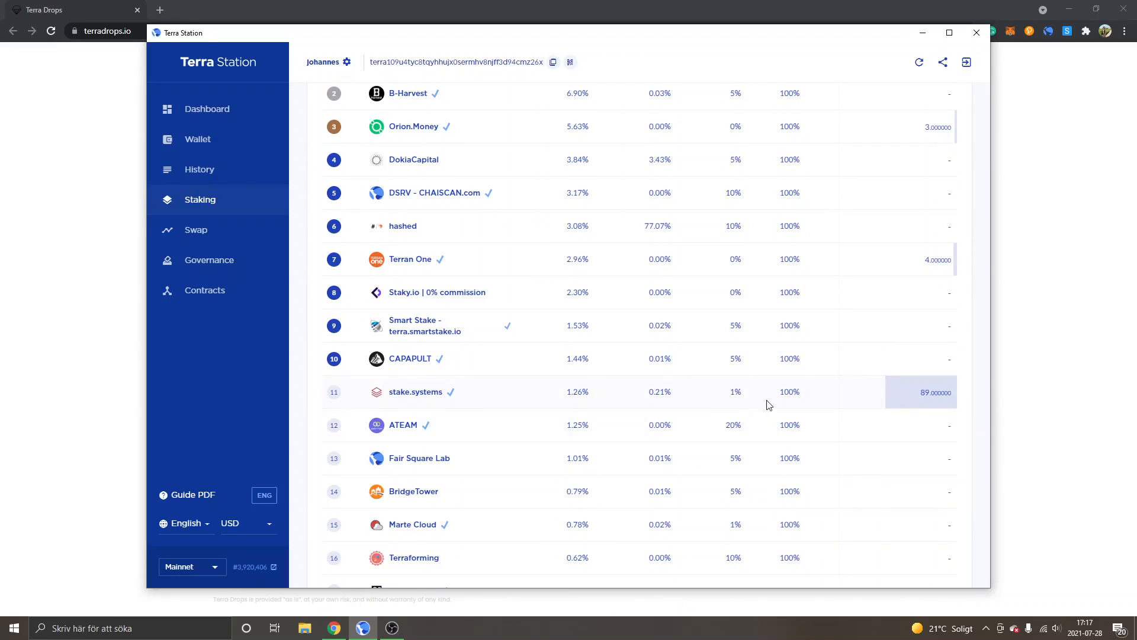
mouse_move(736, 393)
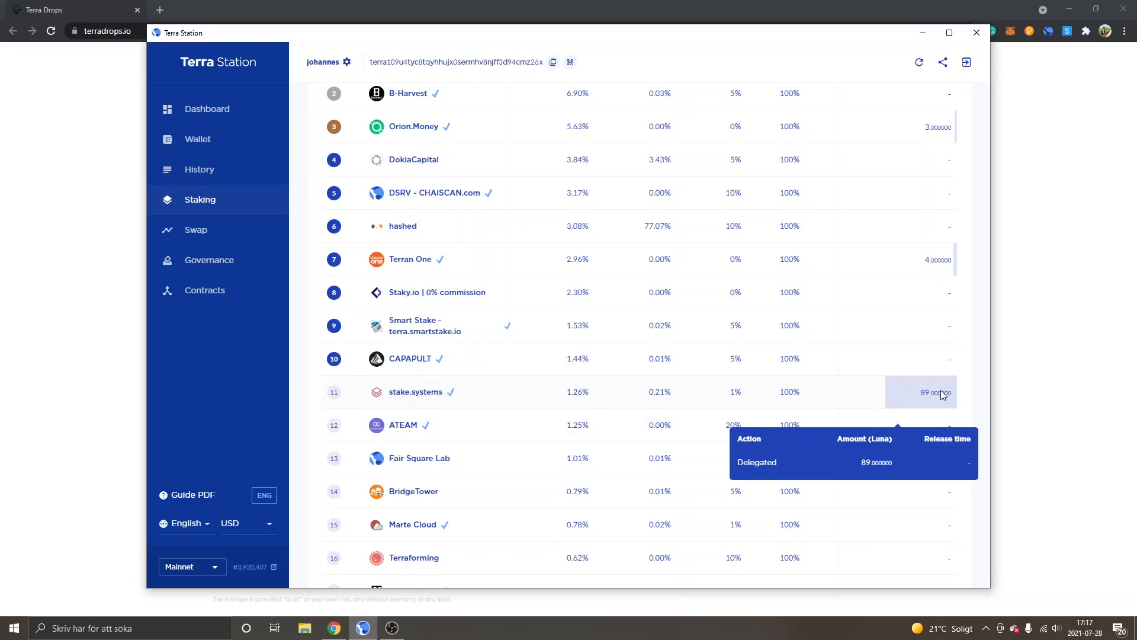
mouse_move(743, 399)
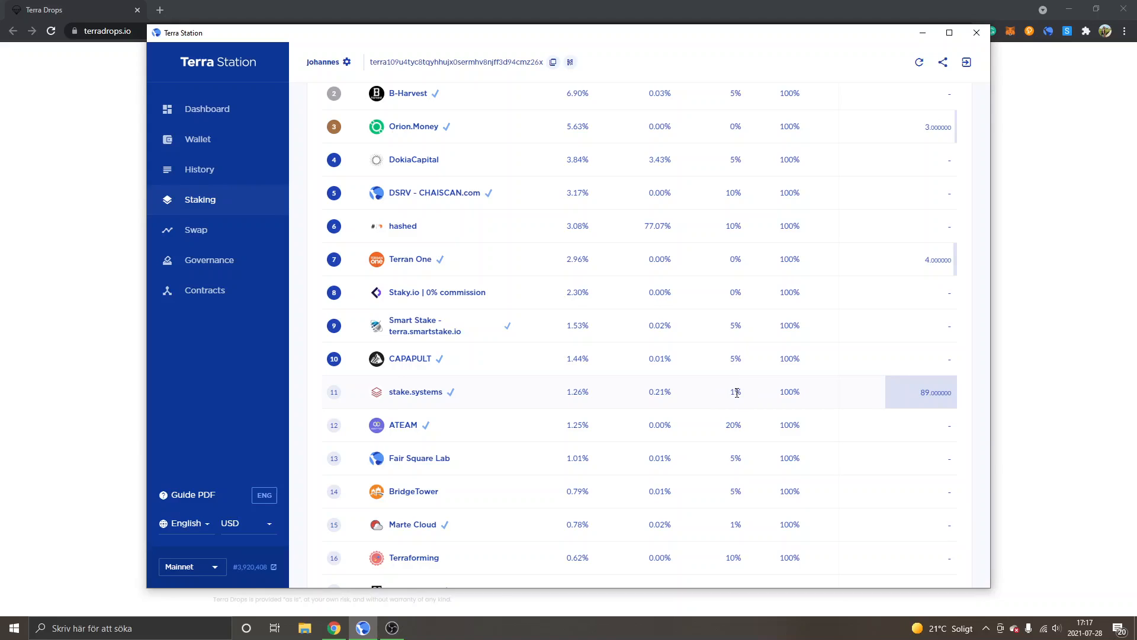
mouse_move(690, 400)
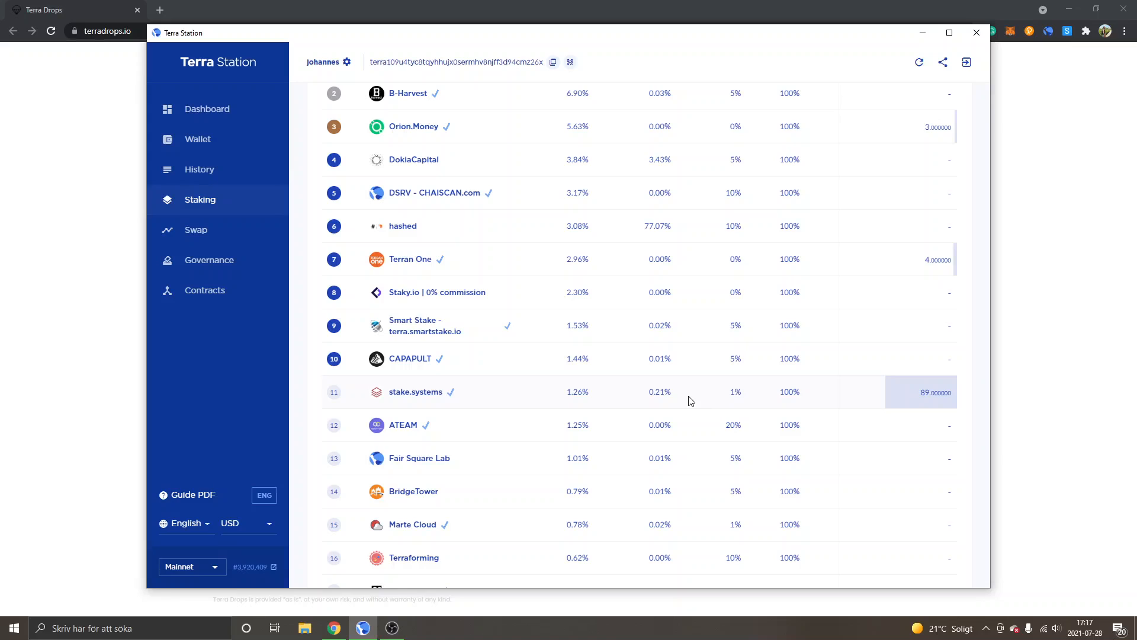
mouse_move(776, 392)
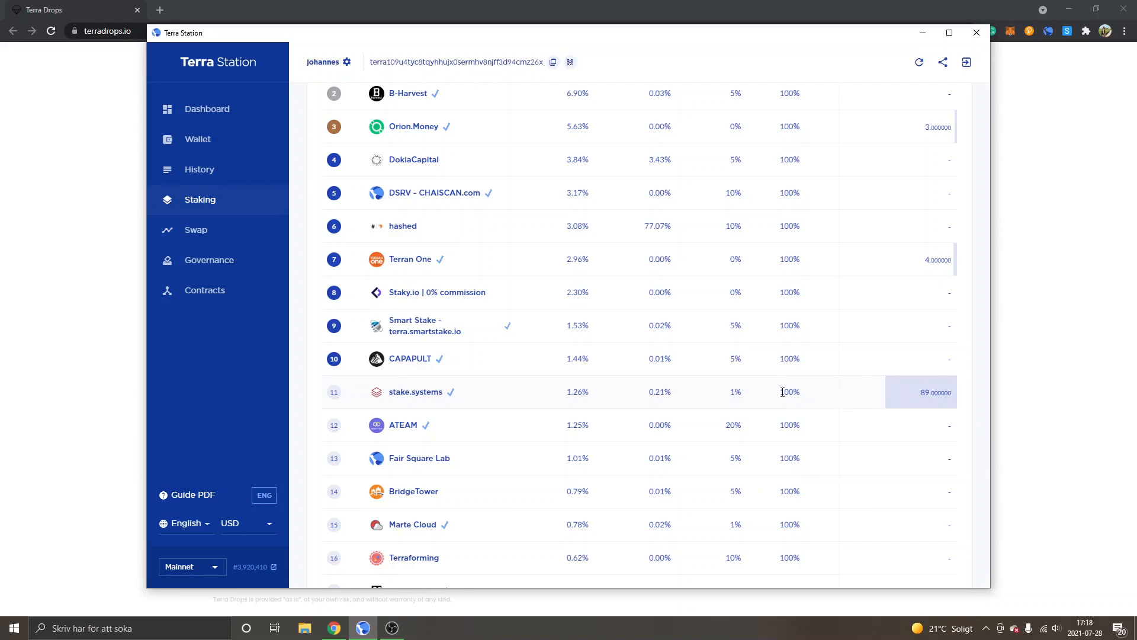
mouse_move(711, 397)
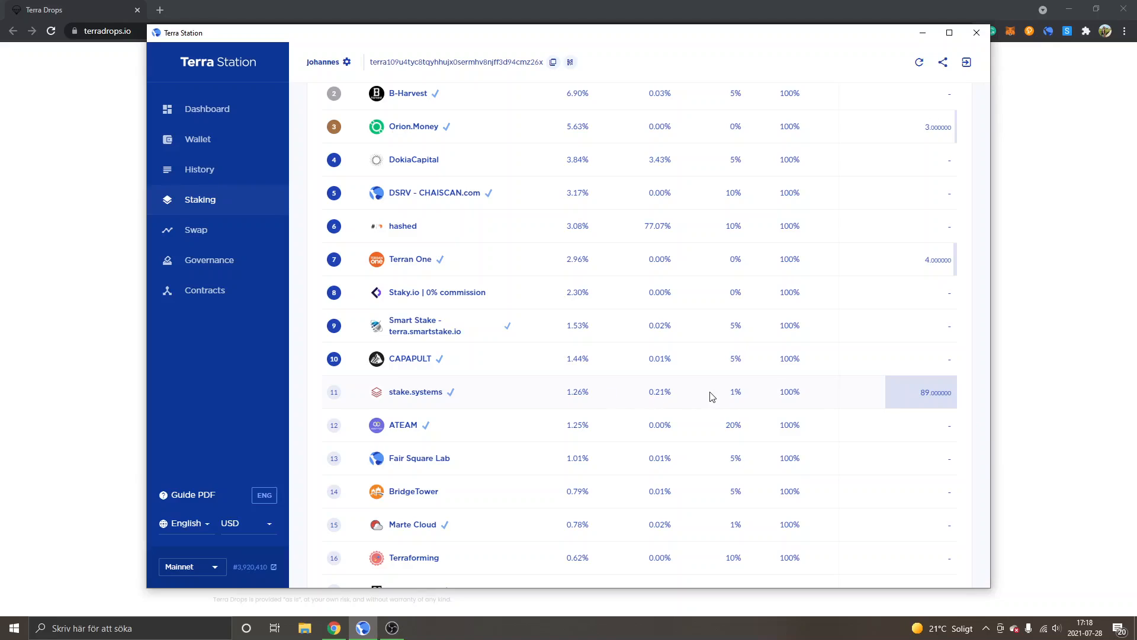
mouse_move(743, 398)
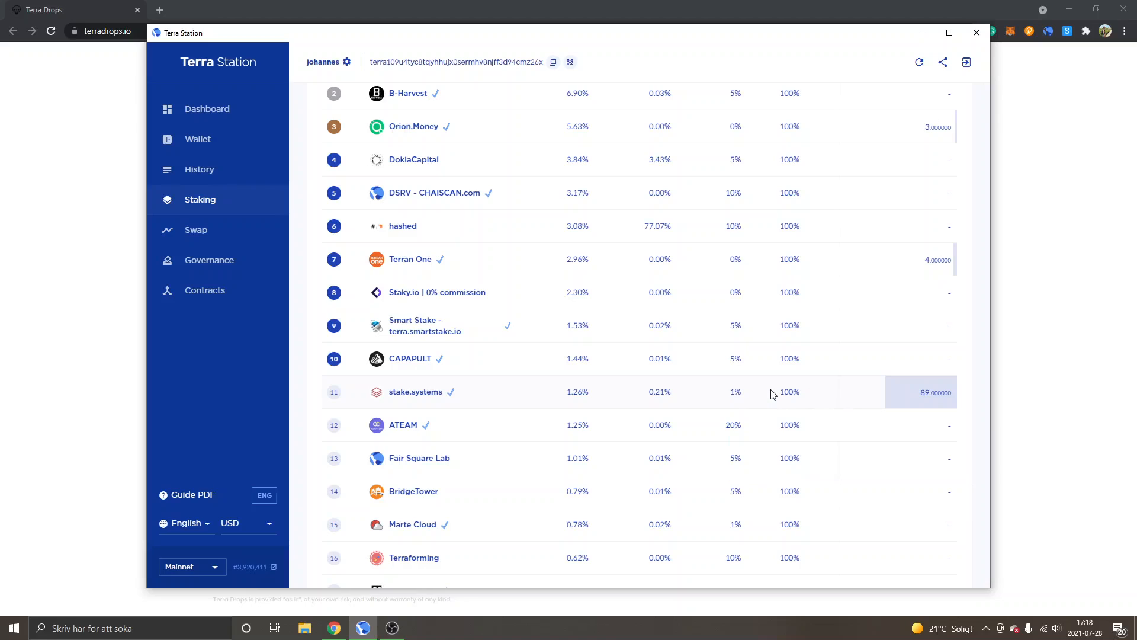
mouse_move(747, 407)
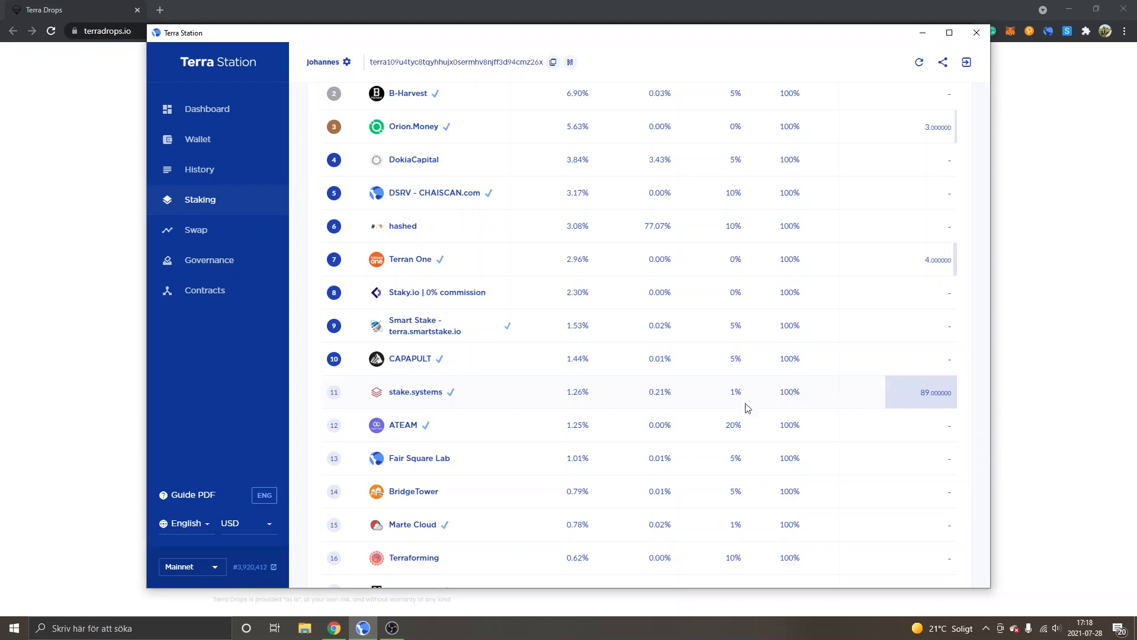
mouse_move(721, 394)
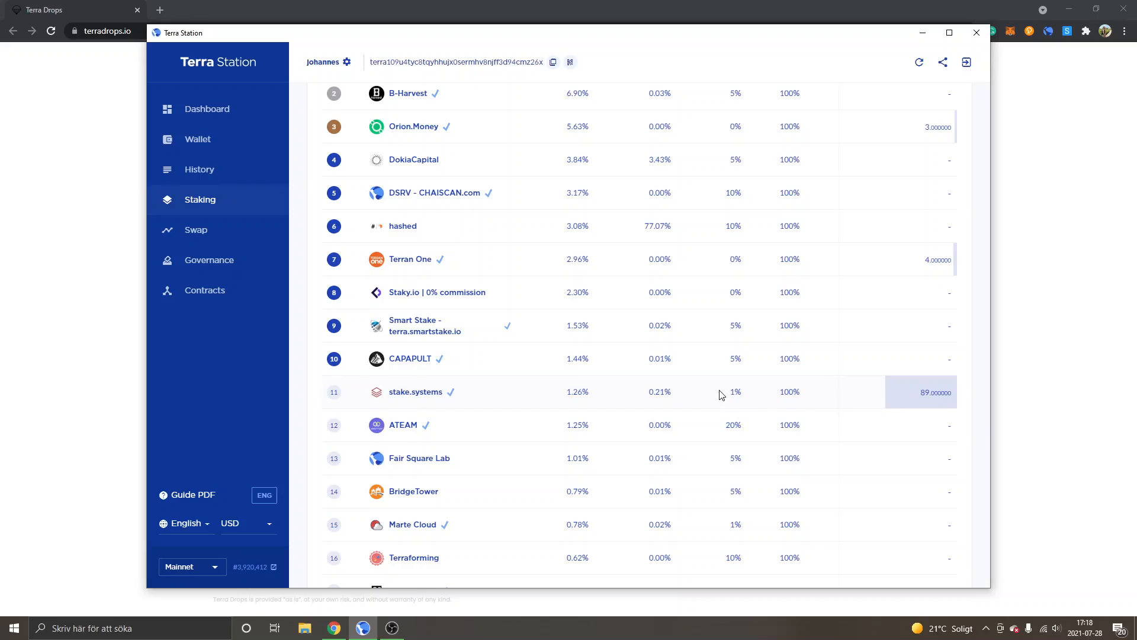
mouse_move(729, 405)
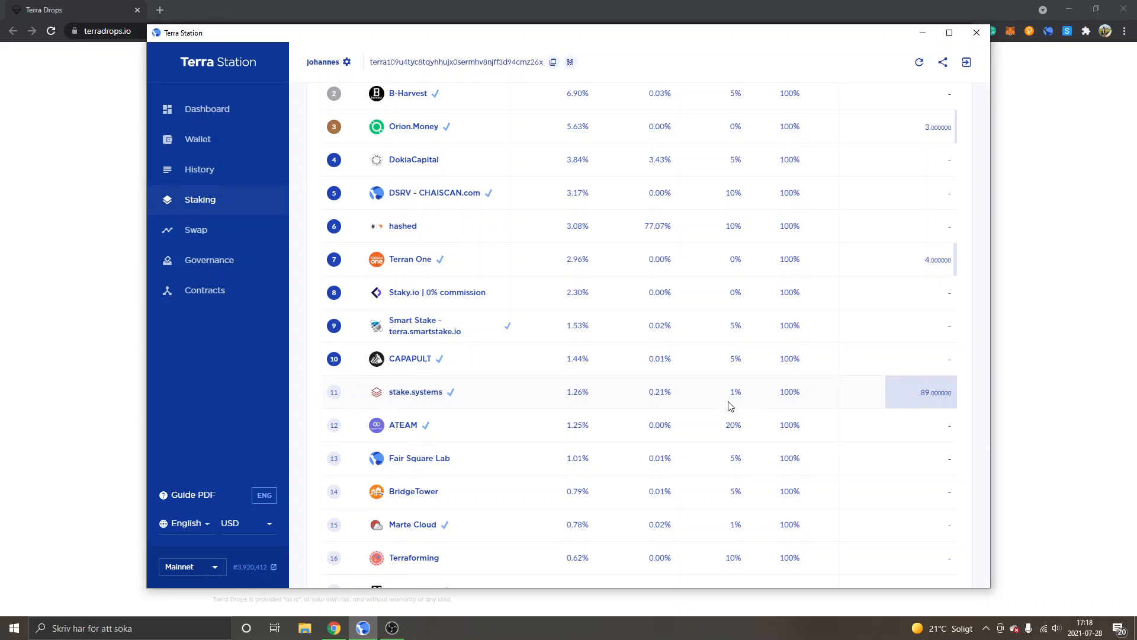
mouse_move(702, 329)
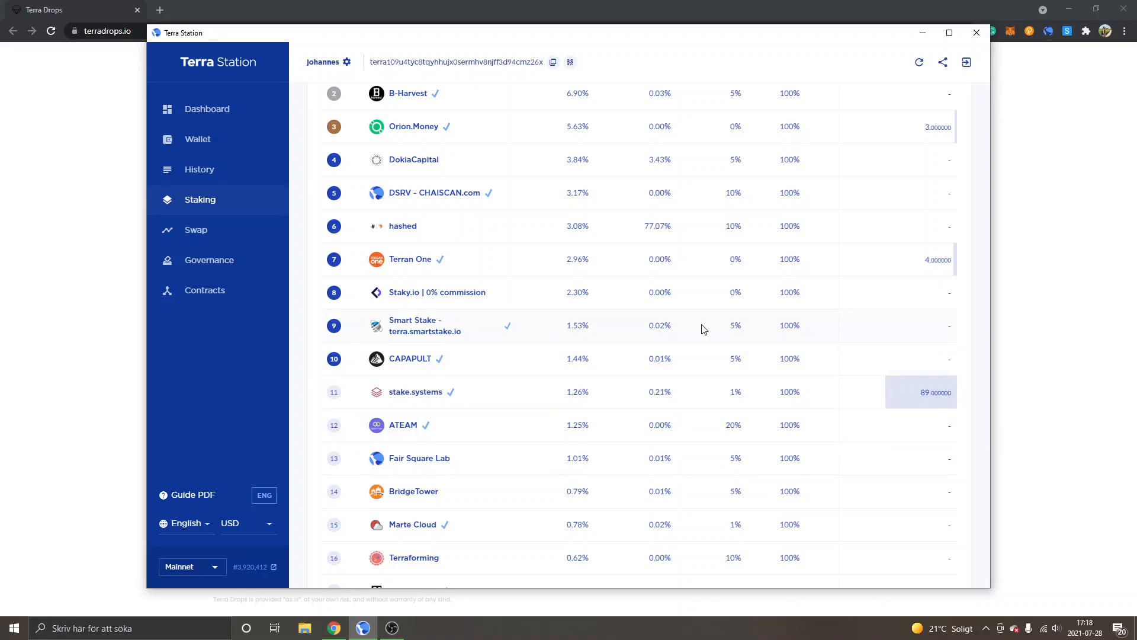
mouse_move(731, 225)
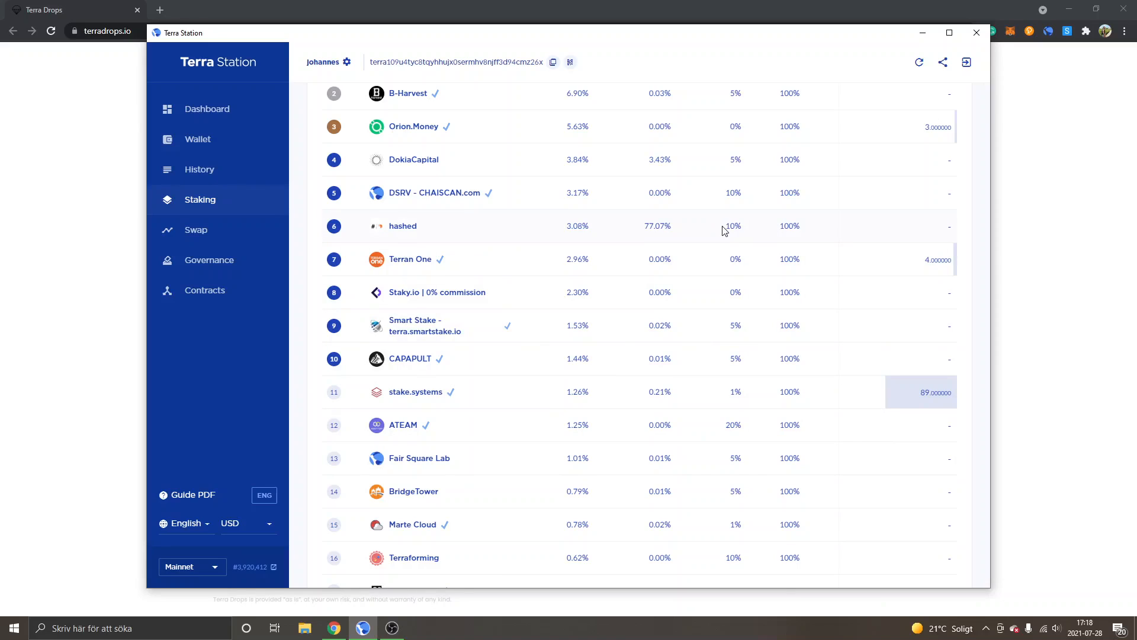
mouse_move(349, 391)
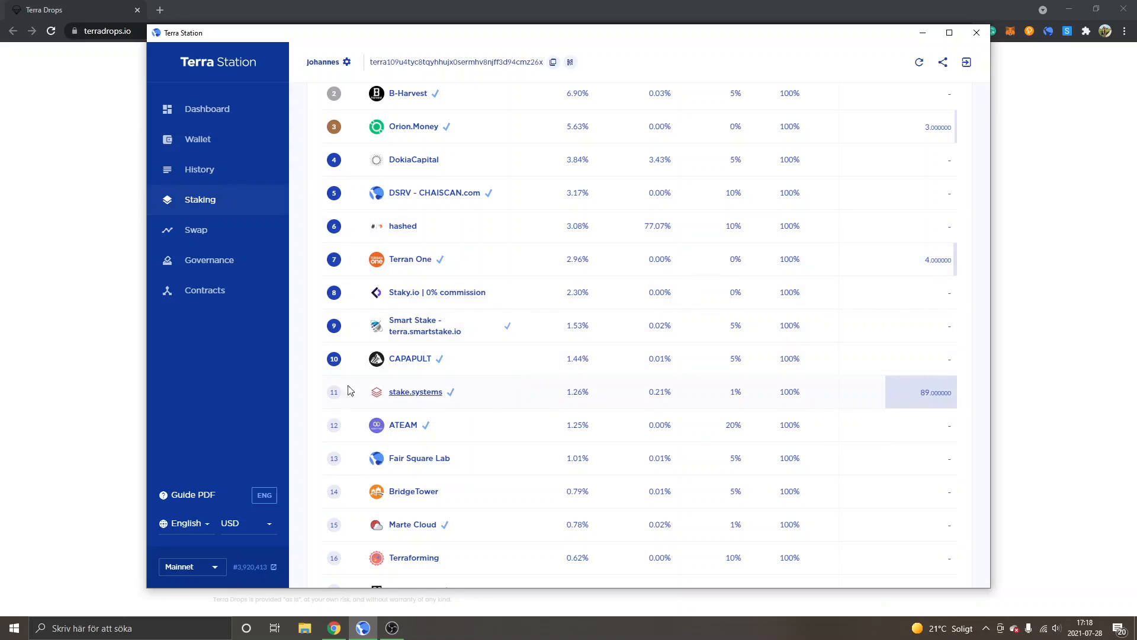
mouse_move(410, 259)
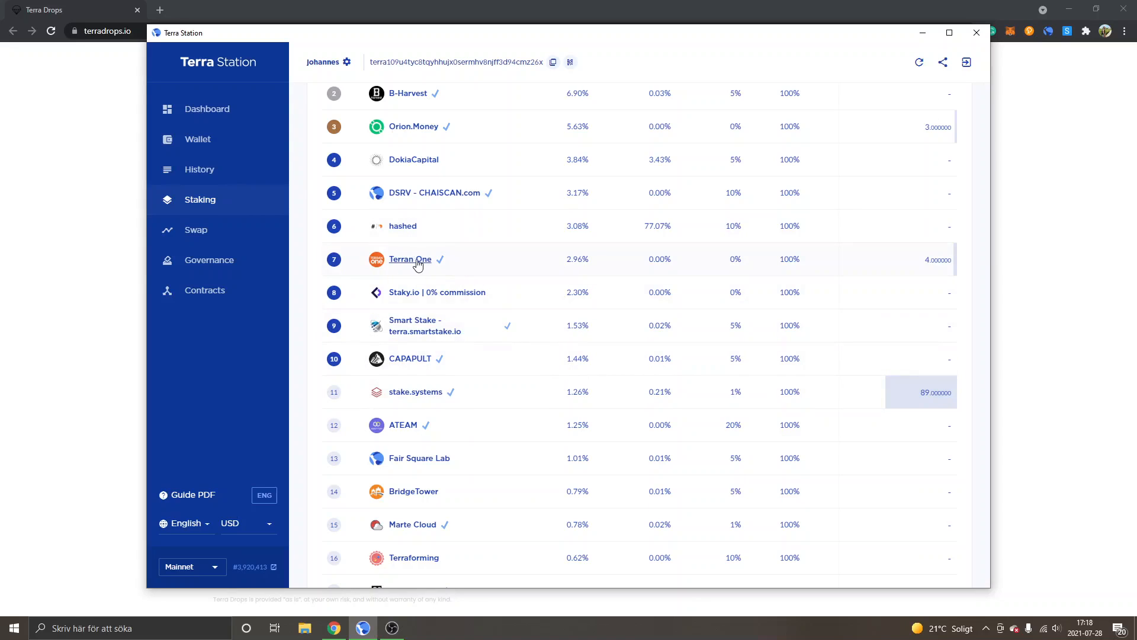
Step: Undelegate 4 Luna from Terran One up to the confirmation with its 0.004477 Luna fee
click(410, 259)
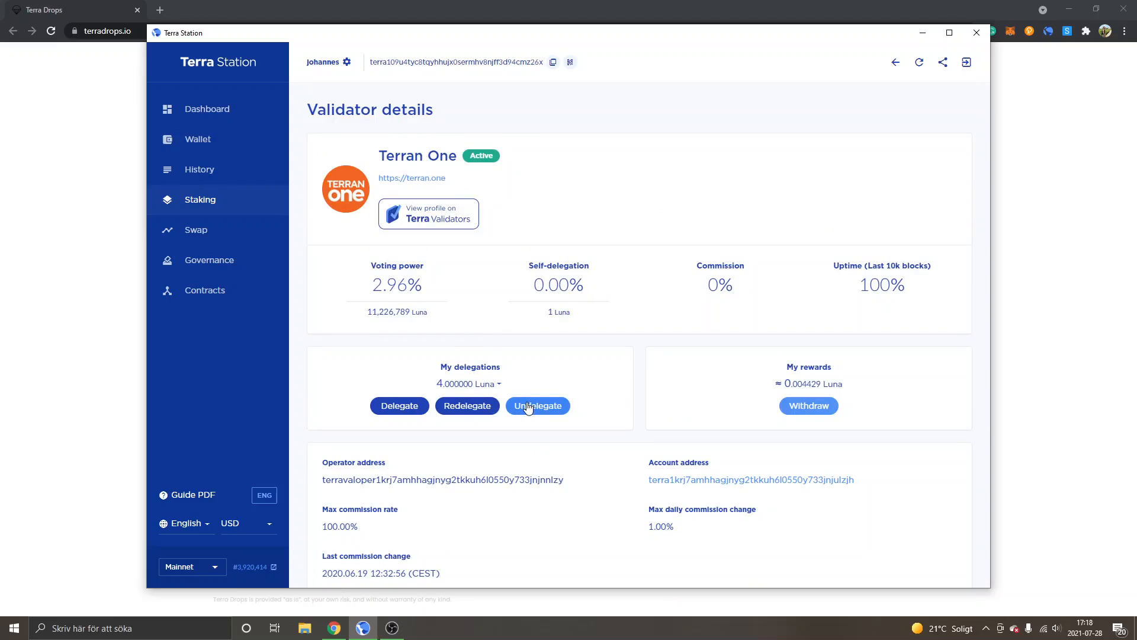
click(537, 405)
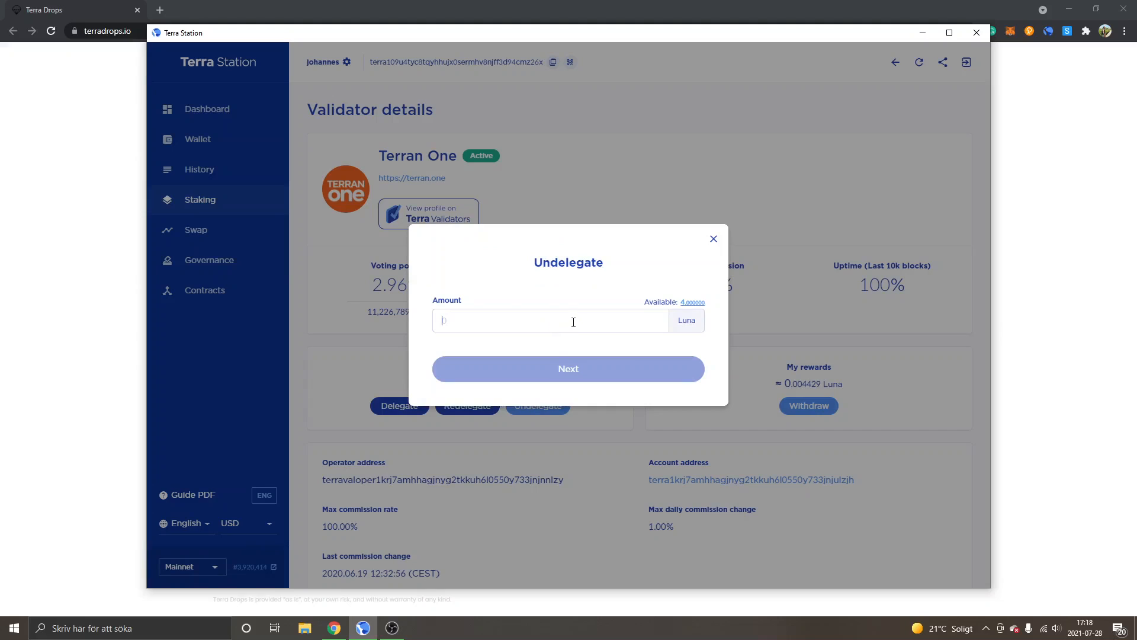
click(567, 369)
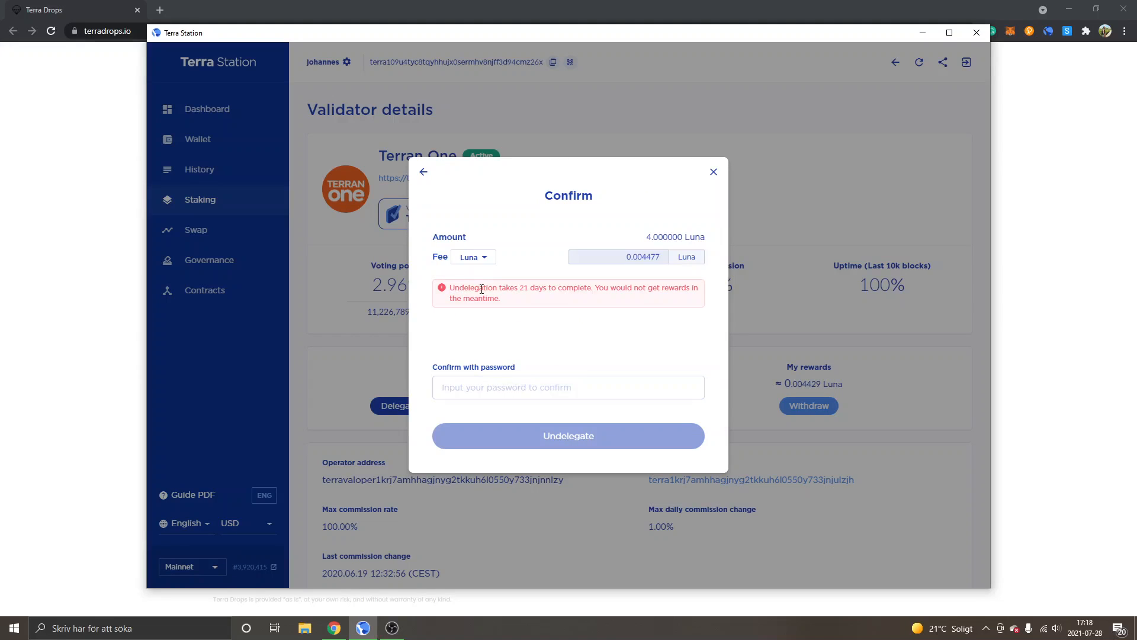
mouse_move(535, 284)
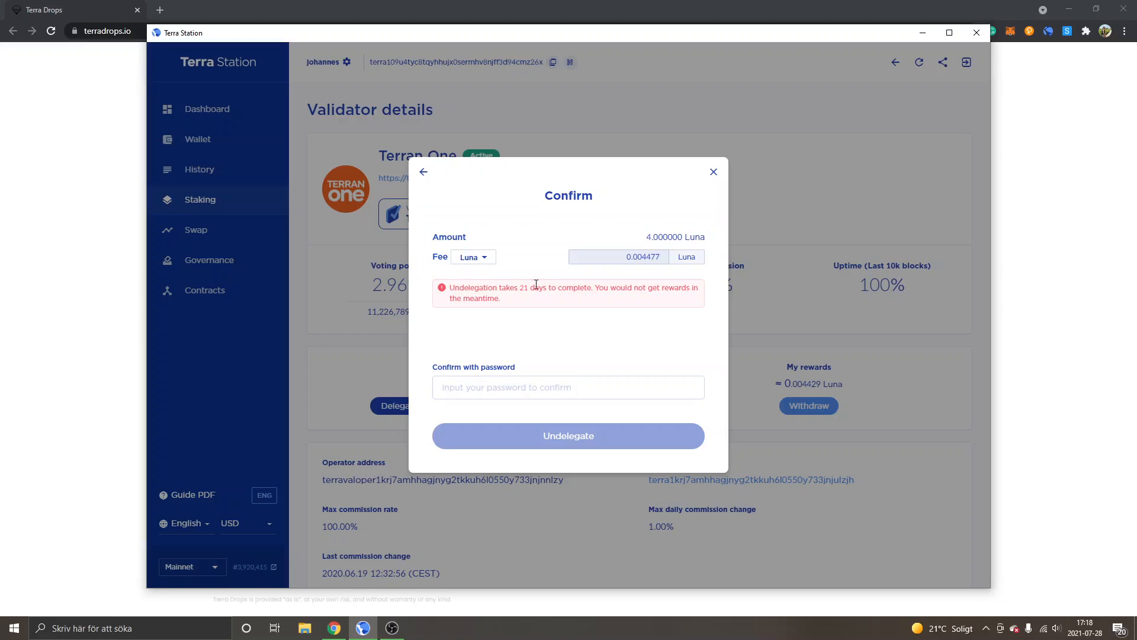
mouse_move(668, 287)
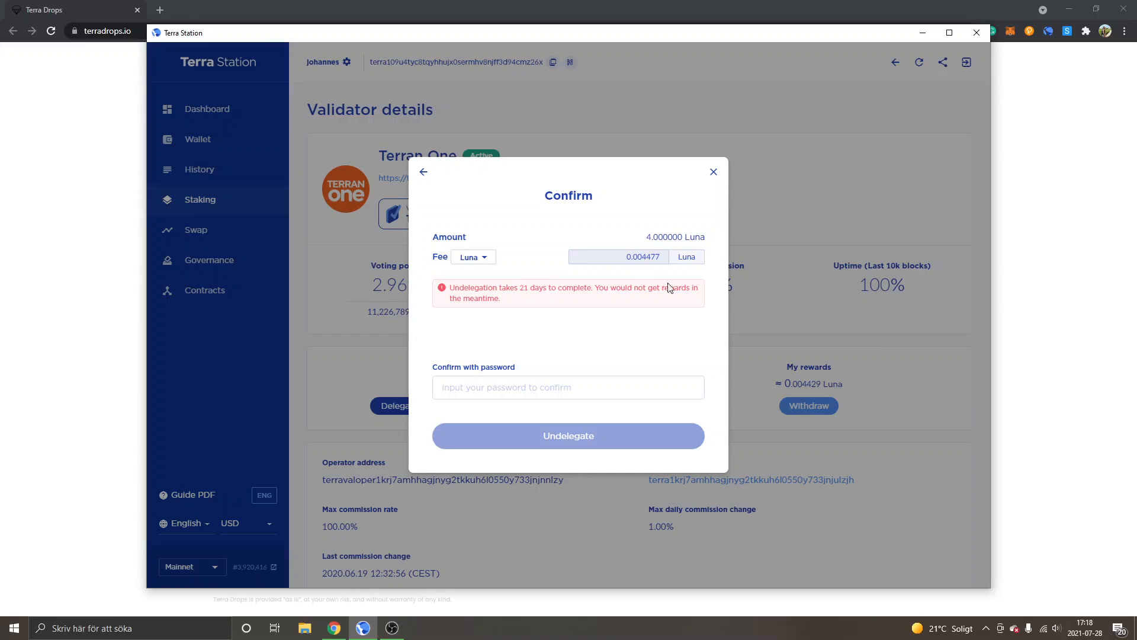
mouse_move(704, 296)
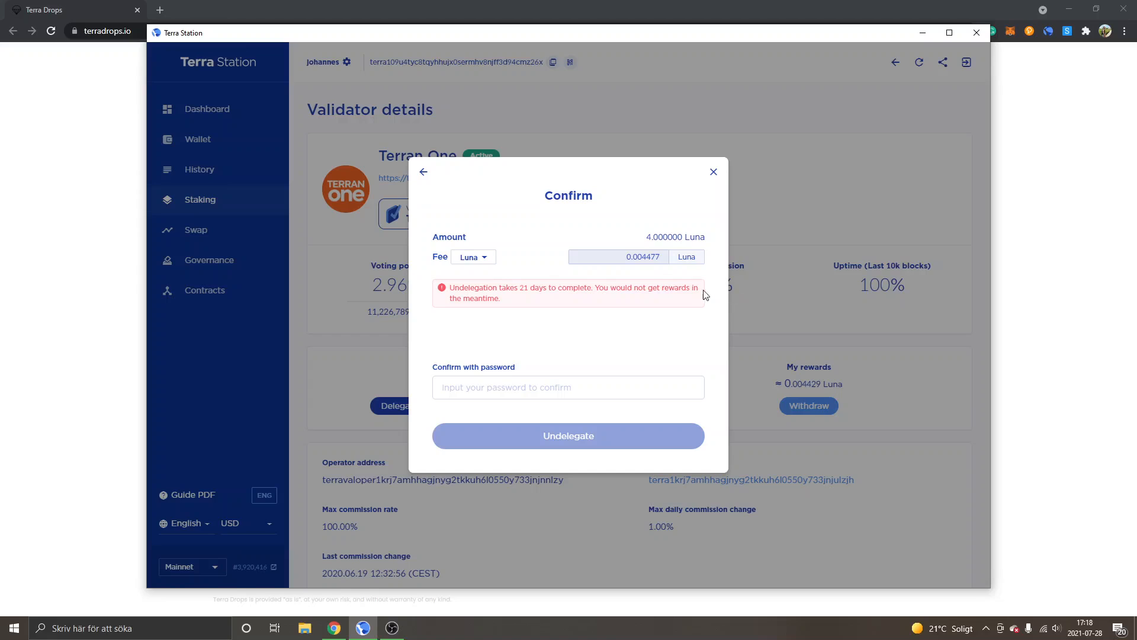
mouse_move(646, 307)
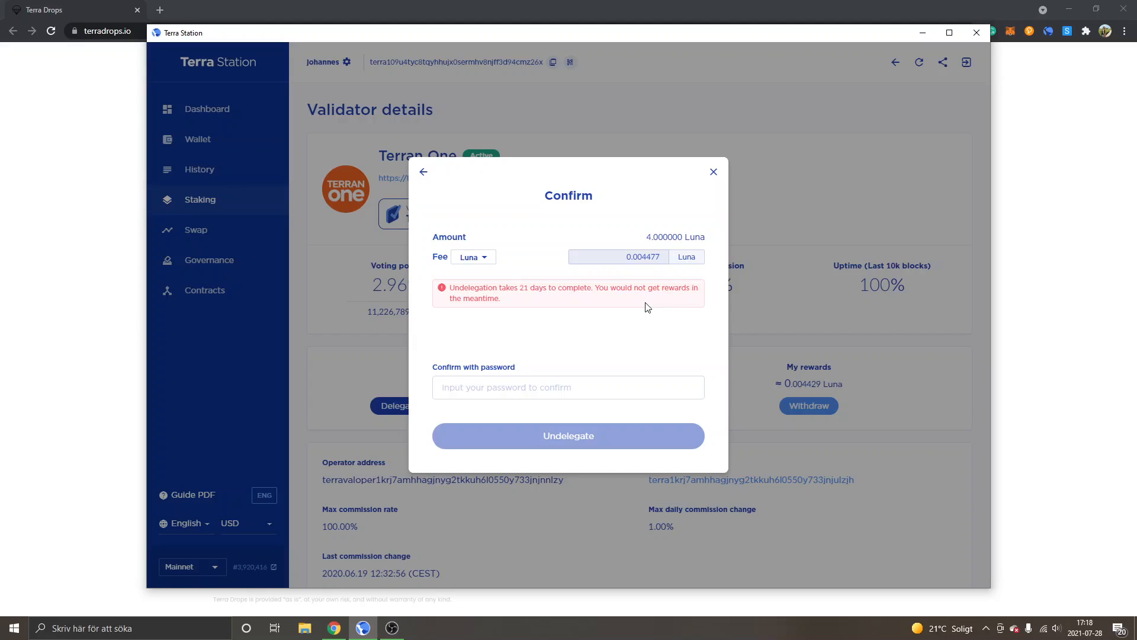
mouse_move(495, 292)
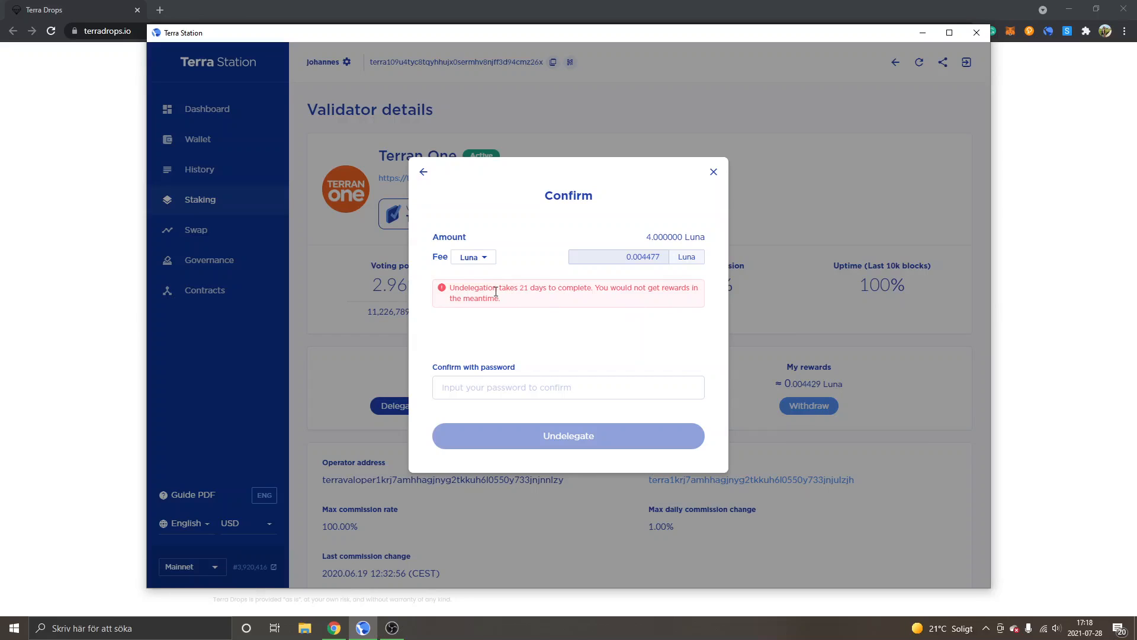
mouse_move(538, 286)
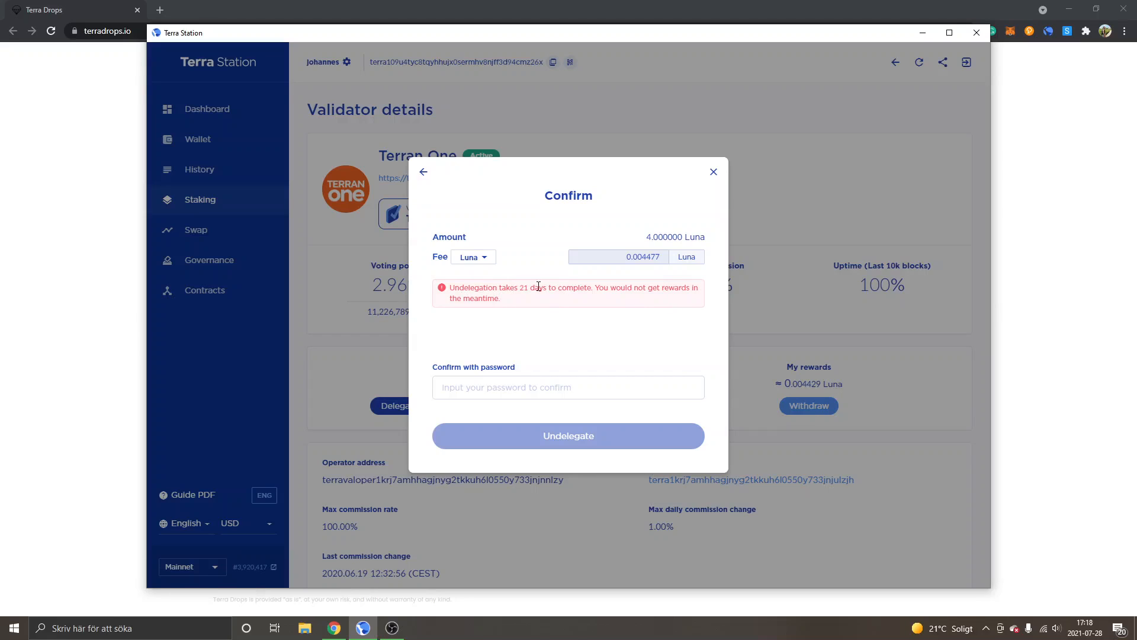
mouse_move(638, 304)
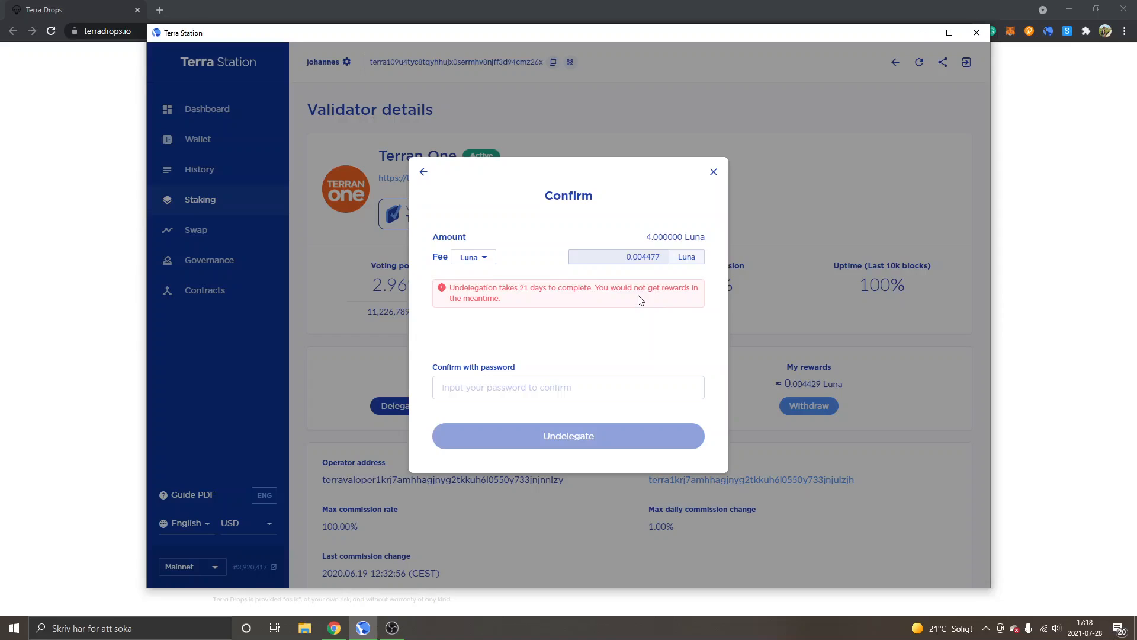
mouse_move(521, 297)
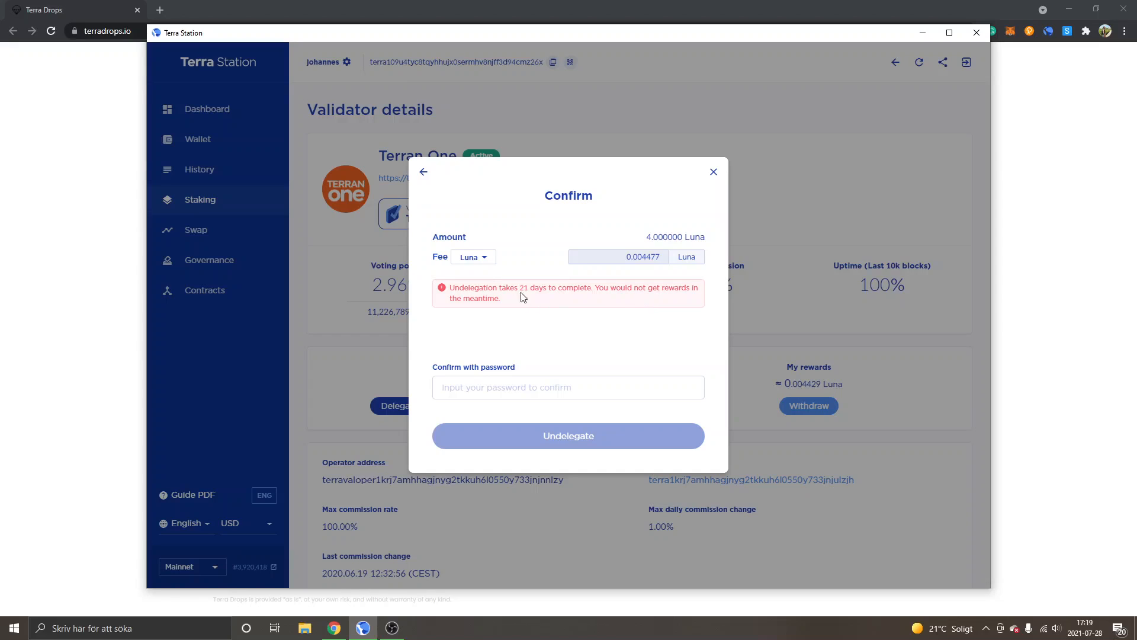
mouse_move(575, 281)
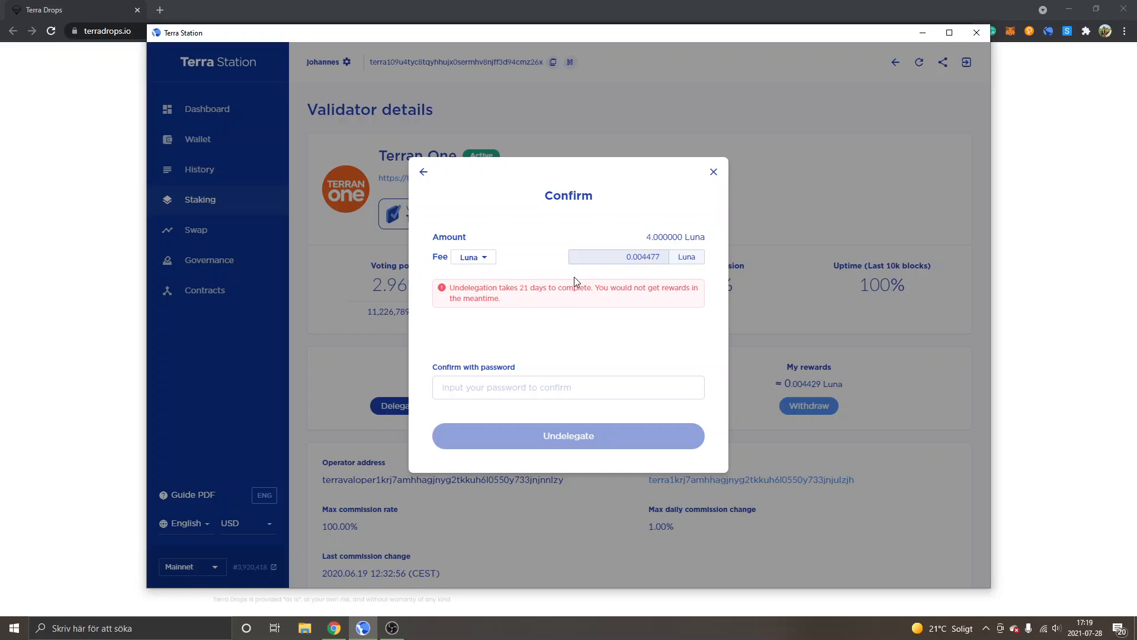
mouse_move(552, 299)
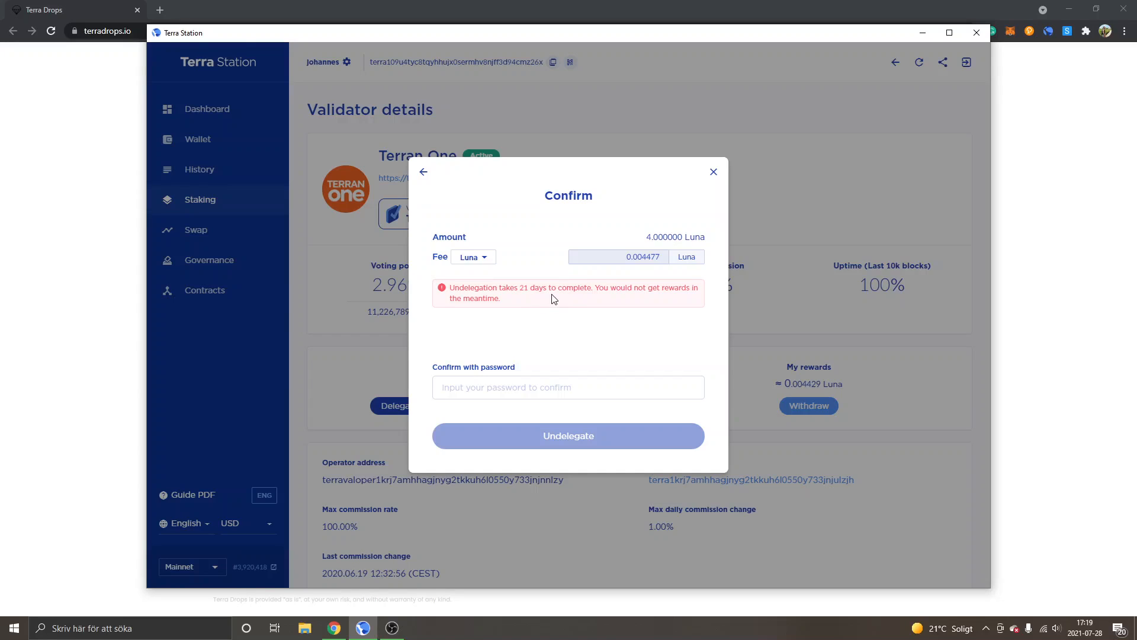
mouse_move(608, 306)
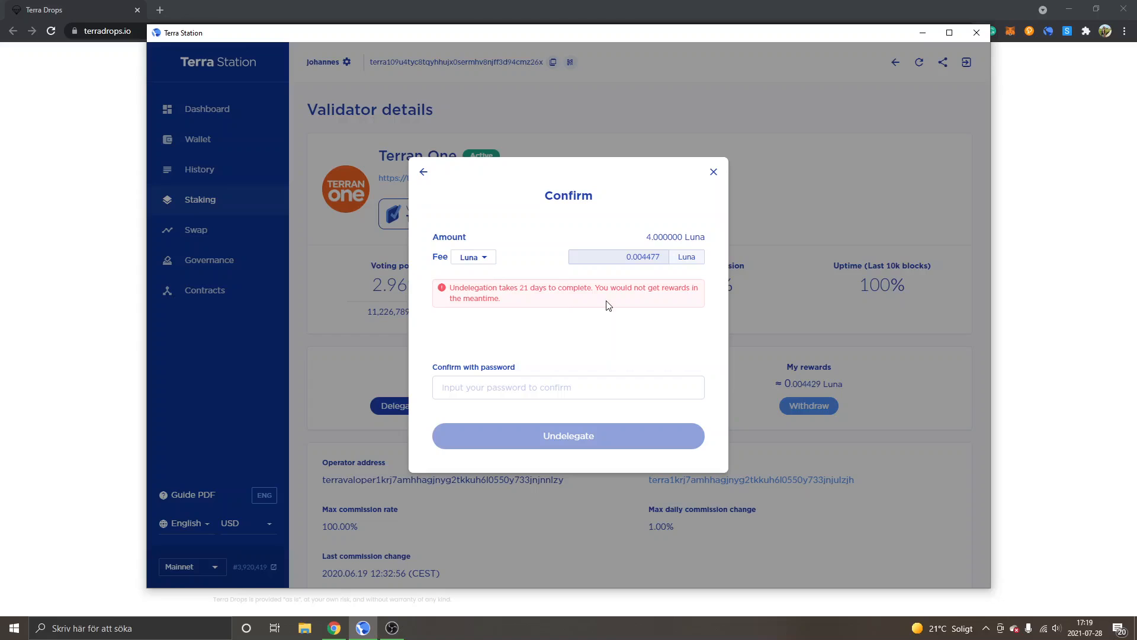
mouse_move(598, 301)
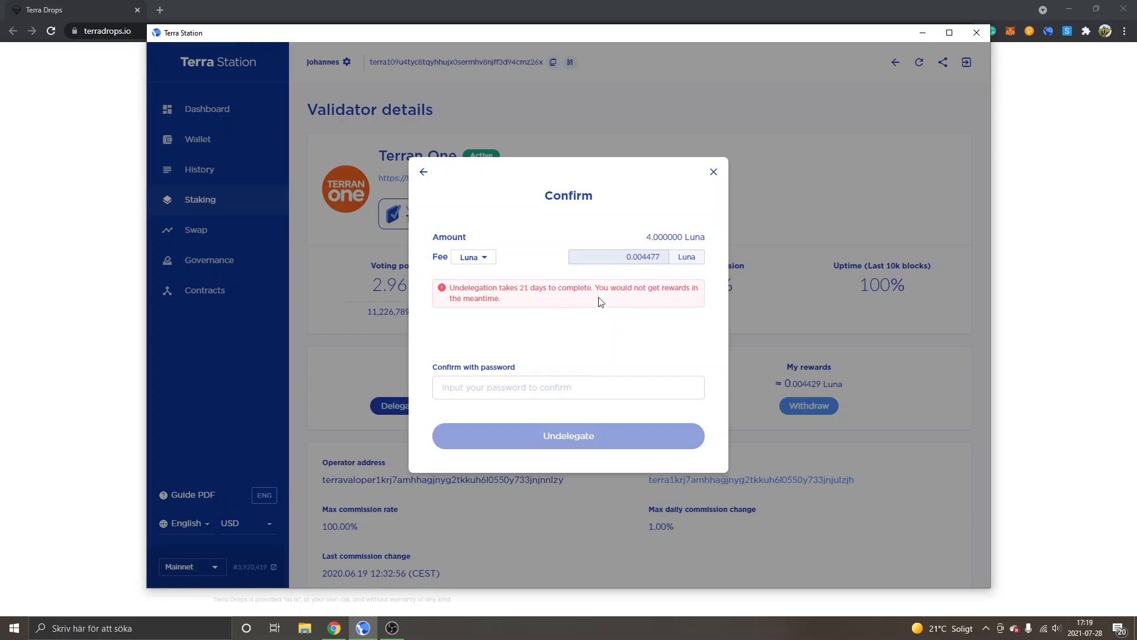
mouse_move(591, 313)
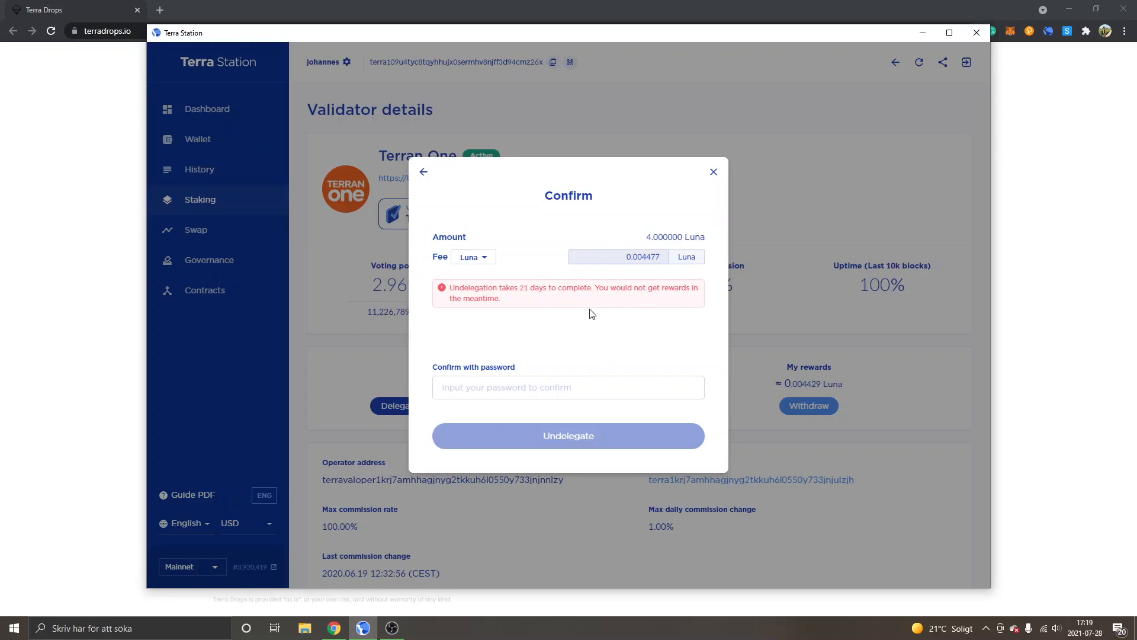
mouse_move(715, 176)
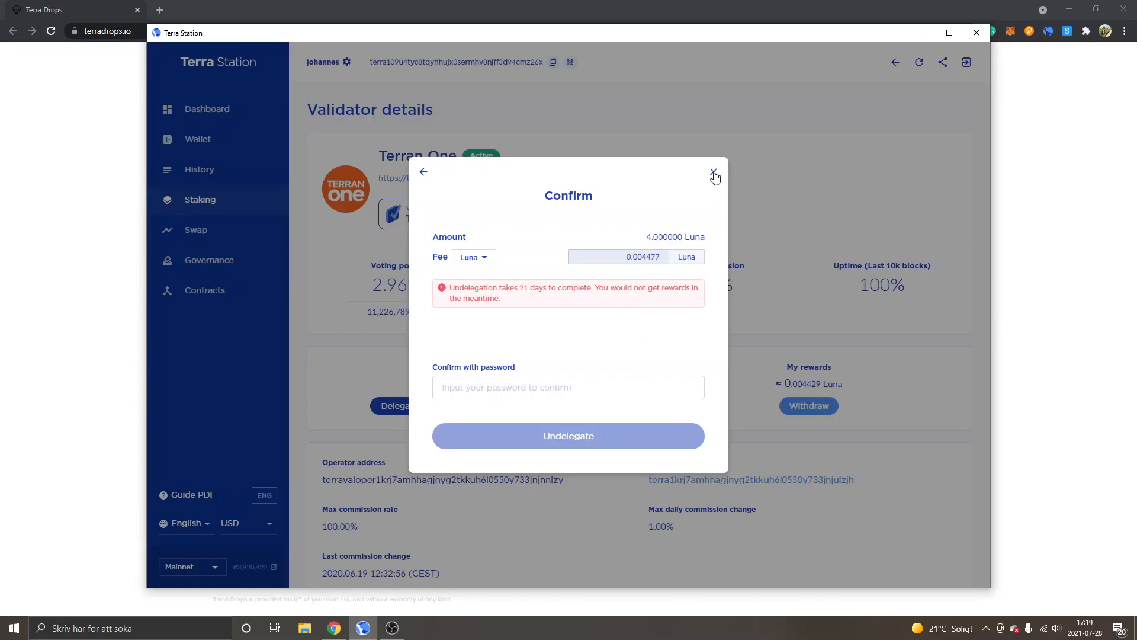
Step: Cancel the Terran One undelegation confirmation
click(715, 175)
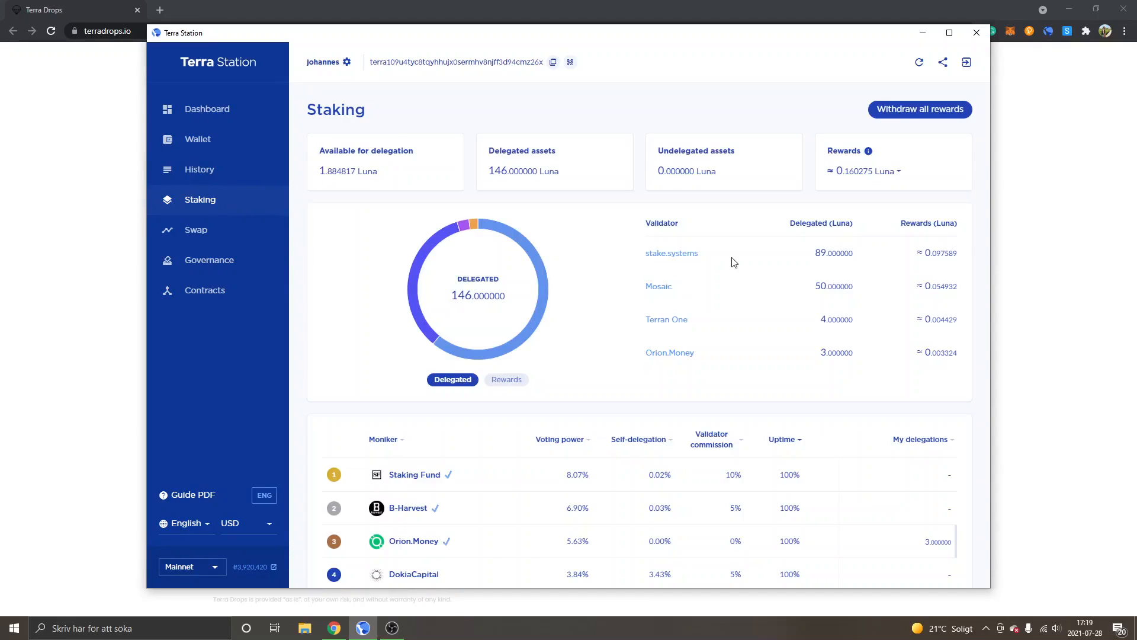
mouse_move(866, 272)
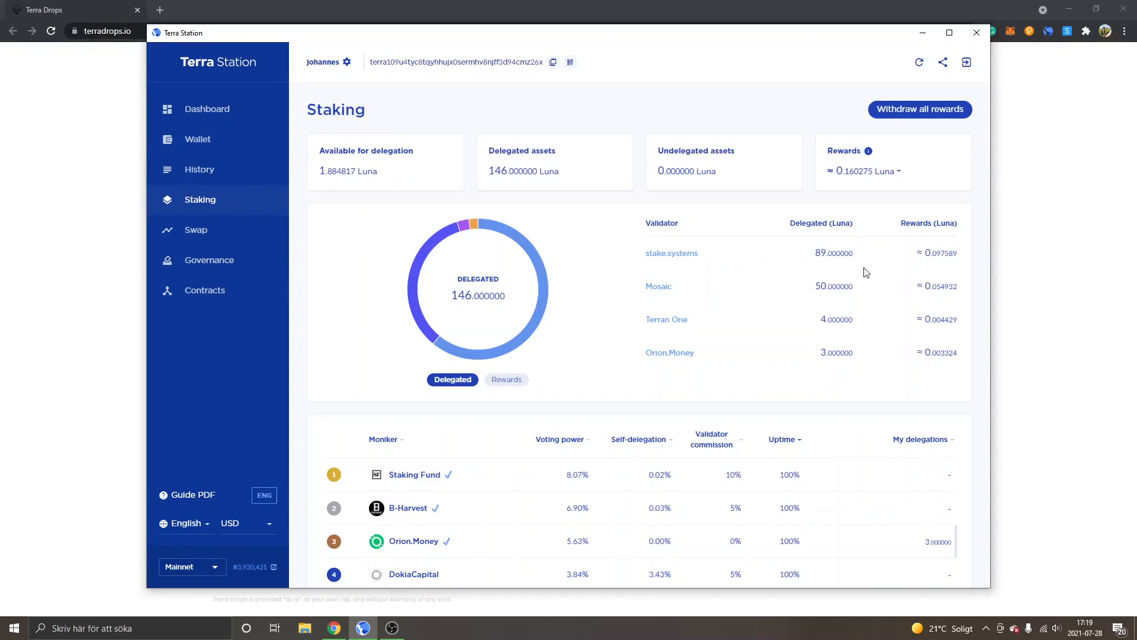
mouse_move(707, 250)
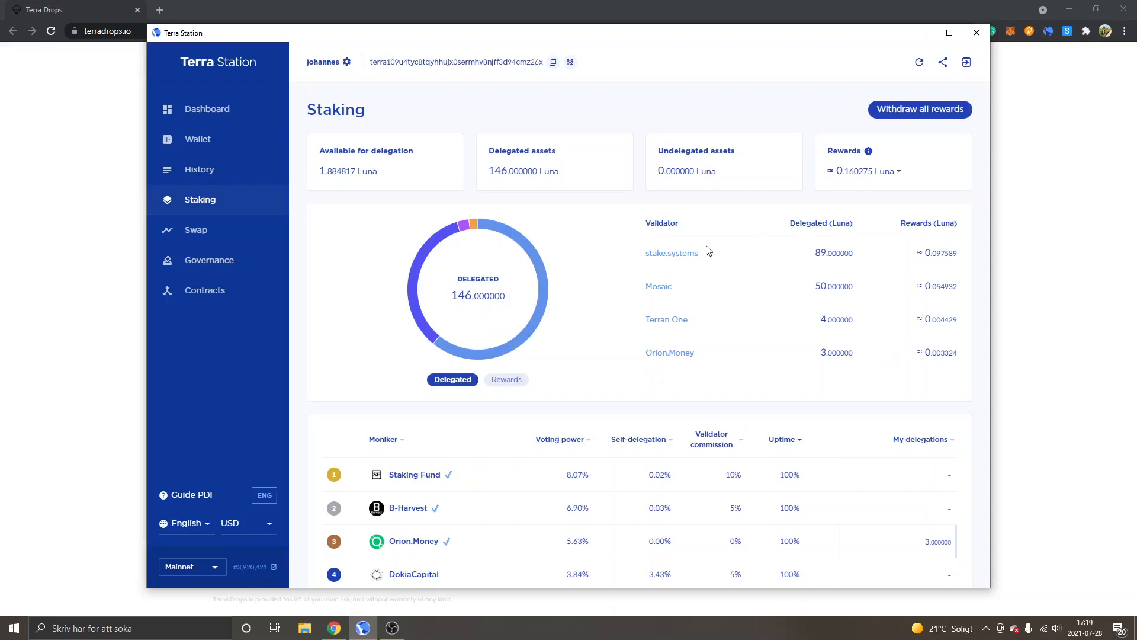
mouse_move(653, 286)
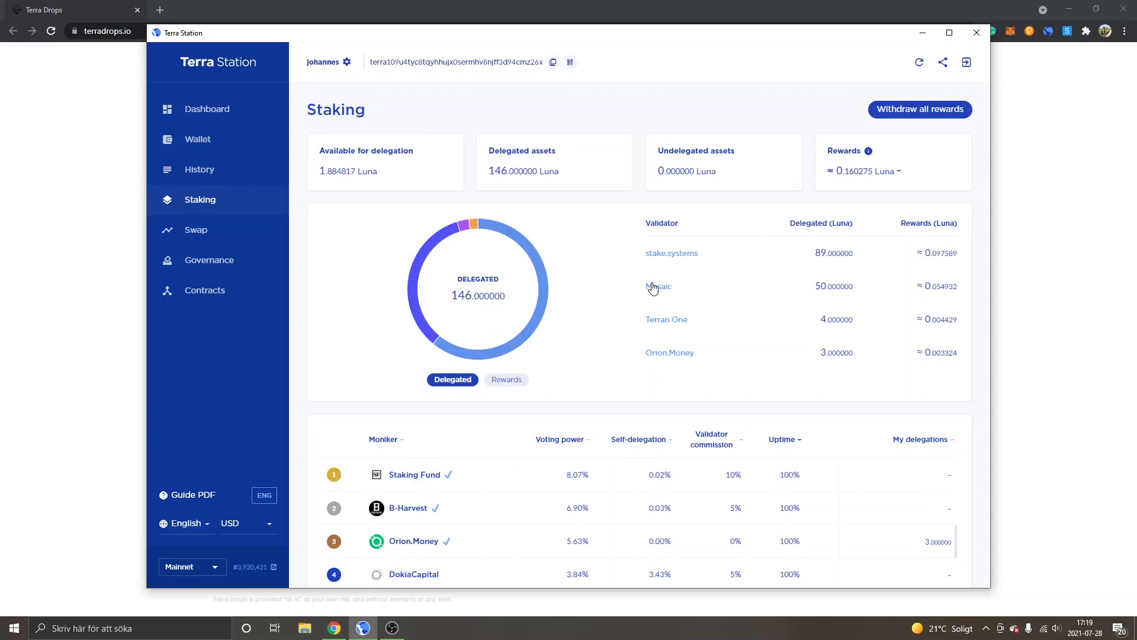
mouse_move(827, 322)
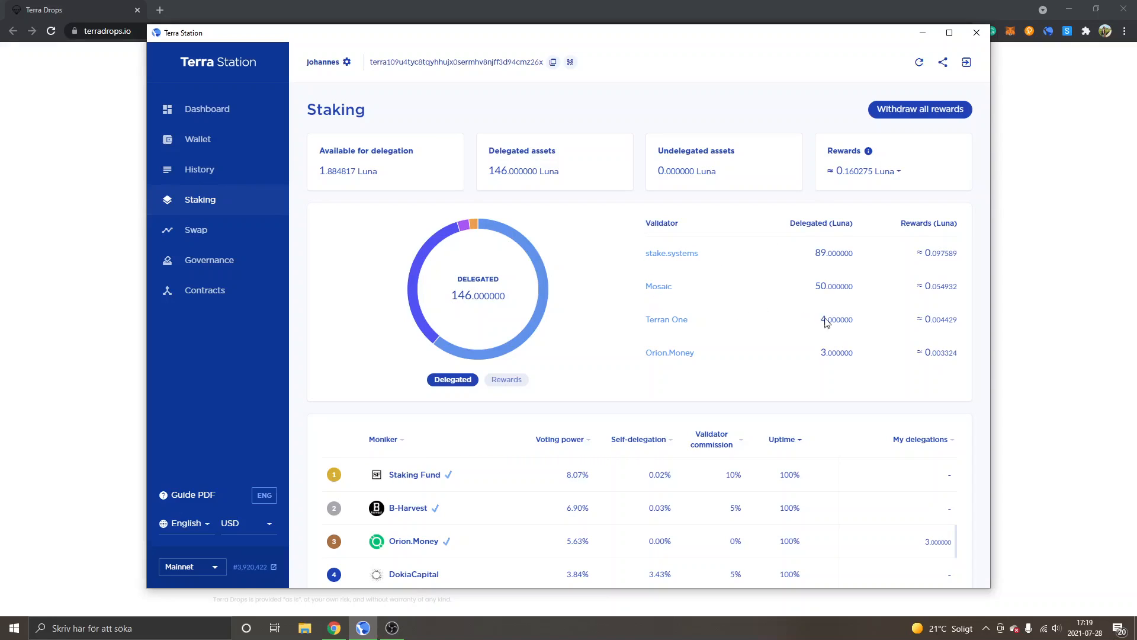
mouse_move(649, 396)
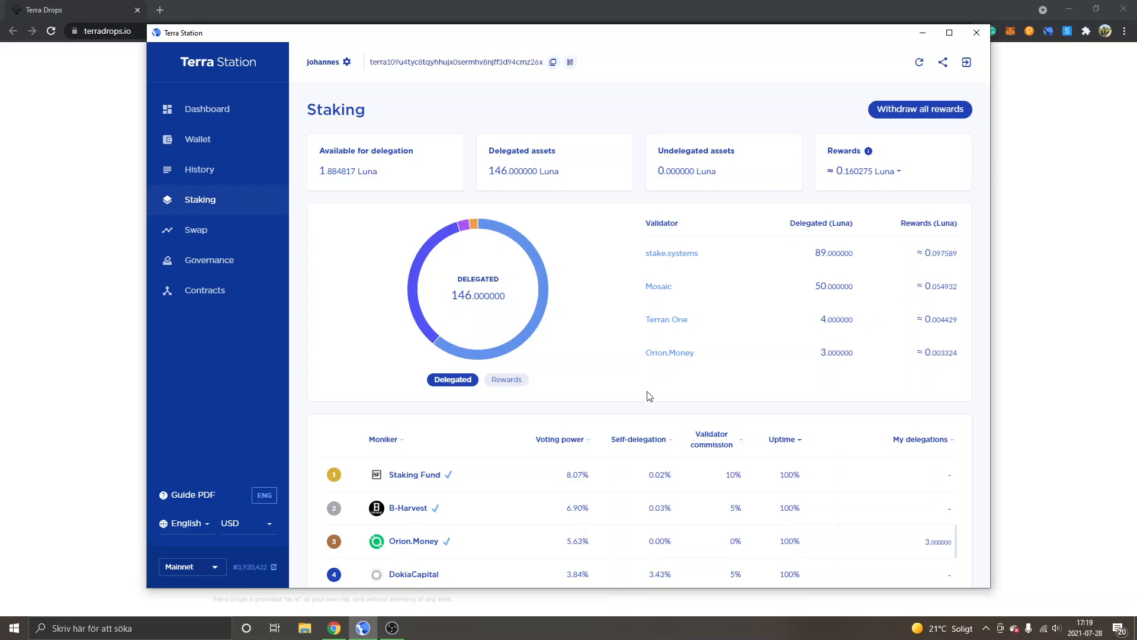
mouse_move(750, 353)
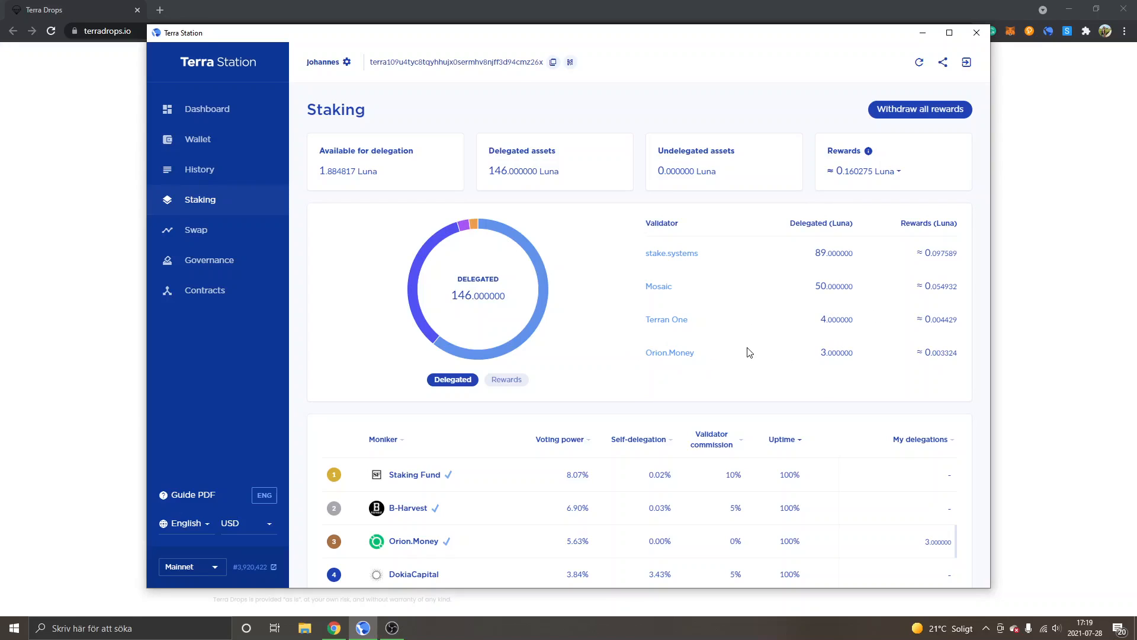
Step: Scroll the validator table and open DokiaCapital's details
scroll(down, 3)
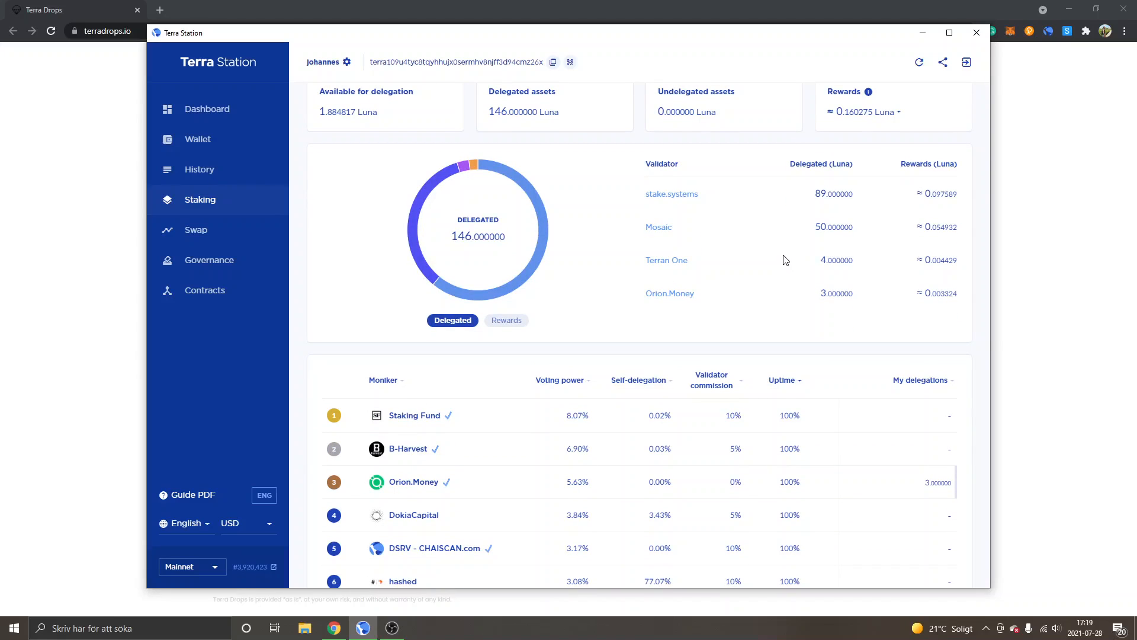
scroll(down, 3)
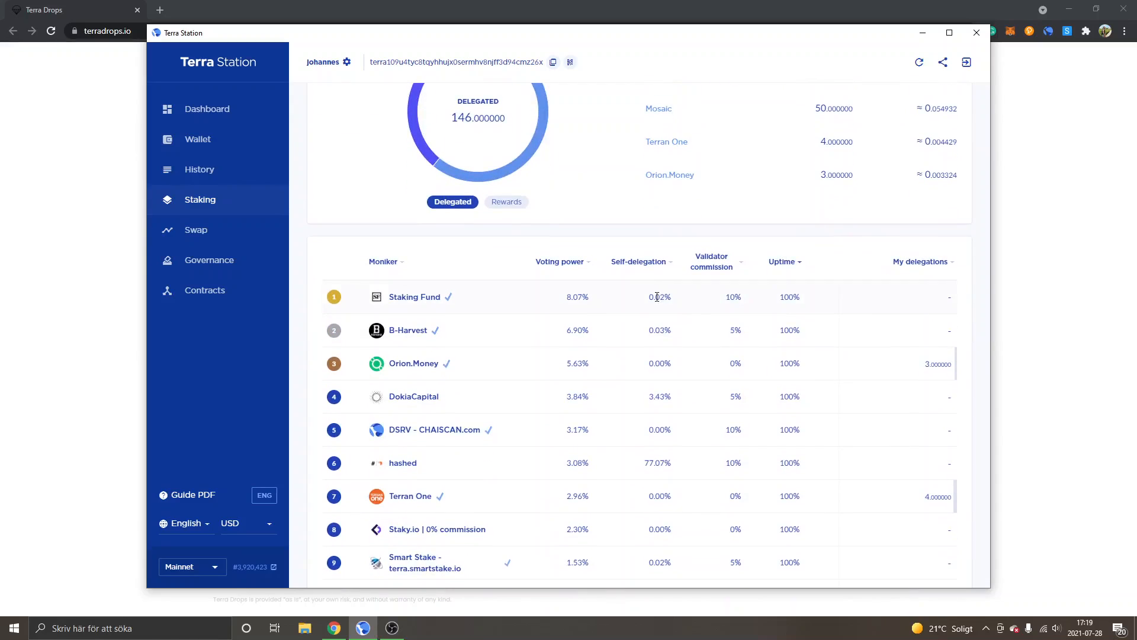
scroll(down, 3)
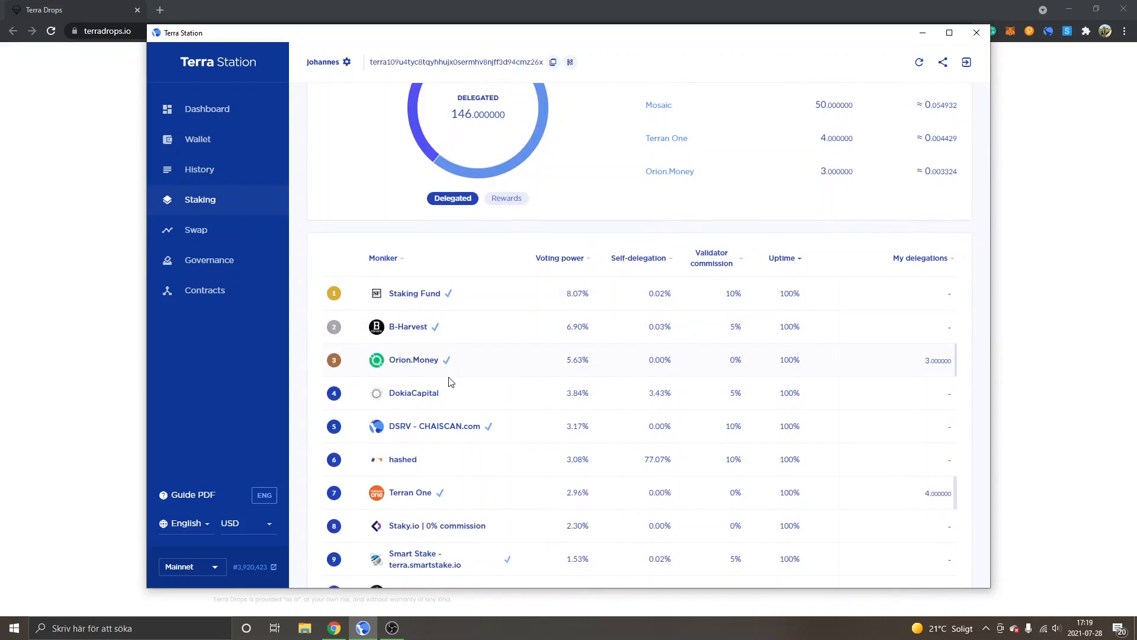
scroll(down, 3)
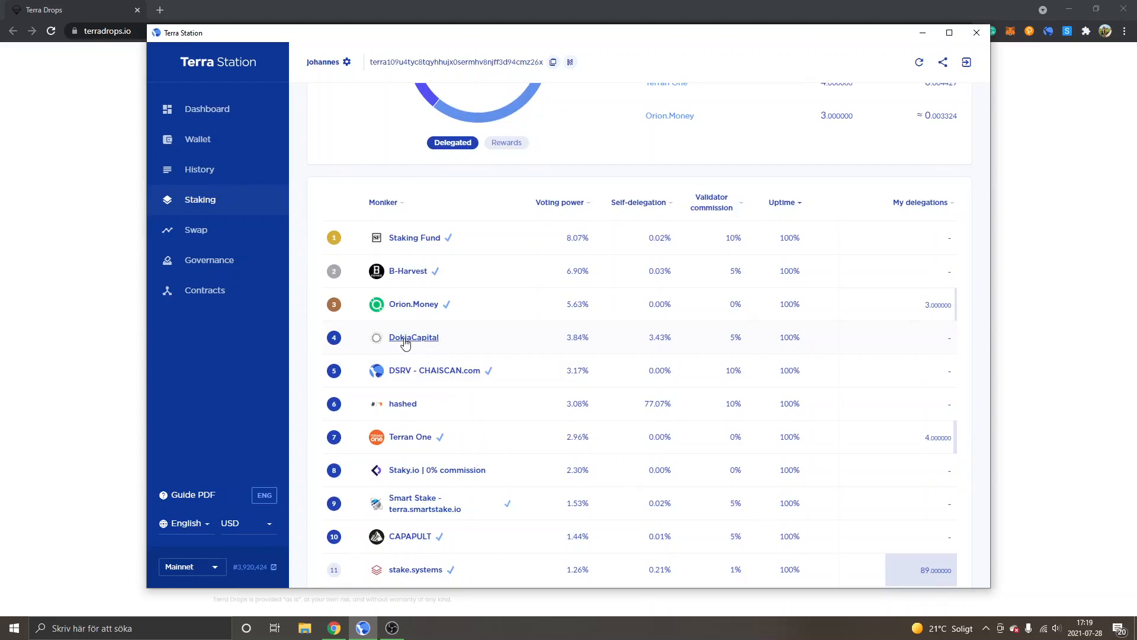
click(413, 337)
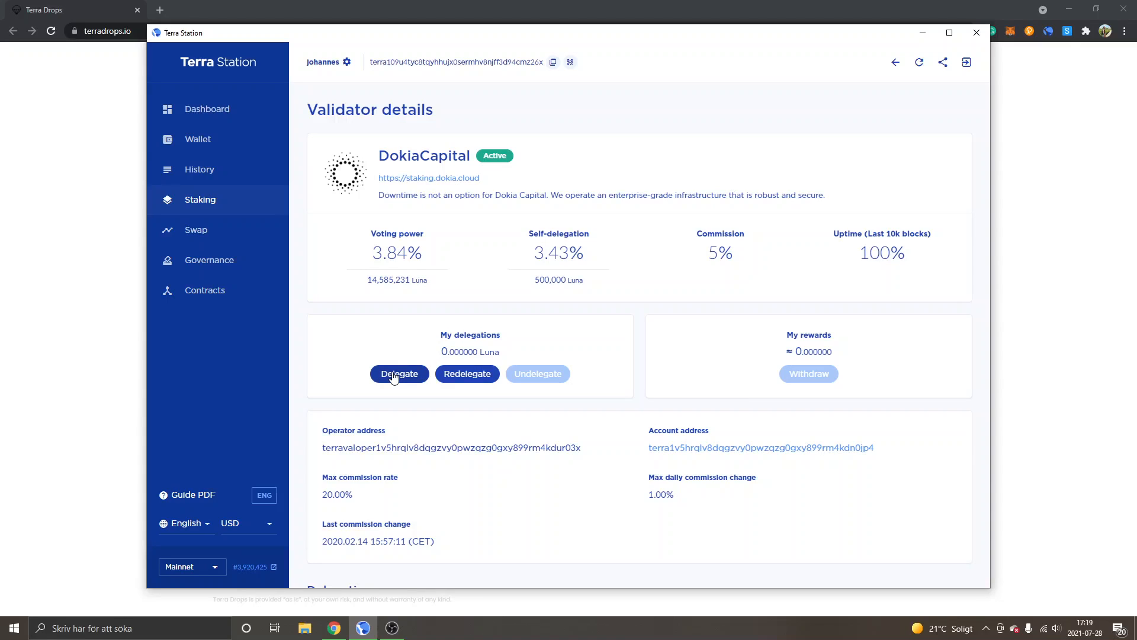
mouse_move(351, 391)
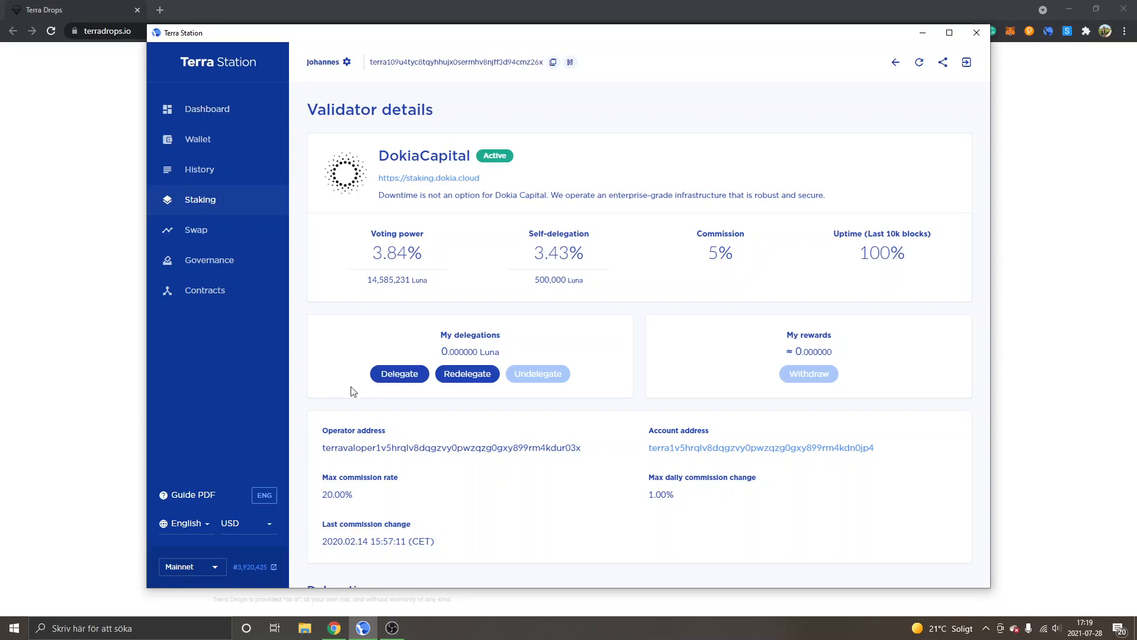
Step: Delegate the maximum 1.884817 Luna to DokiaCapital up to the confirmation screen
click(399, 374)
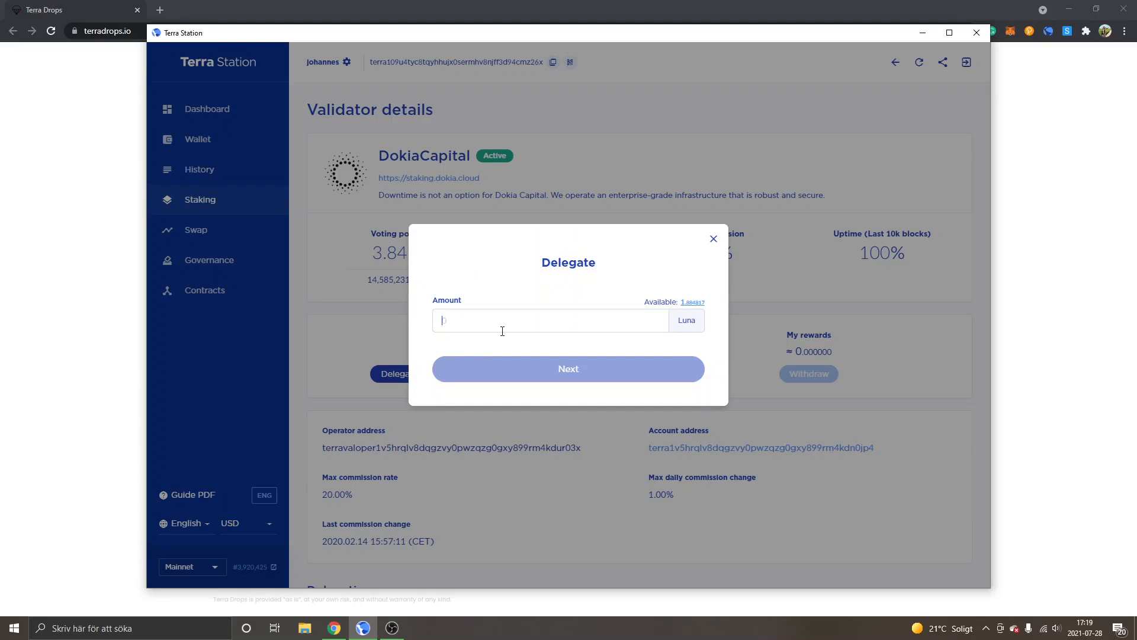
mouse_move(414, 320)
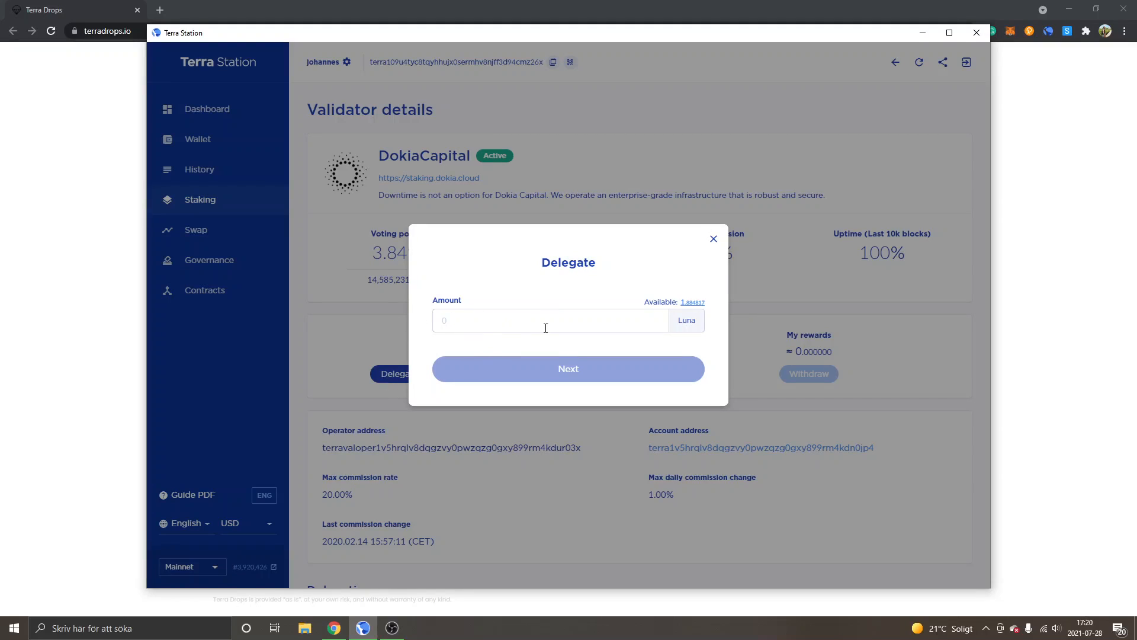
click(691, 302)
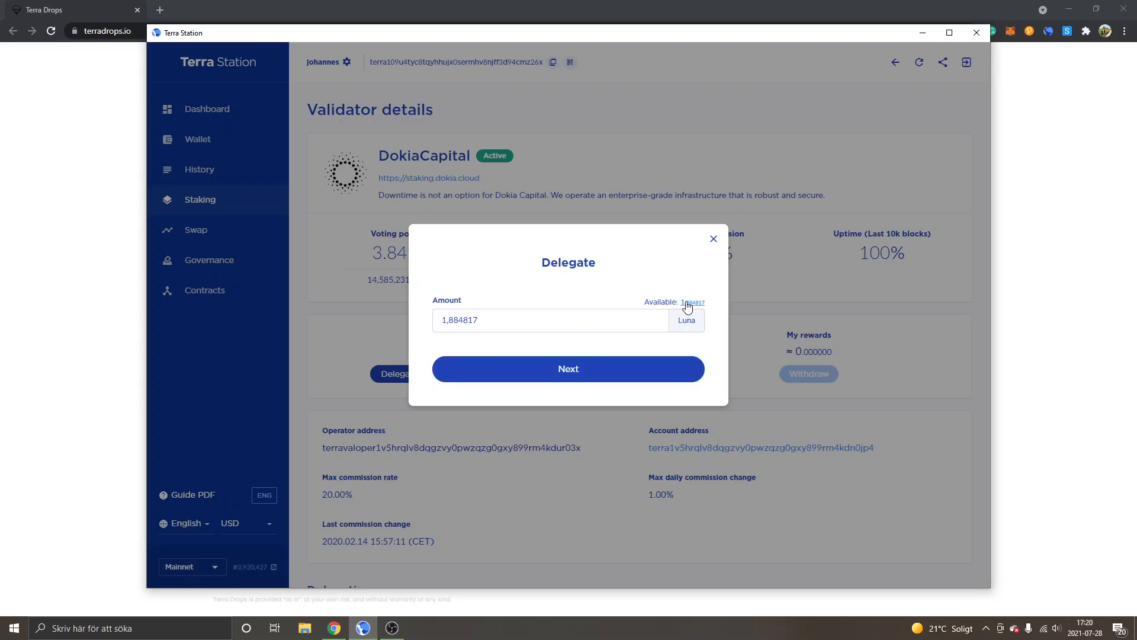
mouse_move(536, 368)
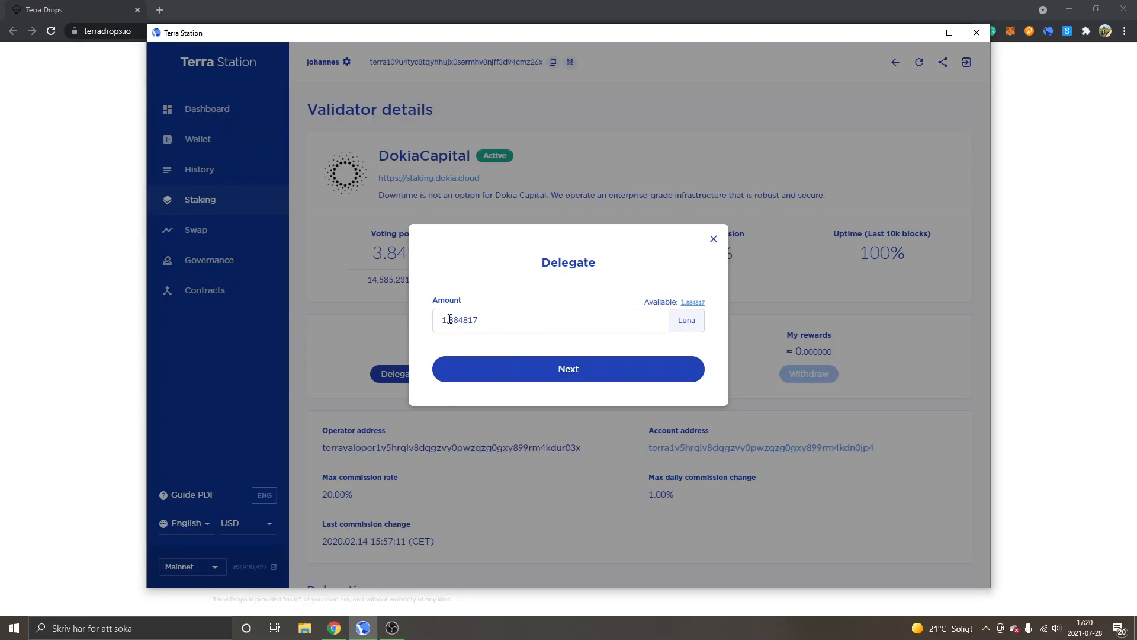
click(568, 368)
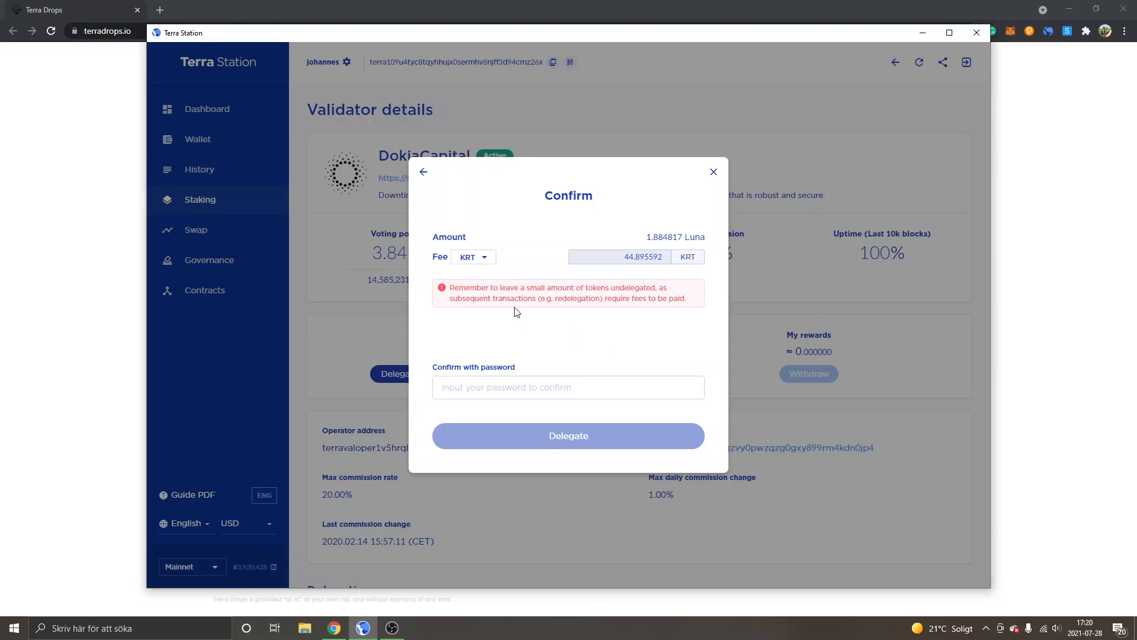
mouse_move(499, 279)
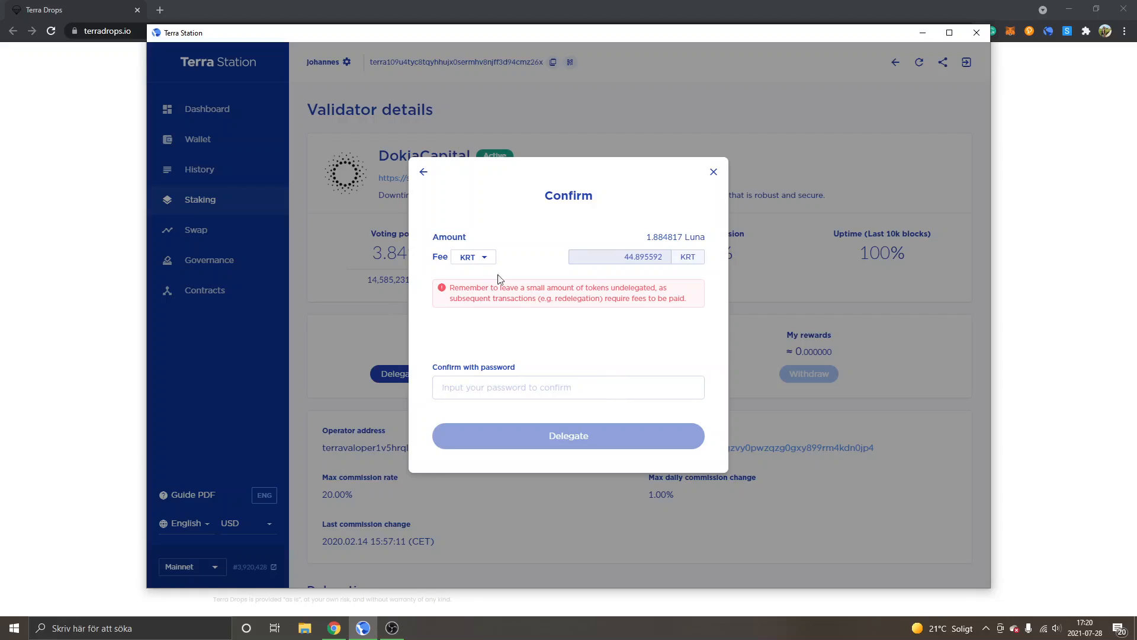
Step: Switch the delegation fee to UST, then close the DokiaCapital confirmation
click(472, 256)
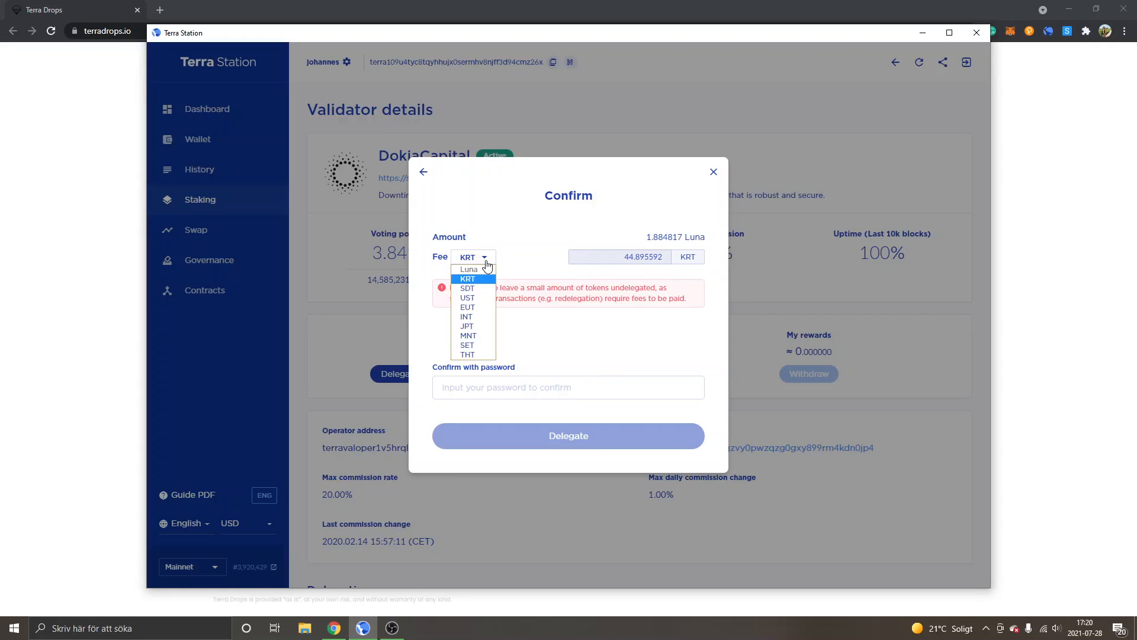
click(467, 298)
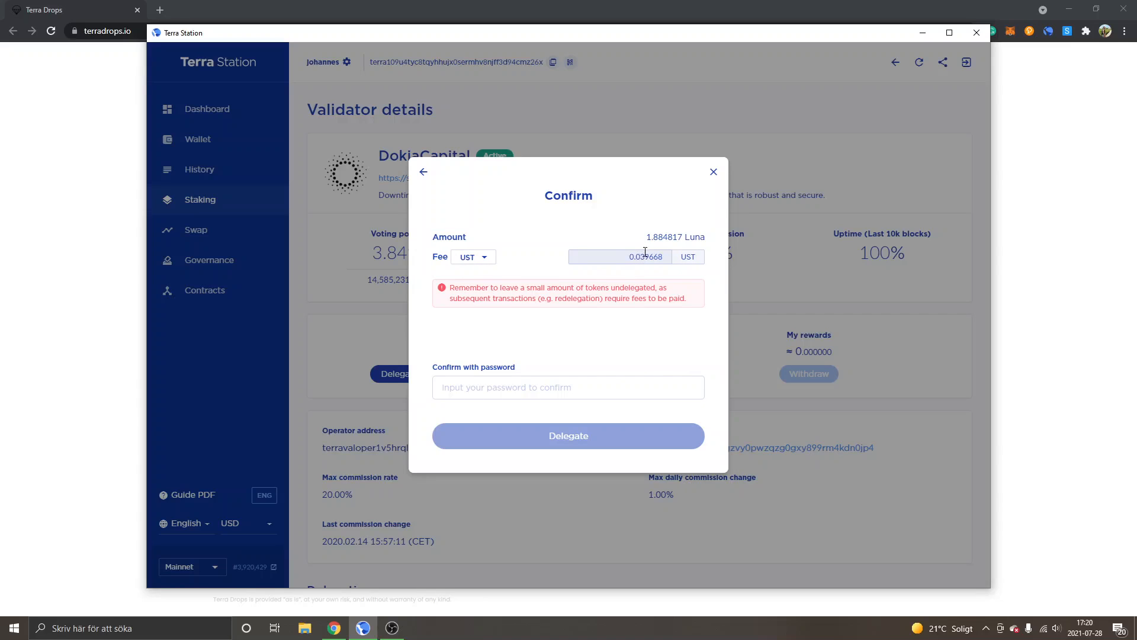
mouse_move(553, 318)
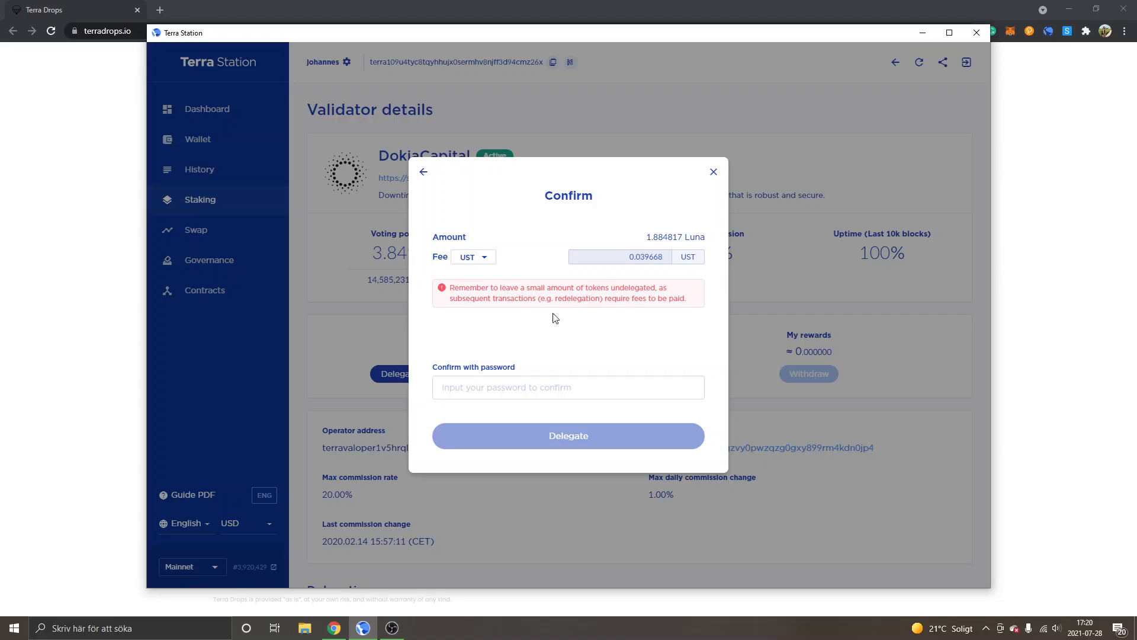
mouse_move(504, 426)
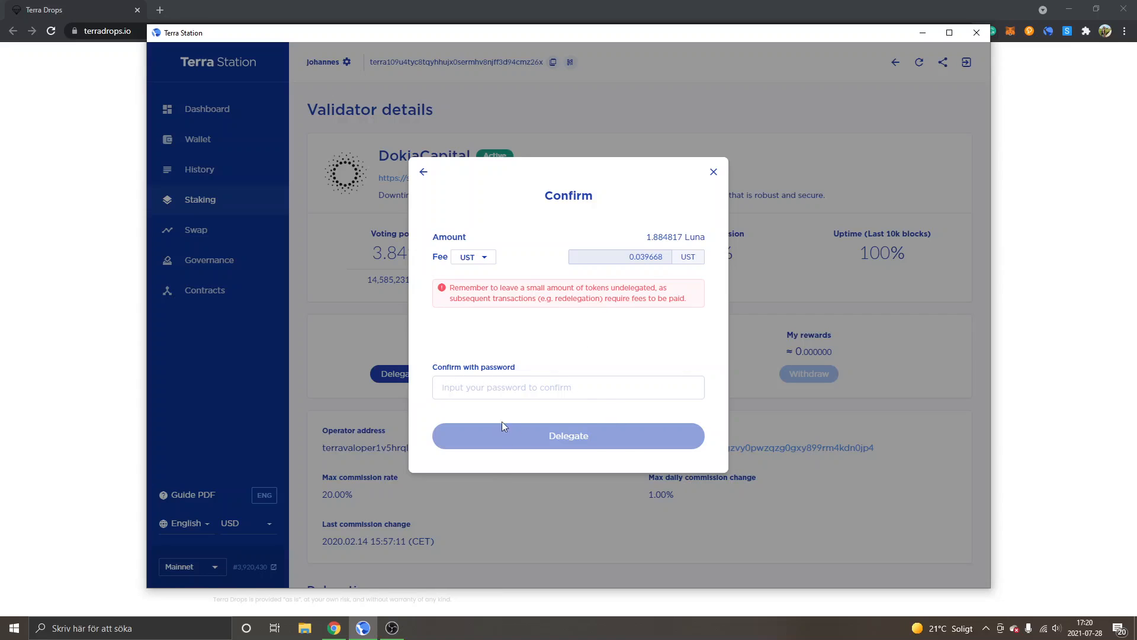
click(711, 172)
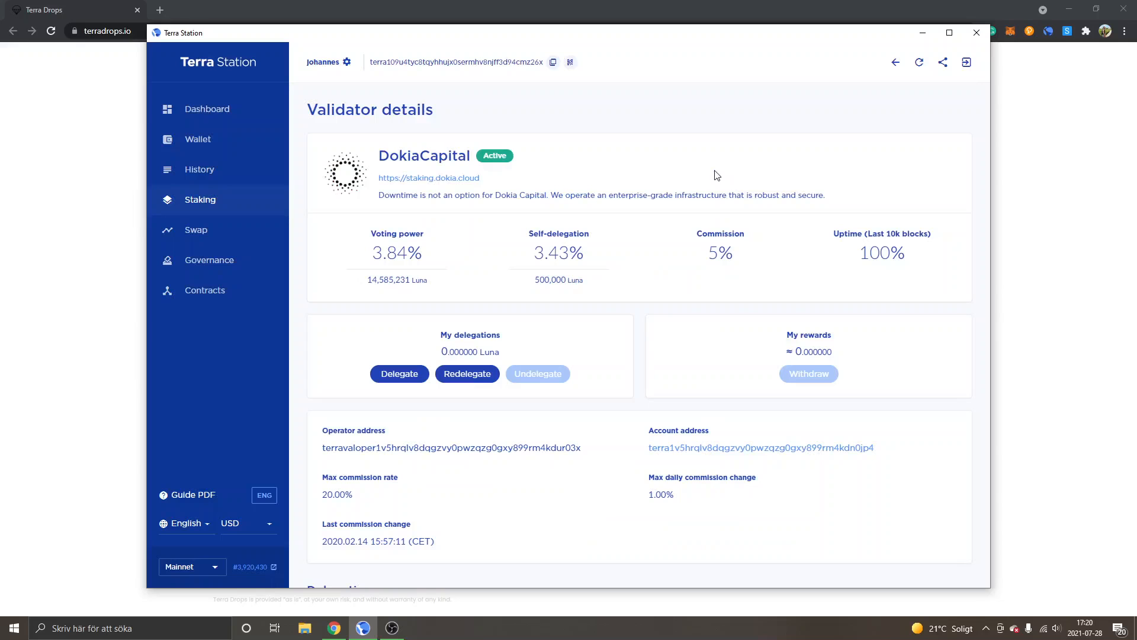
Step: Revisit the staking overview, then bring the TerraDrops airdrop page to the front
click(200, 200)
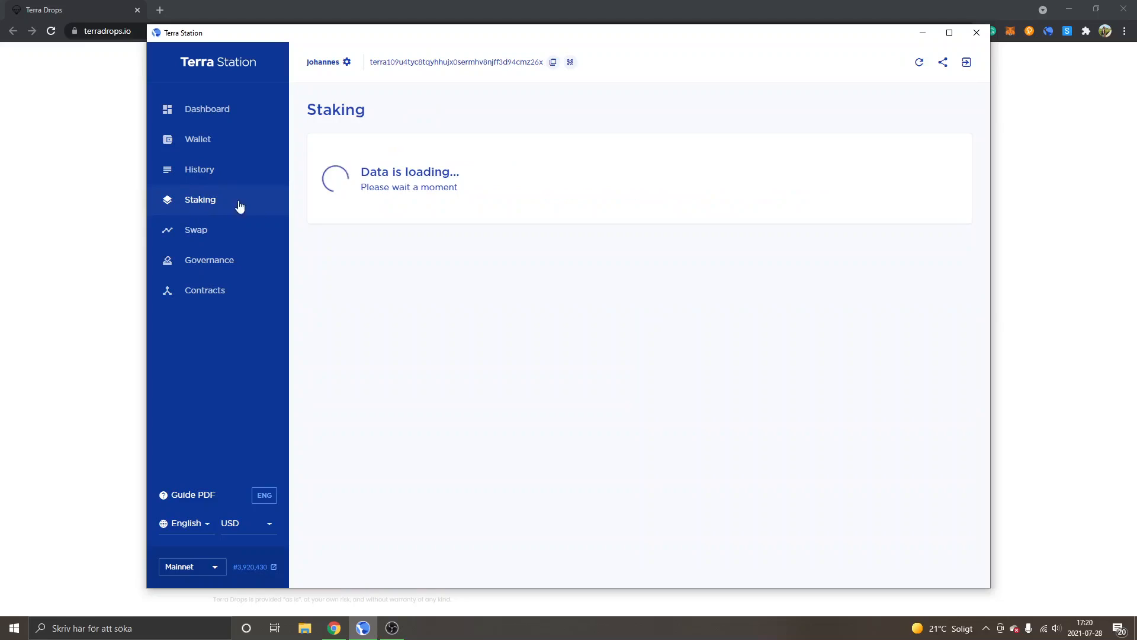
mouse_move(764, 272)
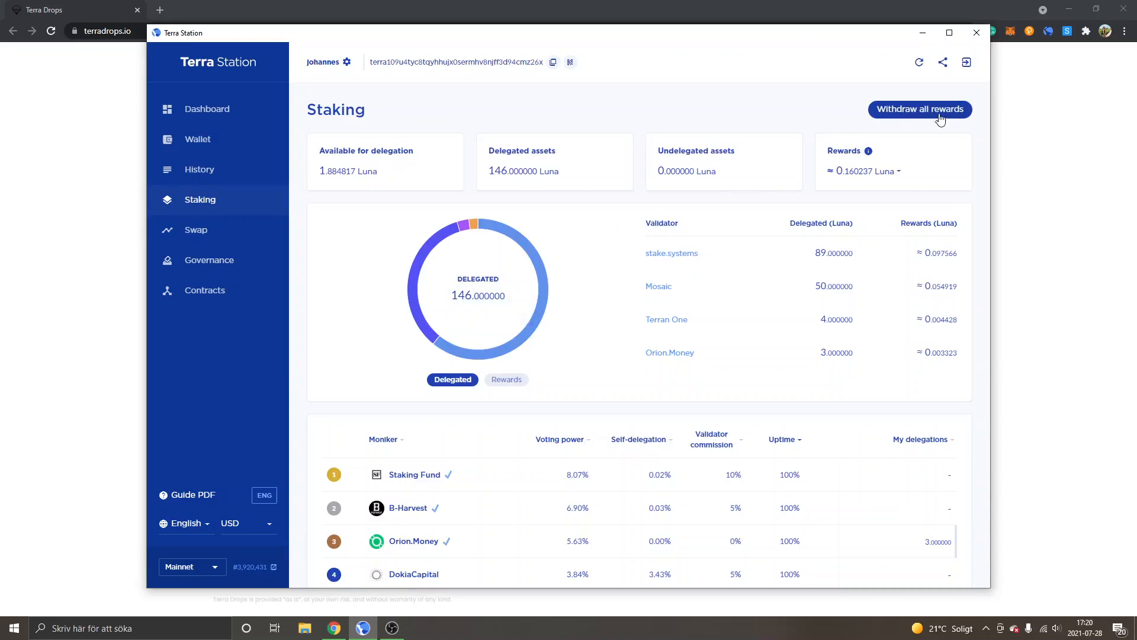
mouse_move(818, 142)
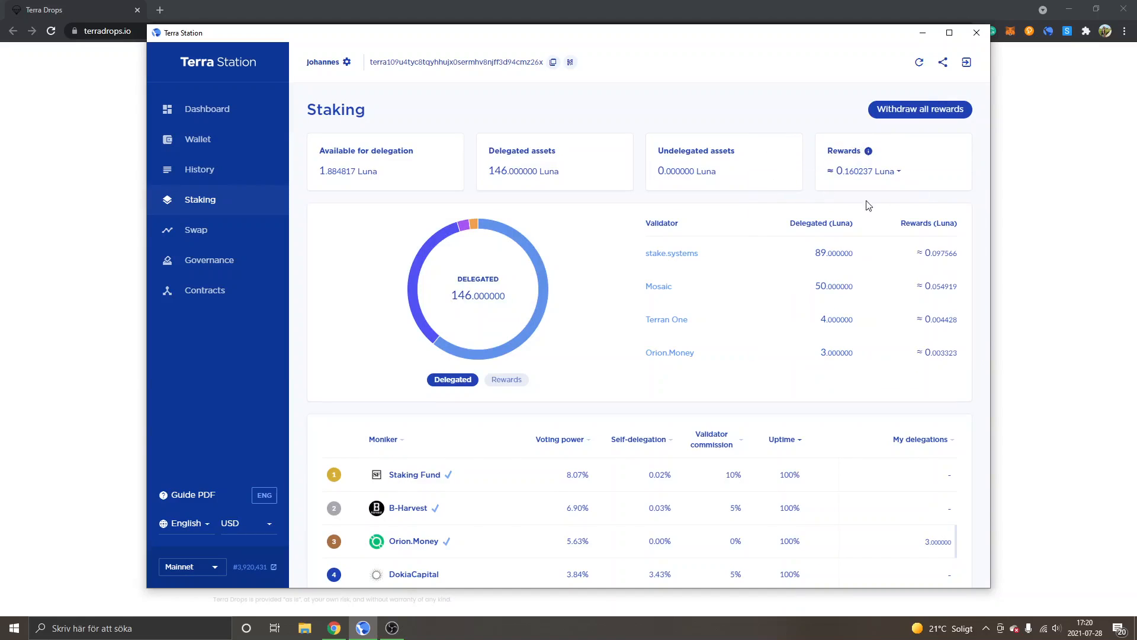
mouse_move(745, 239)
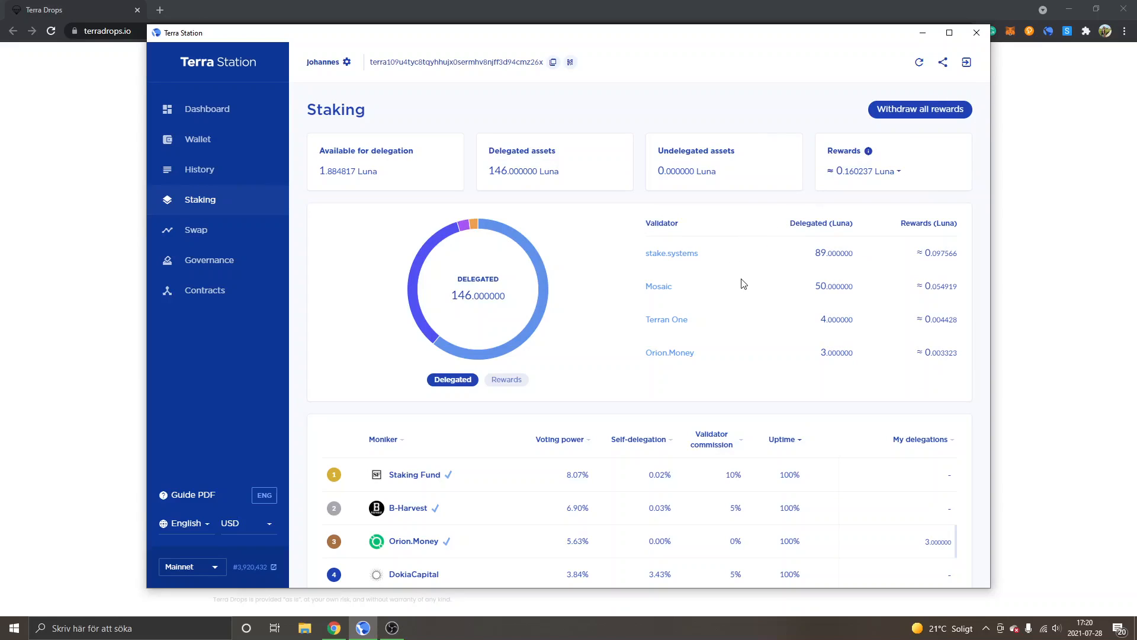
mouse_move(721, 394)
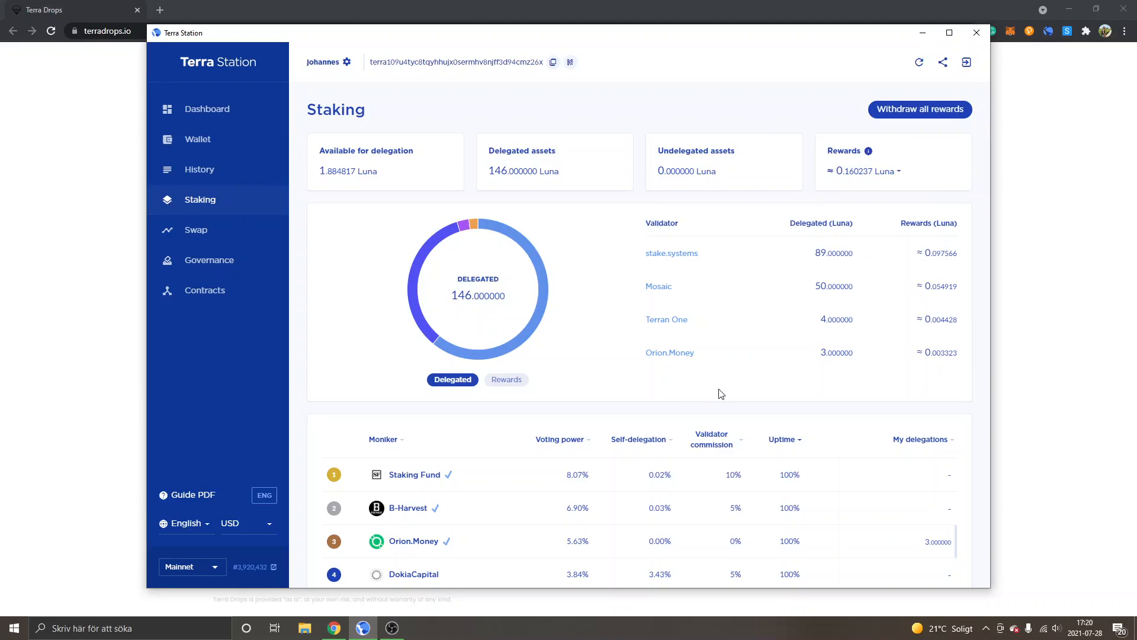
mouse_move(749, 250)
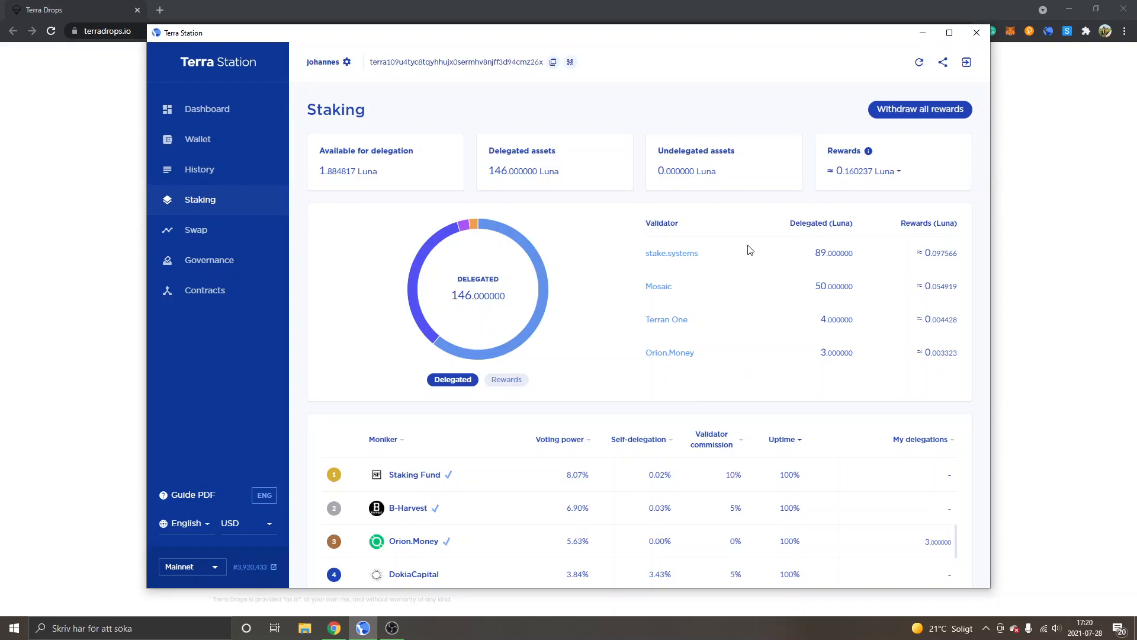
mouse_move(17, 277)
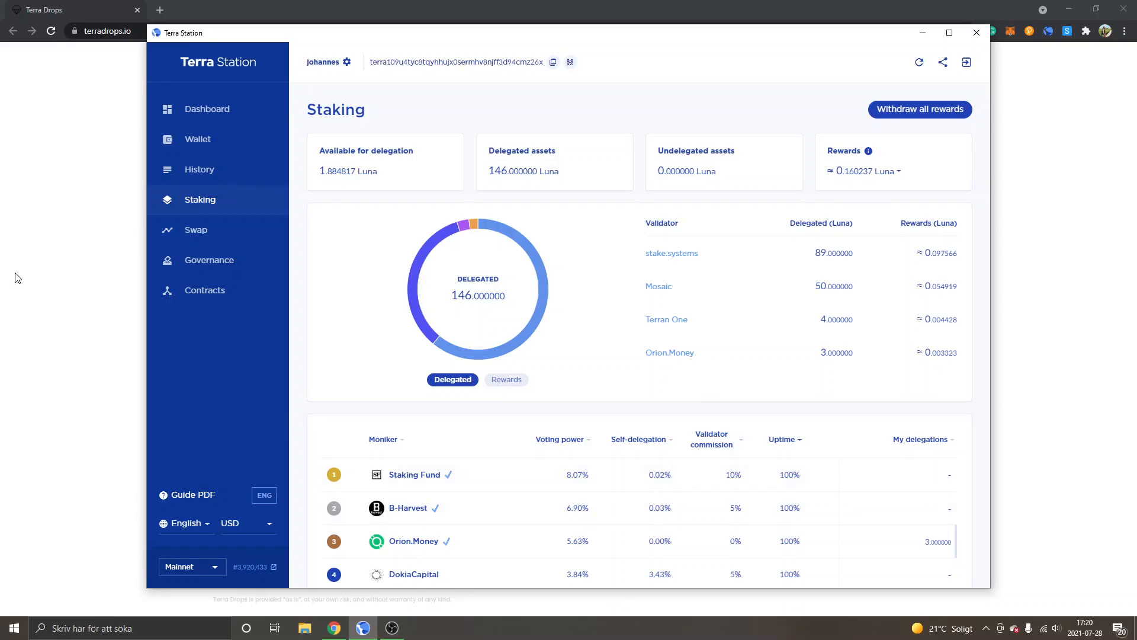
click(976, 32)
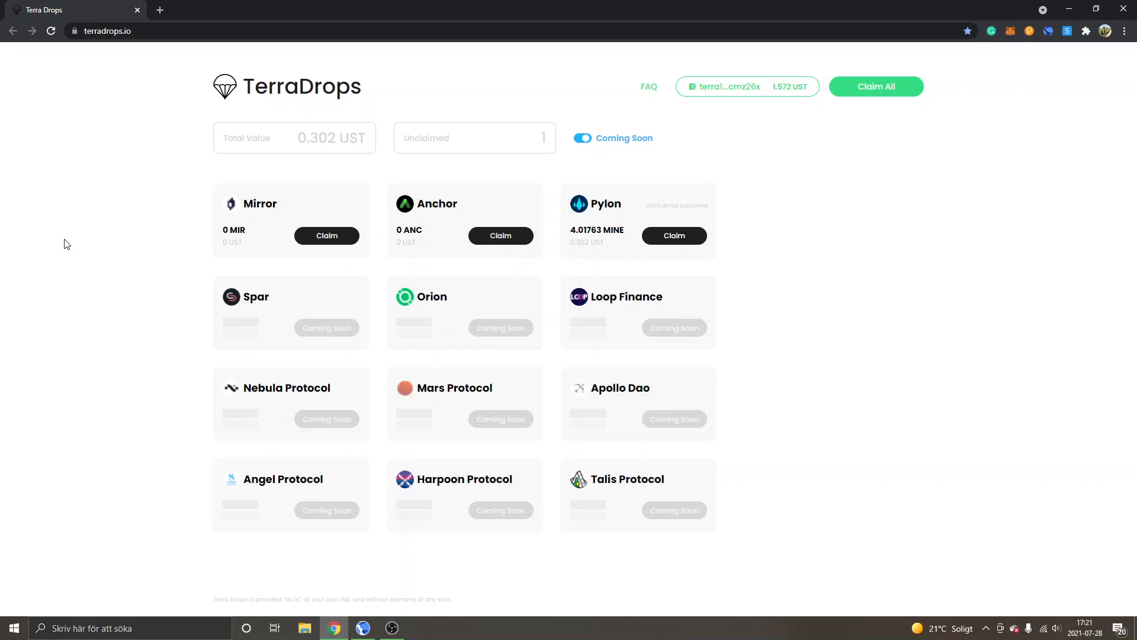
mouse_move(277, 207)
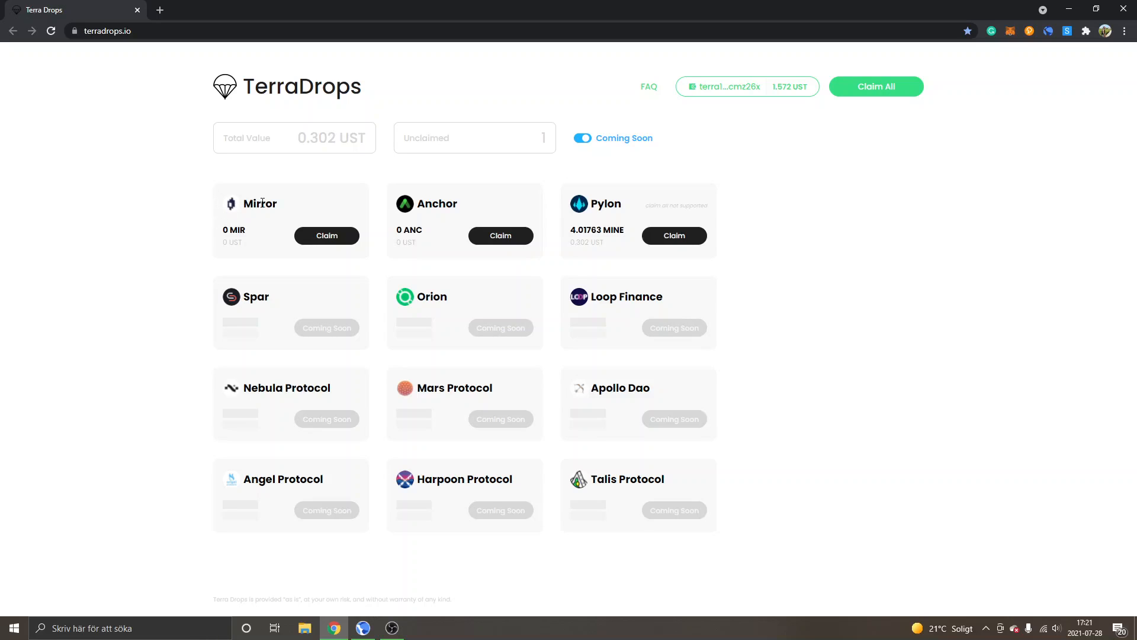
mouse_move(239, 207)
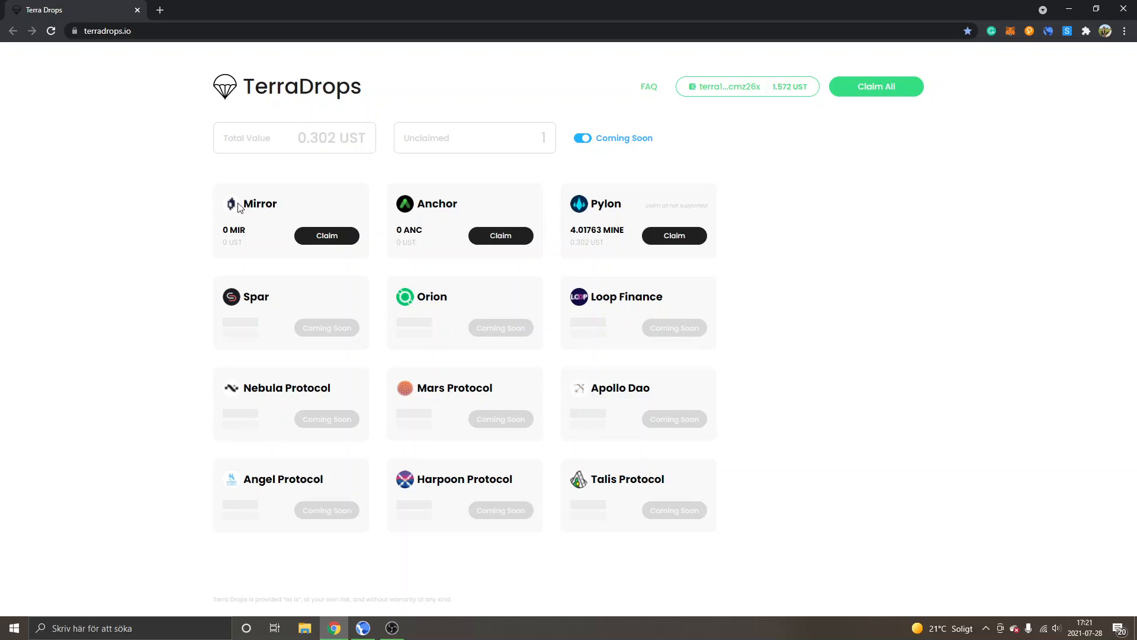
mouse_move(411, 207)
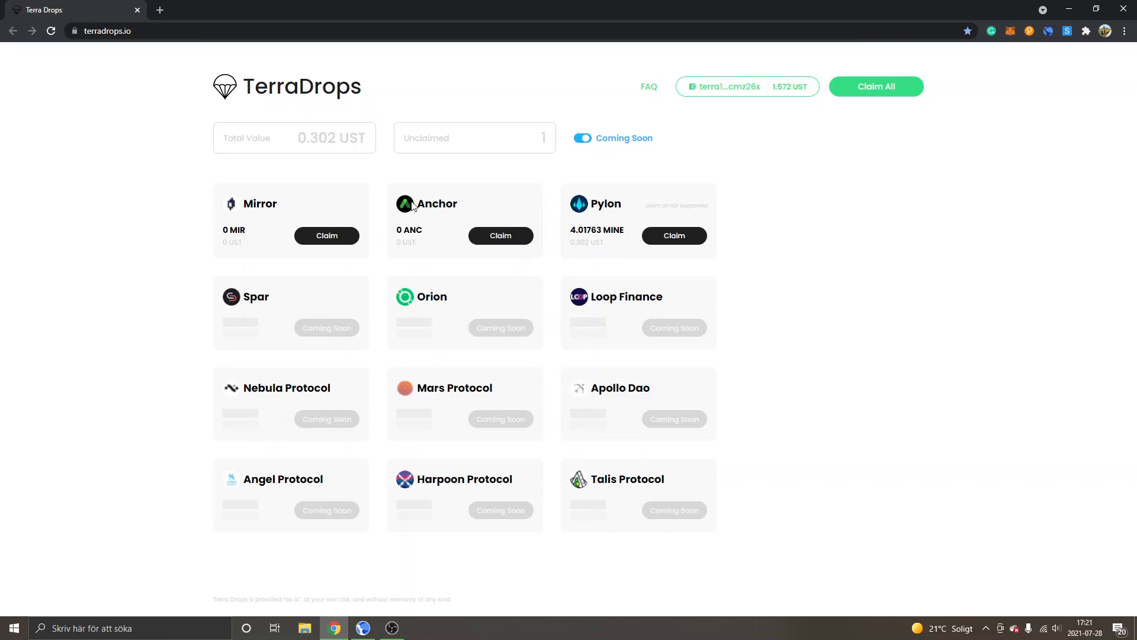
mouse_move(604, 204)
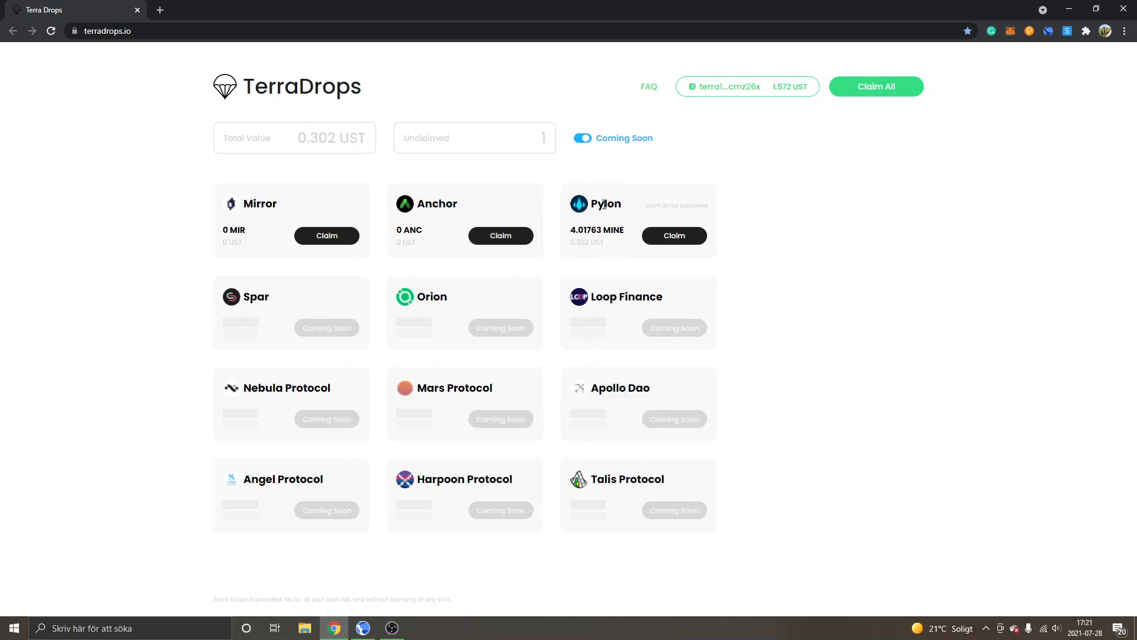
mouse_move(603, 200)
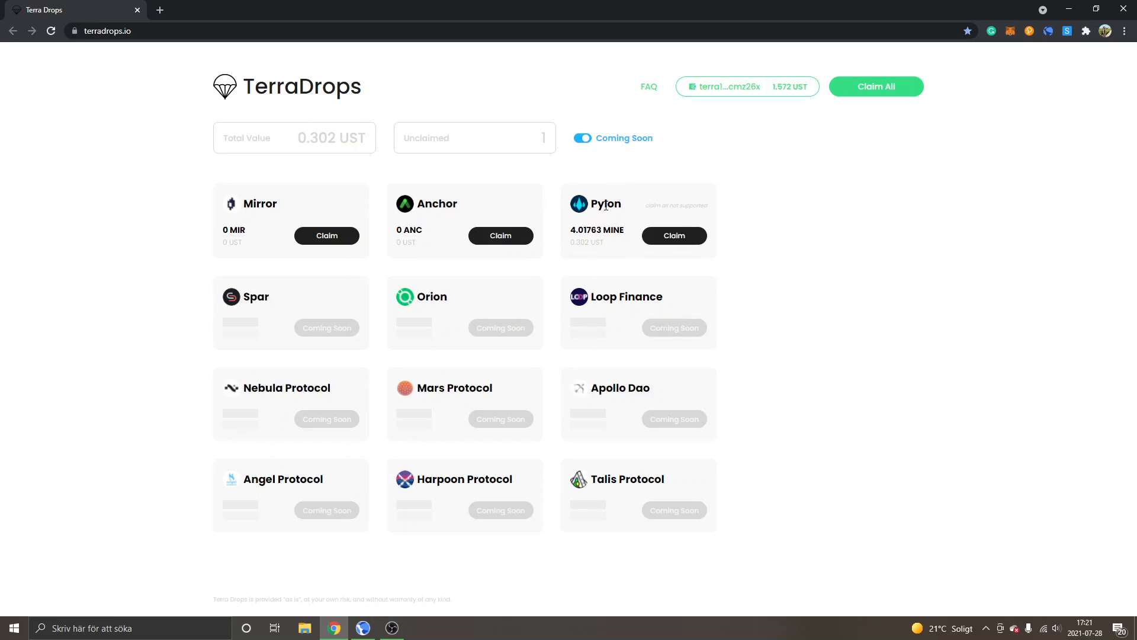
mouse_move(362, 203)
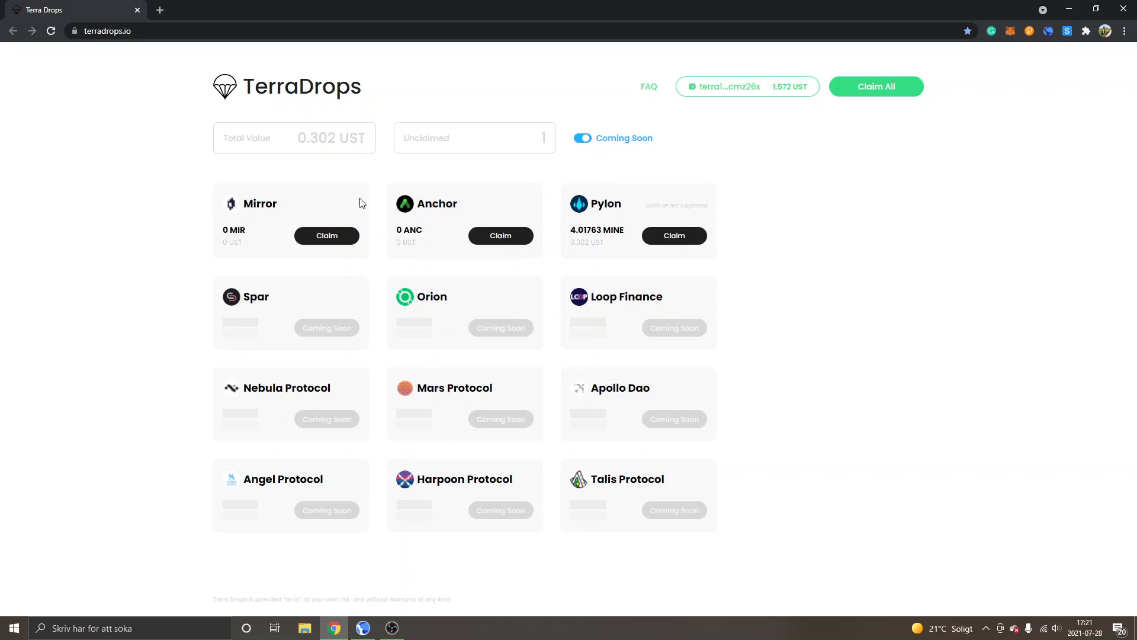
mouse_move(242, 84)
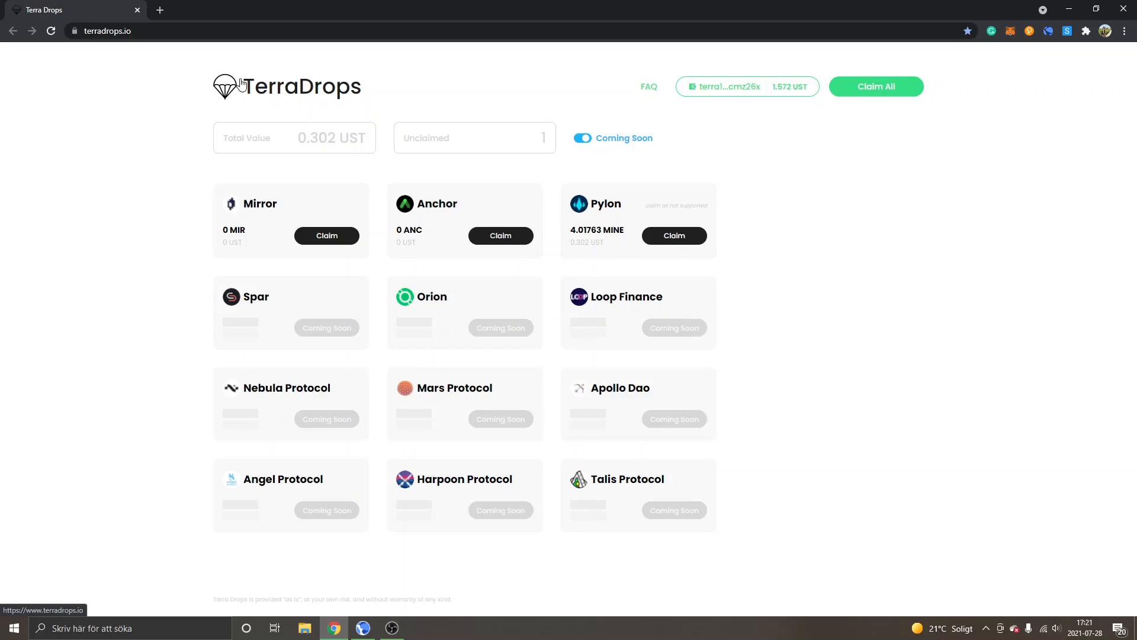
mouse_move(216, 108)
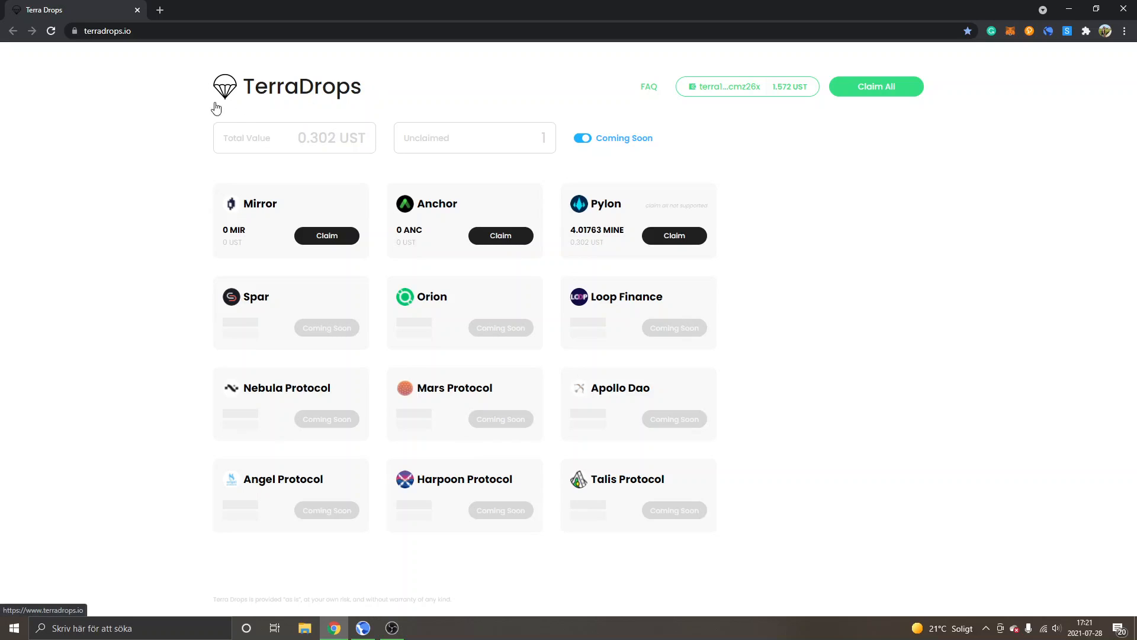
mouse_move(377, 178)
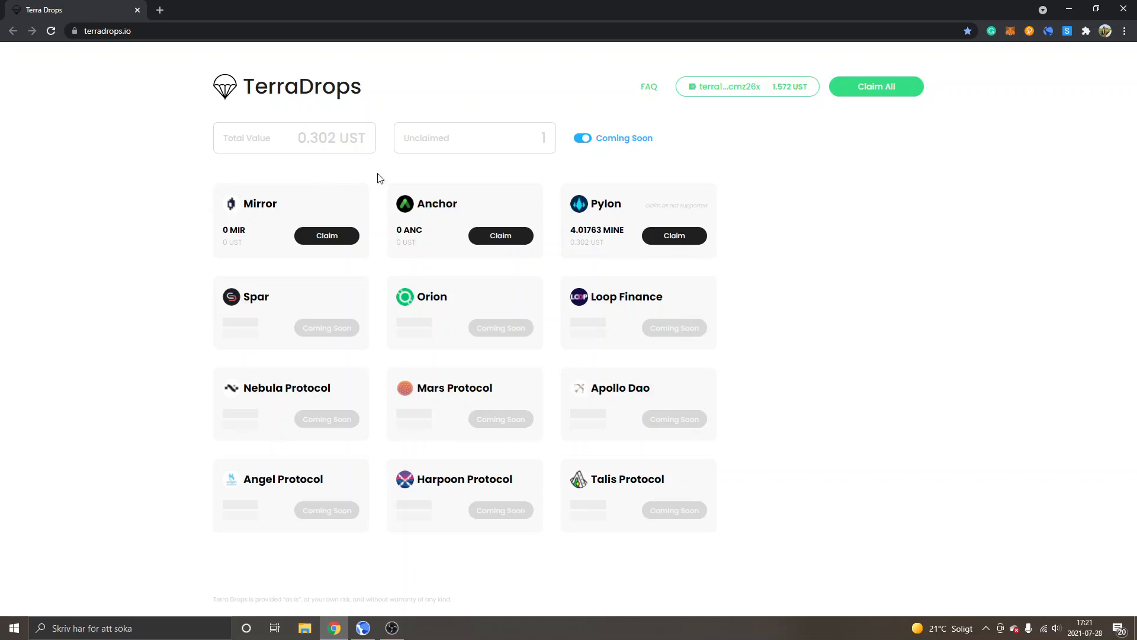
mouse_move(669, 250)
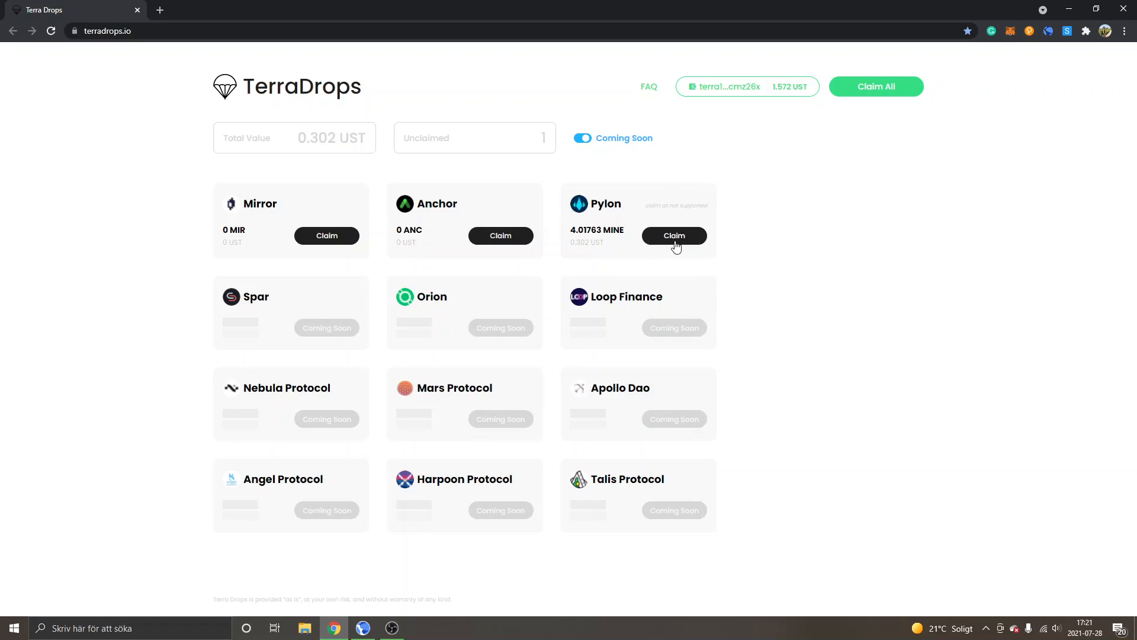
mouse_move(222, 237)
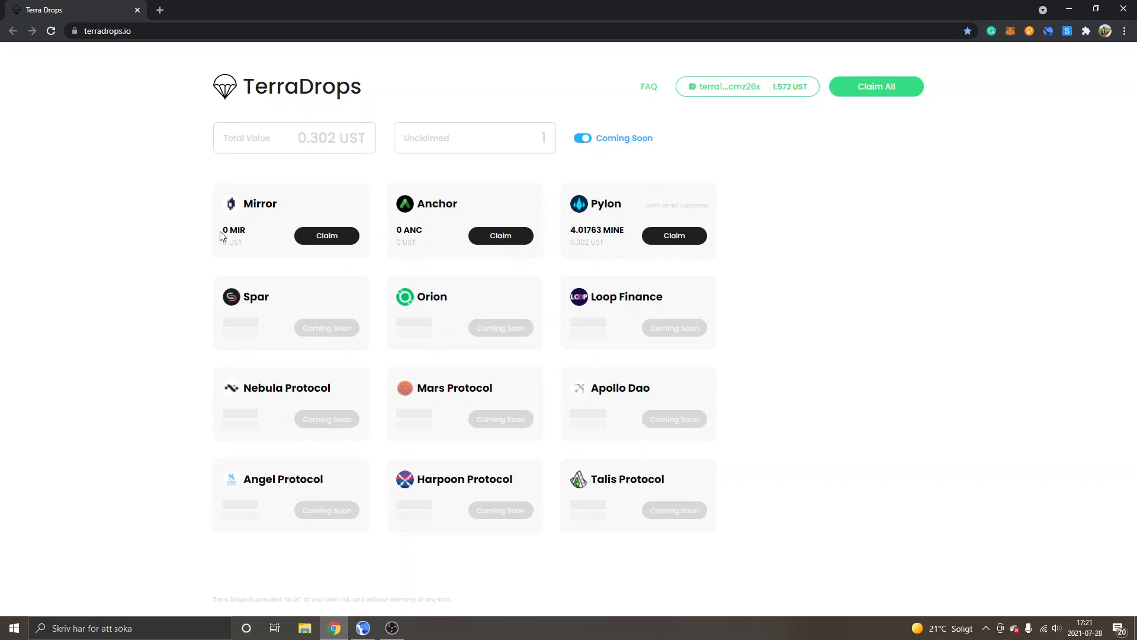
mouse_move(469, 199)
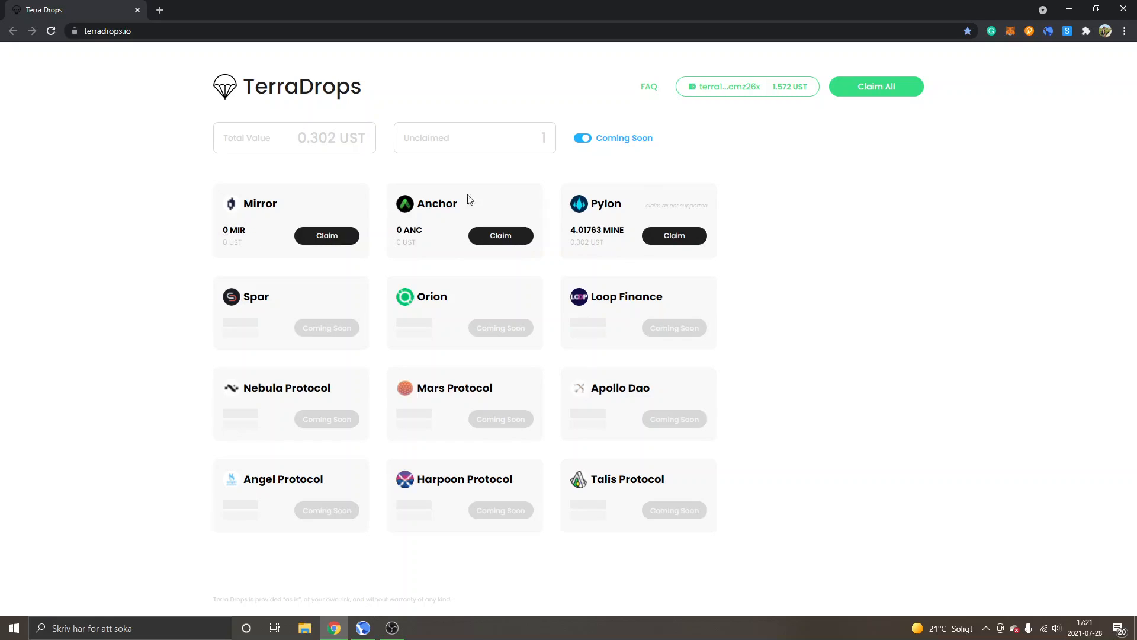
mouse_move(587, 219)
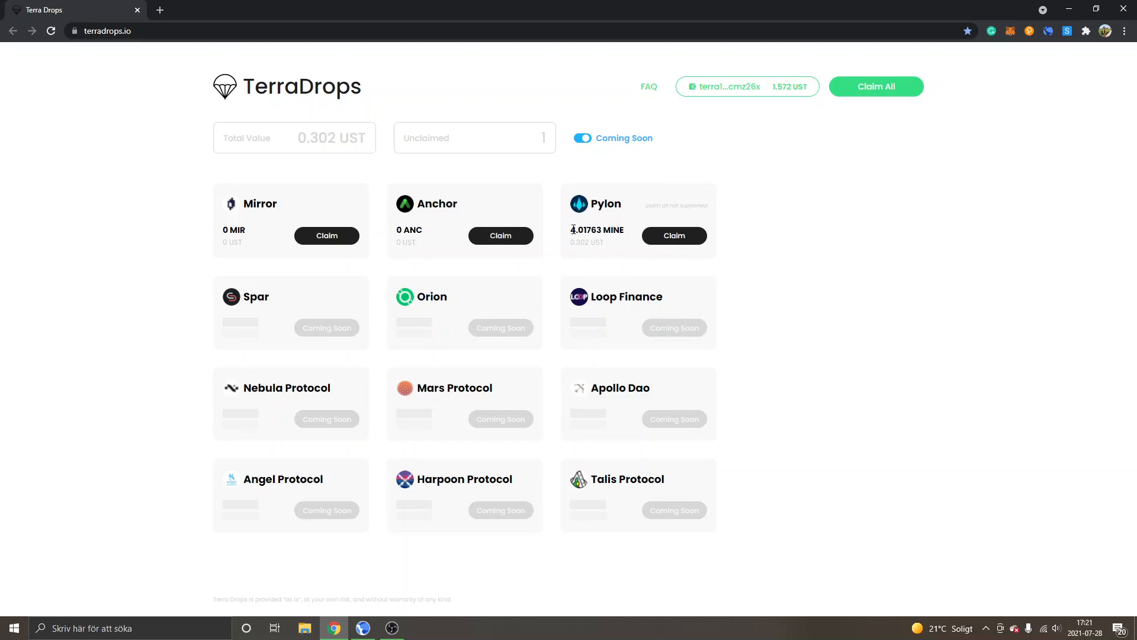
mouse_move(672, 210)
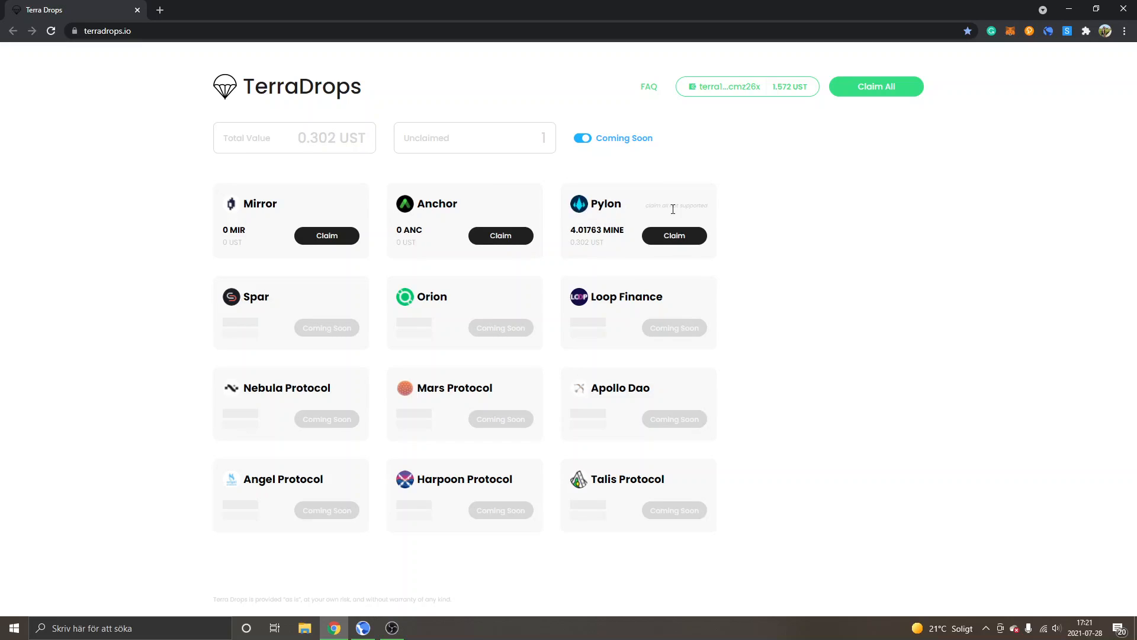
mouse_move(635, 232)
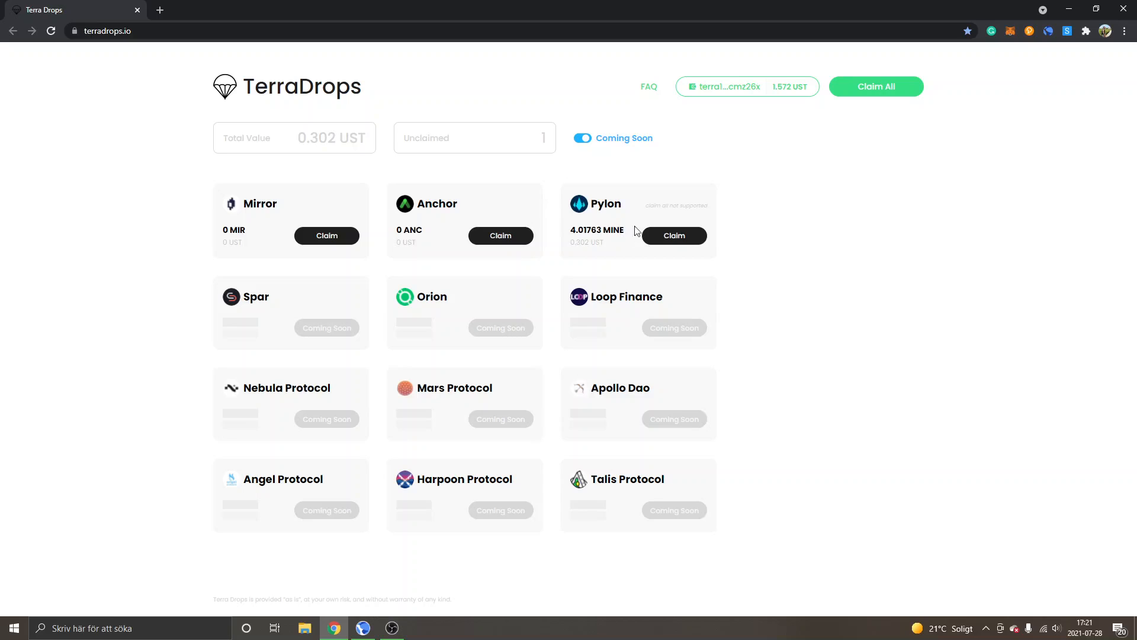
mouse_move(702, 217)
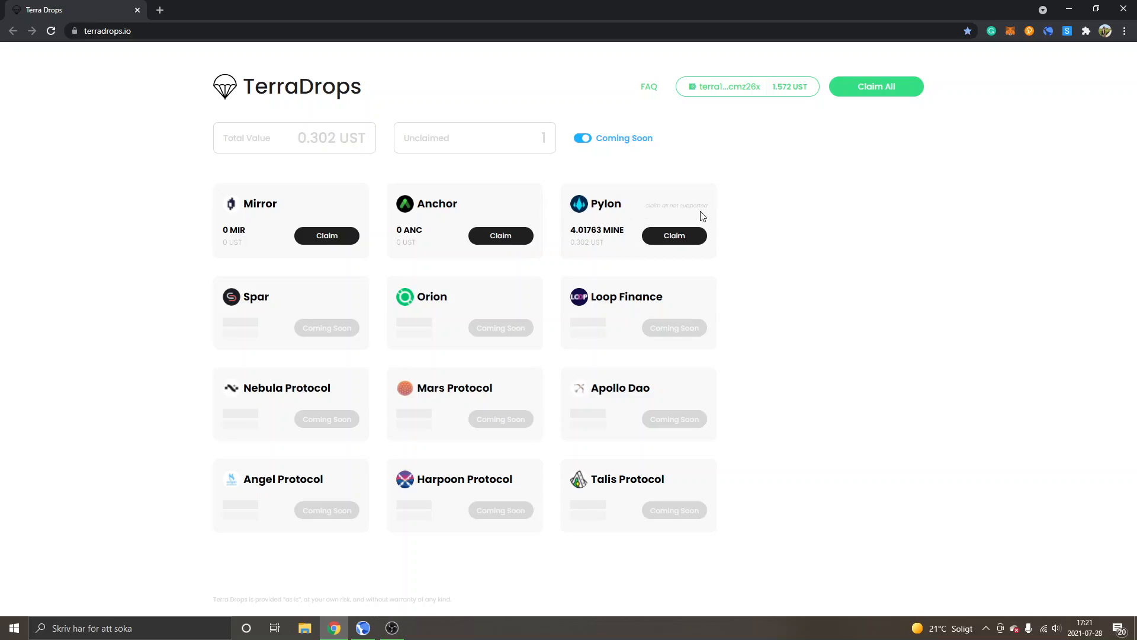
mouse_move(875, 87)
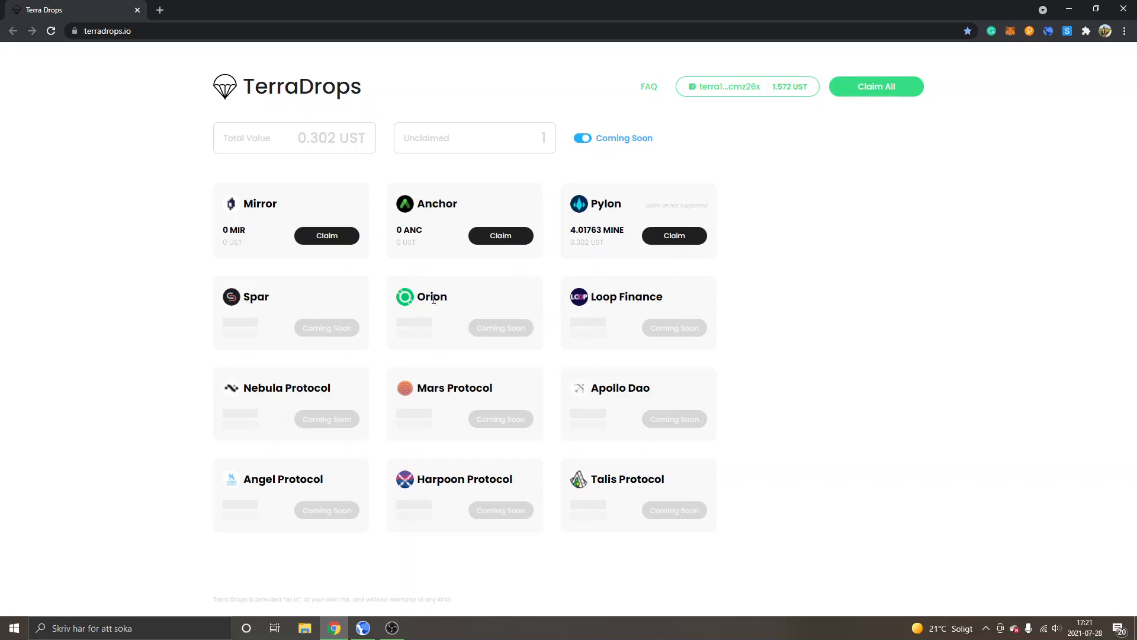
mouse_move(640, 378)
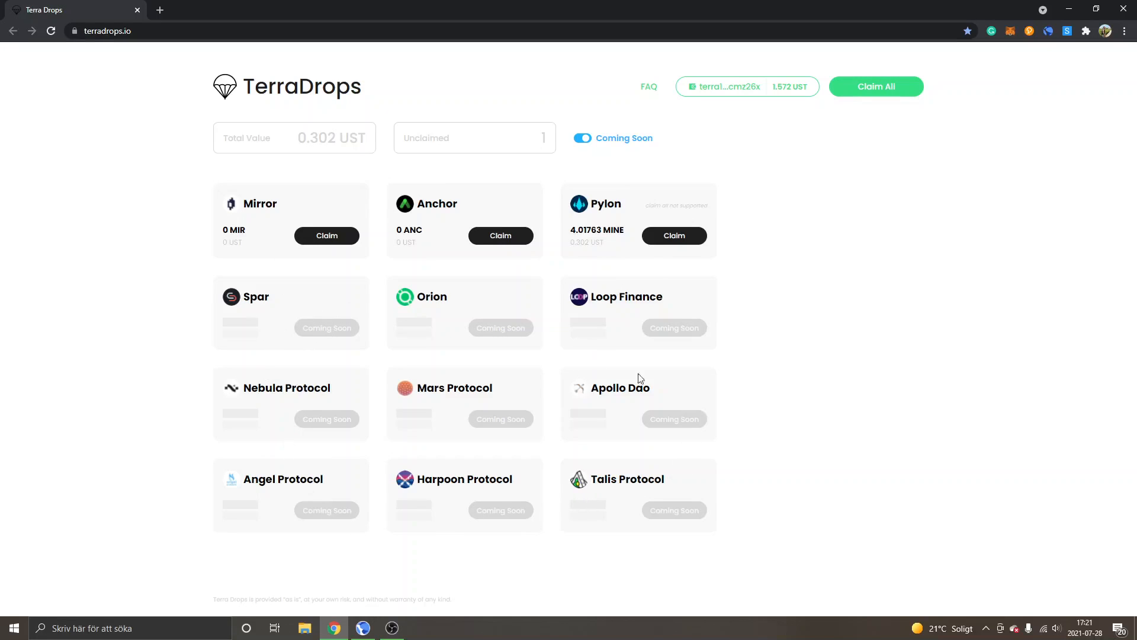
mouse_move(269, 357)
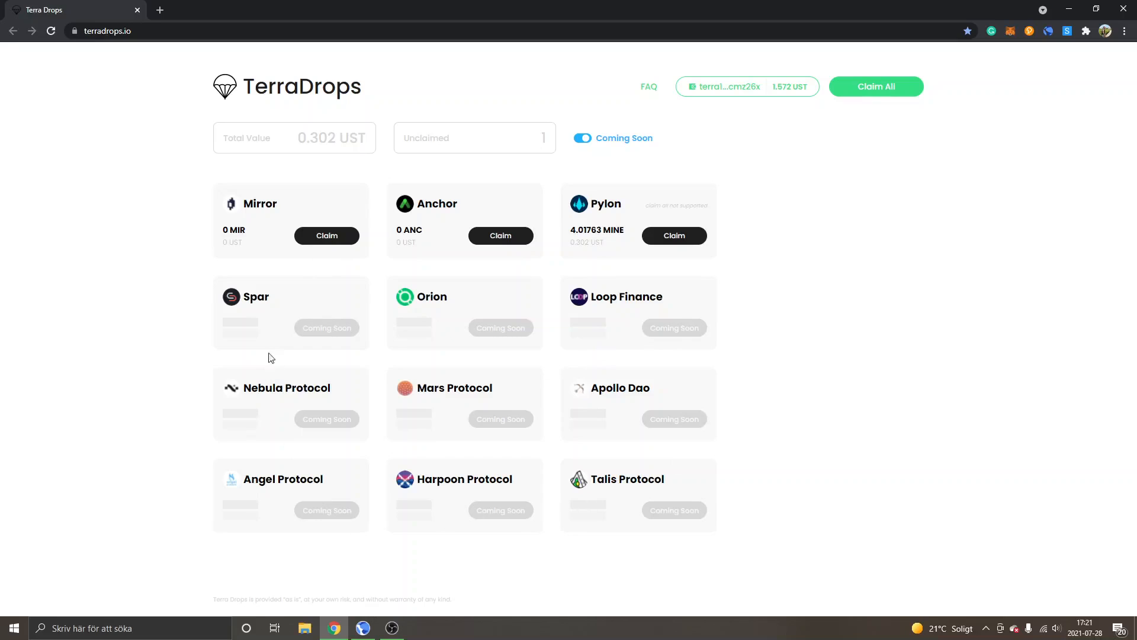
mouse_move(484, 330)
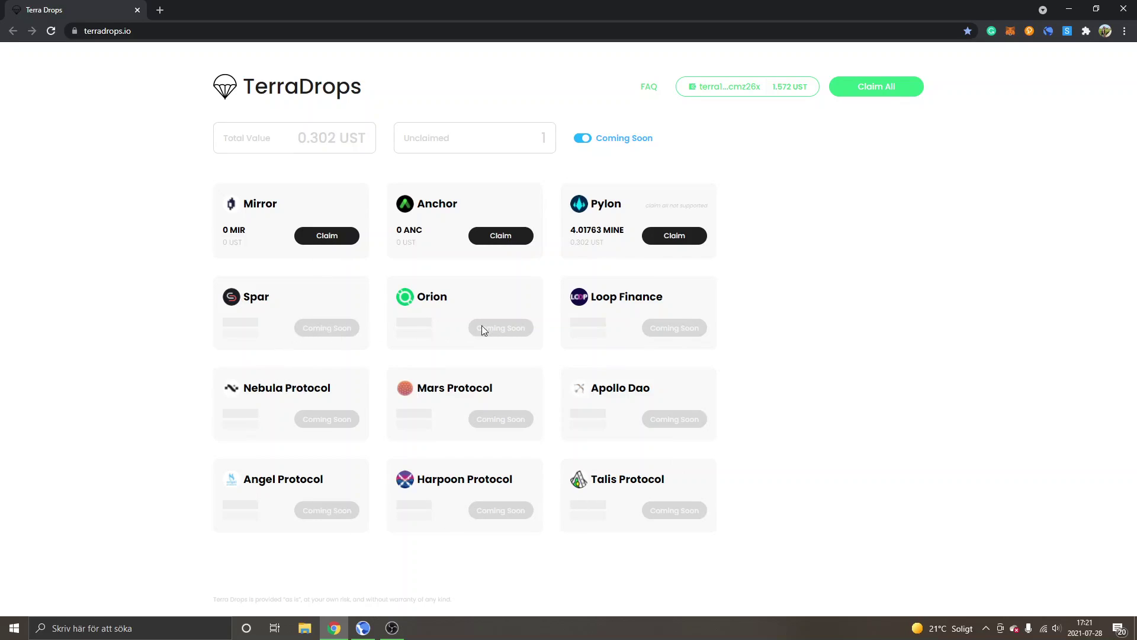
mouse_move(875, 86)
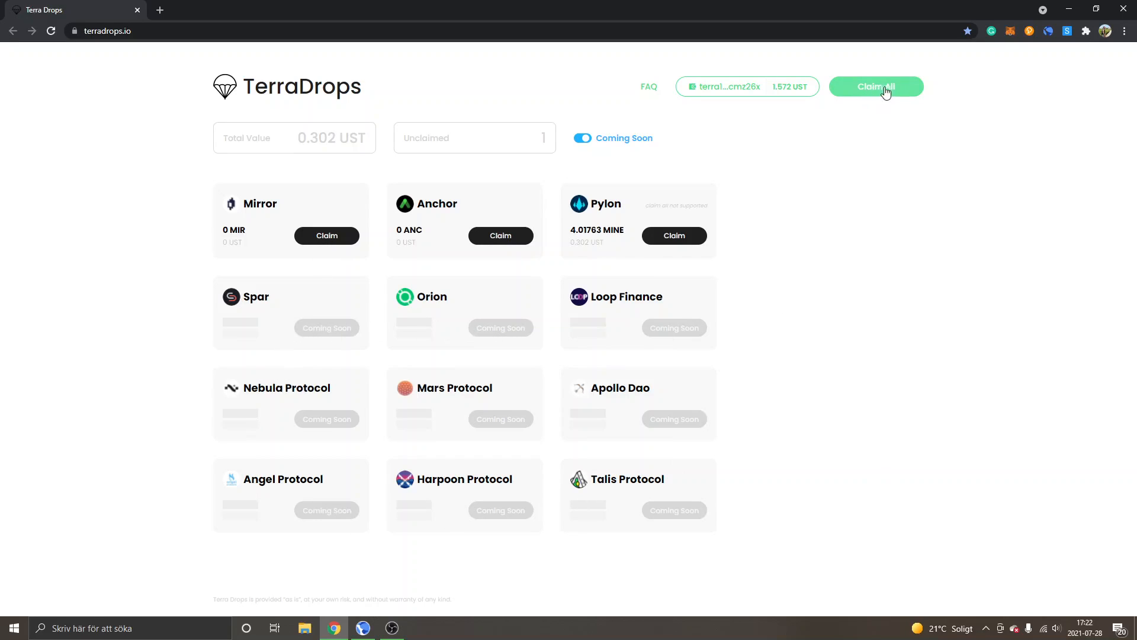
mouse_move(908, 97)
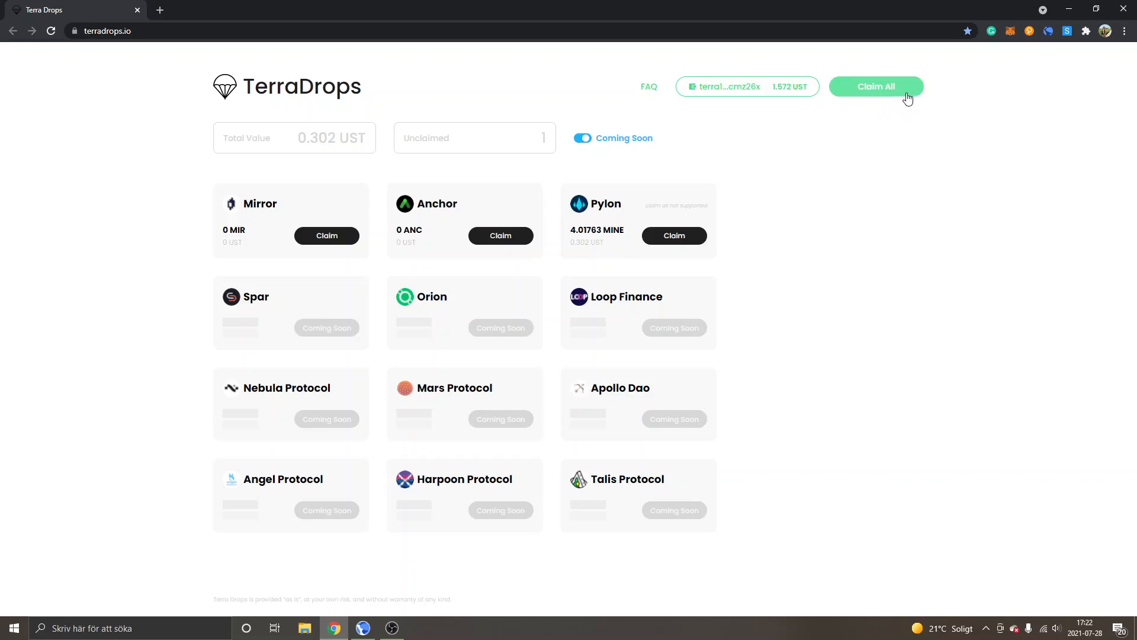
mouse_move(902, 100)
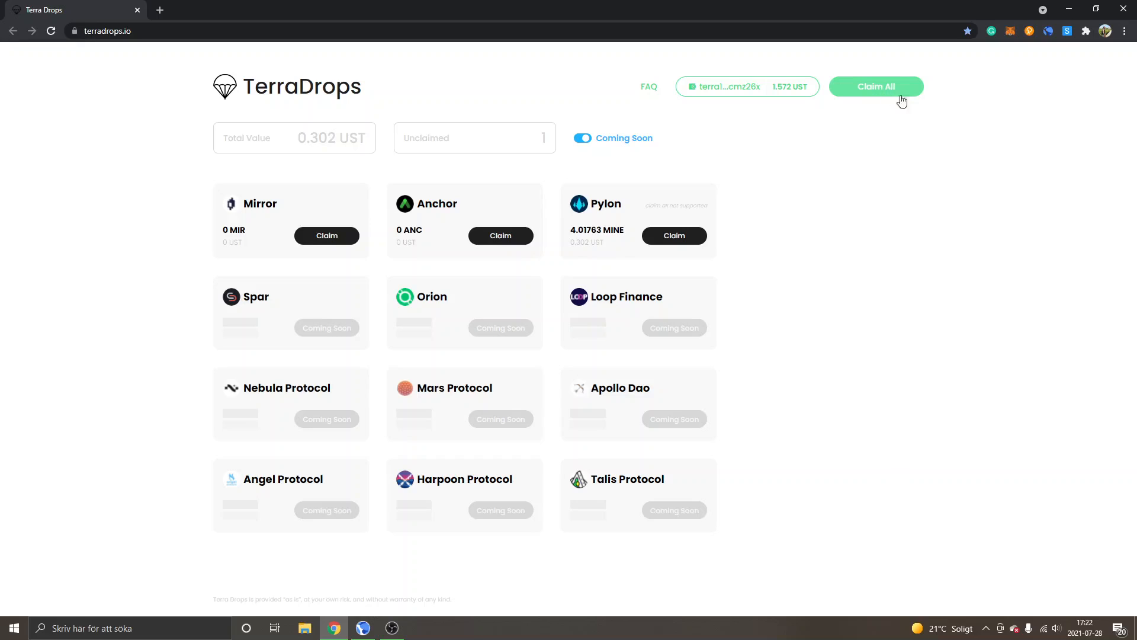
mouse_move(422, 209)
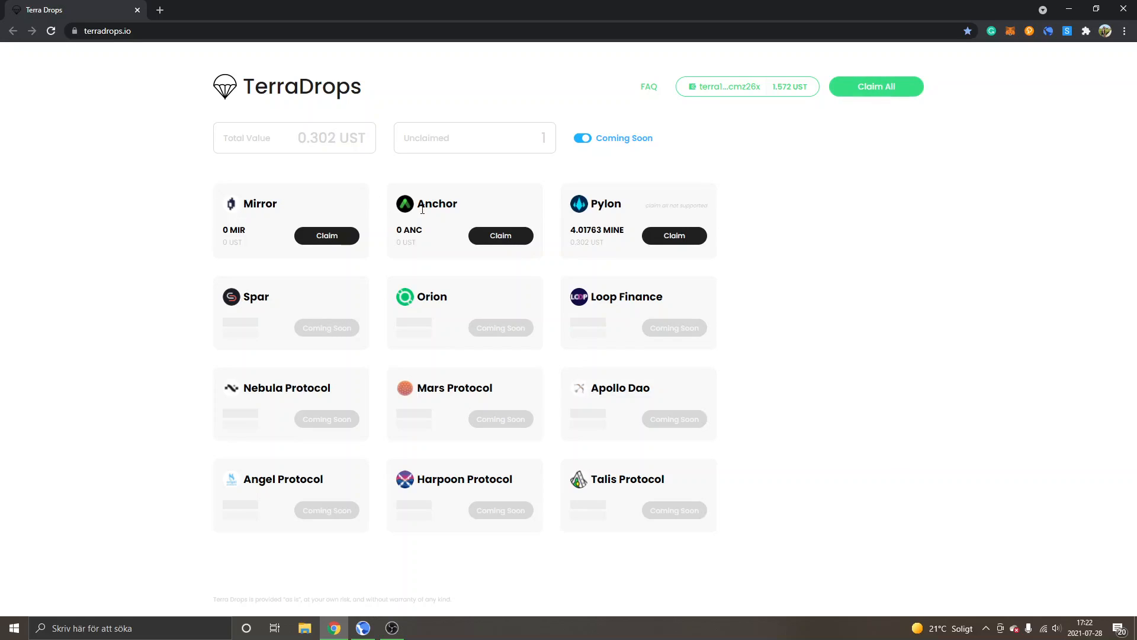
mouse_move(389, 331)
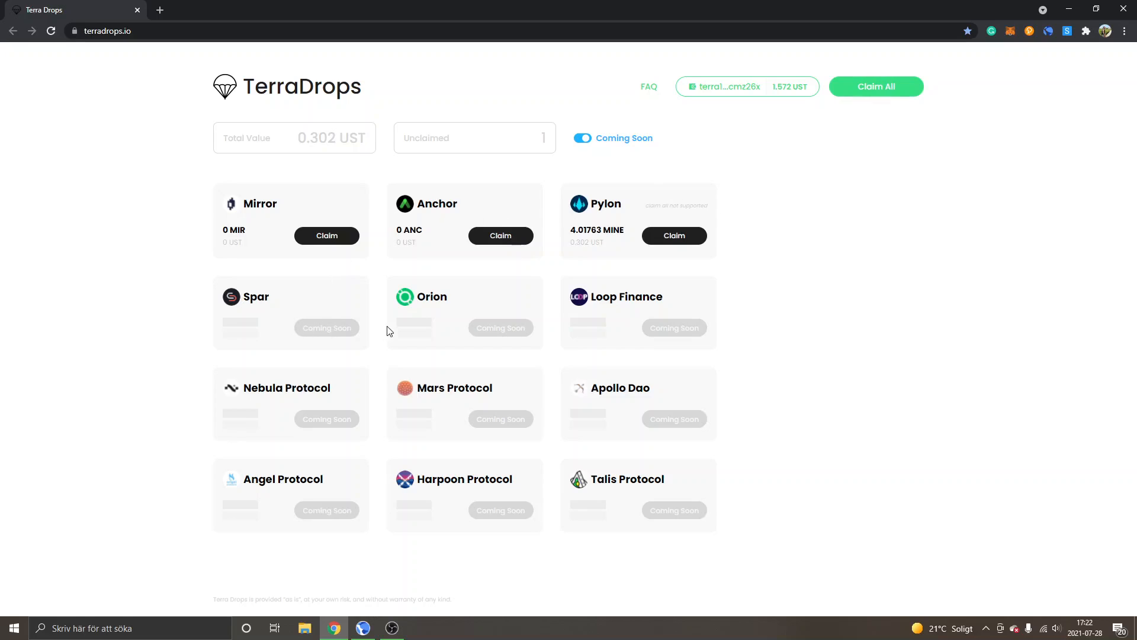
mouse_move(308, 330)
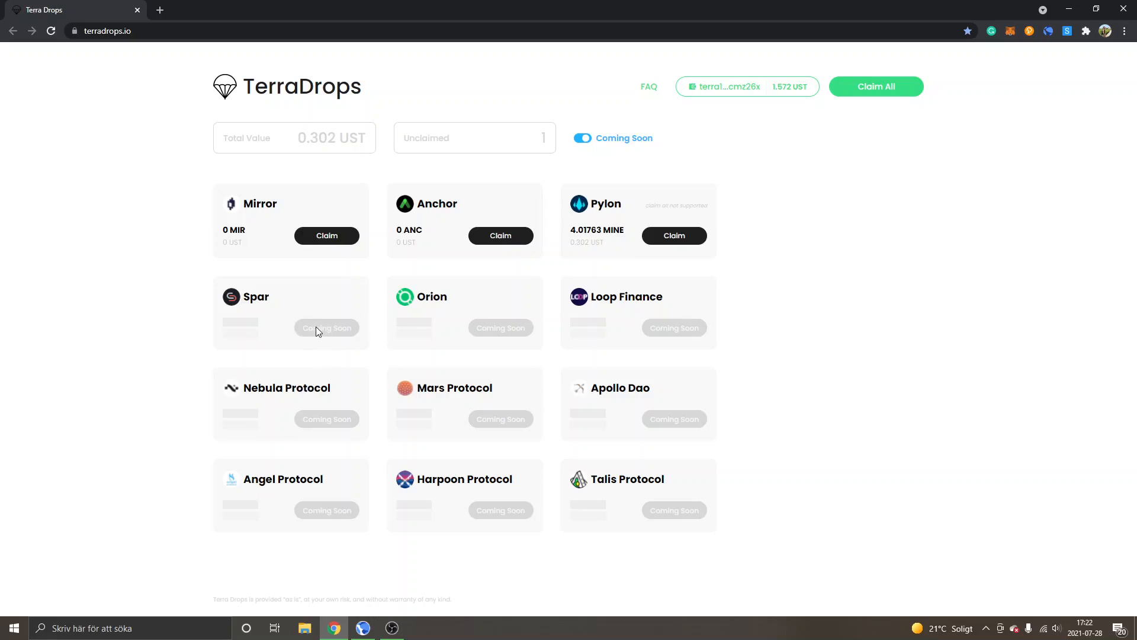
mouse_move(321, 332)
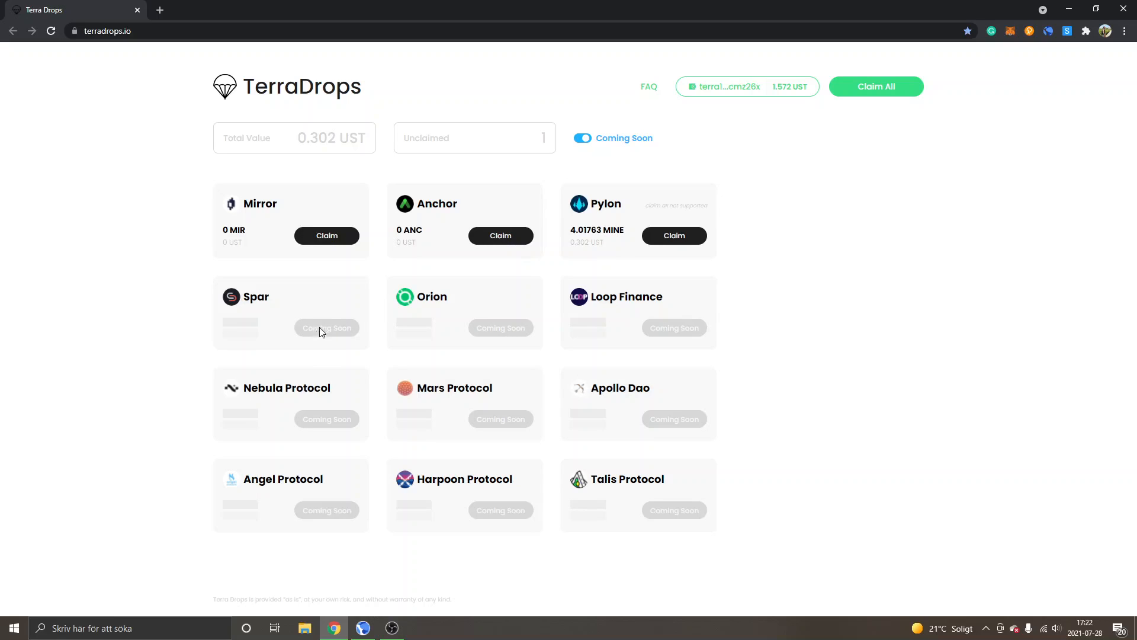
mouse_move(598, 203)
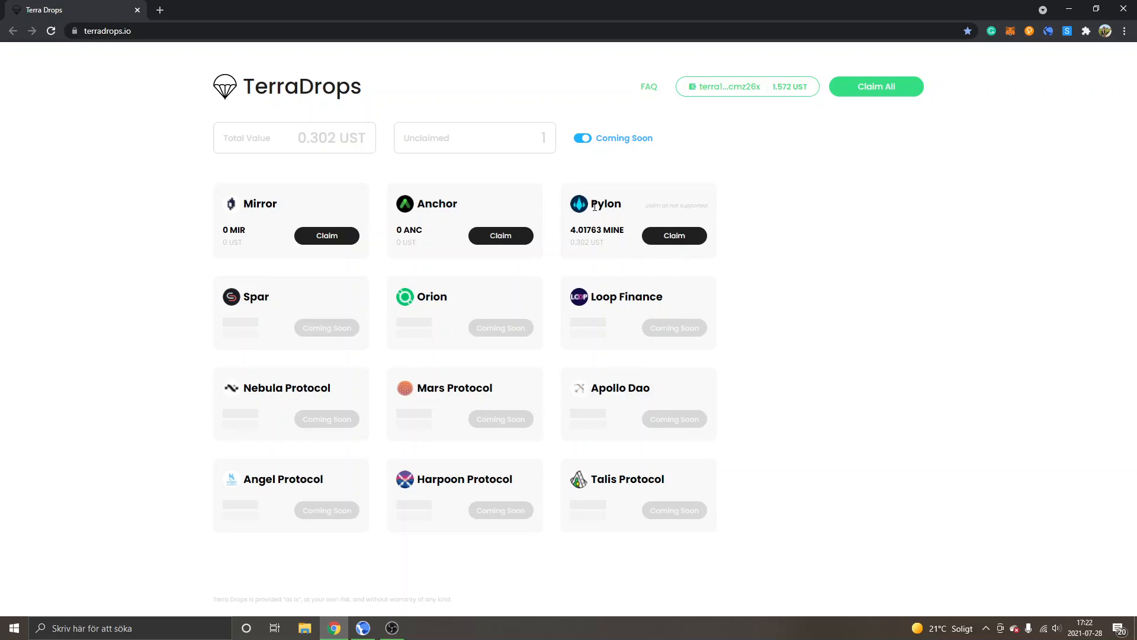
mouse_move(644, 209)
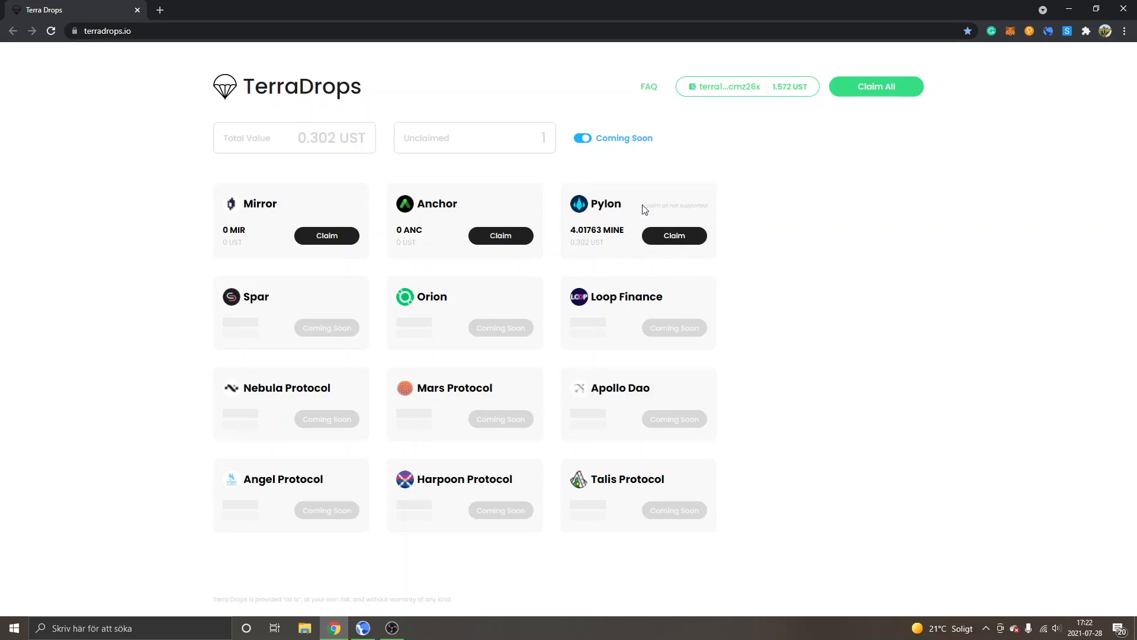
mouse_move(815, 70)
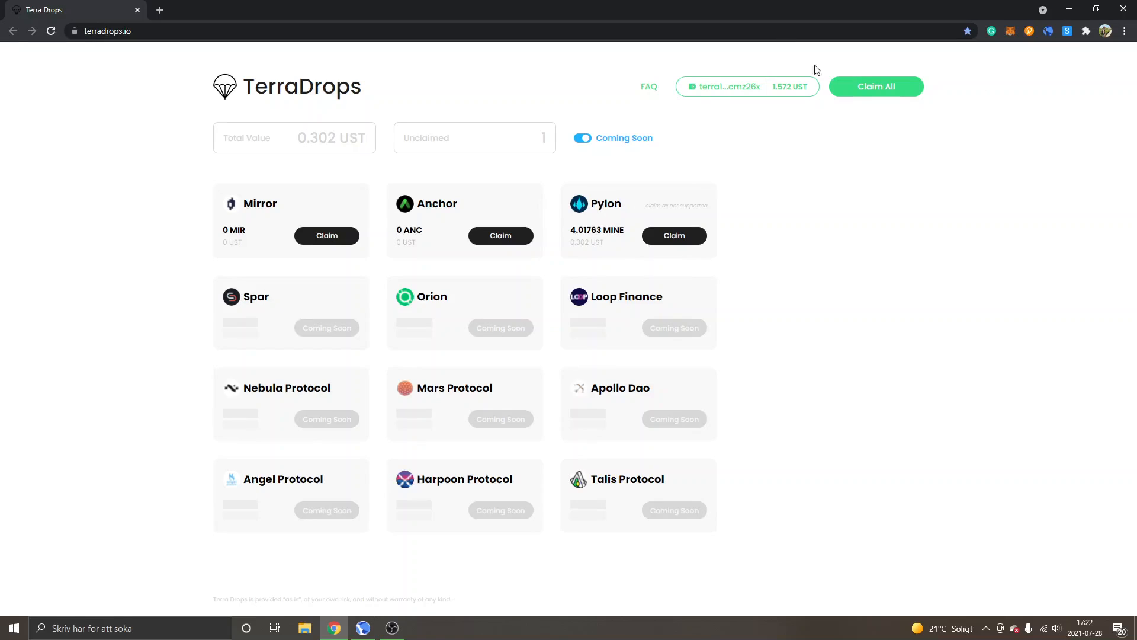
mouse_move(876, 87)
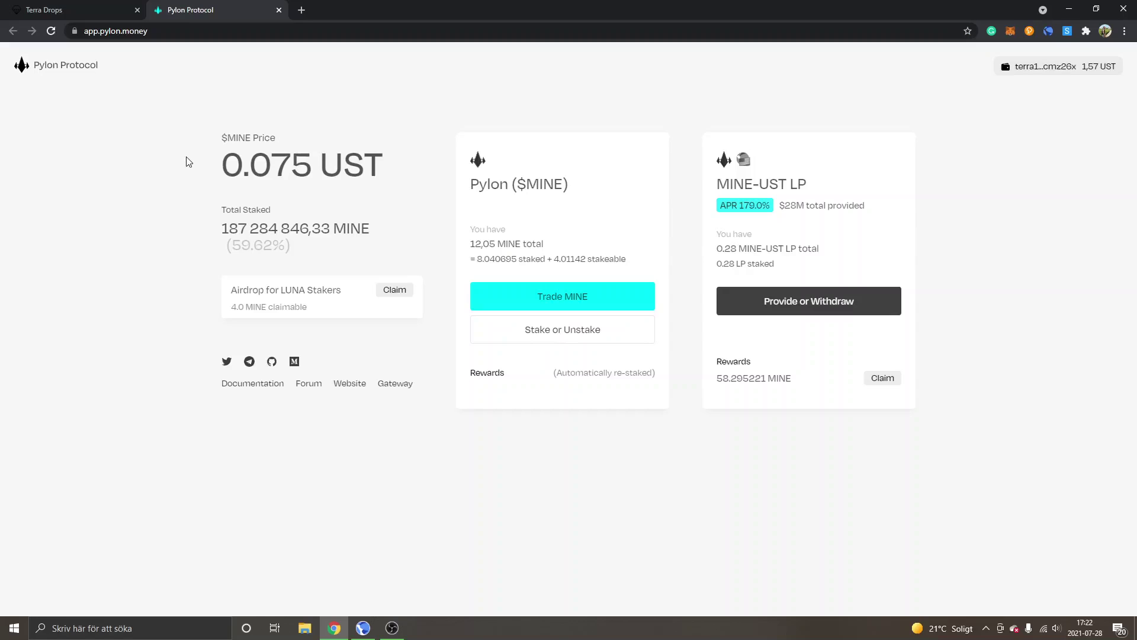
mouse_move(194, 174)
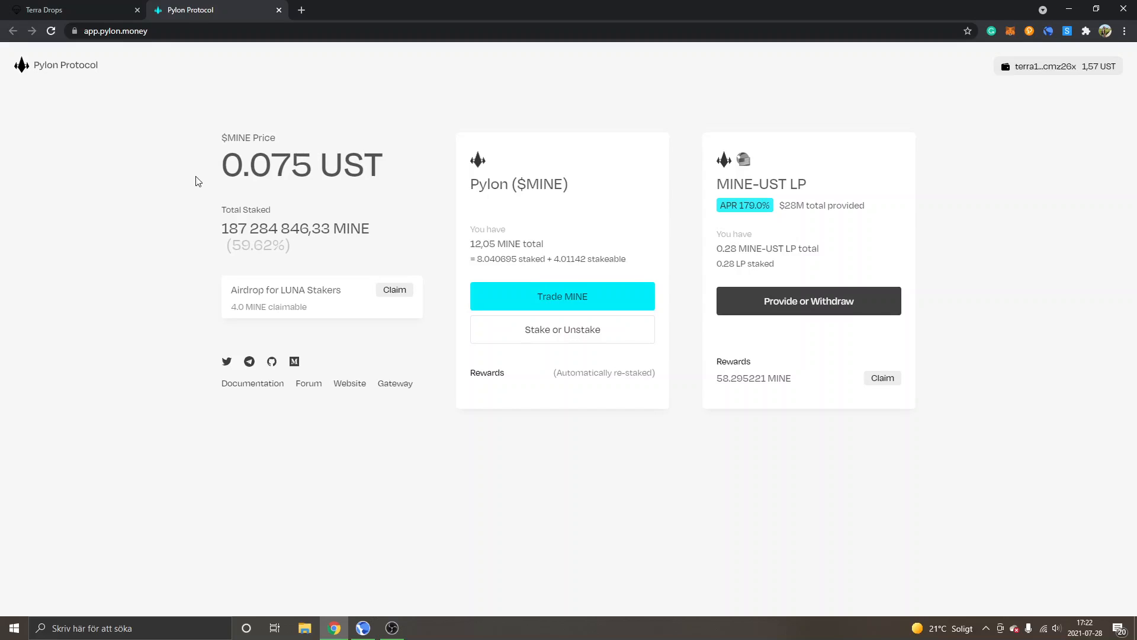
mouse_move(394, 289)
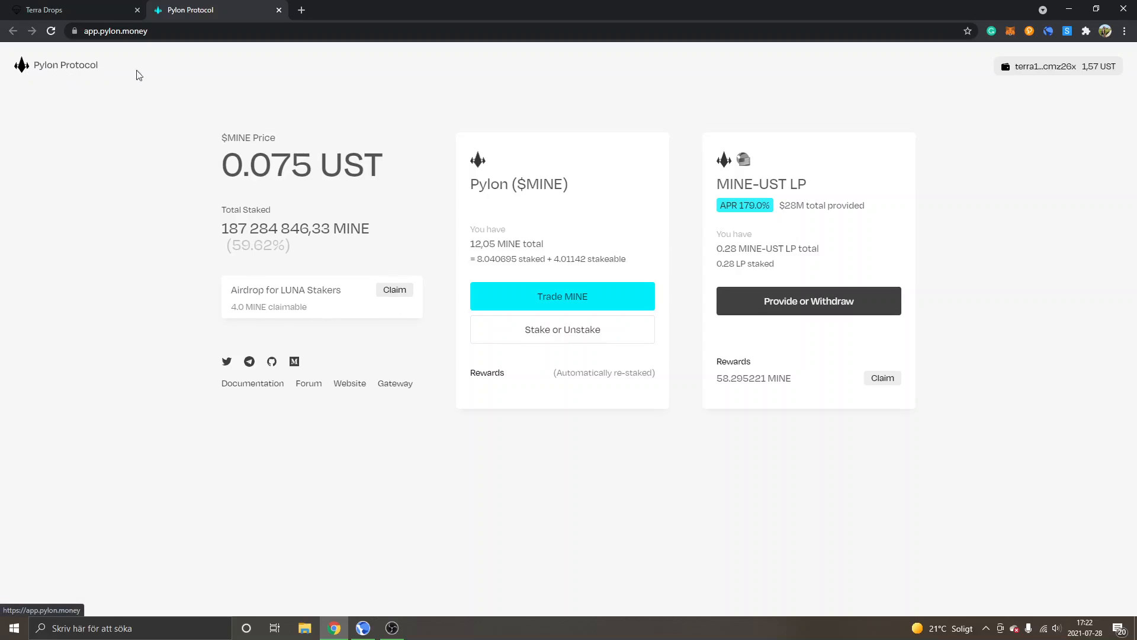
mouse_move(394, 290)
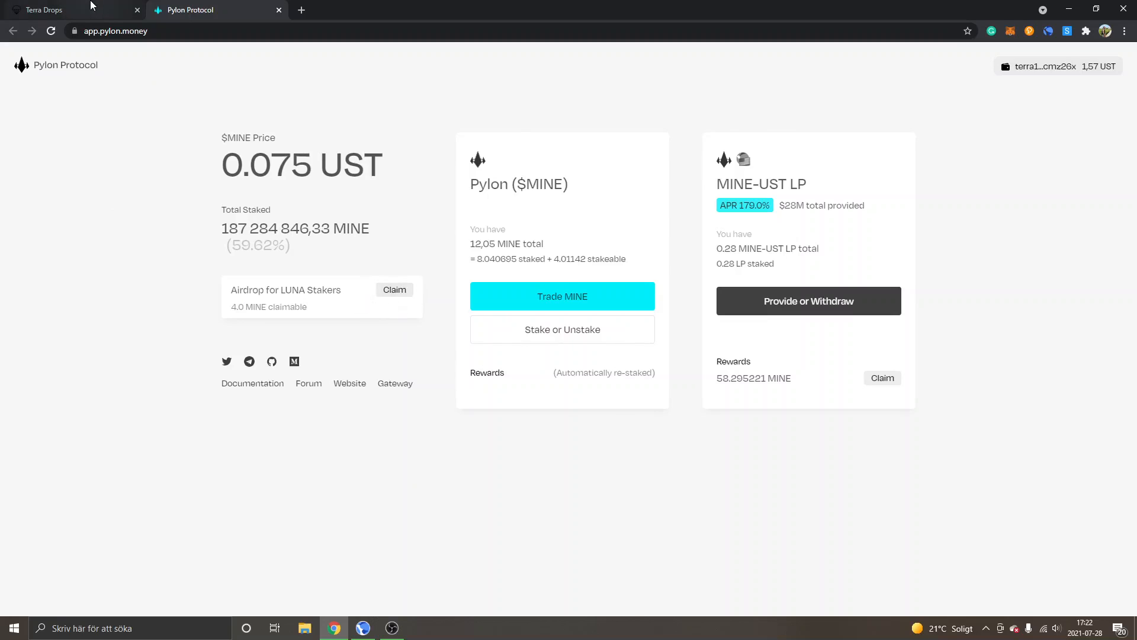
Step: Return to the TerraDrops tab showing Pylon's 4.01763 MINE airdrop
click(44, 10)
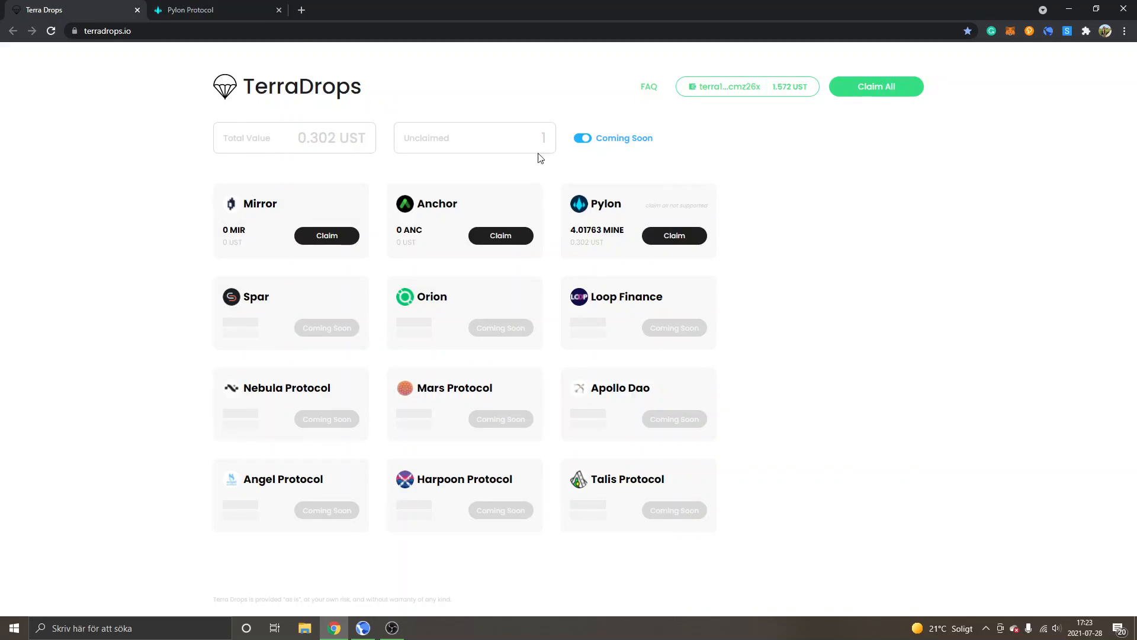
mouse_move(674, 245)
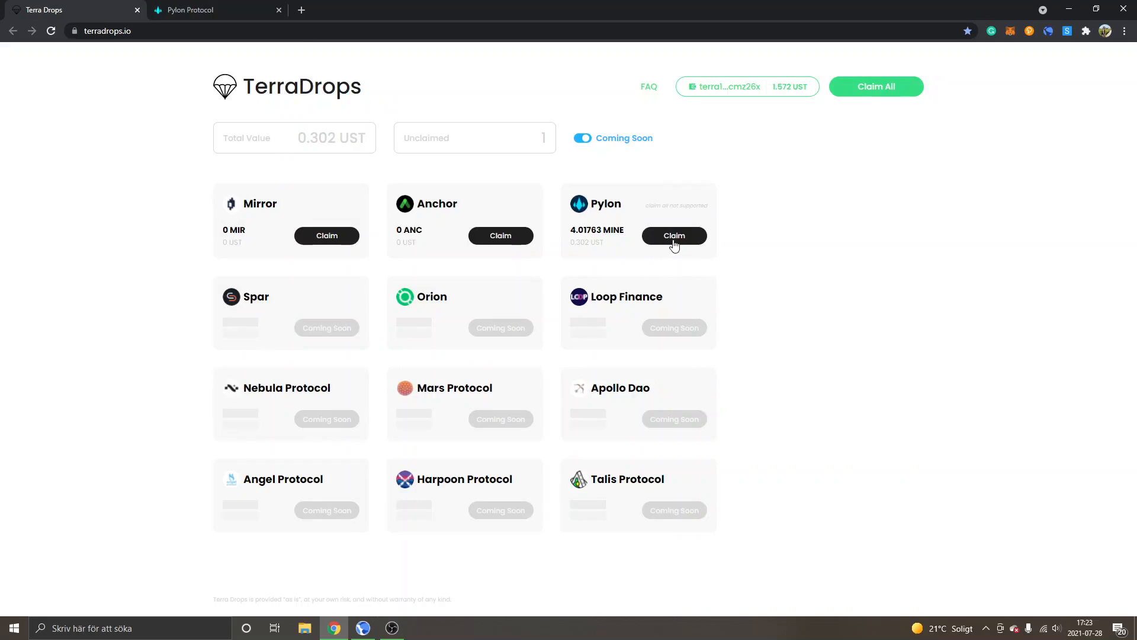
mouse_move(656, 344)
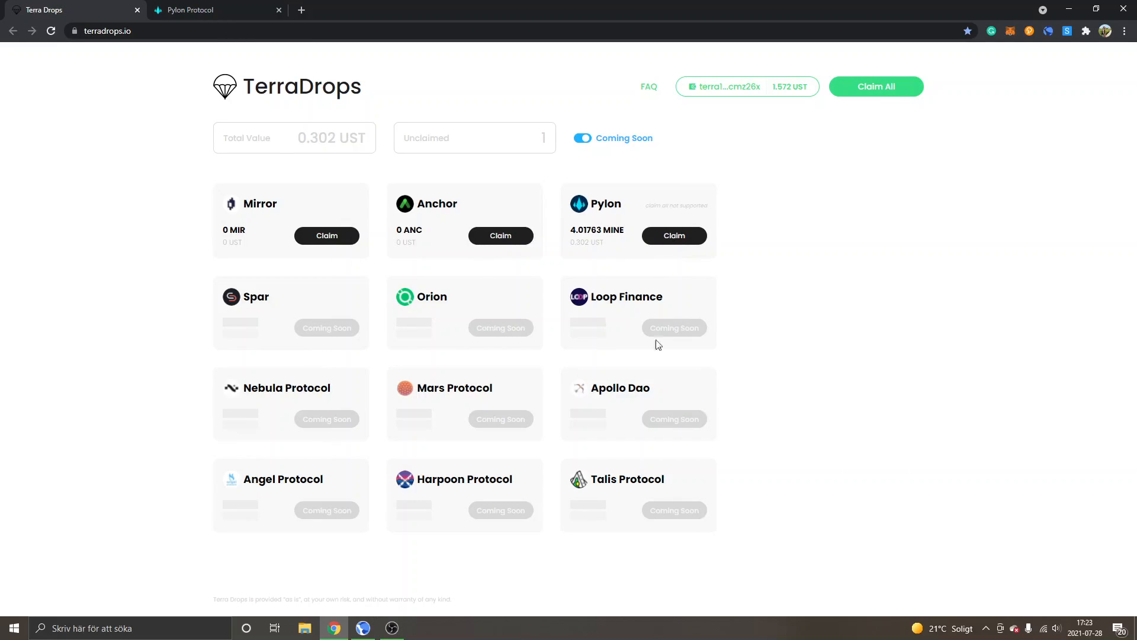
mouse_move(814, 275)
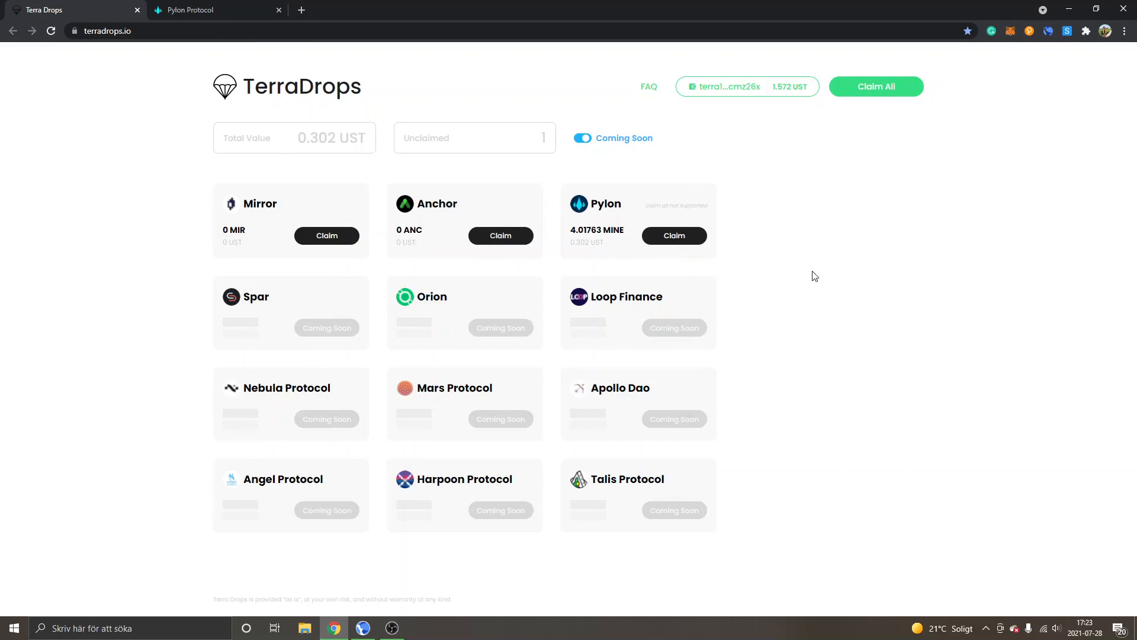
mouse_move(812, 186)
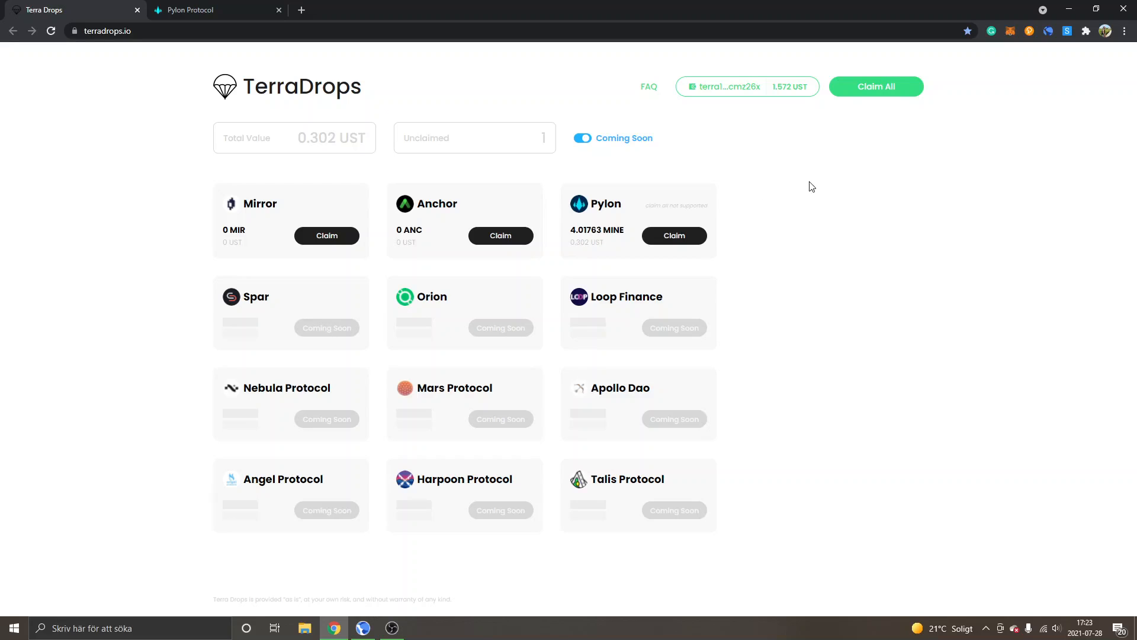
mouse_move(346, 97)
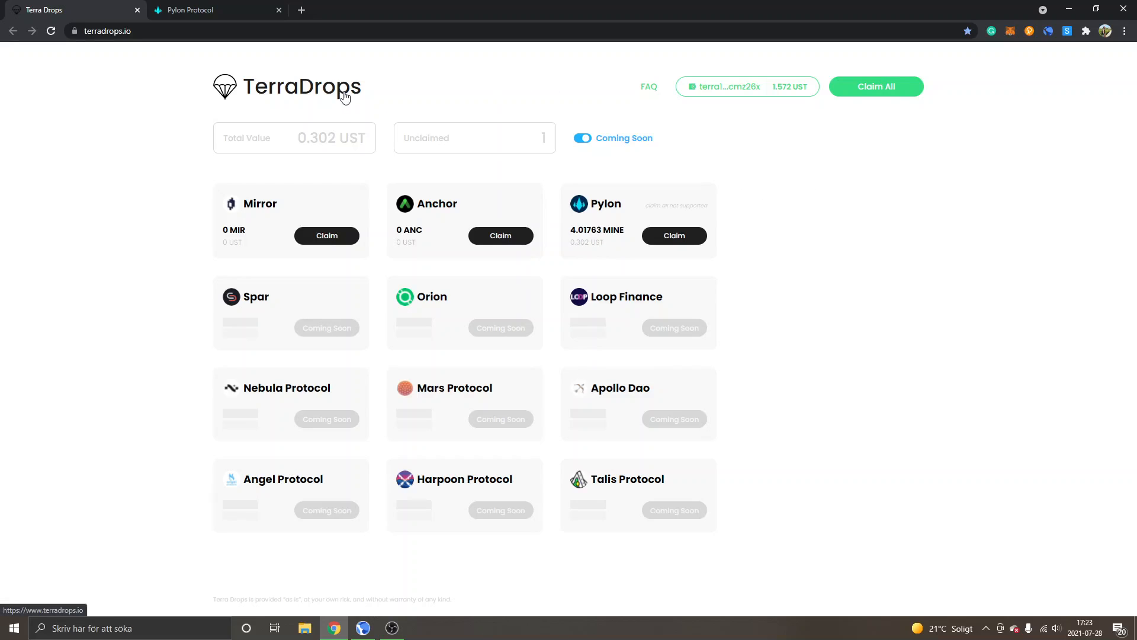
mouse_move(941, 240)
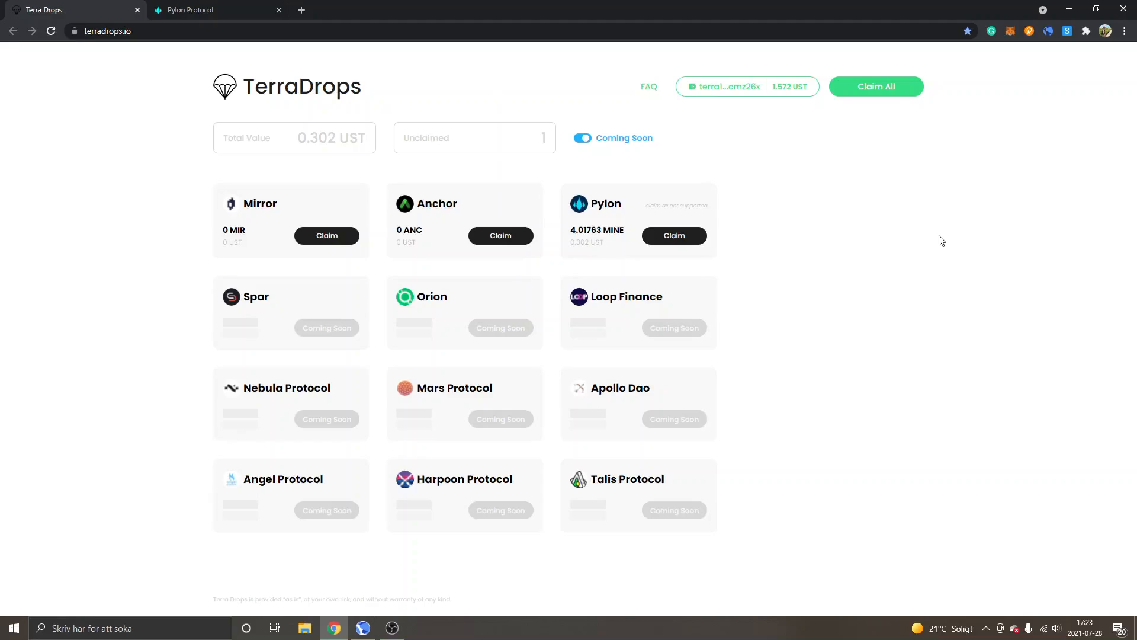
mouse_move(921, 293)
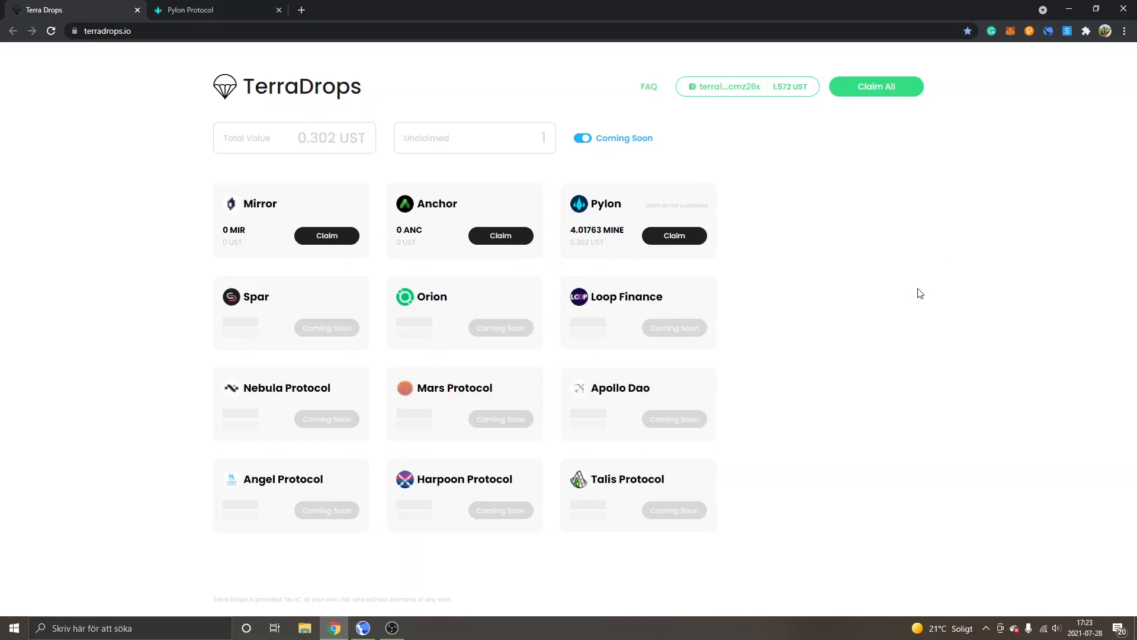
mouse_move(934, 255)
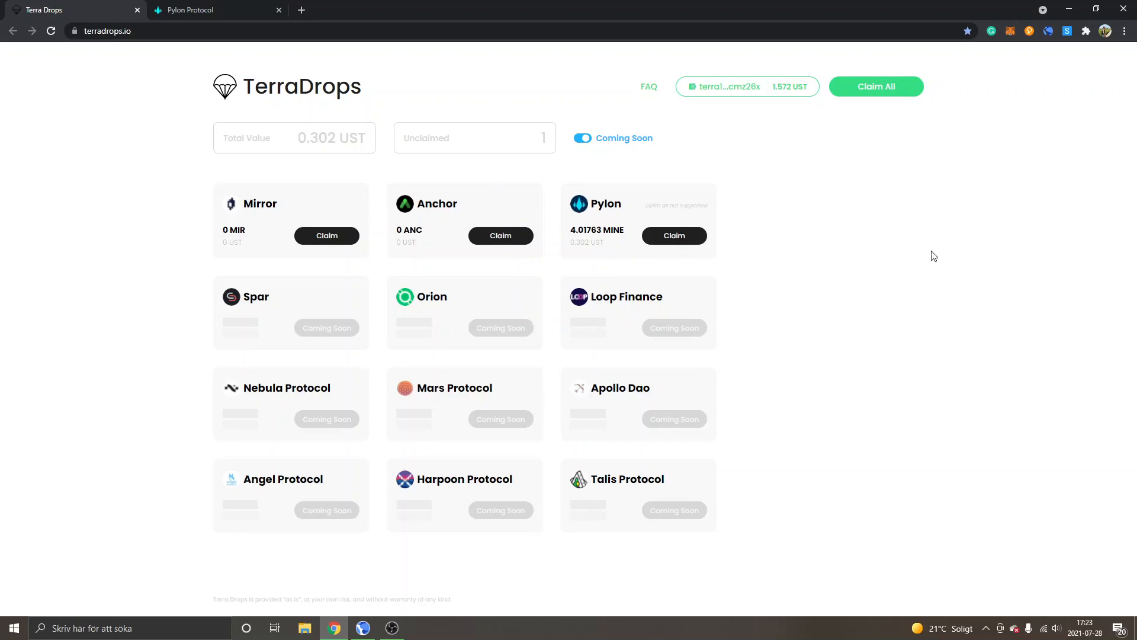
mouse_move(637, 503)
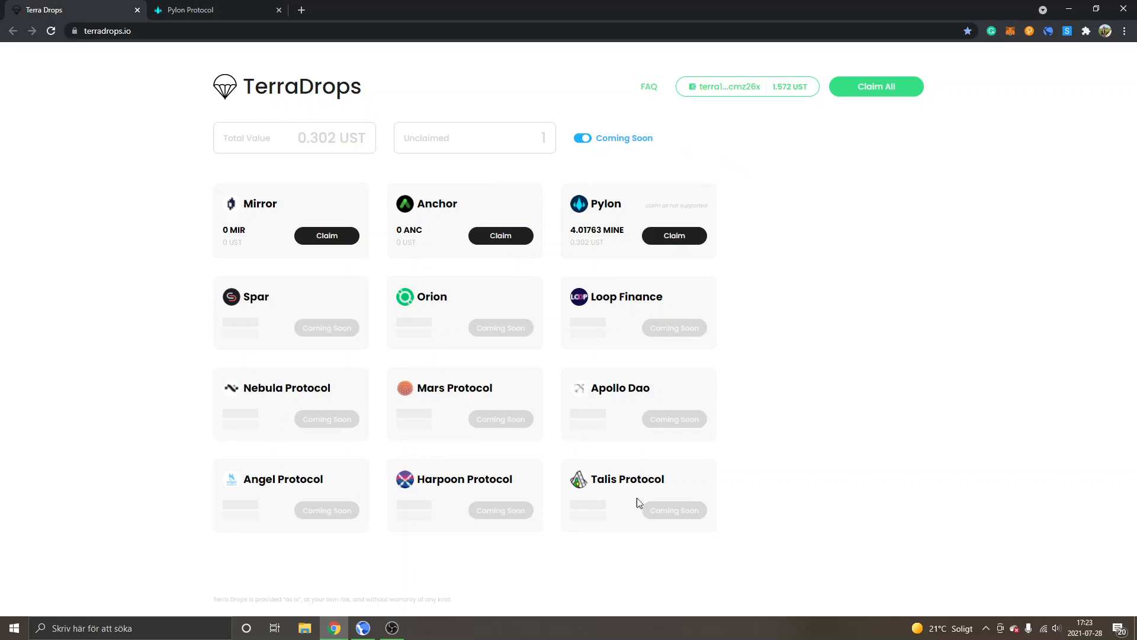
mouse_move(703, 270)
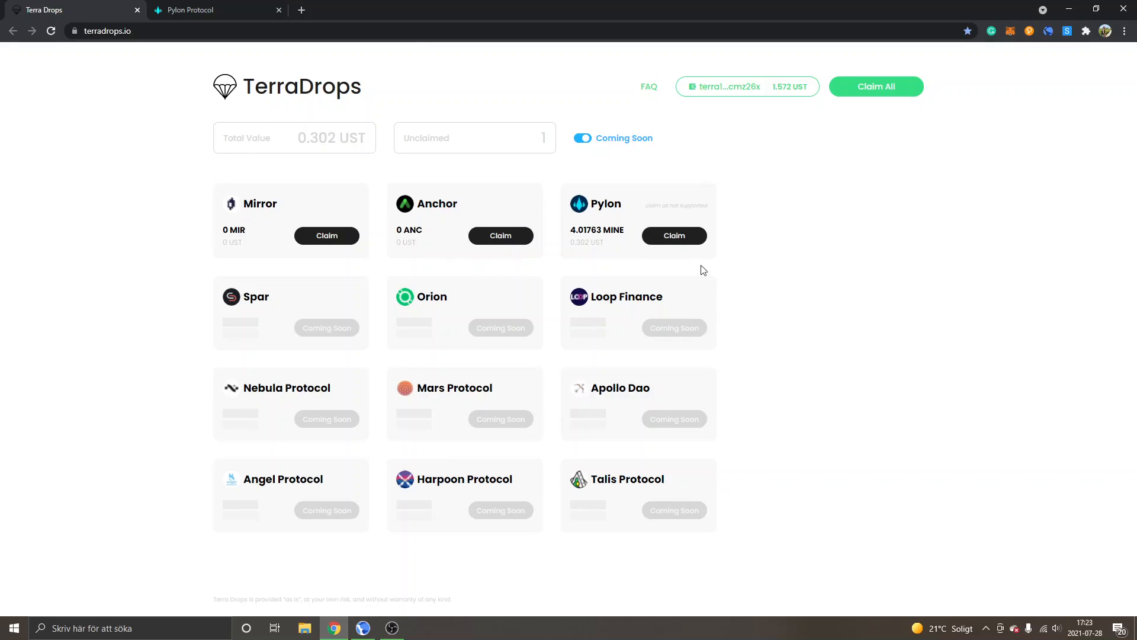
mouse_move(673, 236)
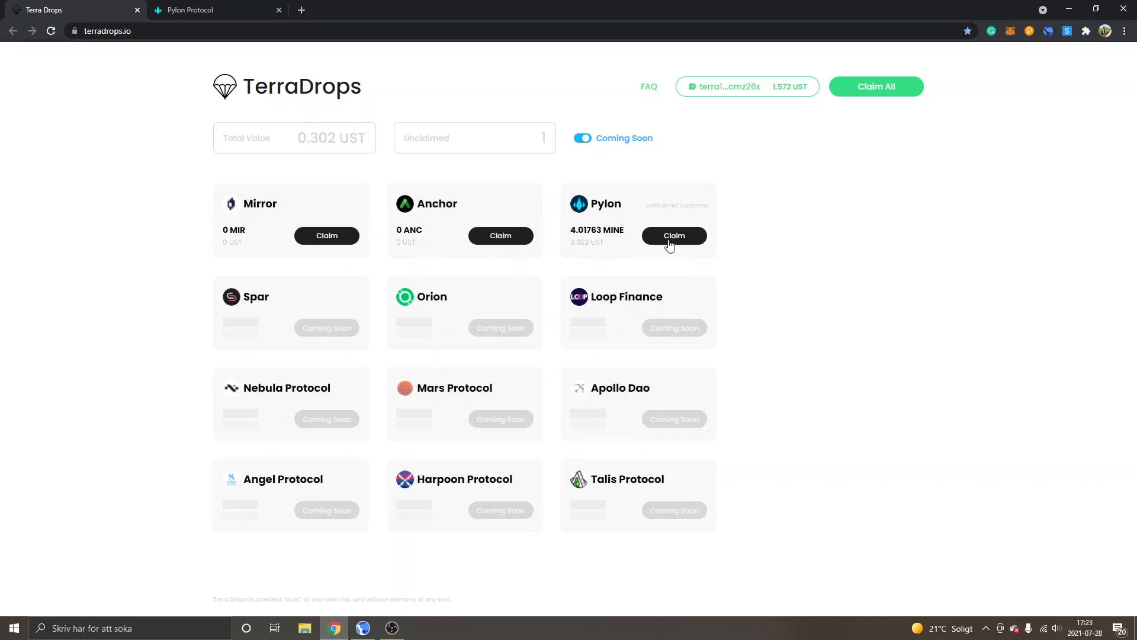
mouse_move(455, 203)
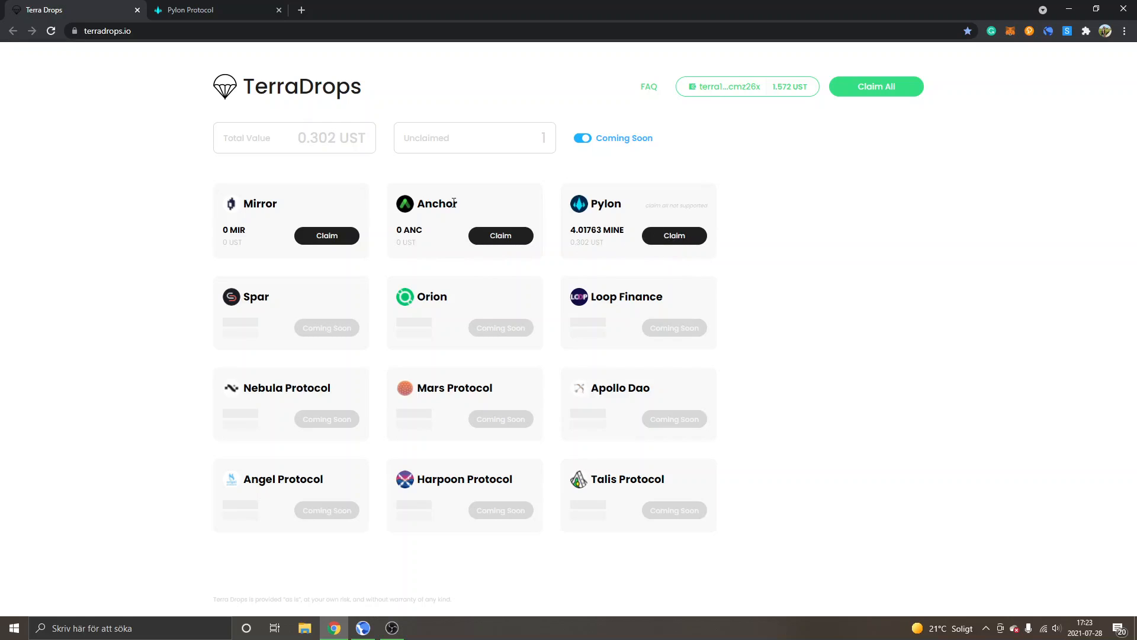
mouse_move(648, 235)
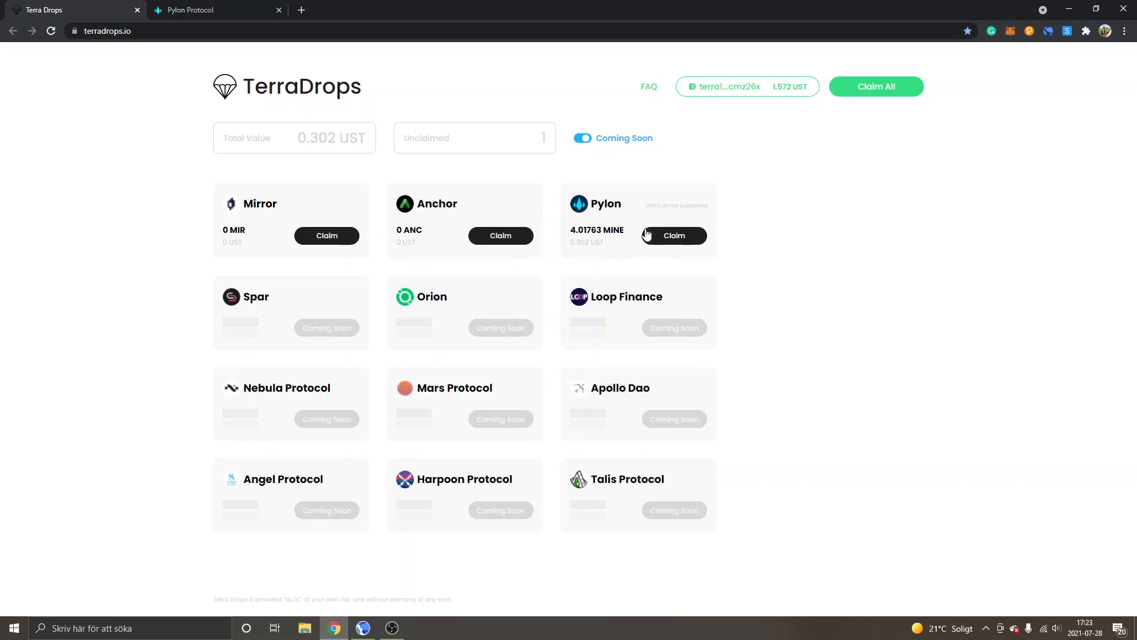
click(672, 235)
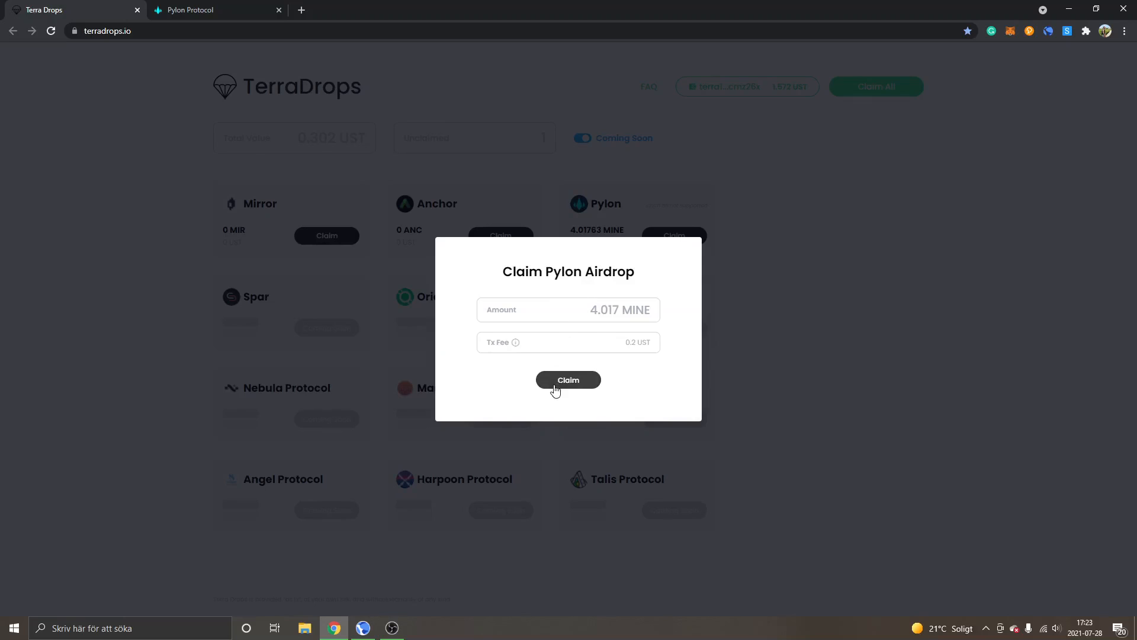
Step: Submit and approve the Pylon MINE claim, then dismiss the success message
click(568, 379)
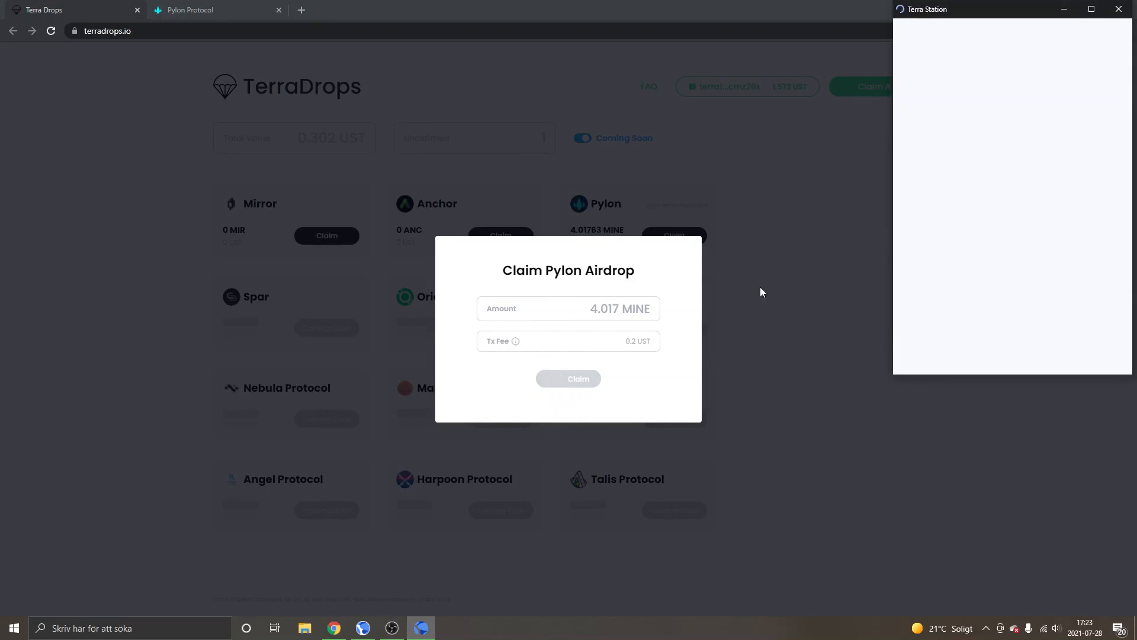
click(568, 378)
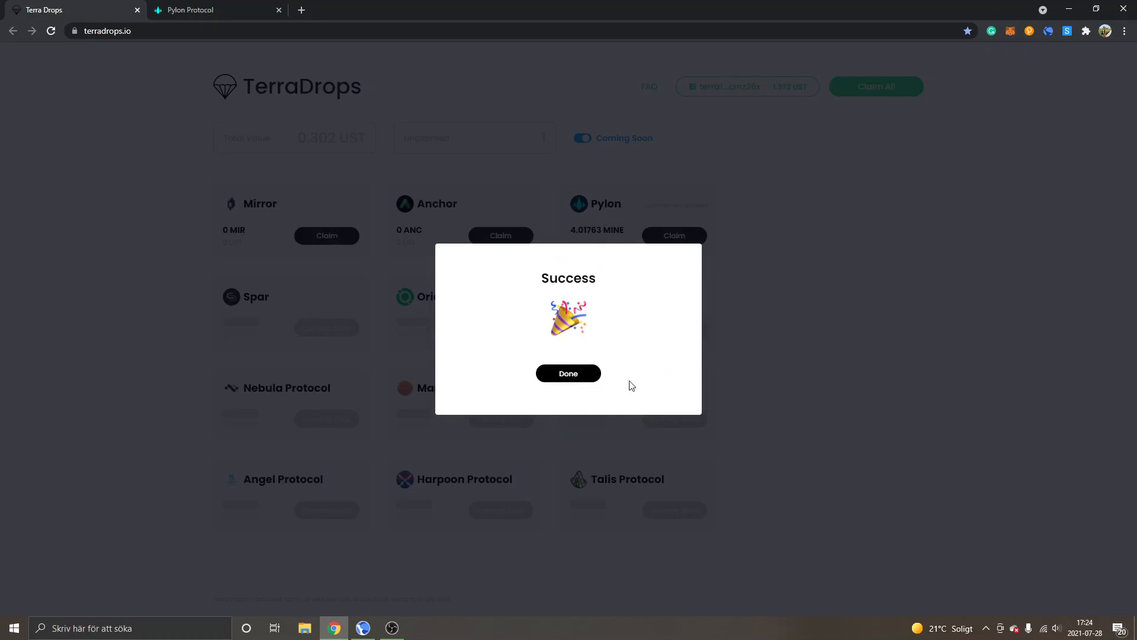
click(568, 373)
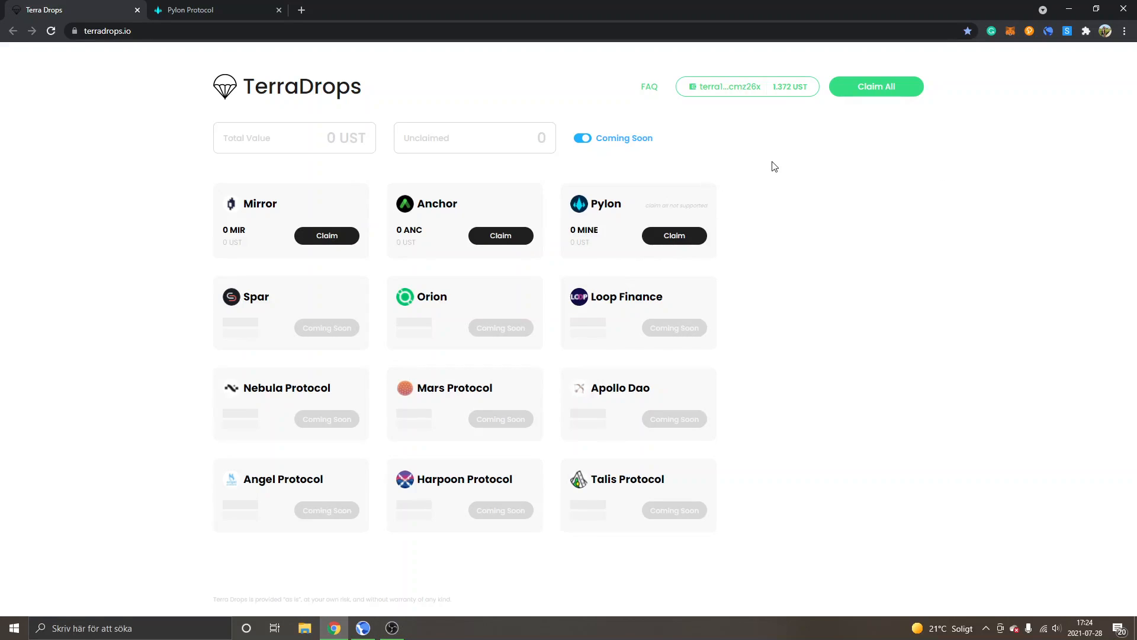
mouse_move(667, 180)
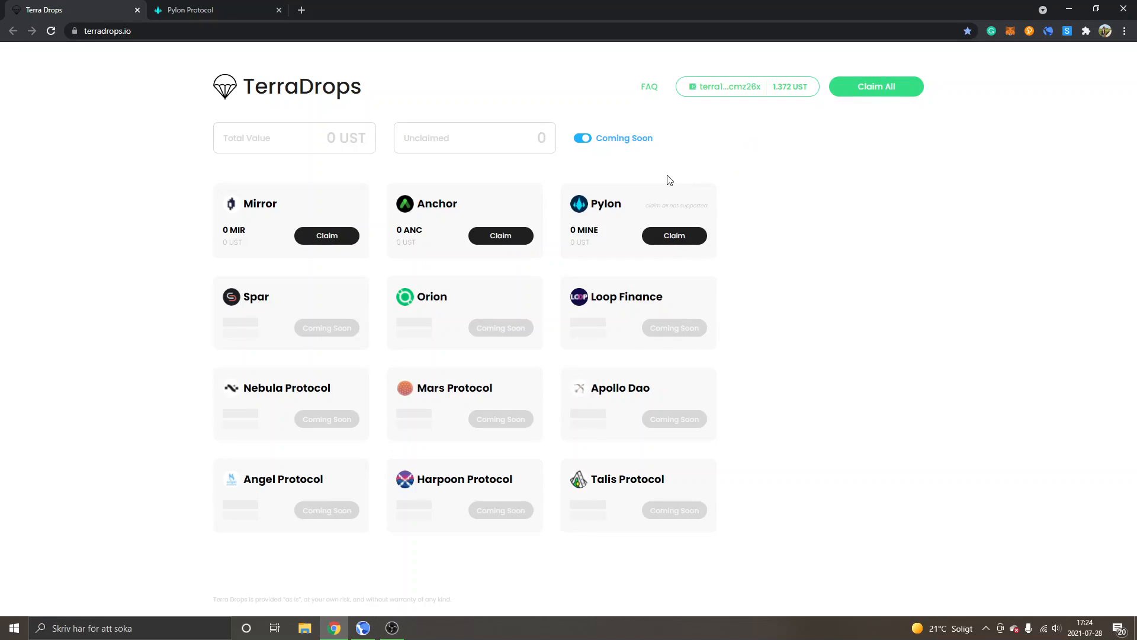
mouse_move(746, 187)
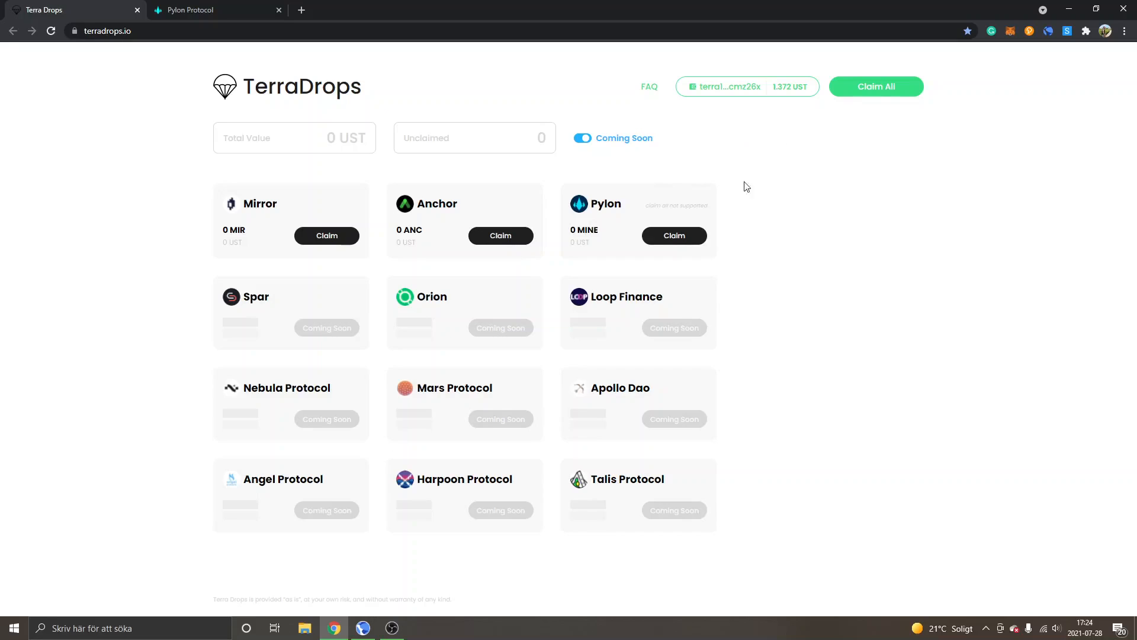
mouse_move(931, 181)
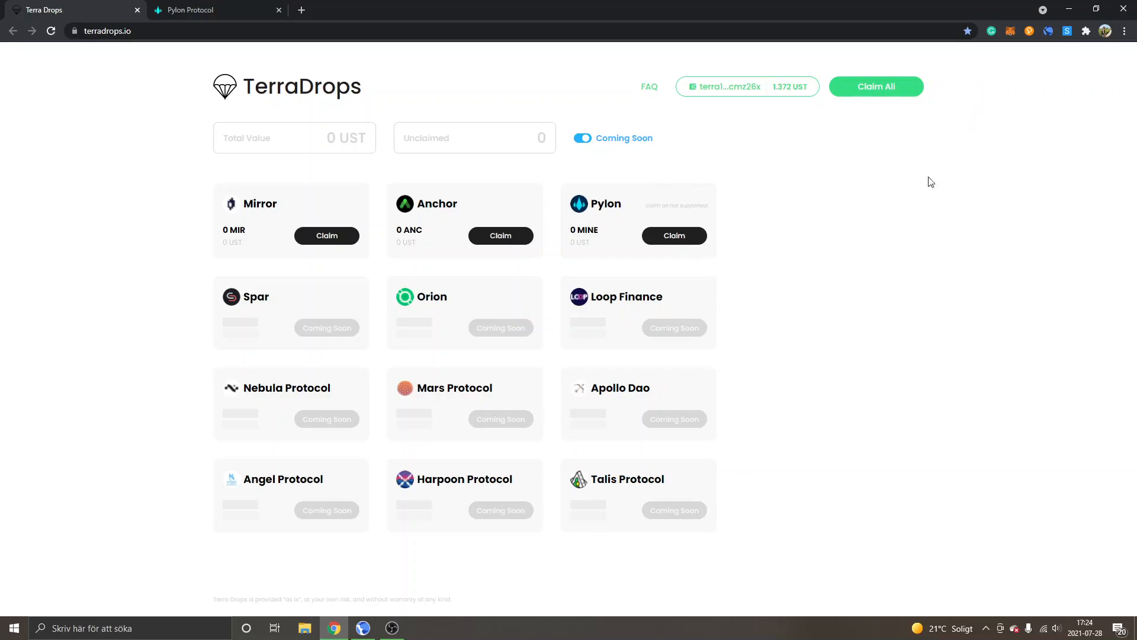
mouse_move(808, 187)
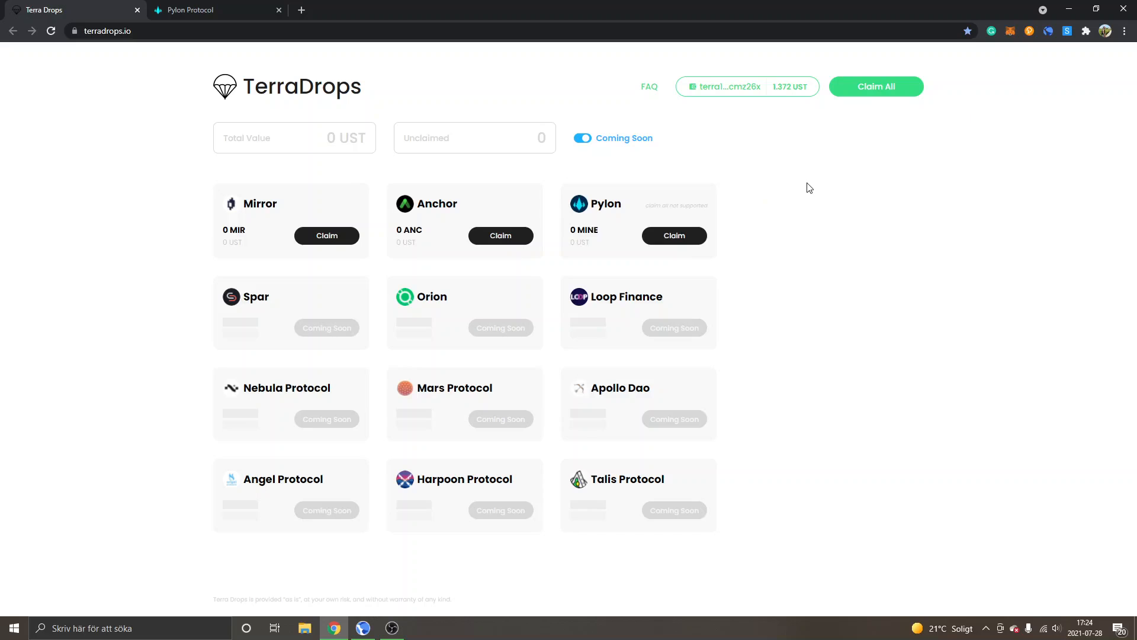
mouse_move(793, 167)
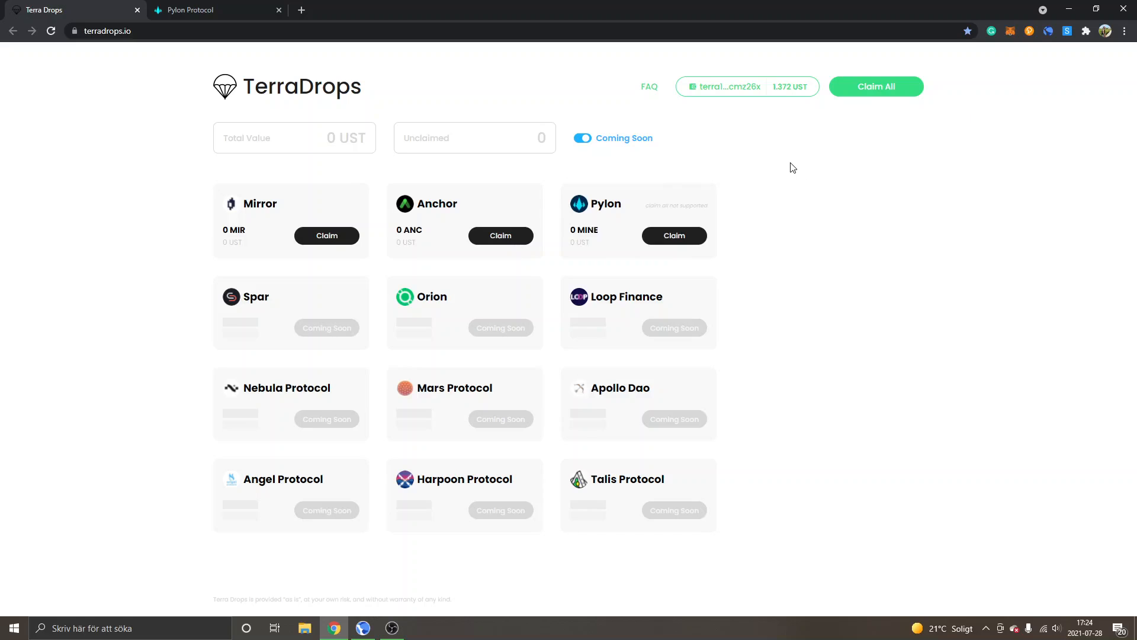
mouse_move(223, 239)
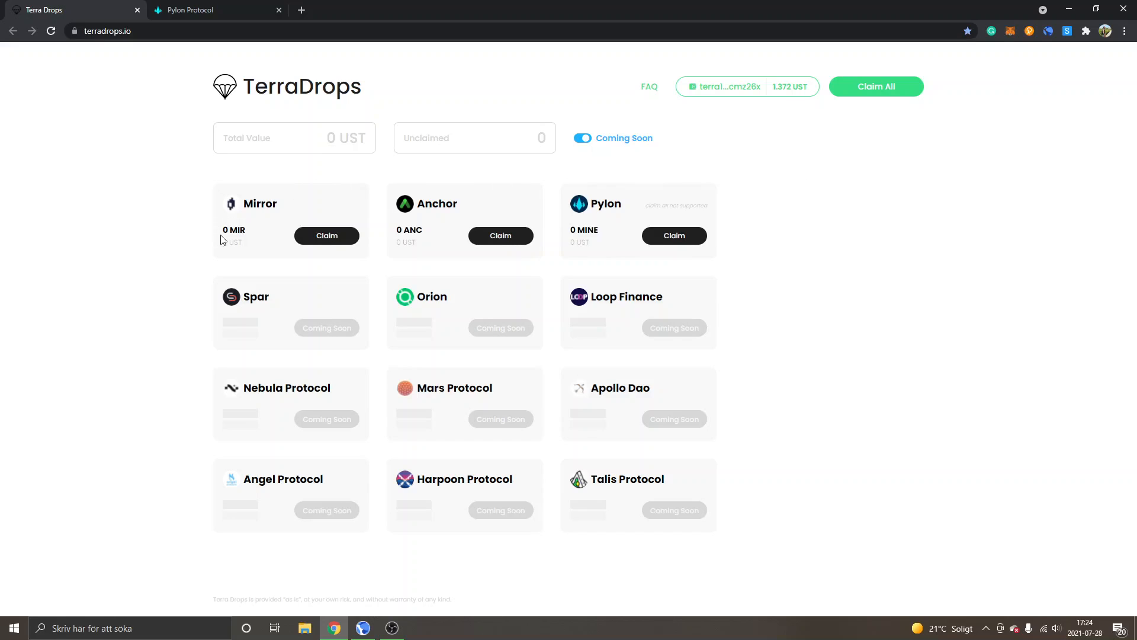
mouse_move(578, 243)
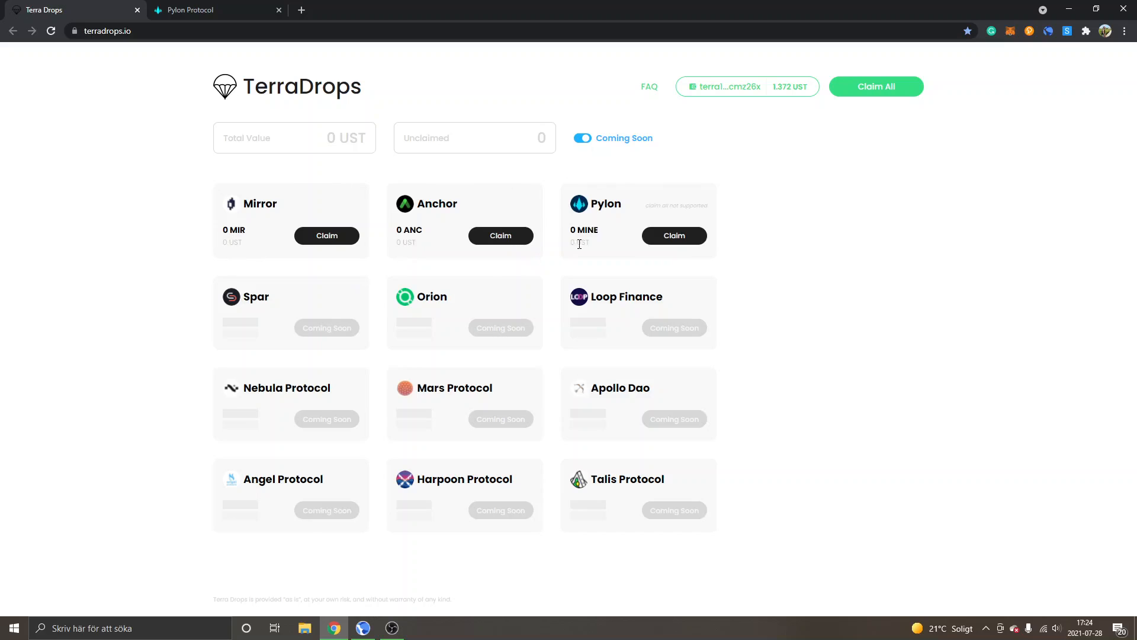
mouse_move(794, 229)
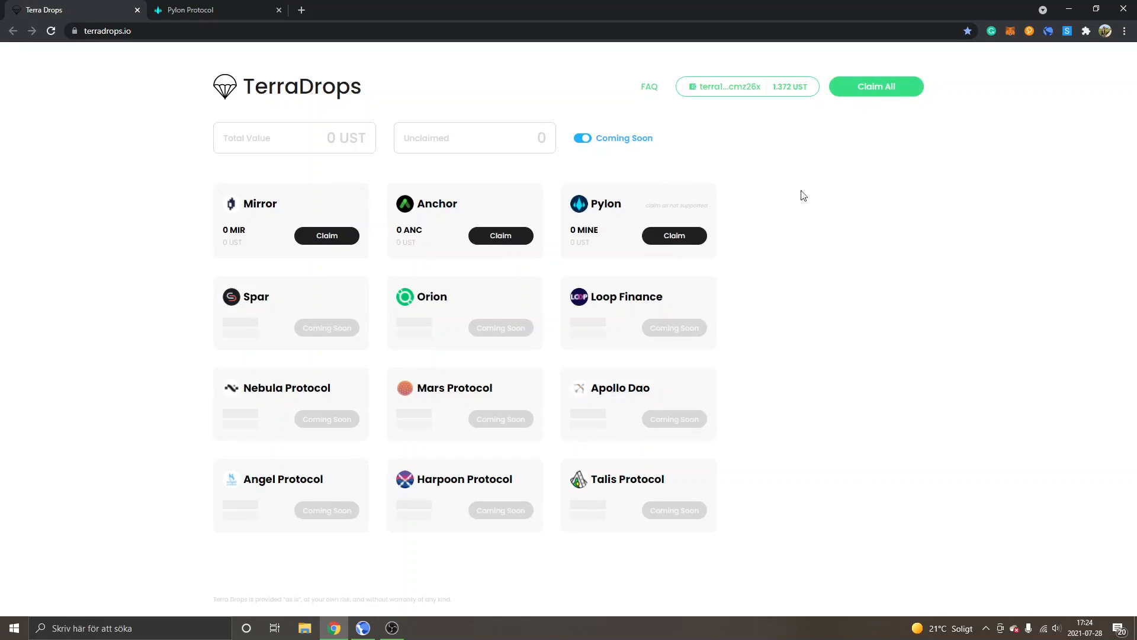
mouse_move(804, 186)
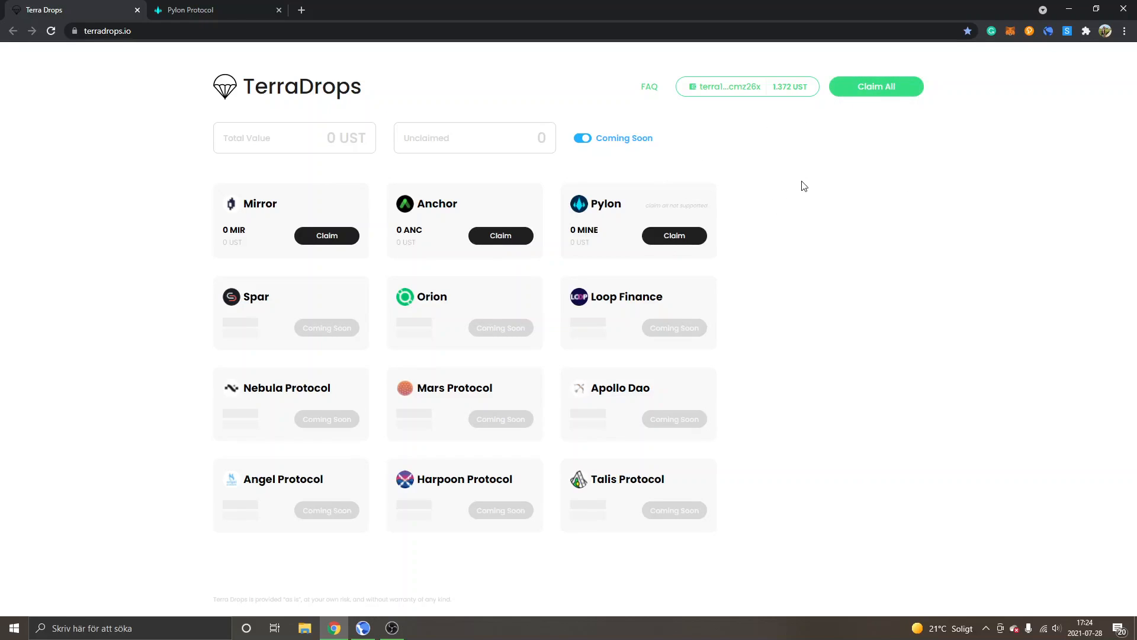
mouse_move(805, 195)
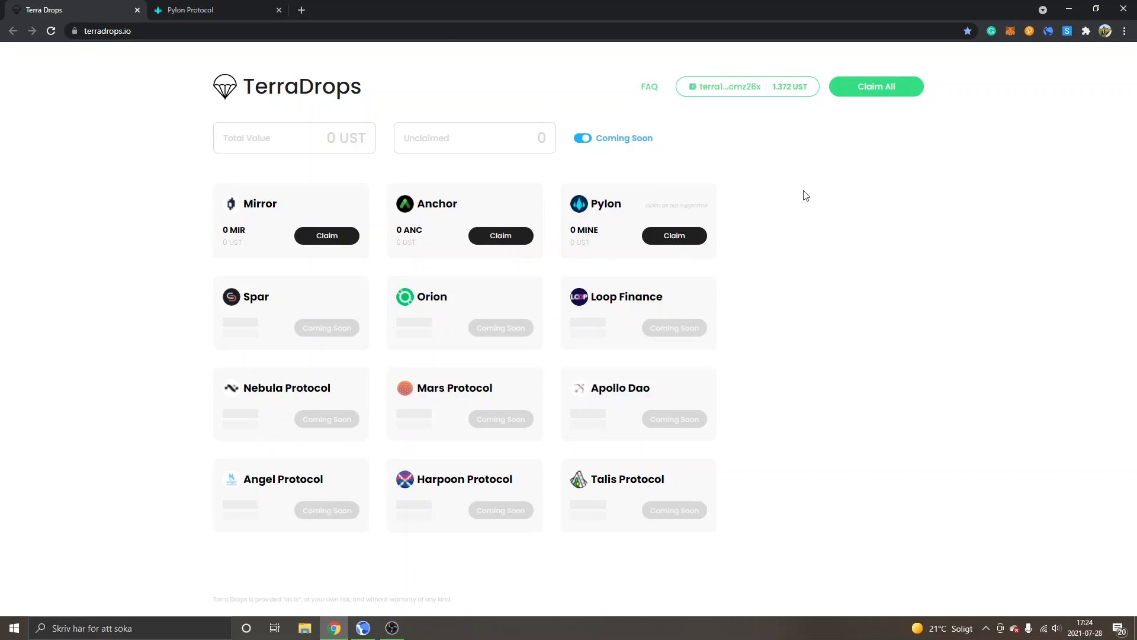
mouse_move(287, 111)
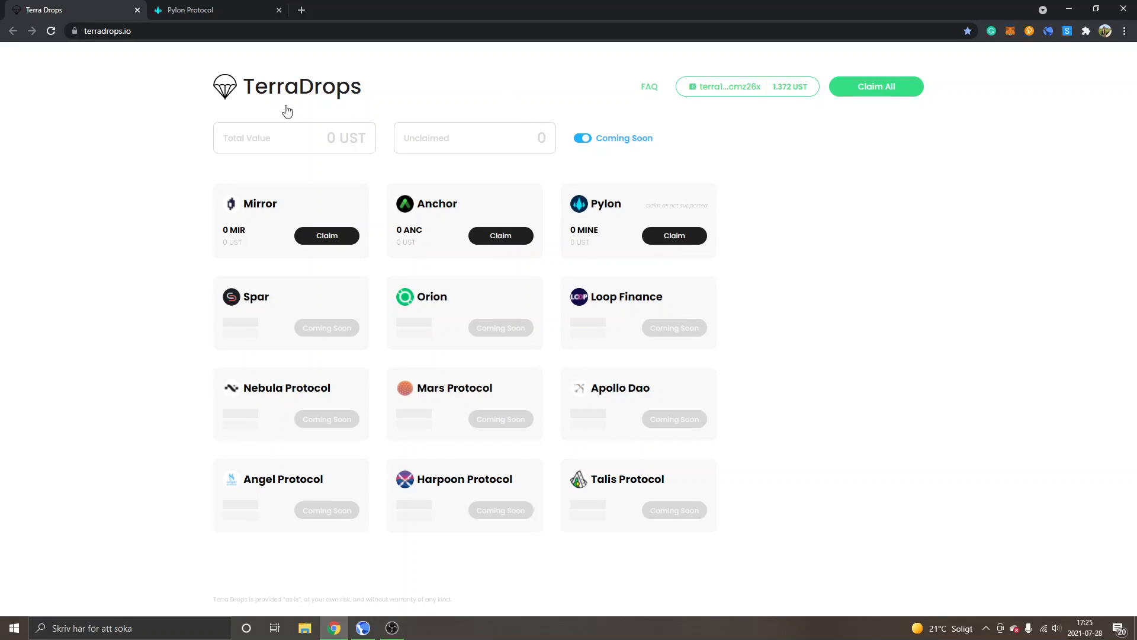
mouse_move(181, 350)
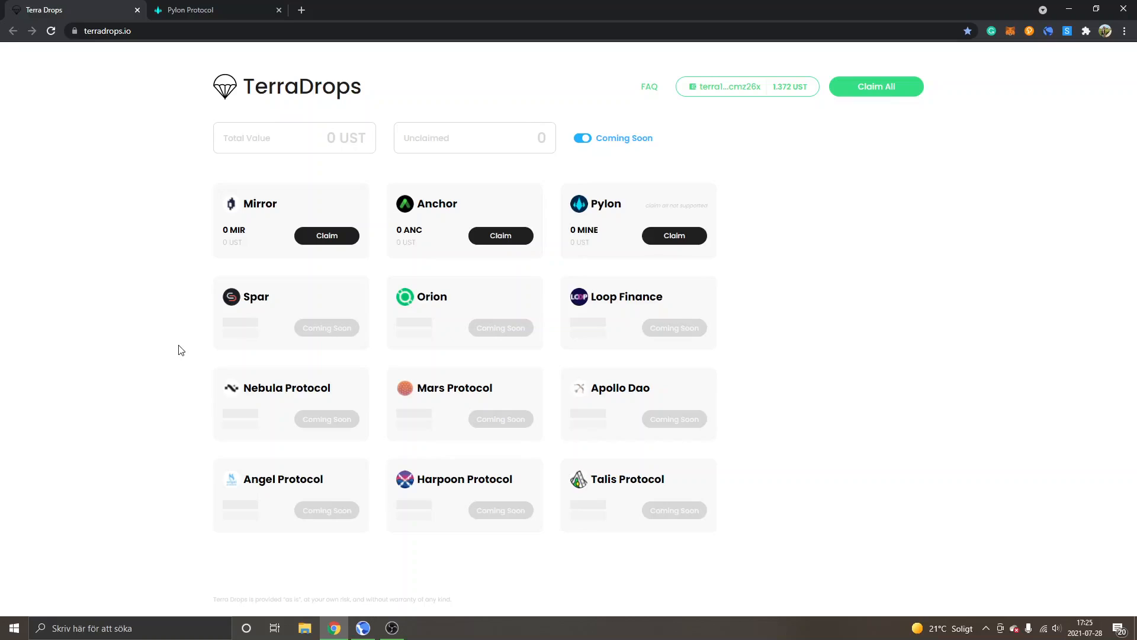
mouse_move(284, 503)
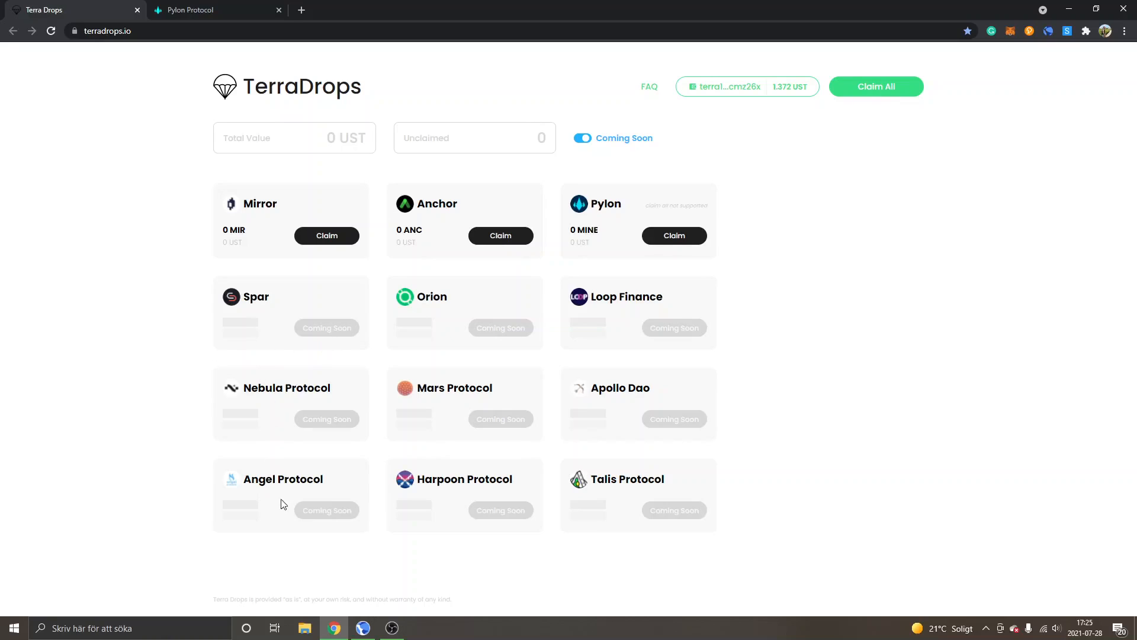
mouse_move(631, 521)
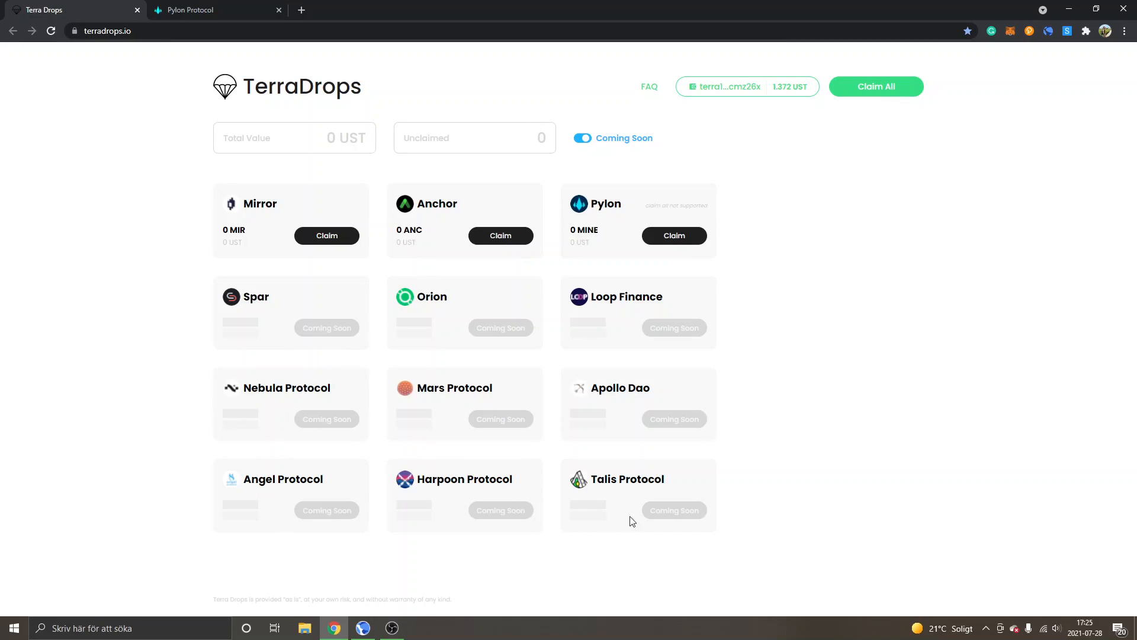
mouse_move(614, 317)
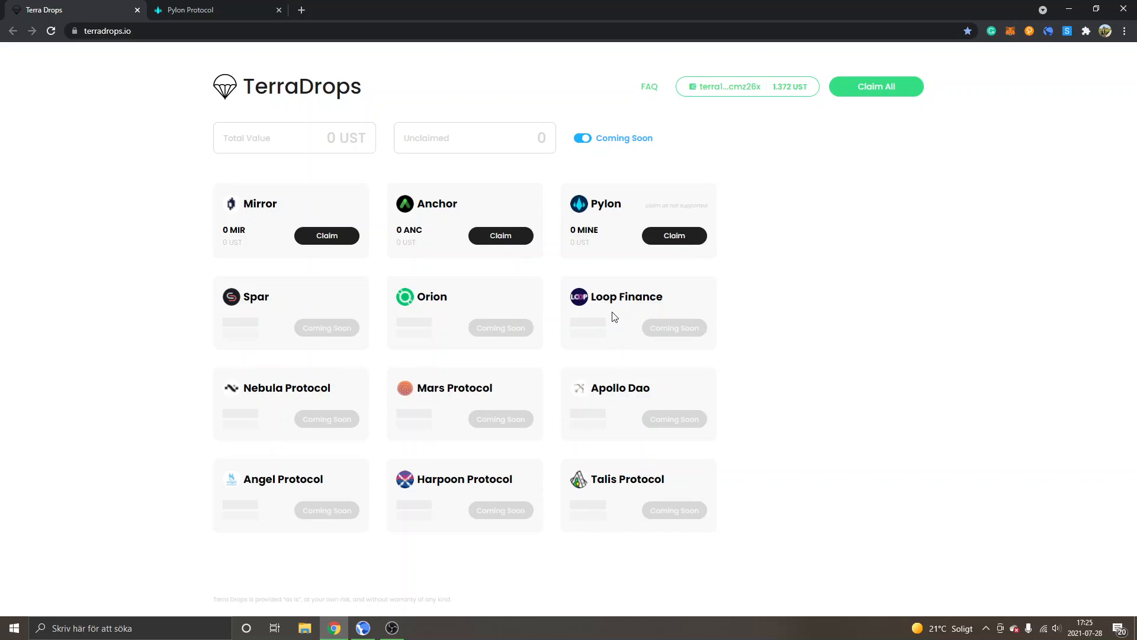
mouse_move(539, 401)
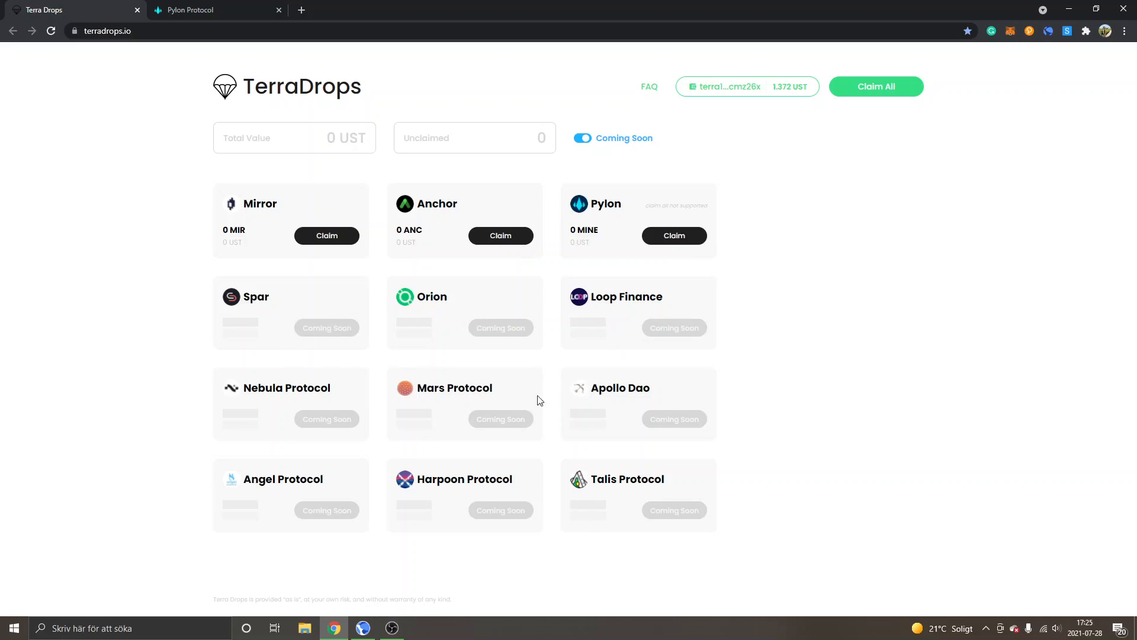
mouse_move(308, 418)
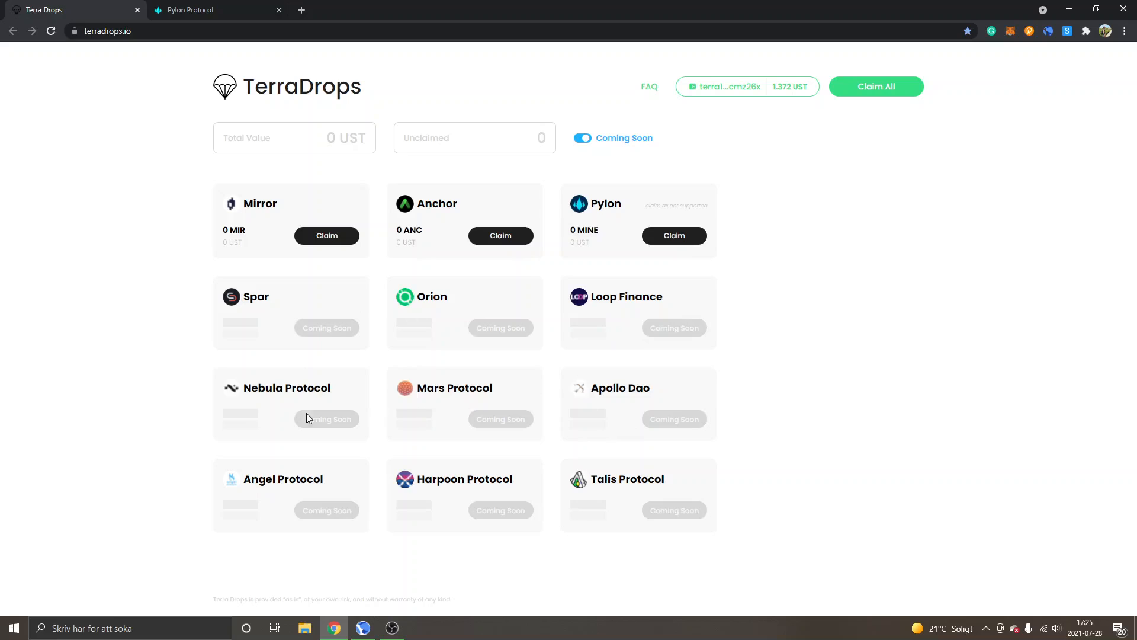
mouse_move(698, 337)
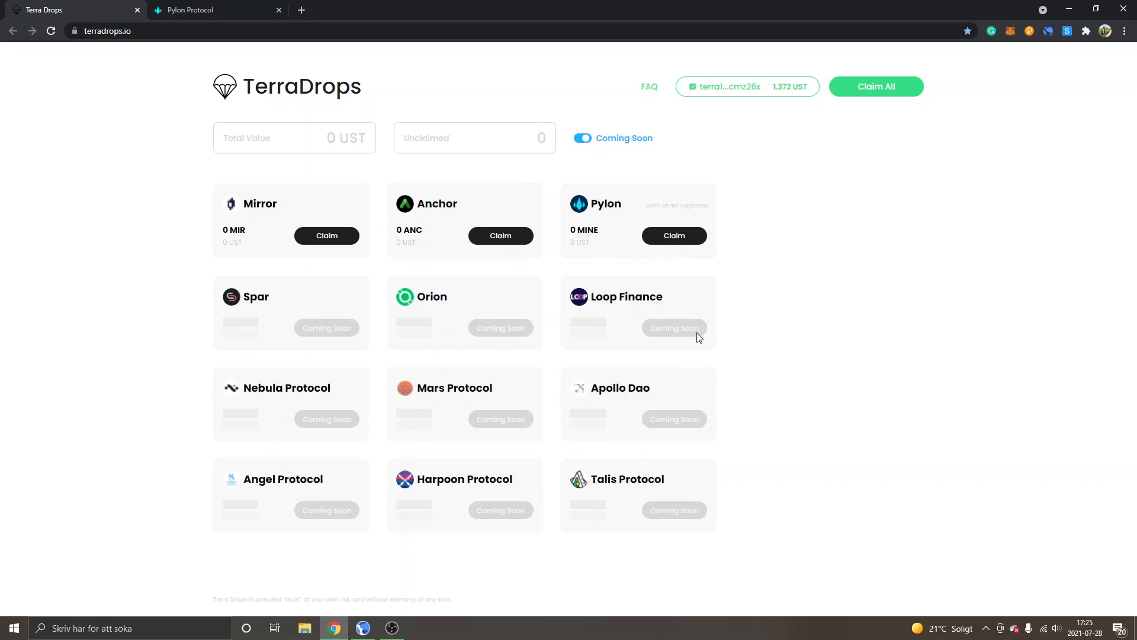
mouse_move(582, 480)
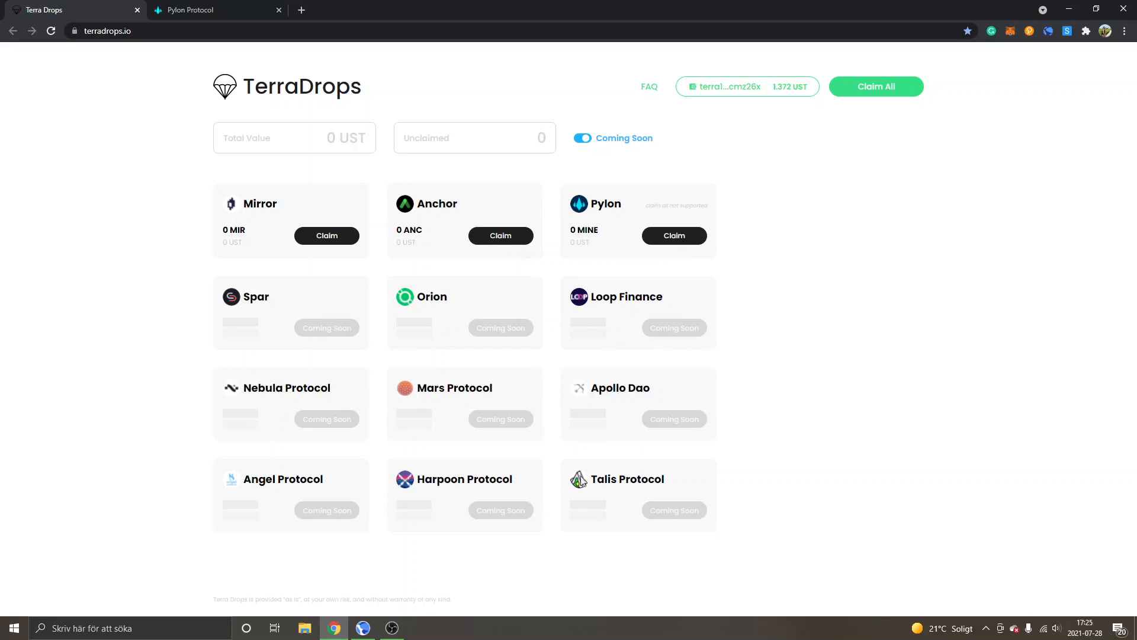
mouse_move(138, 447)
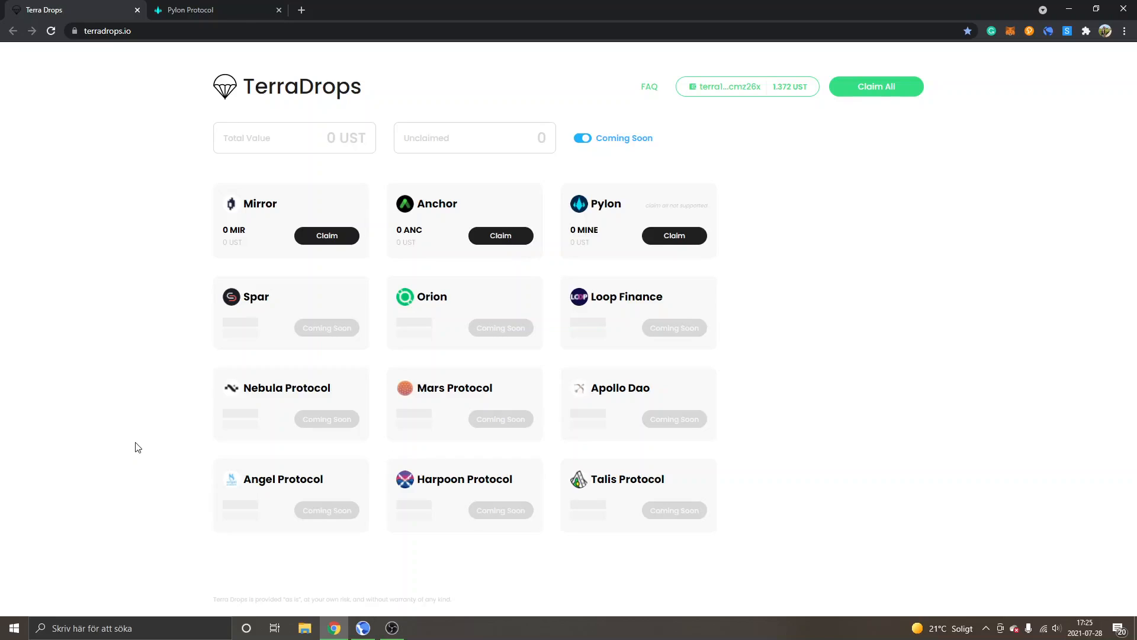
mouse_move(126, 454)
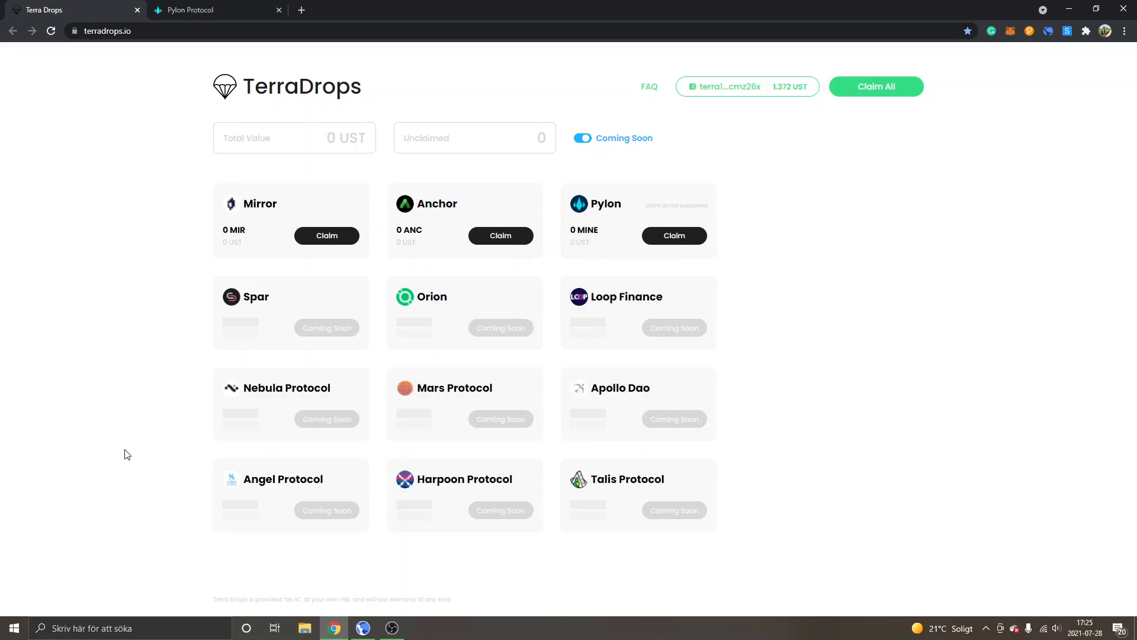